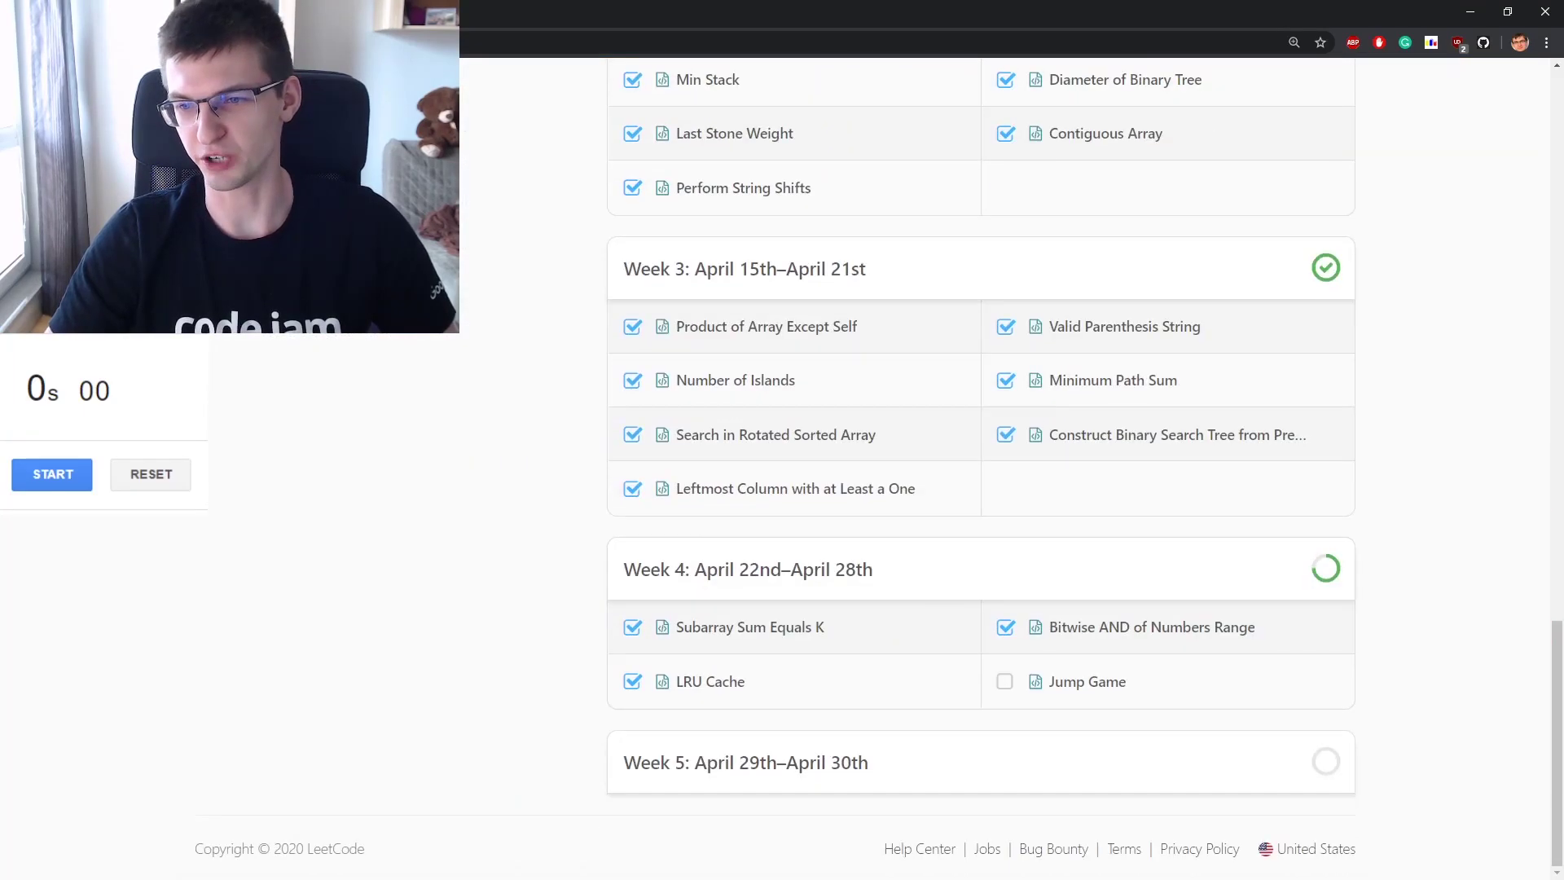
mouse_move(1115, 688)
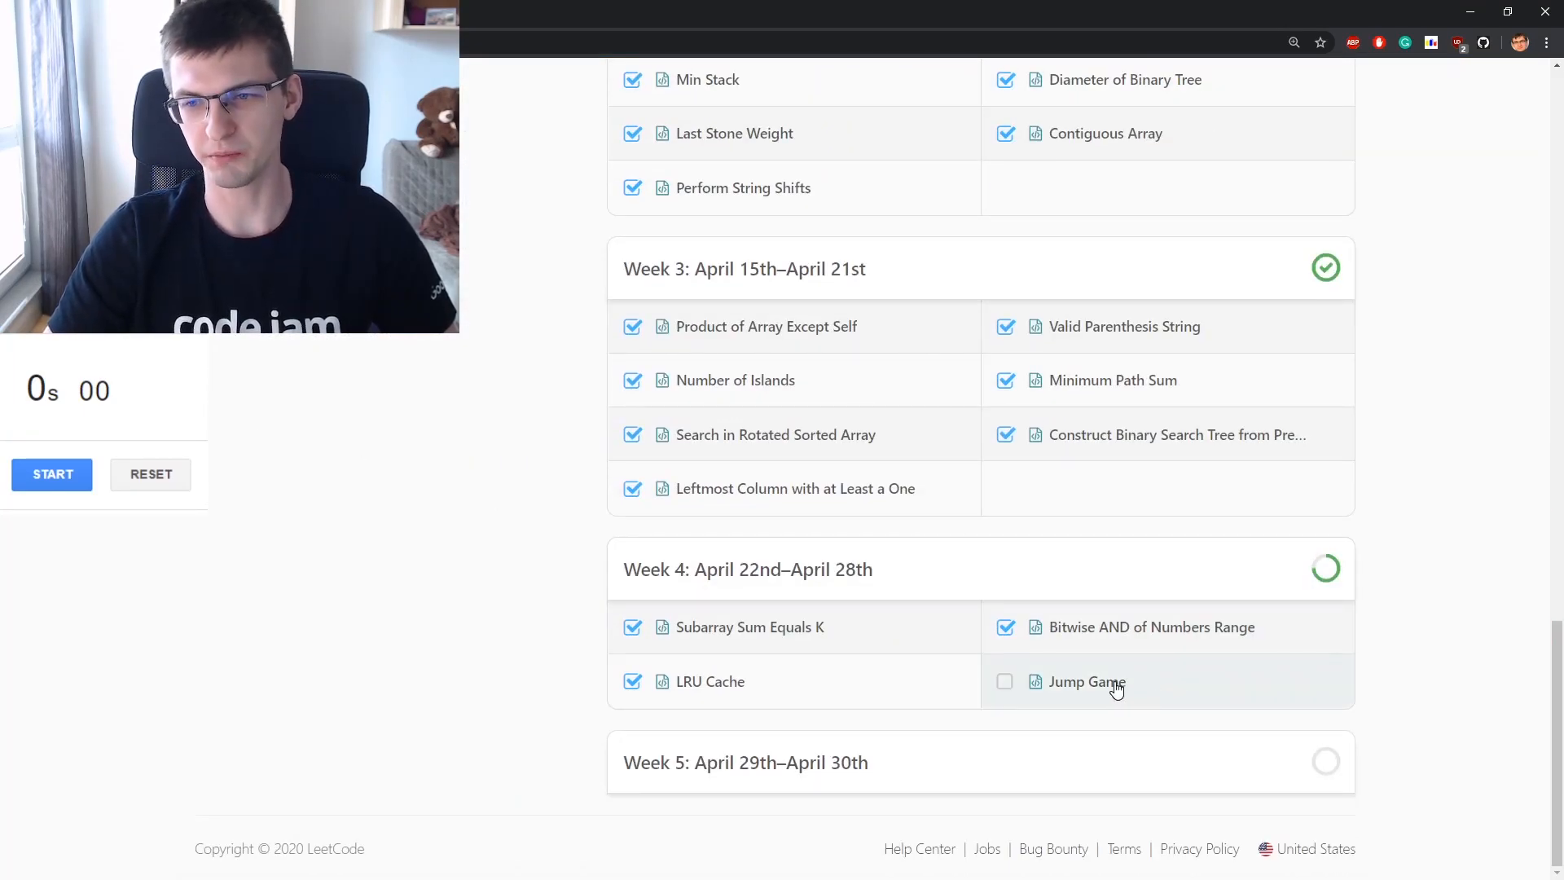
mouse_move(419, 582)
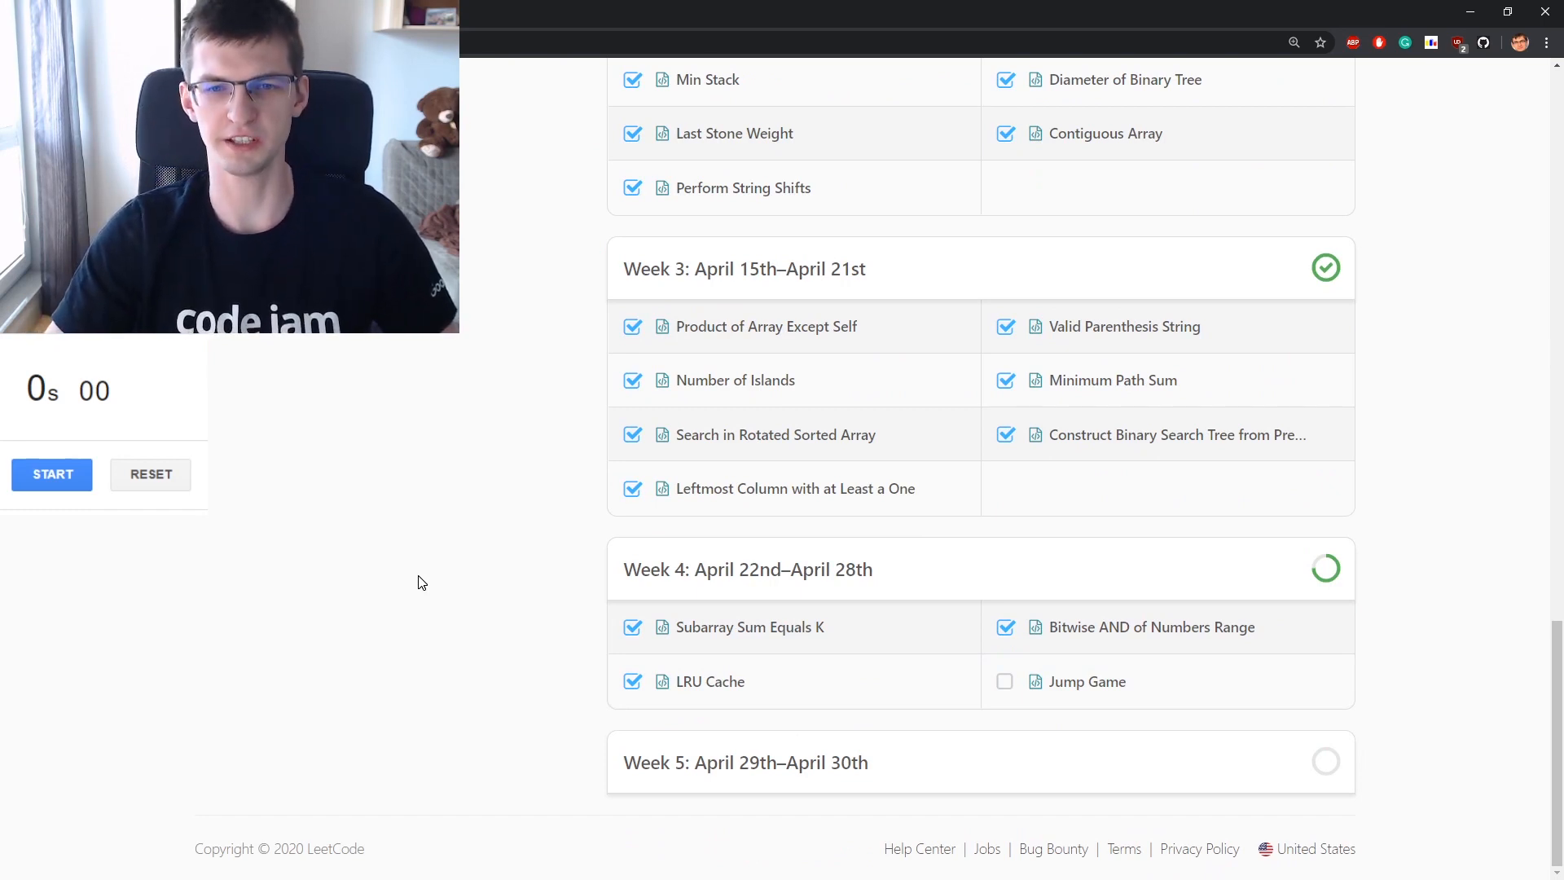
mouse_move(1010, 681)
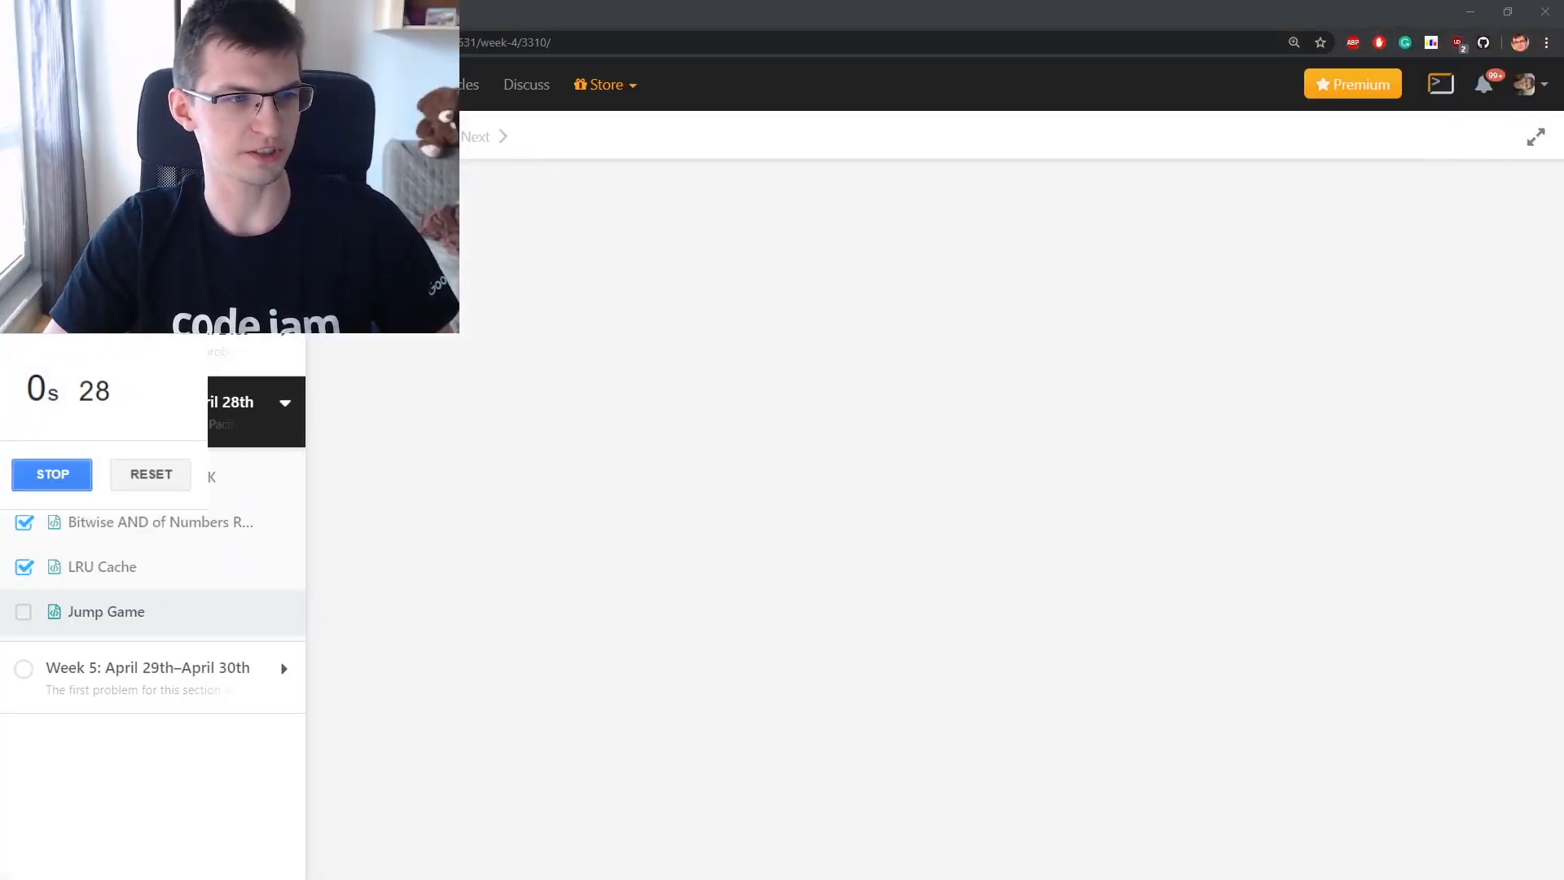
left_click(105, 612)
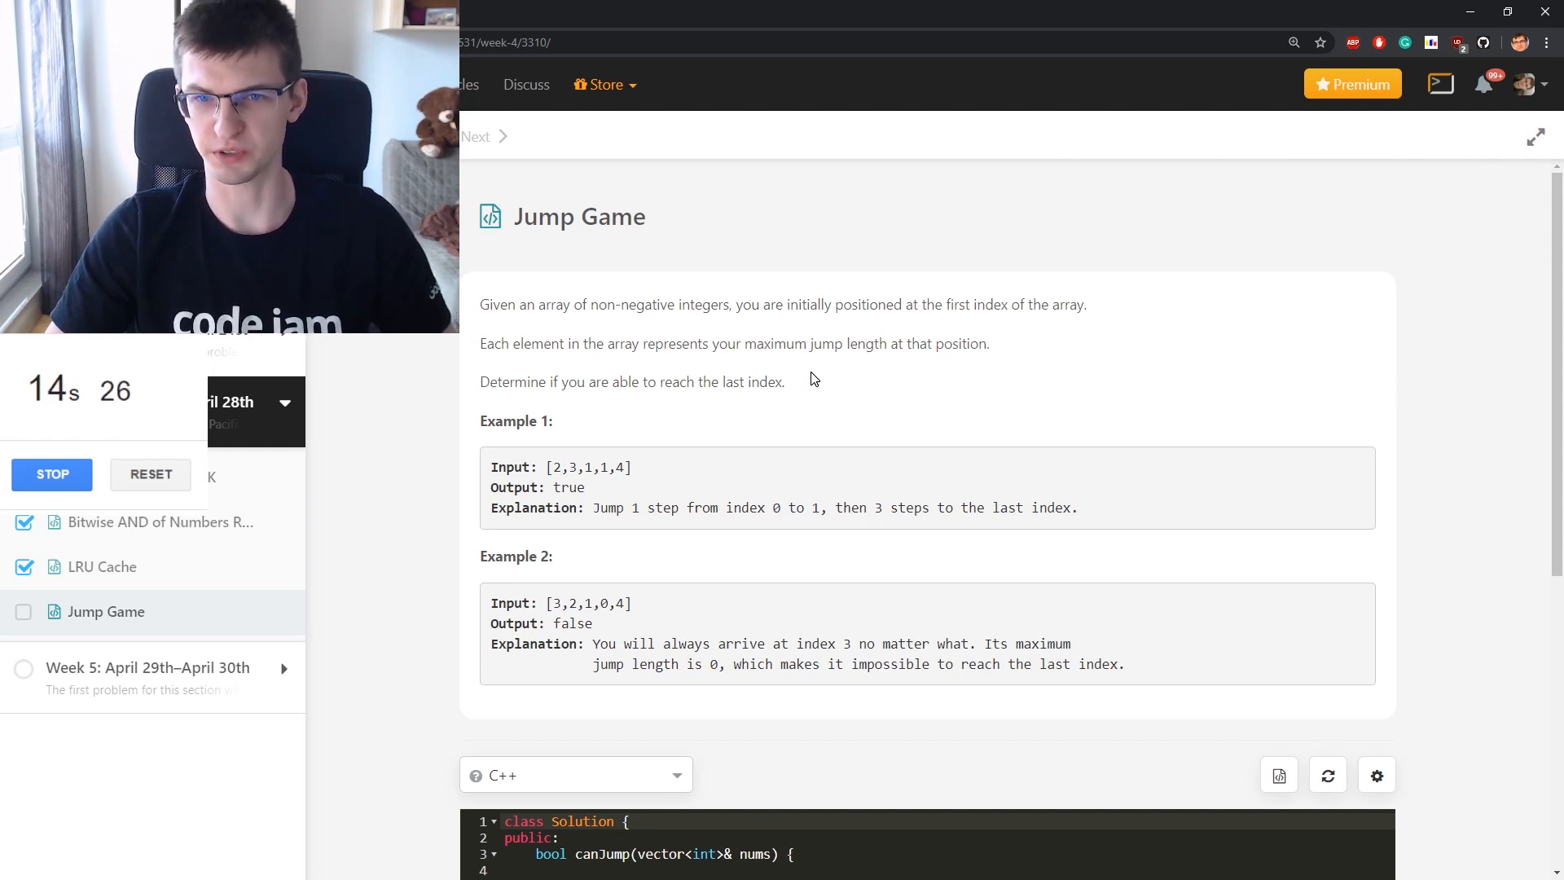
mouse_move(601, 397)
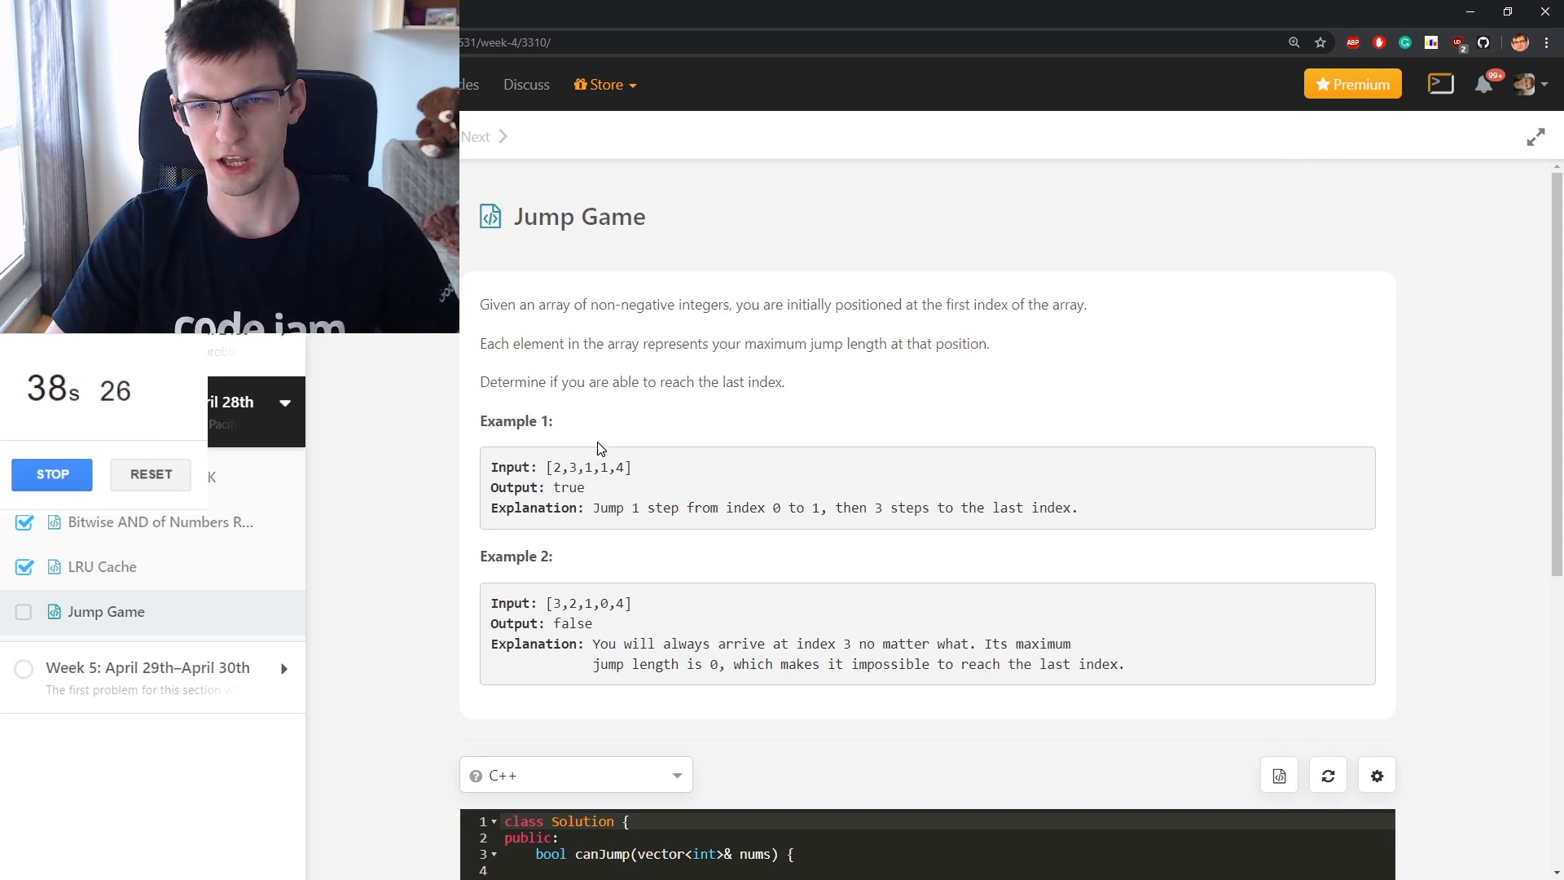
double_click(605, 603)
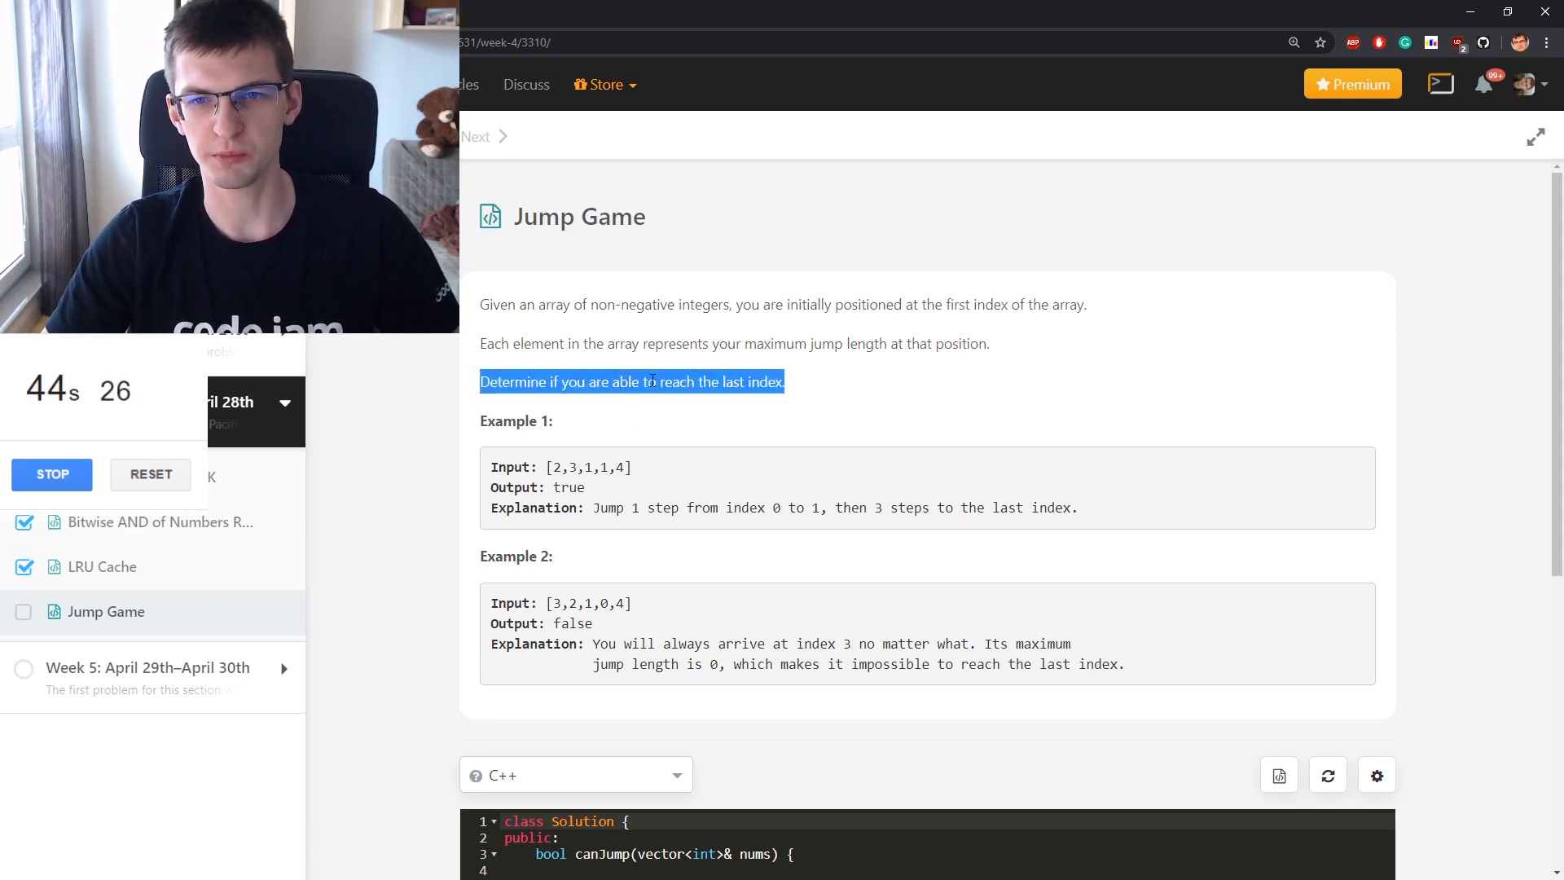
scroll("down", 3)
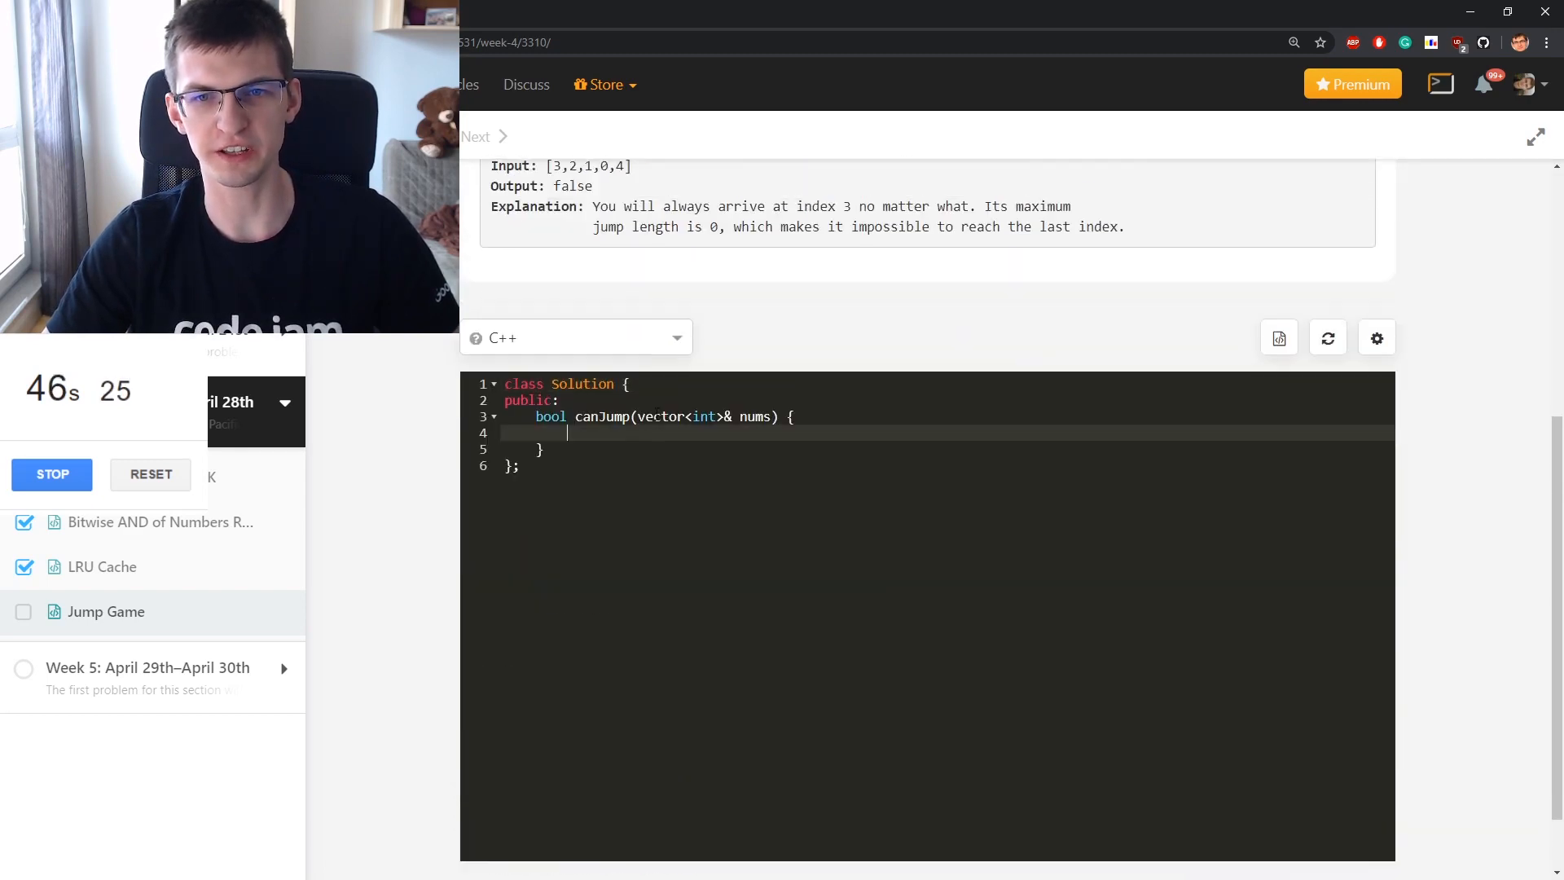
scroll("up", 3)
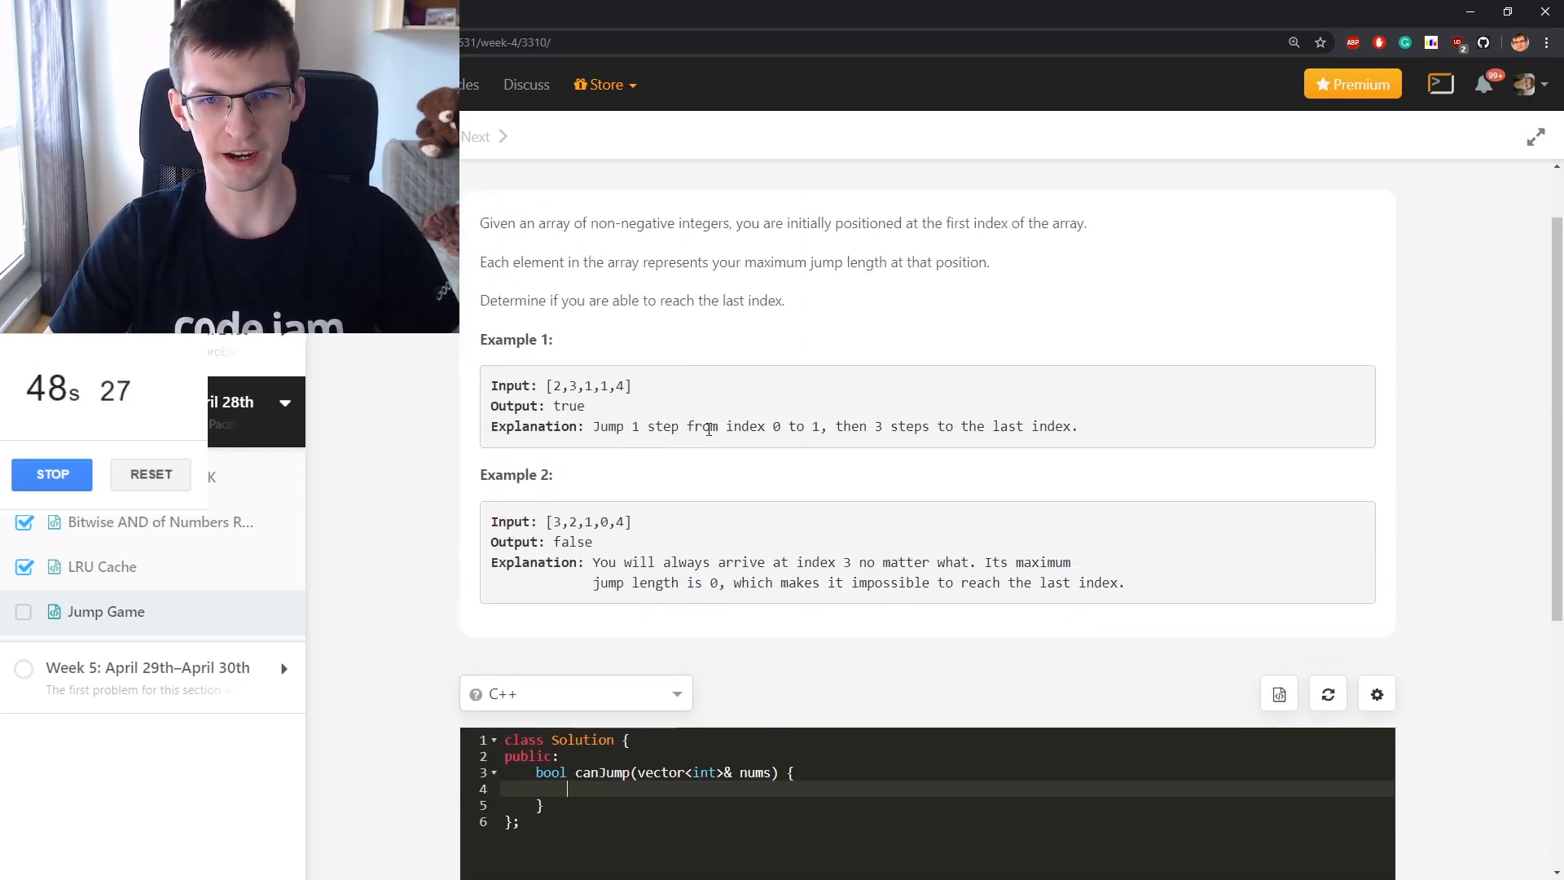
Add a 'minimize the number of jumps' comment and int n = nums.size();
type("minimize t")
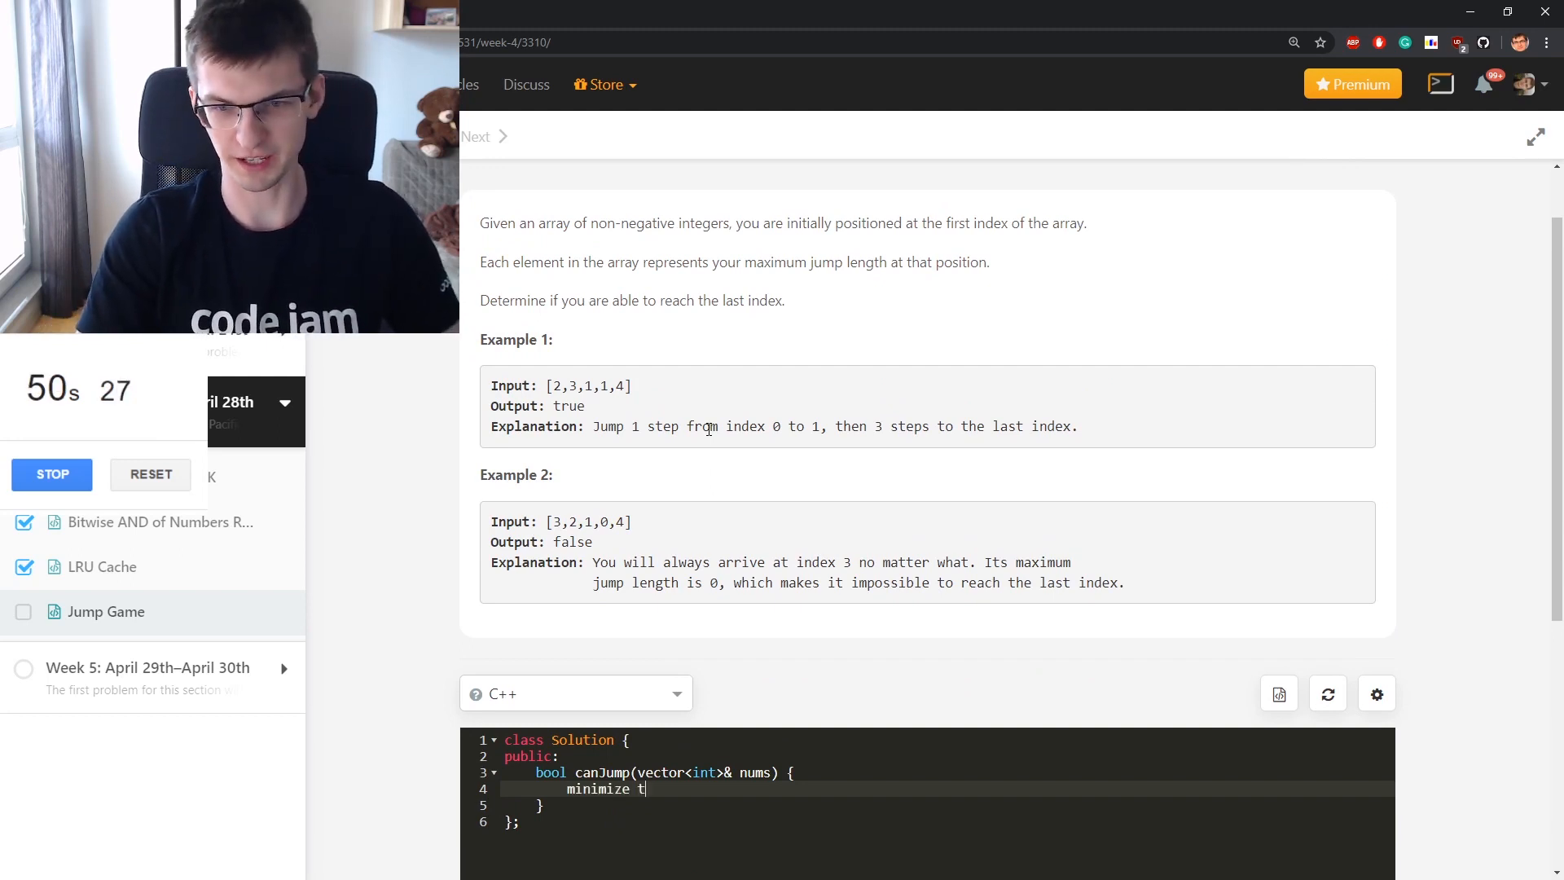
type("he number of jumps")
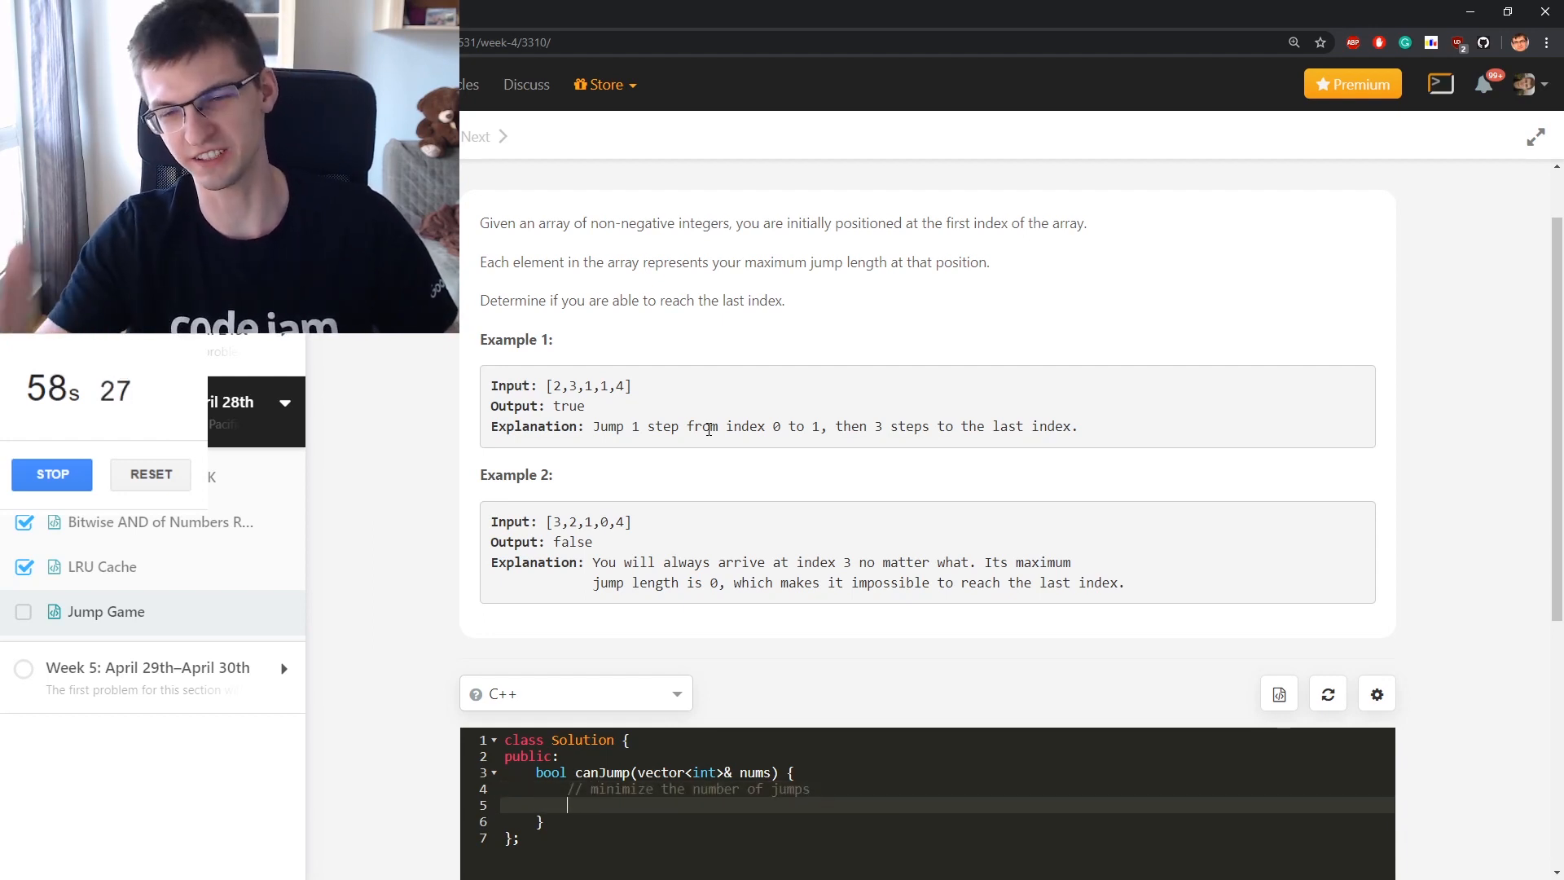
scroll("down", 3)
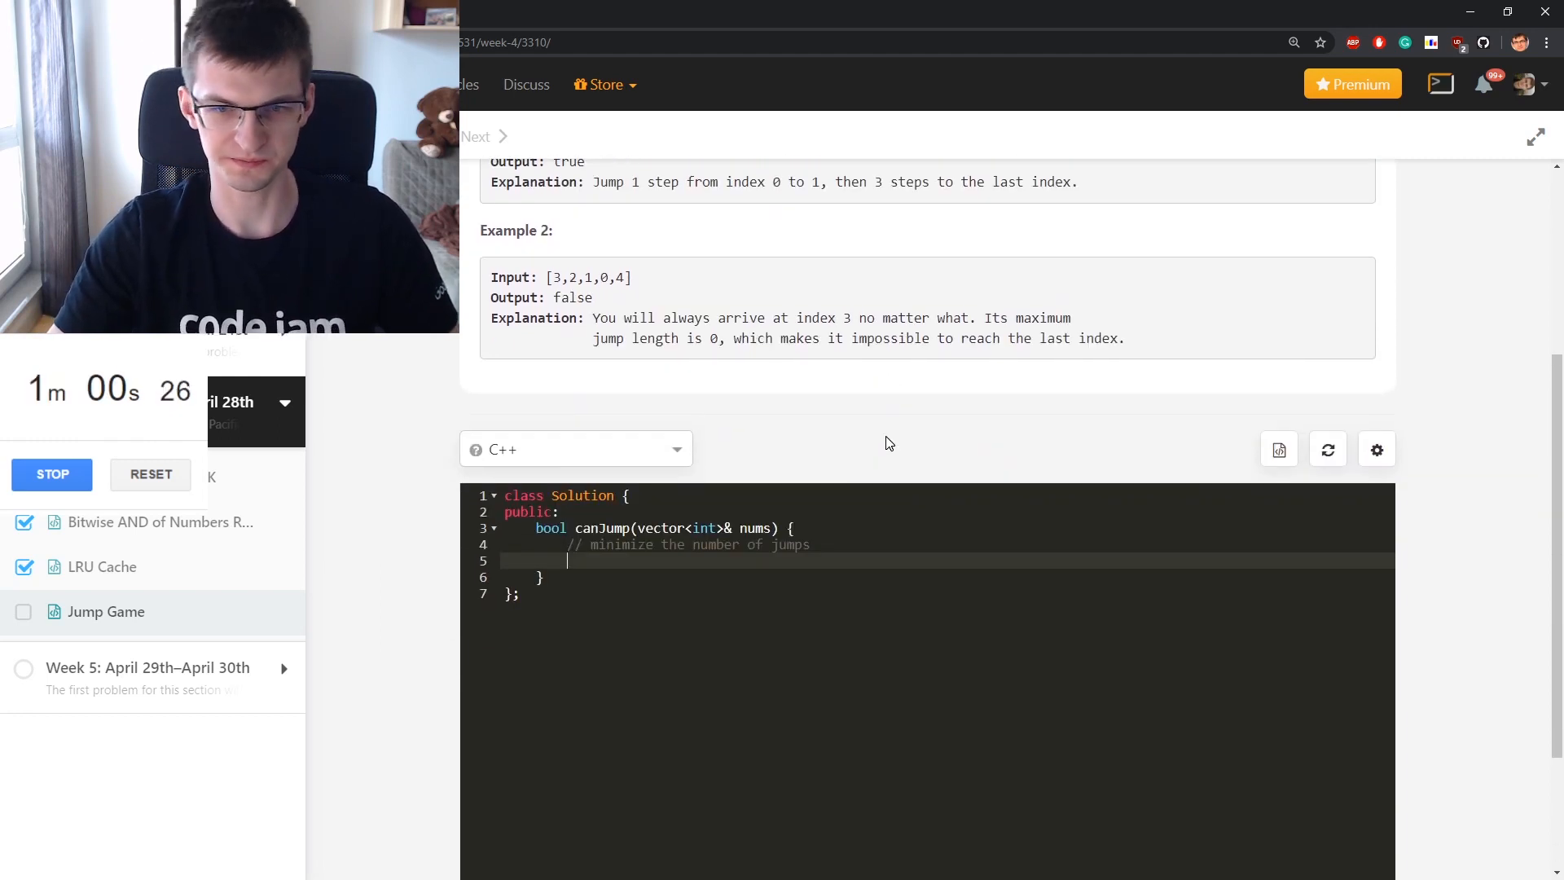
type("int n = nums.s")
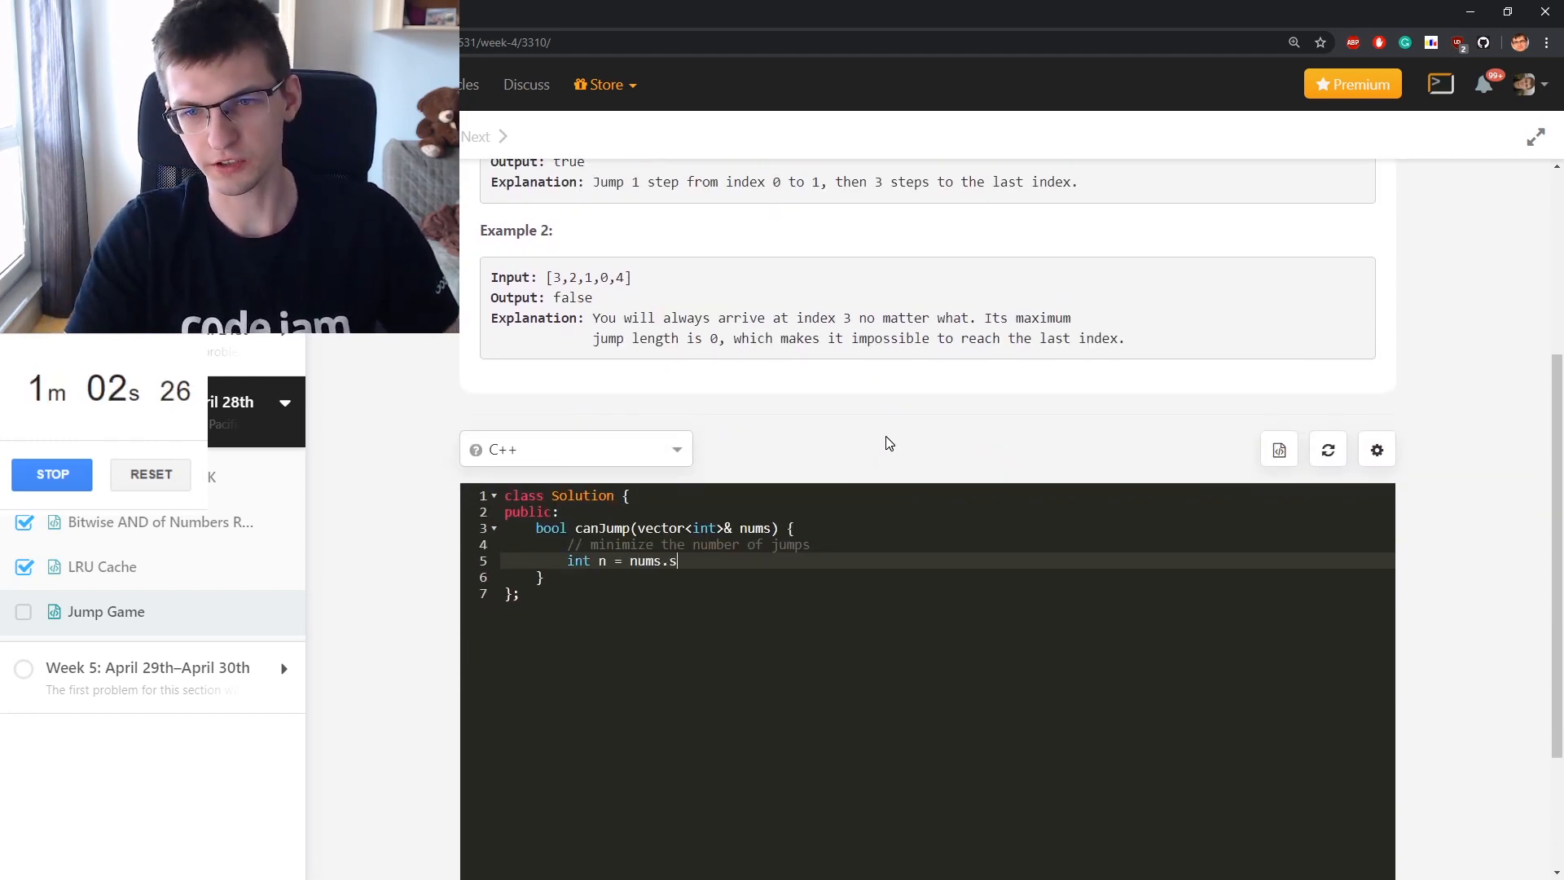
type("ize();")
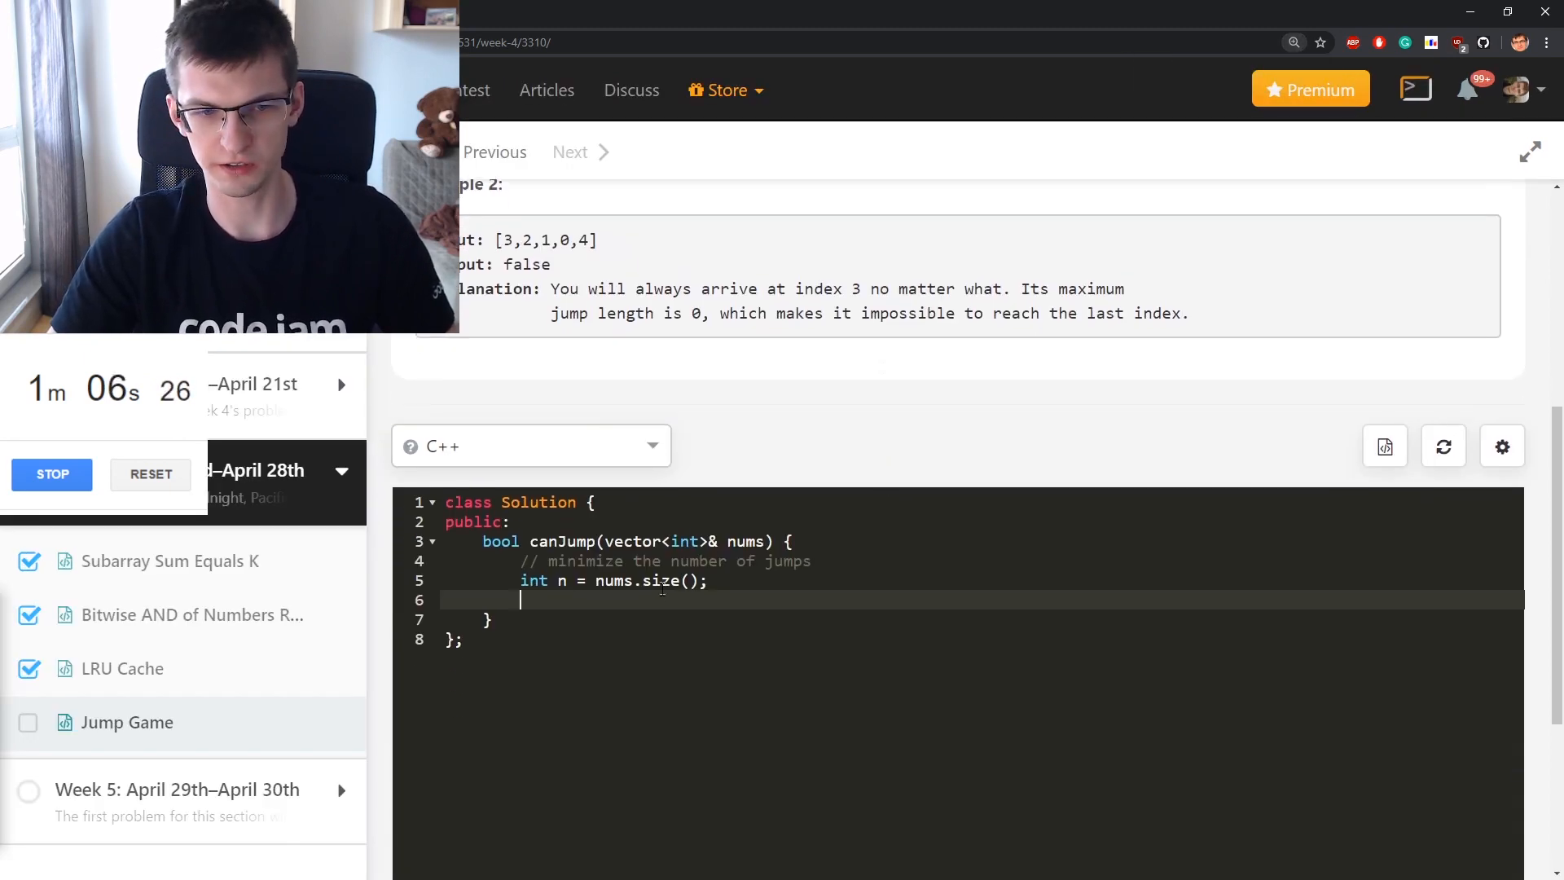
Declare int my_pos = 0; and open a while(true) loop
type("int")
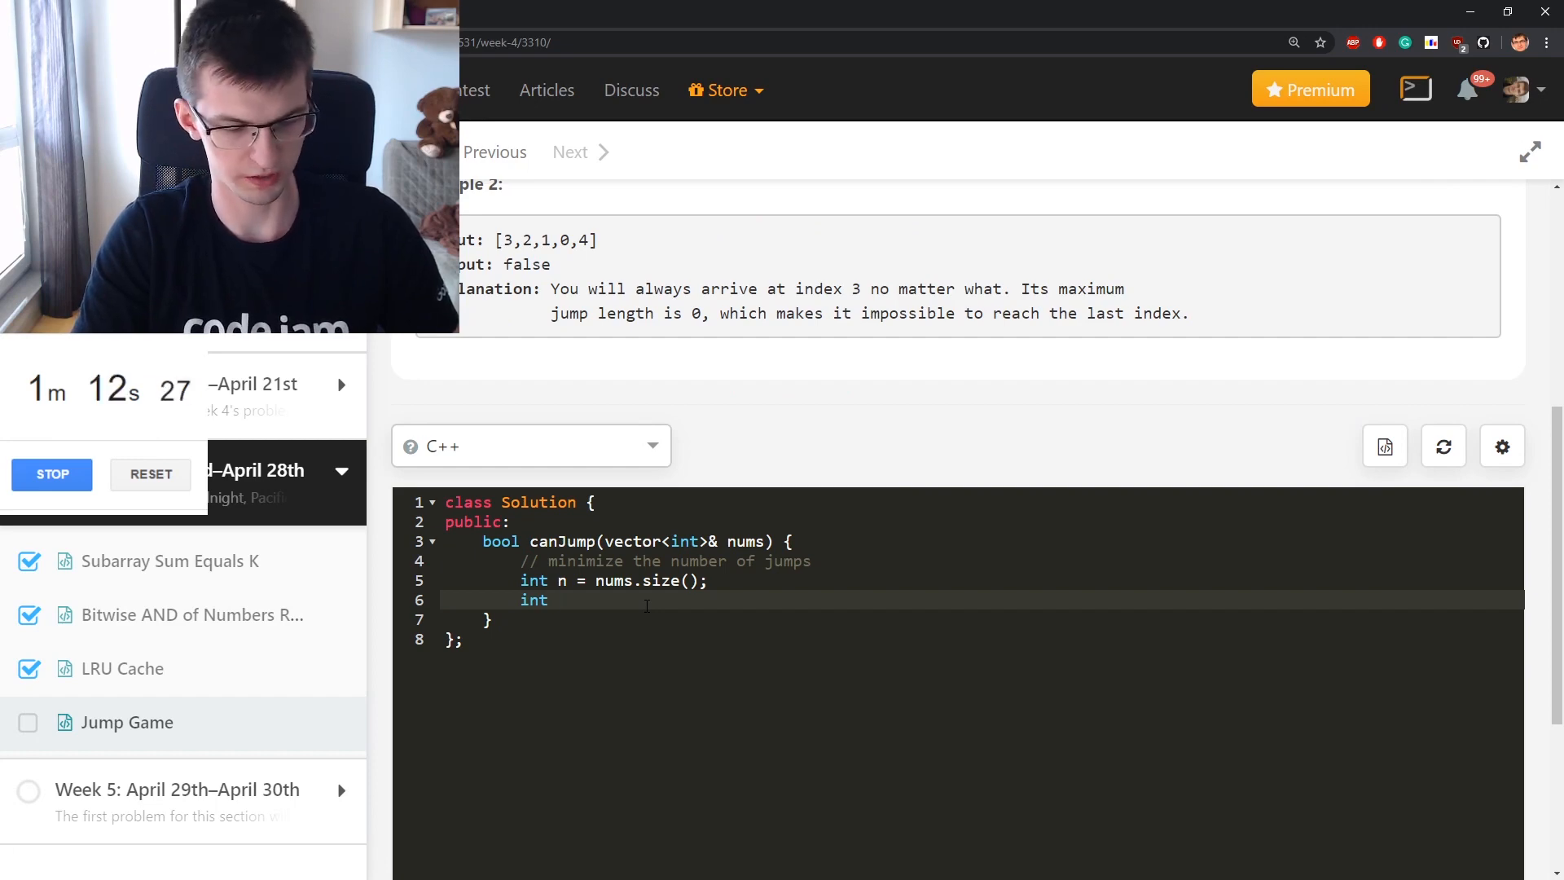
type("positino =")
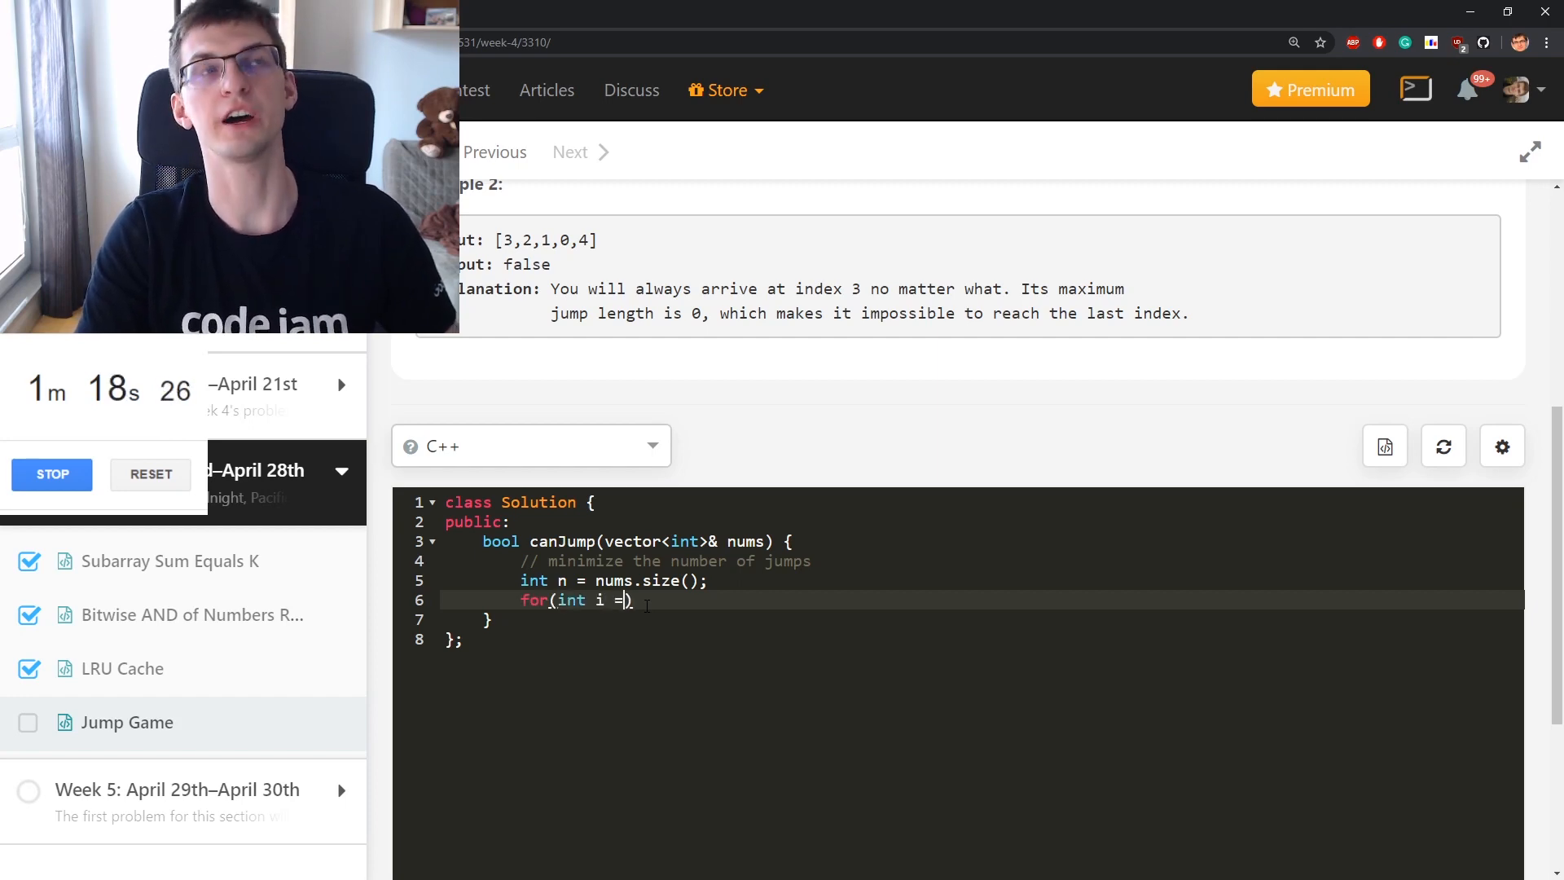
type("0; i")
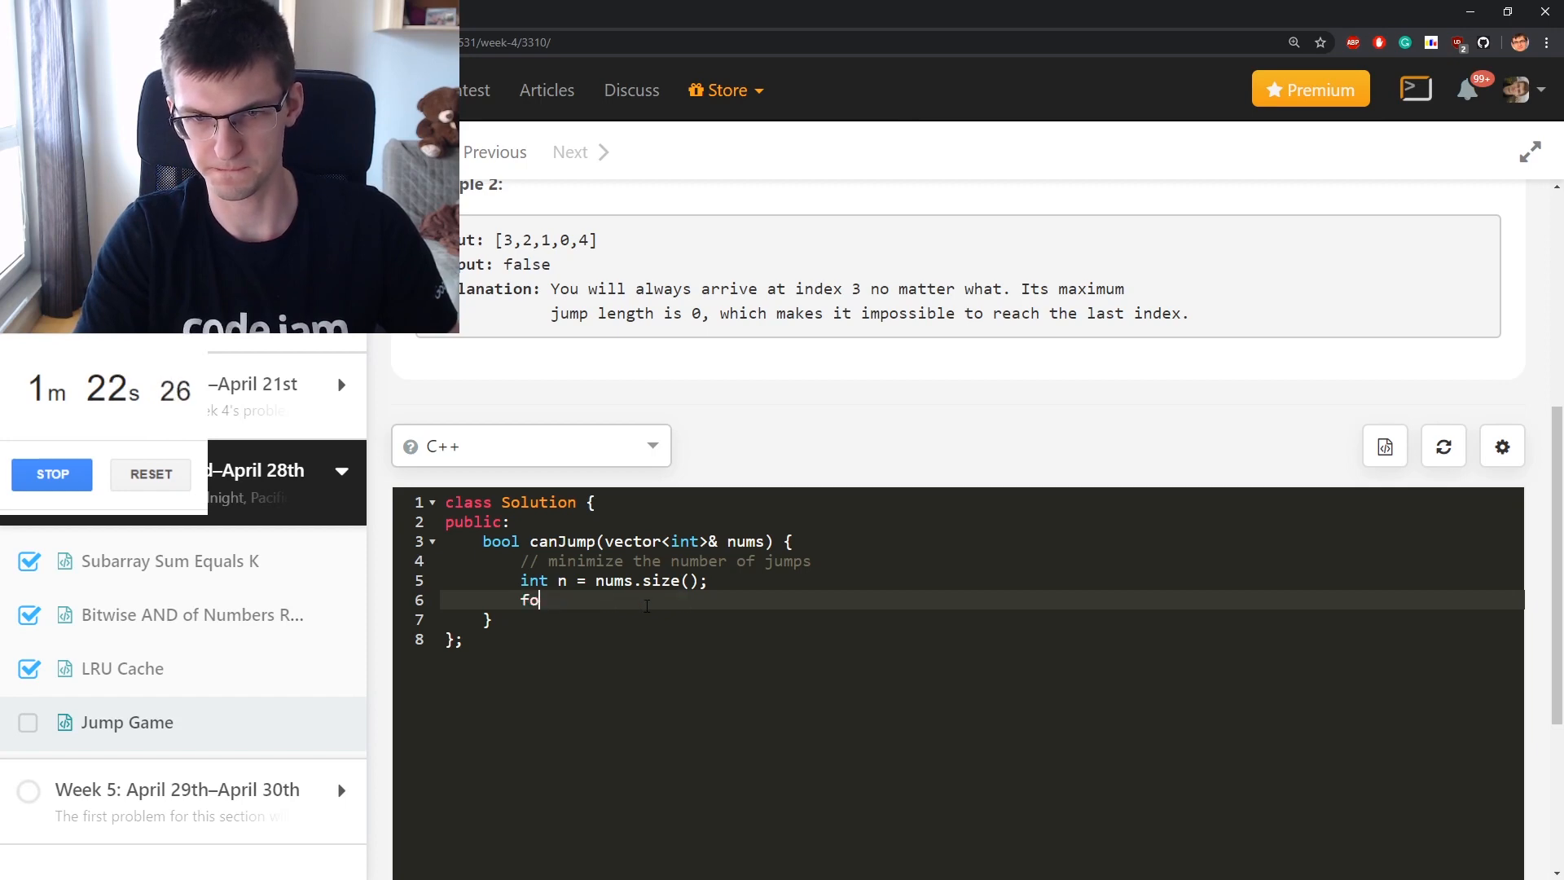
type("int")
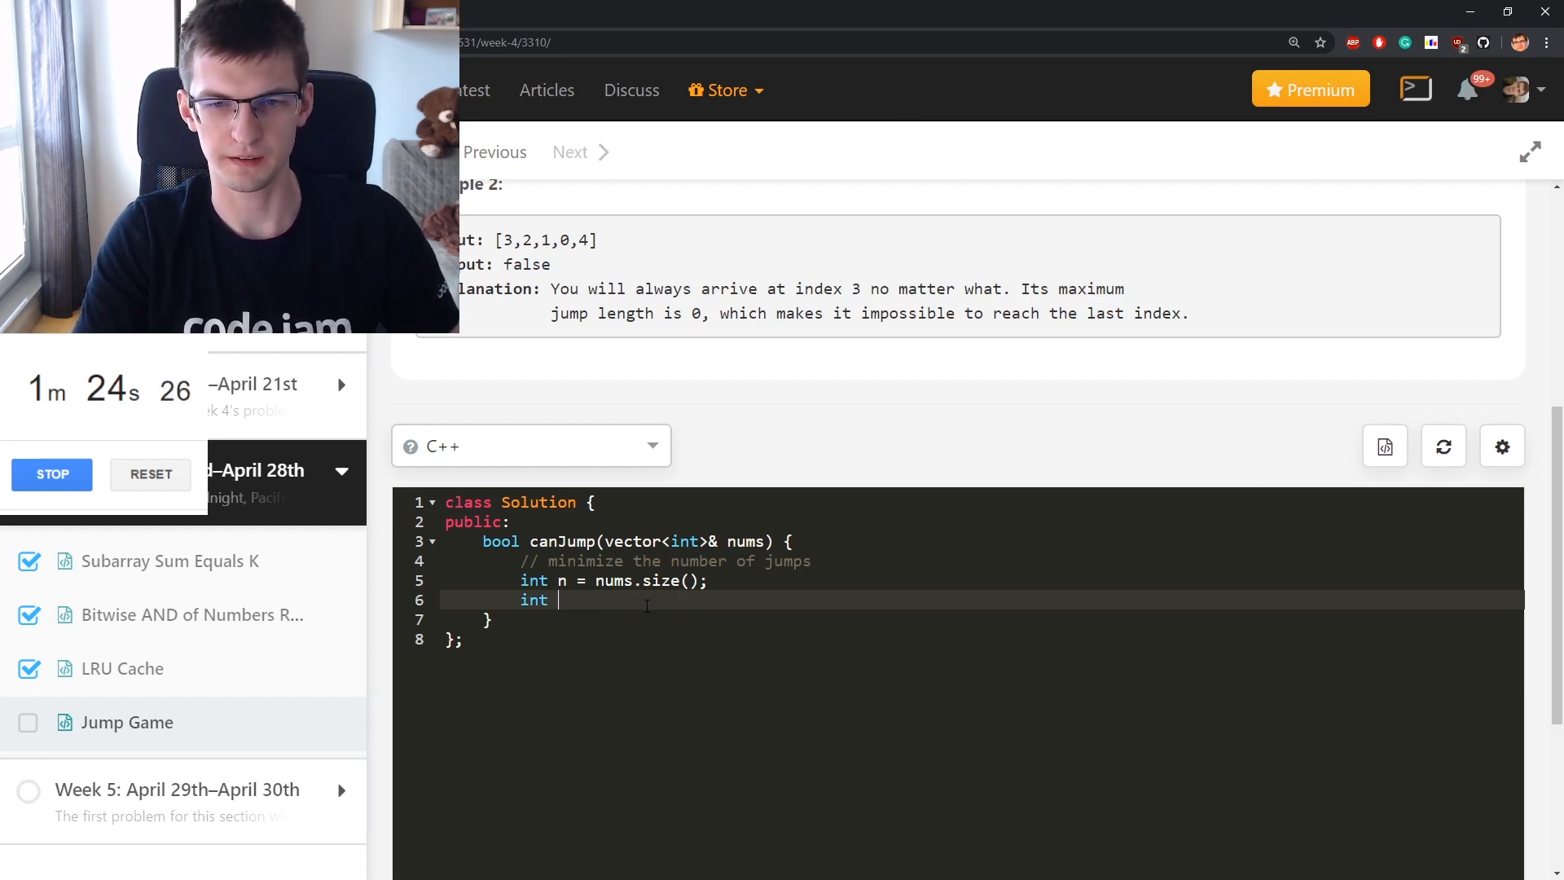
type("my_pos = 0;")
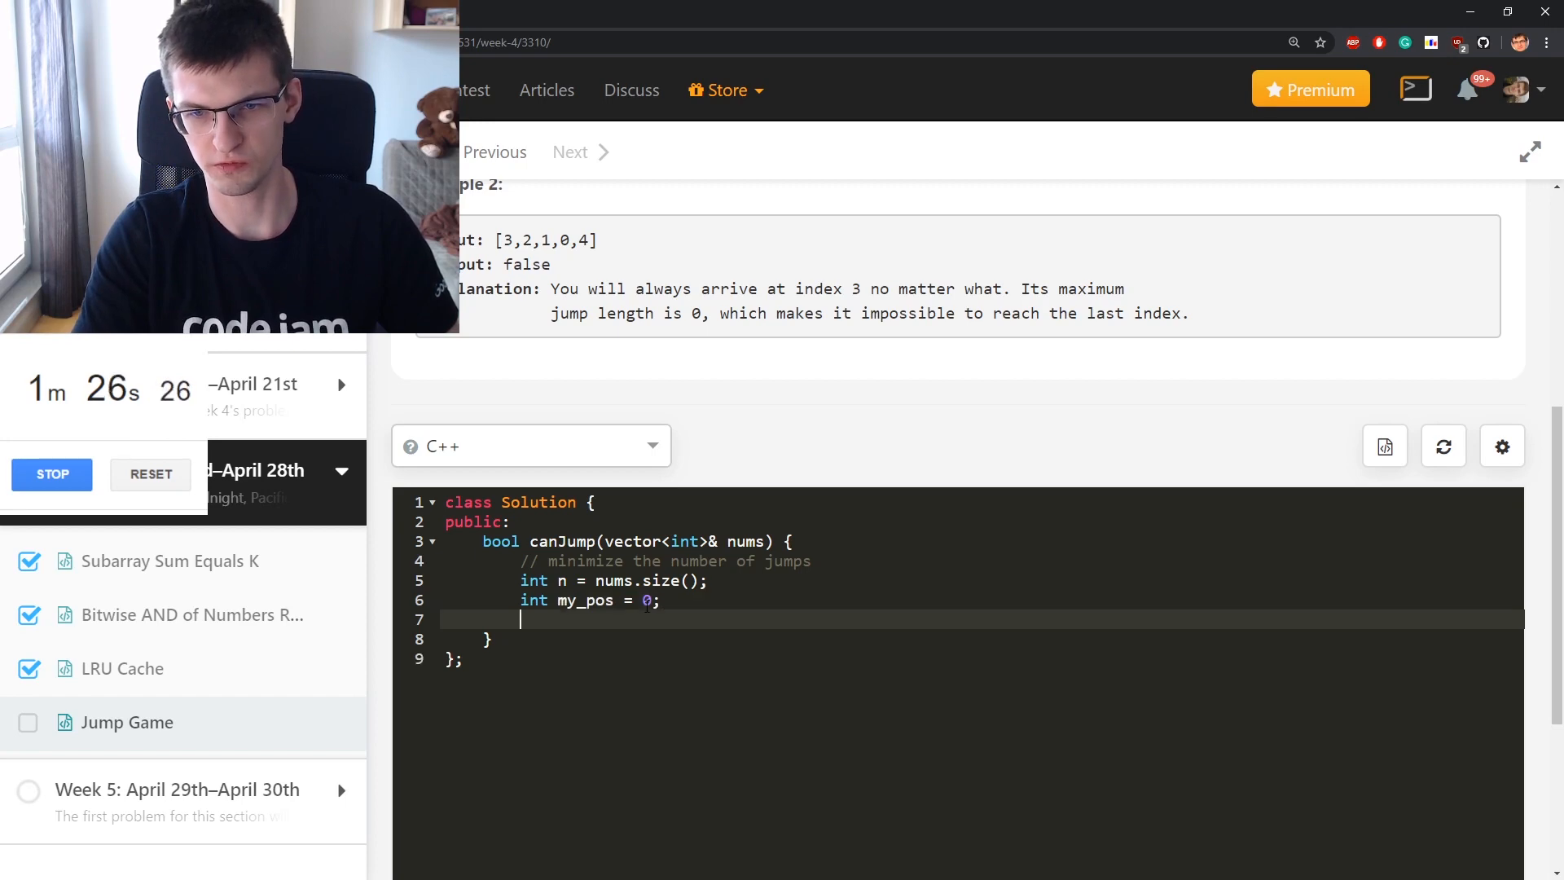
type("while(true) {")
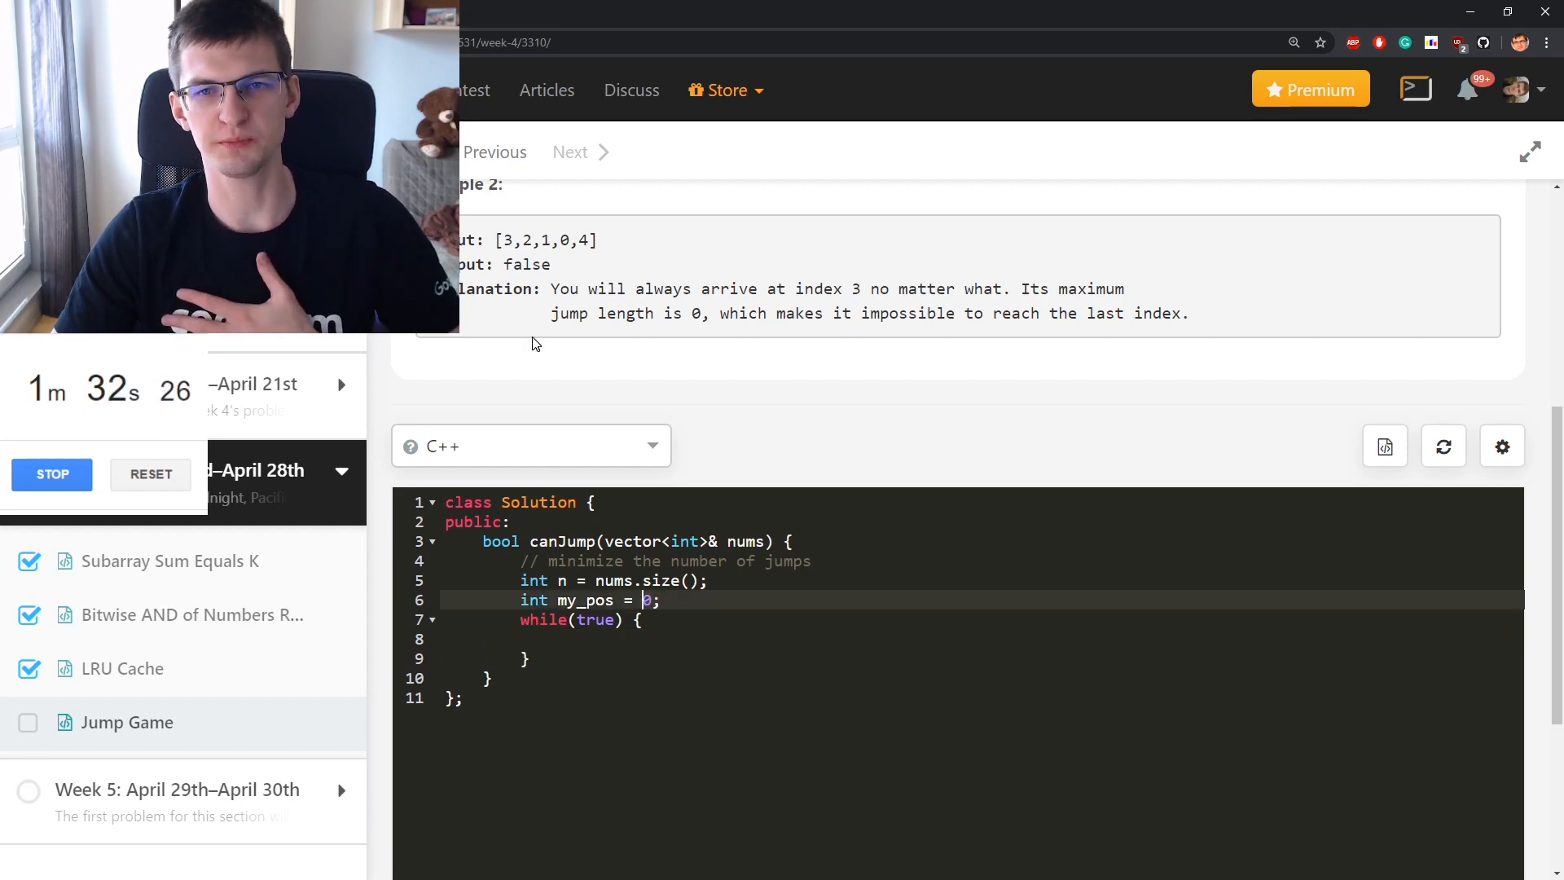
Replace the my_pos variable name with can_reach
double_click(533, 240)
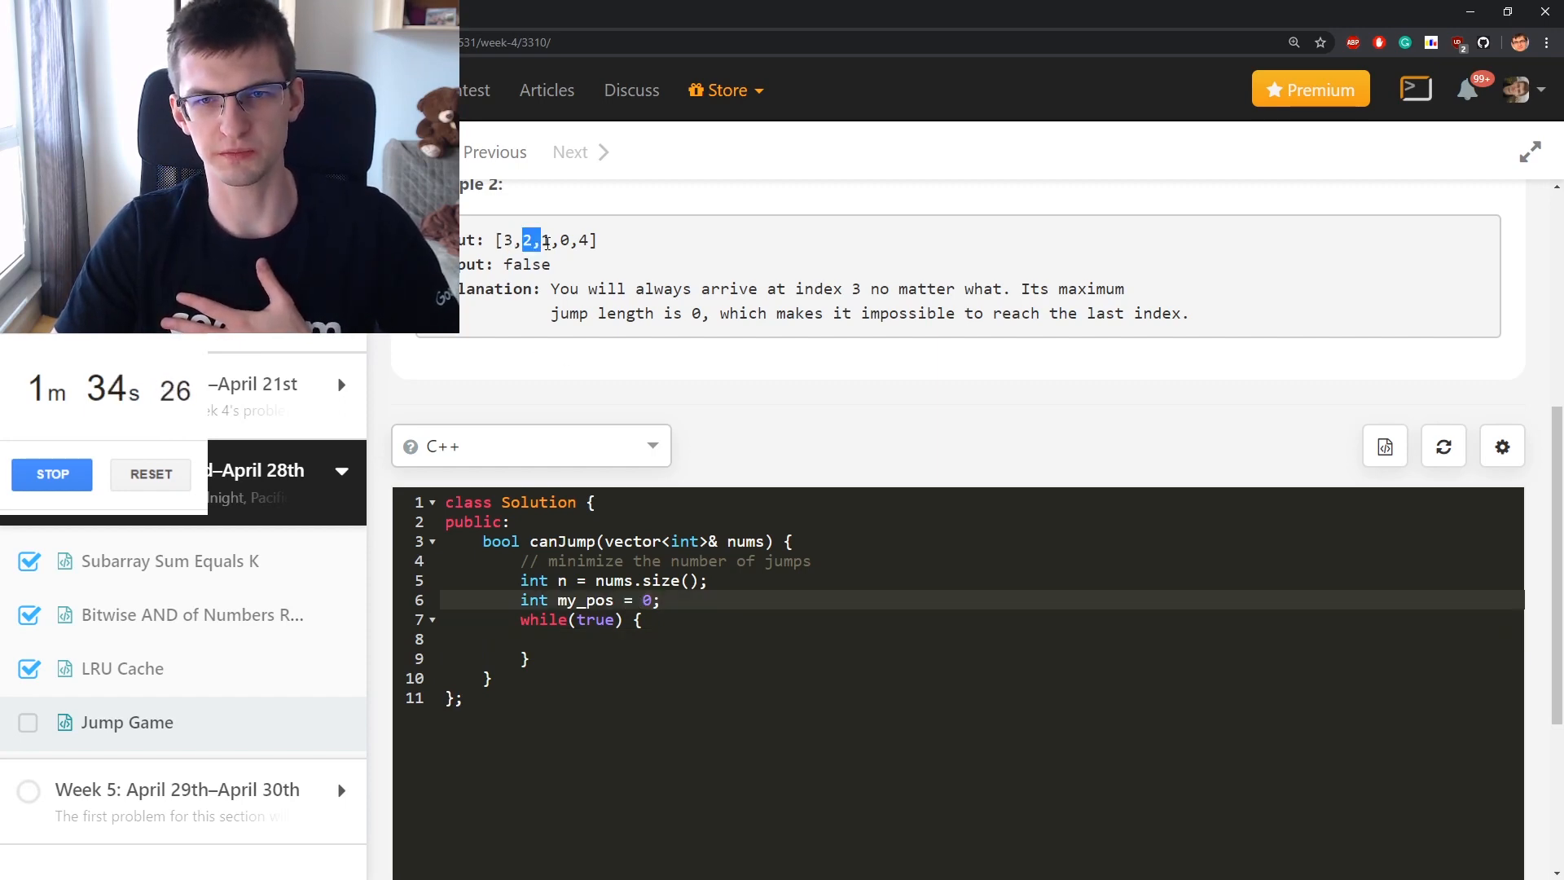
double_click(585, 599)
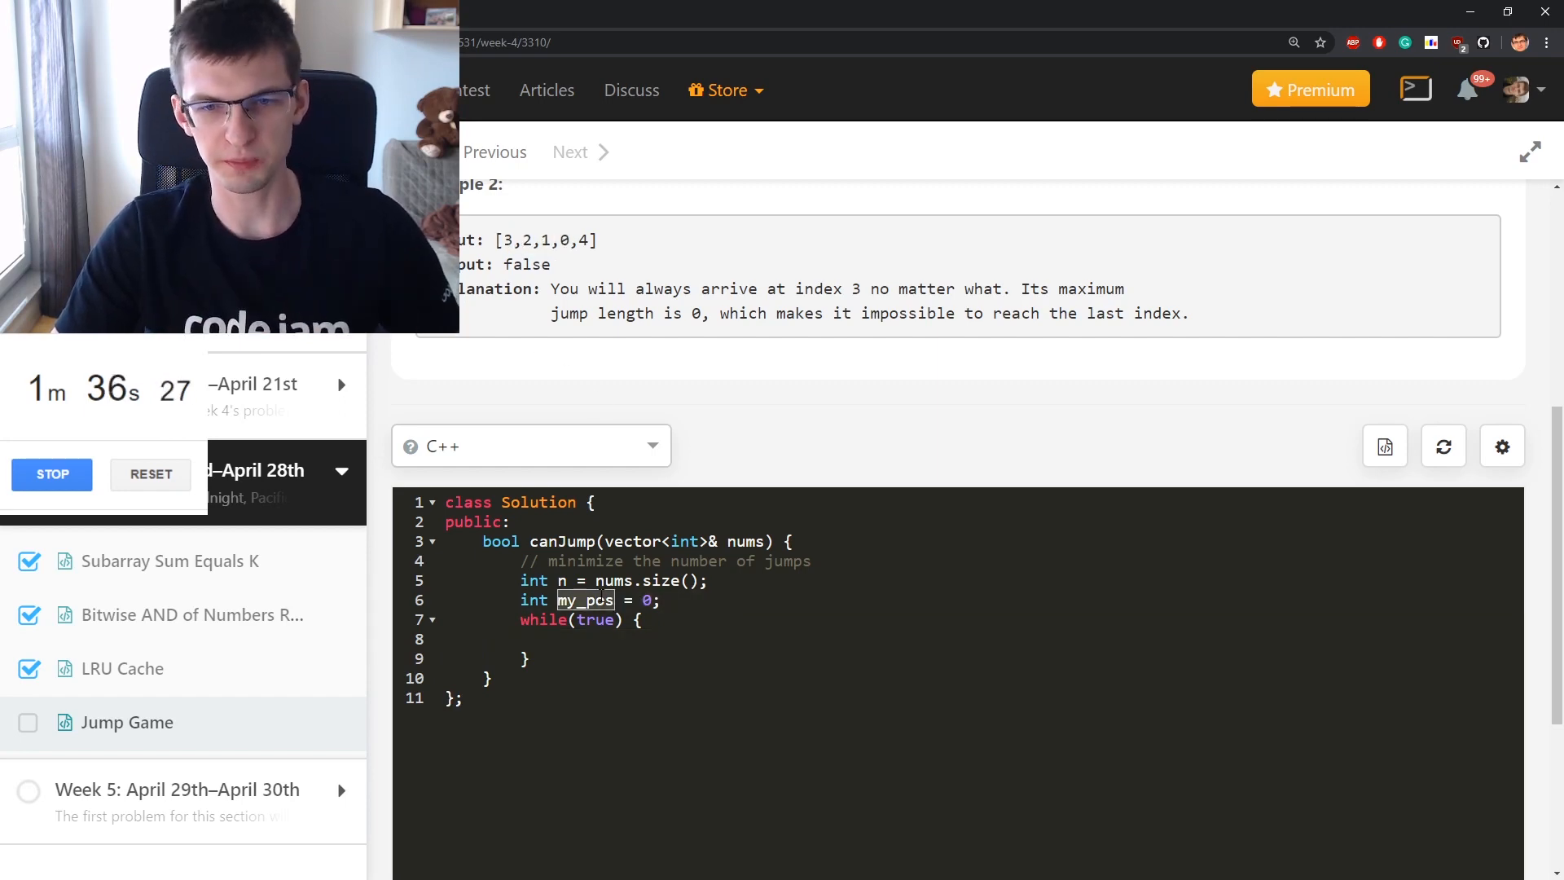
type("can_reach")
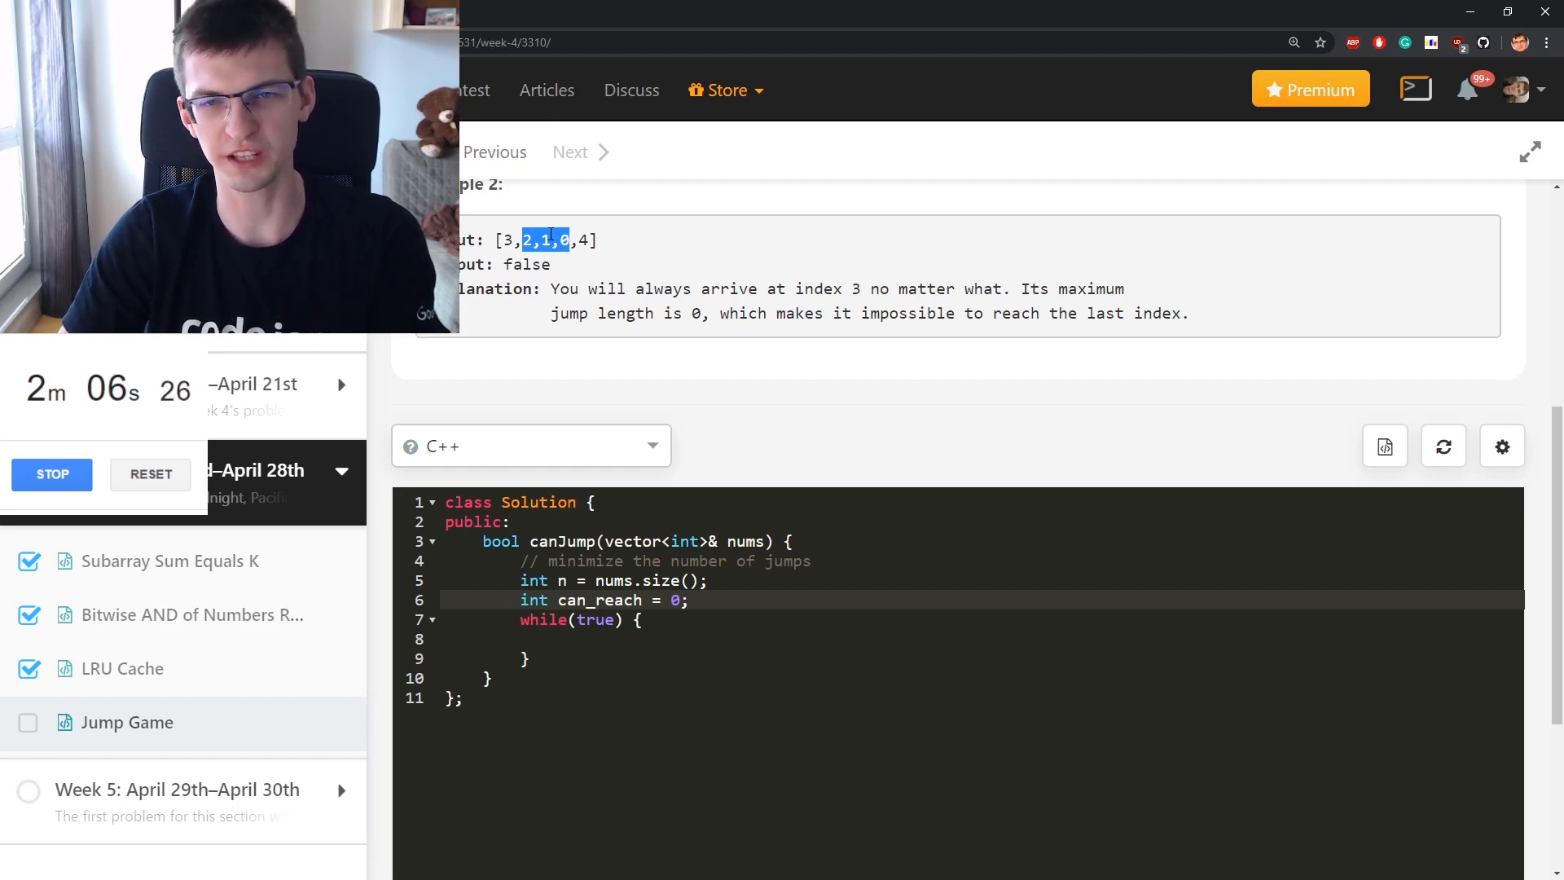
mouse_move(568, 254)
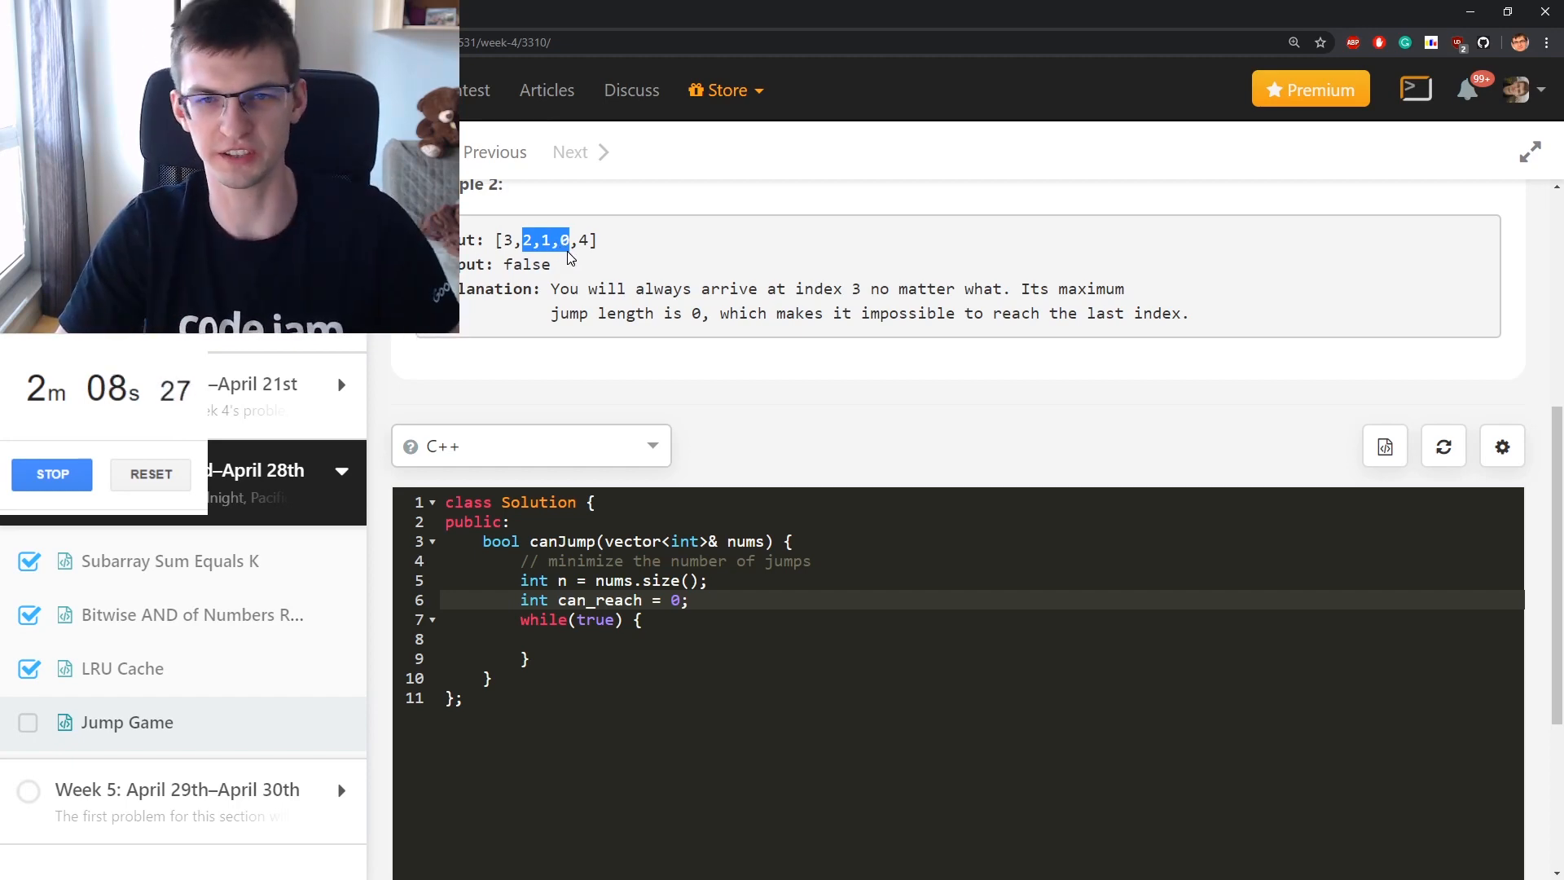
left_click(616, 639)
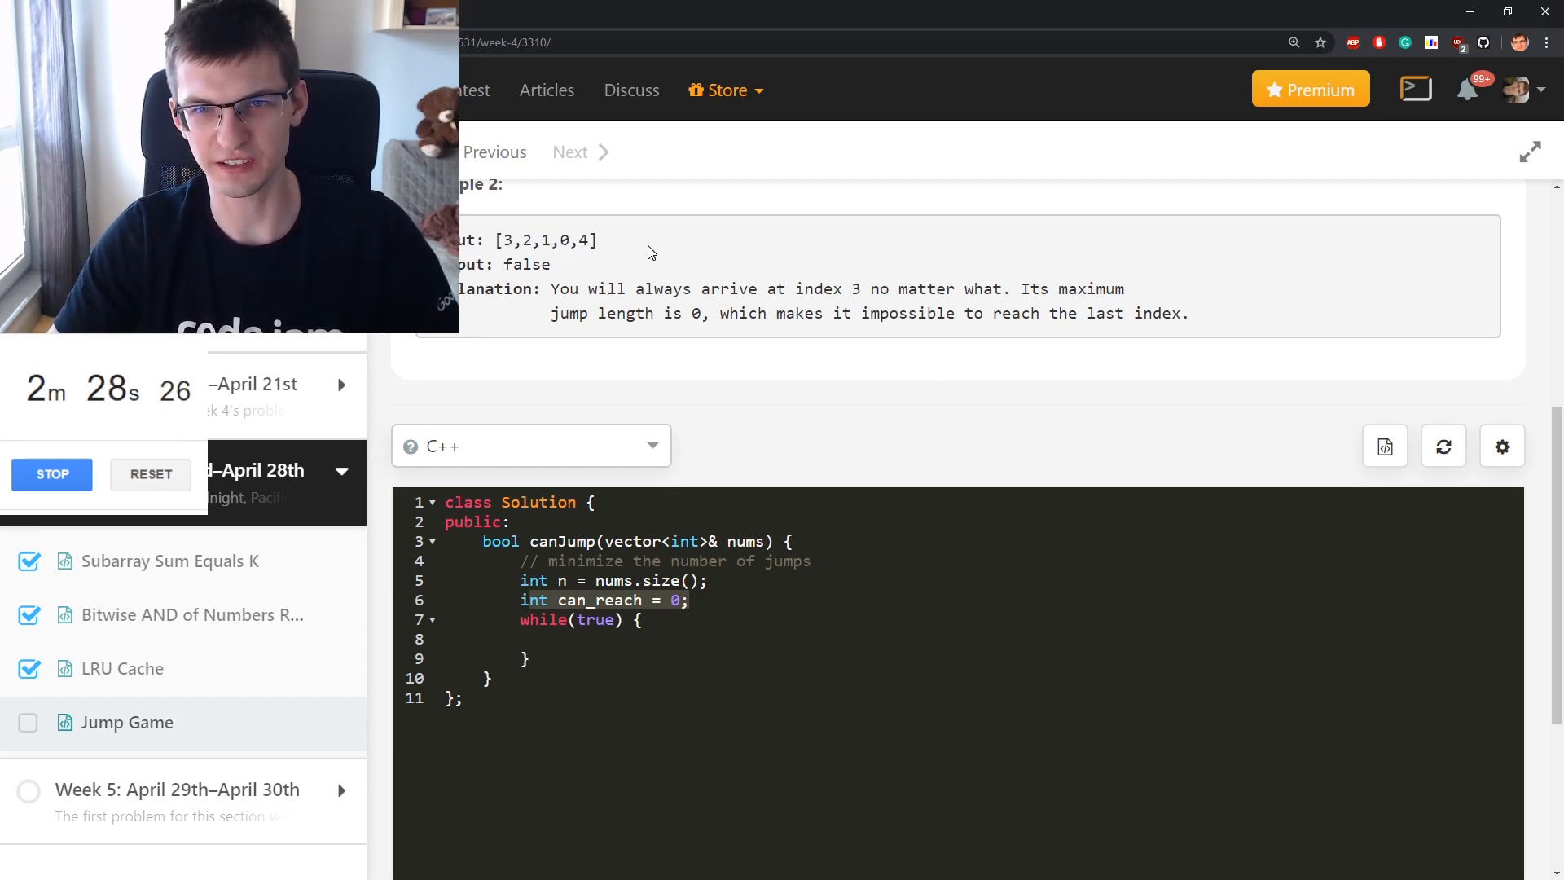
Declare pair<int,int> interval{0, 0}; and an int can_reach variable
type("p")
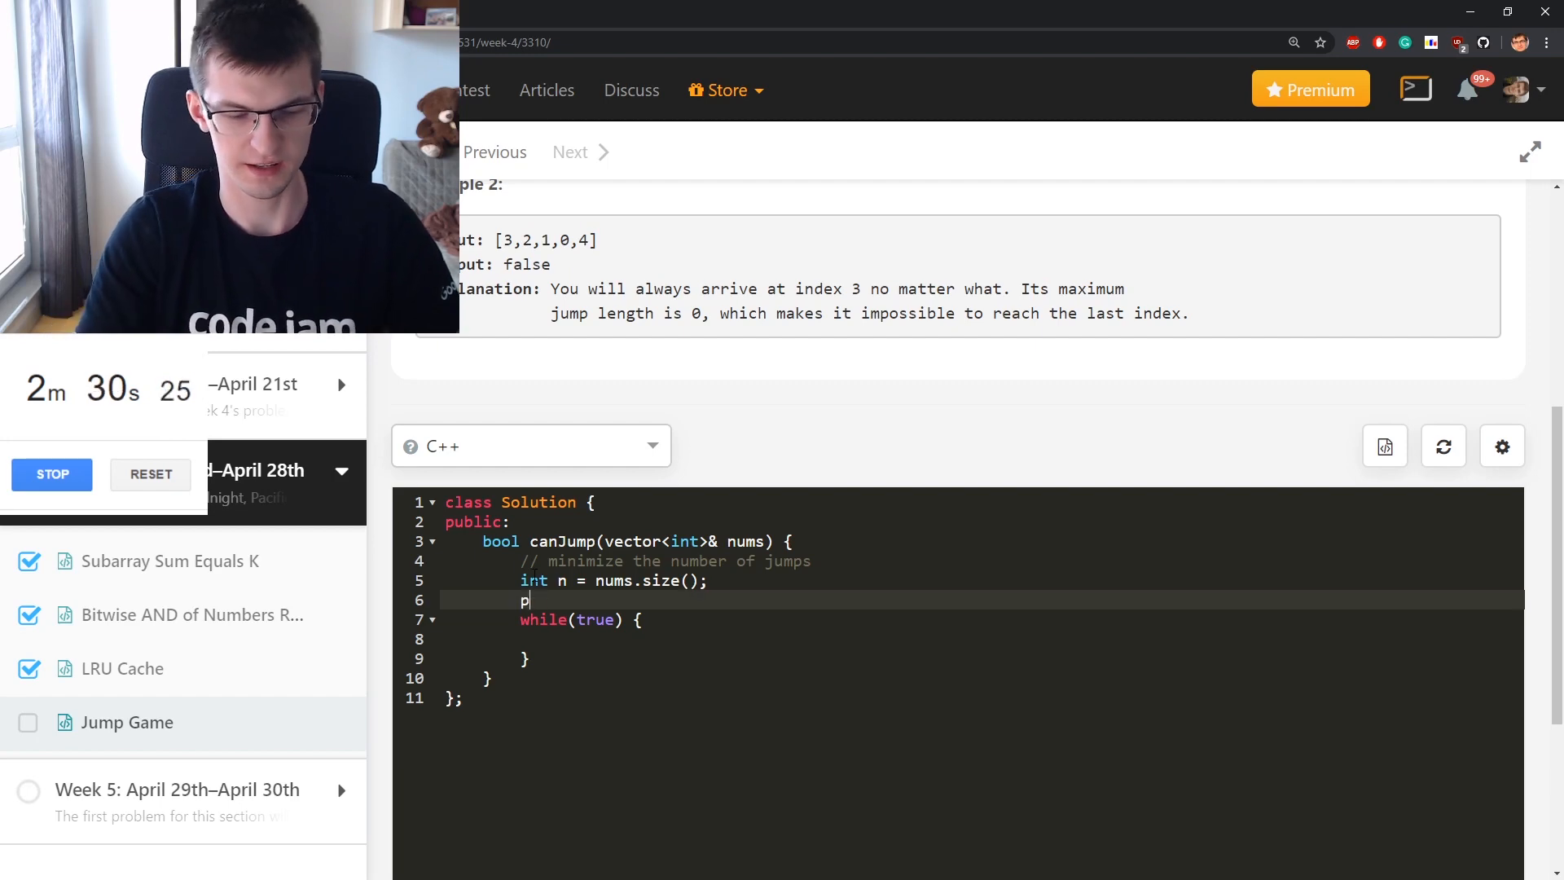
type("air<int,int> inter")
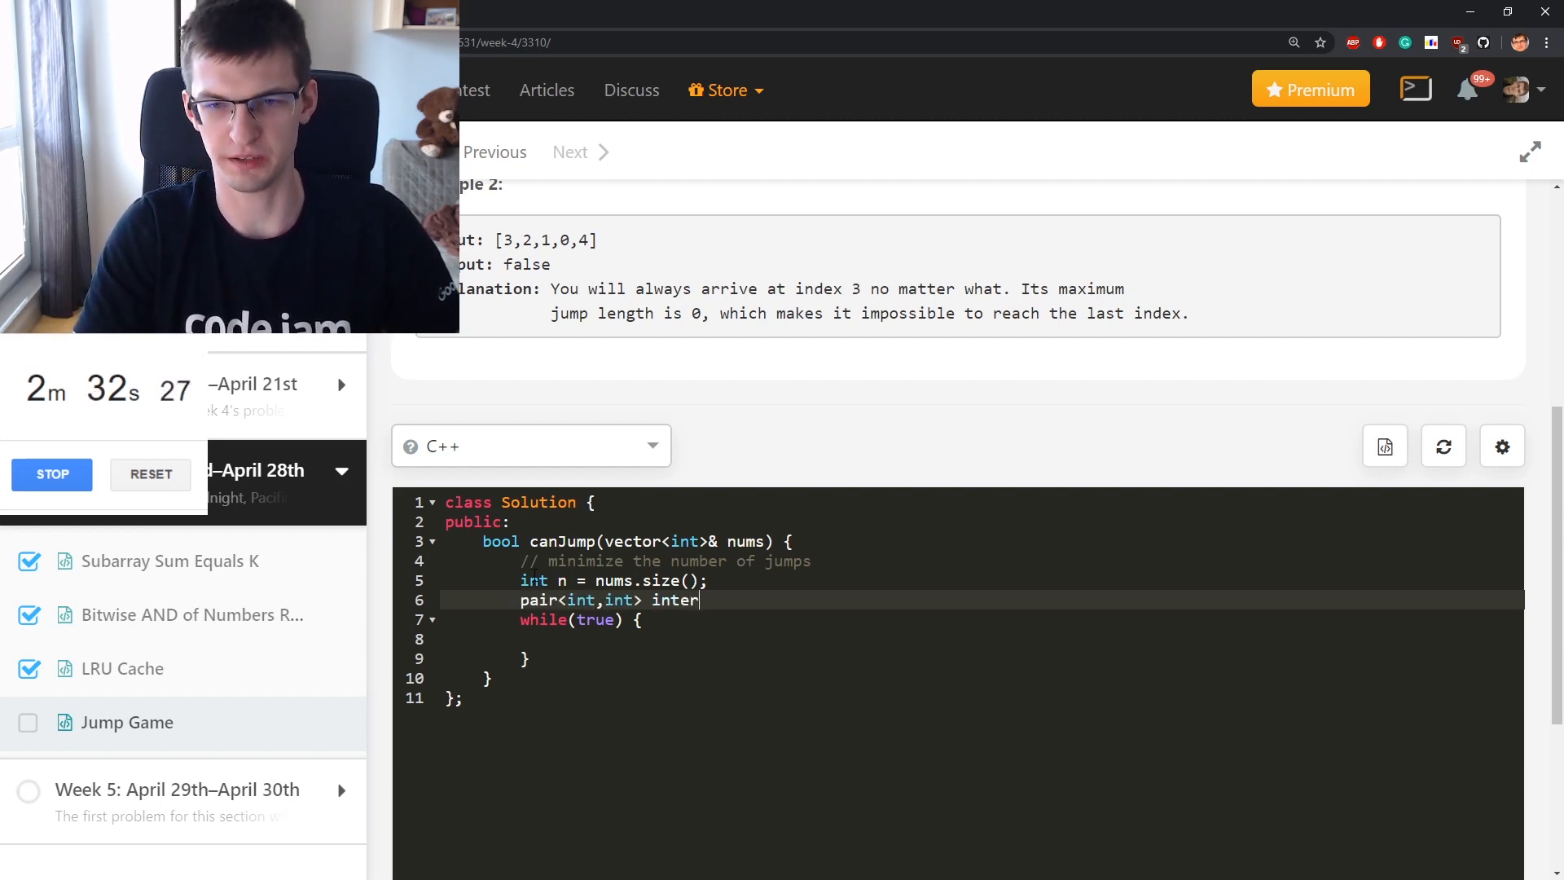
type("val{0, 0};")
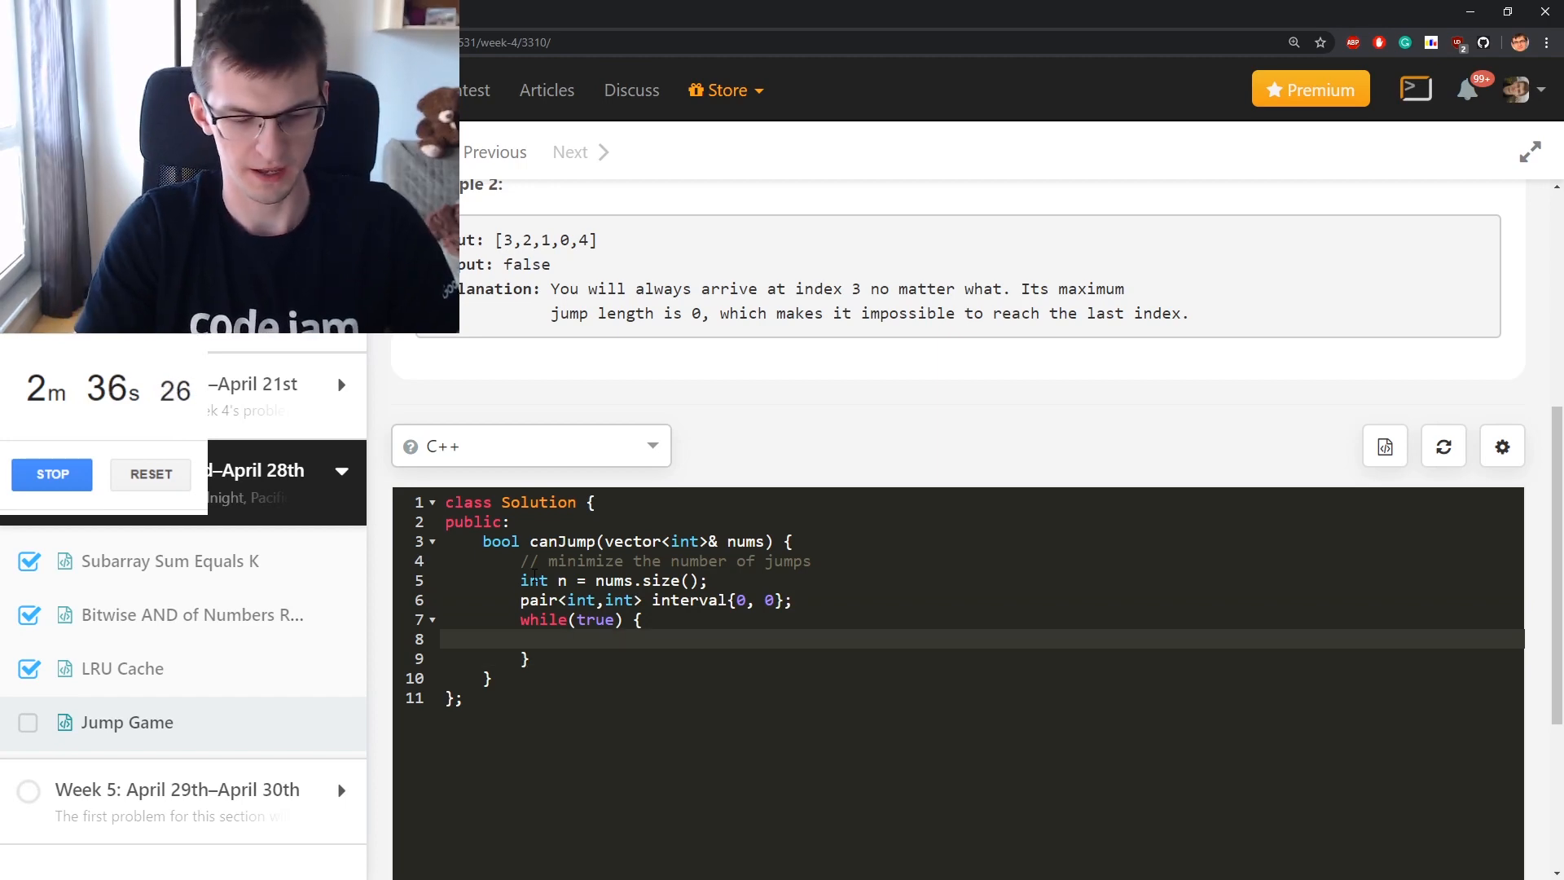
type("int")
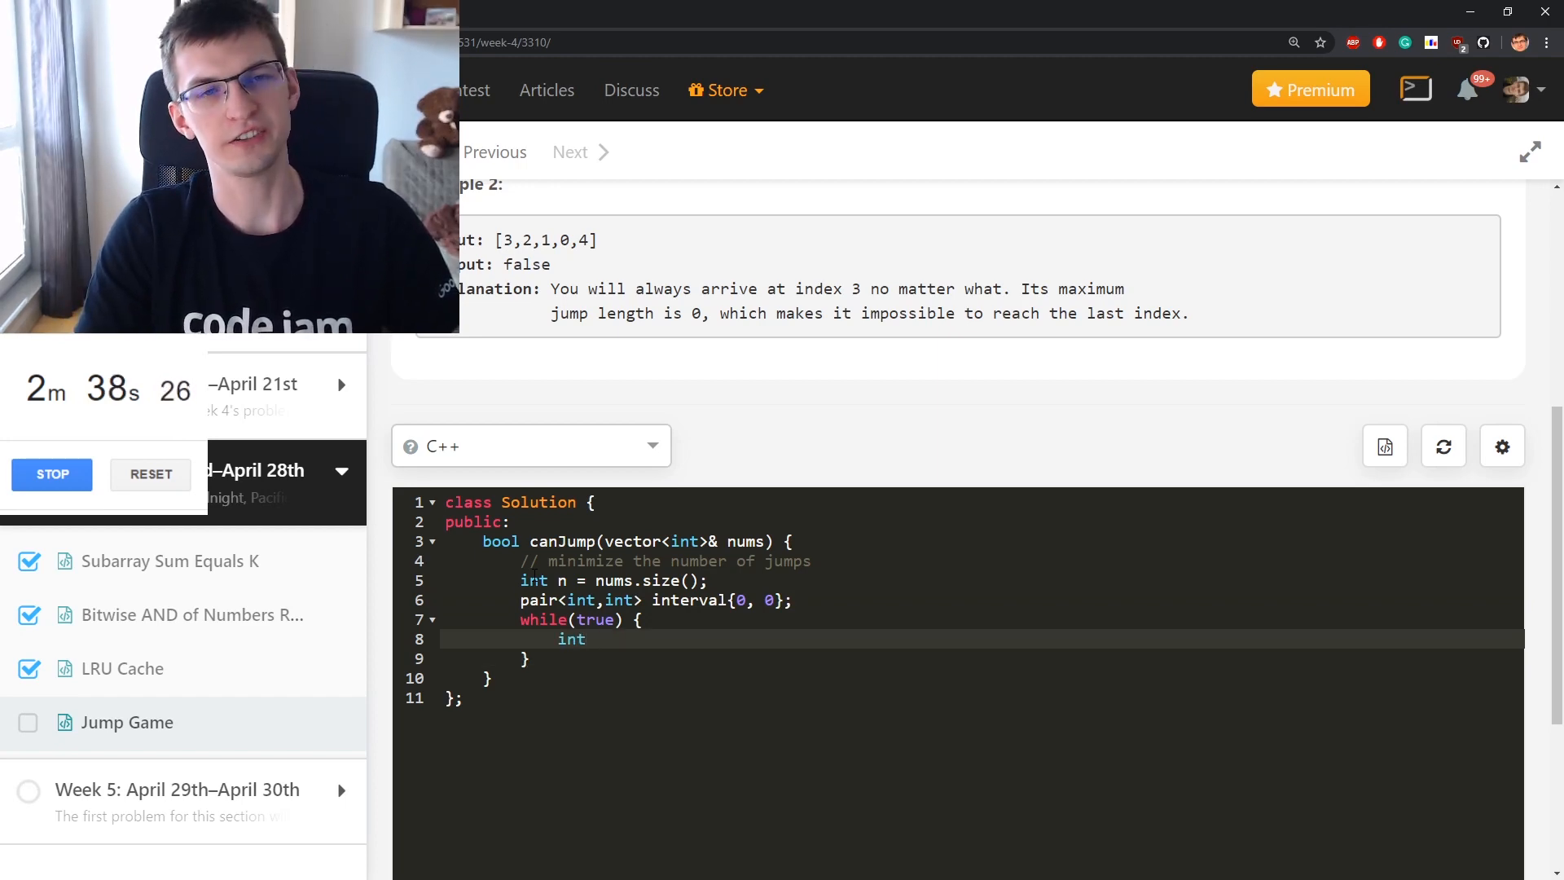
type("can")
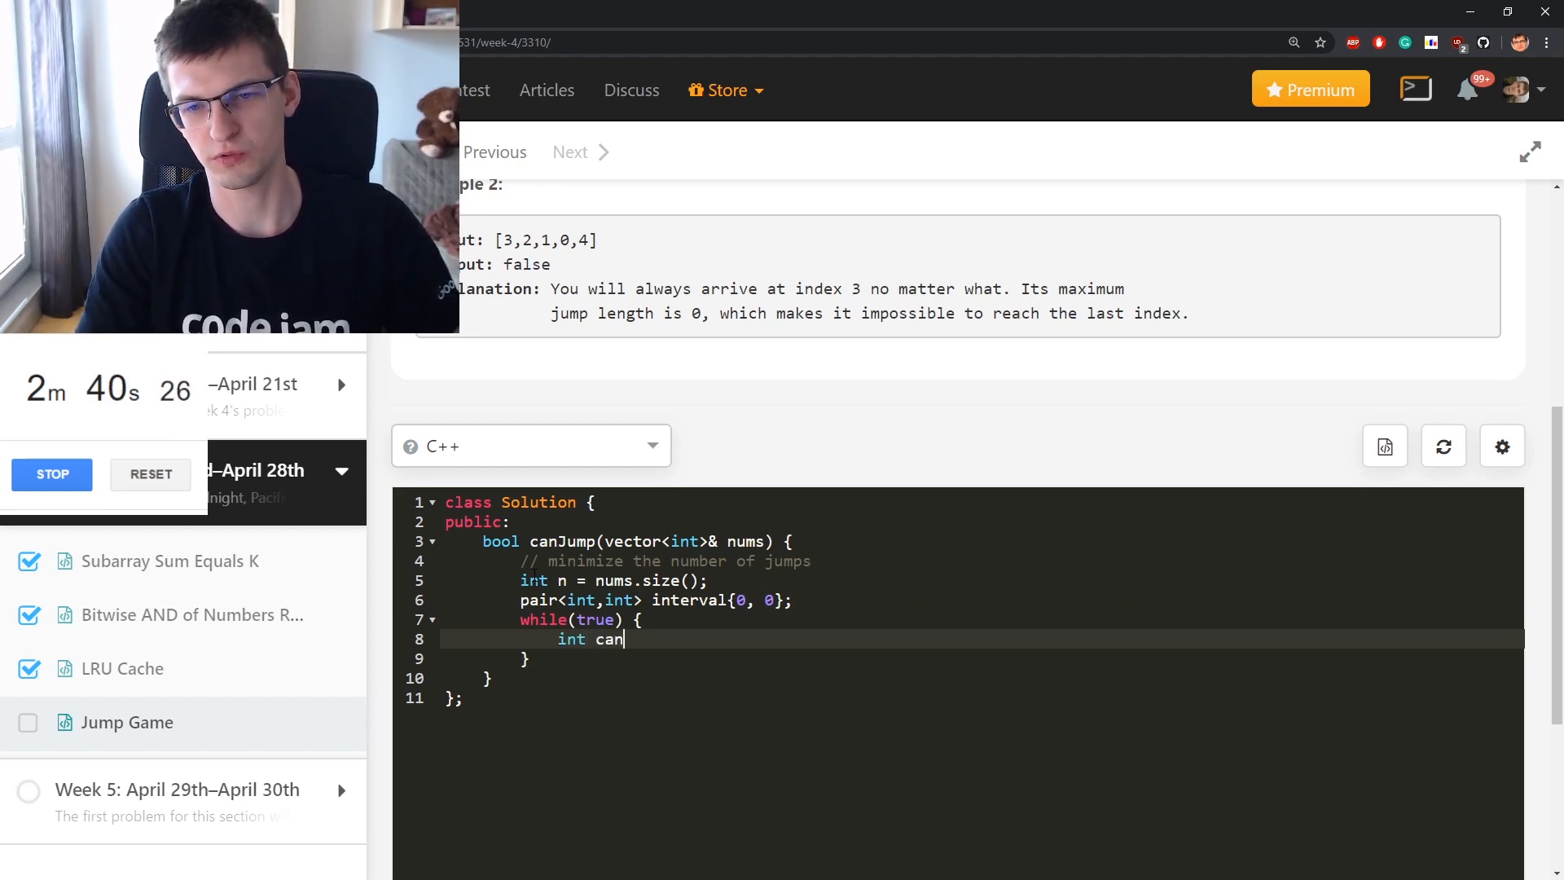
type("_reach = -1;")
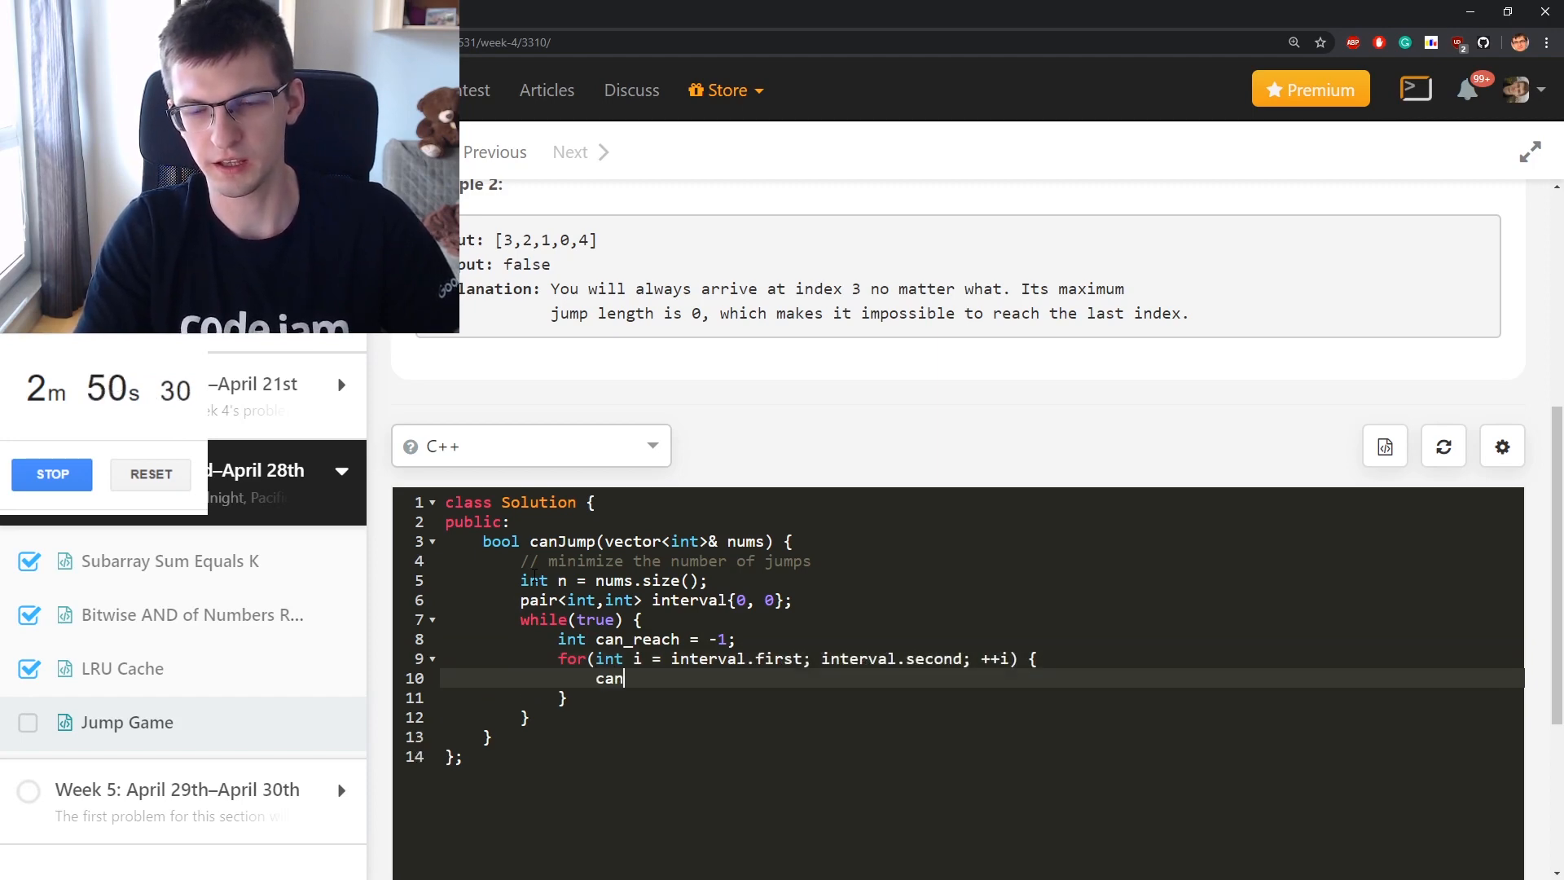
Set can_reach = max(can_reach, i + nums[i]); inside the inner loop
type("_reach = max()")
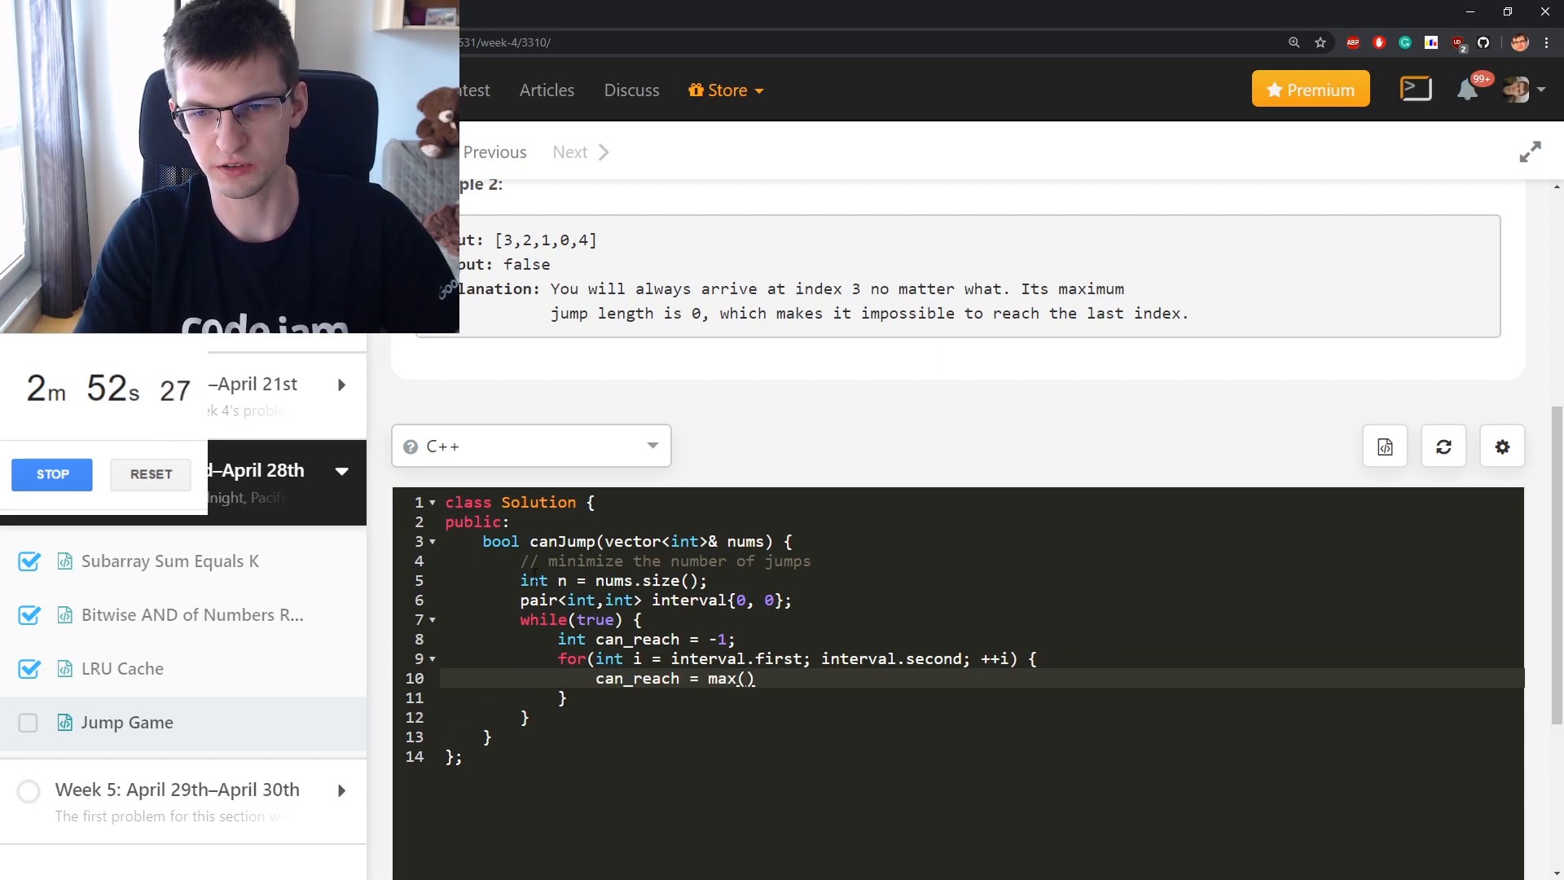
type("can_reach, i +")
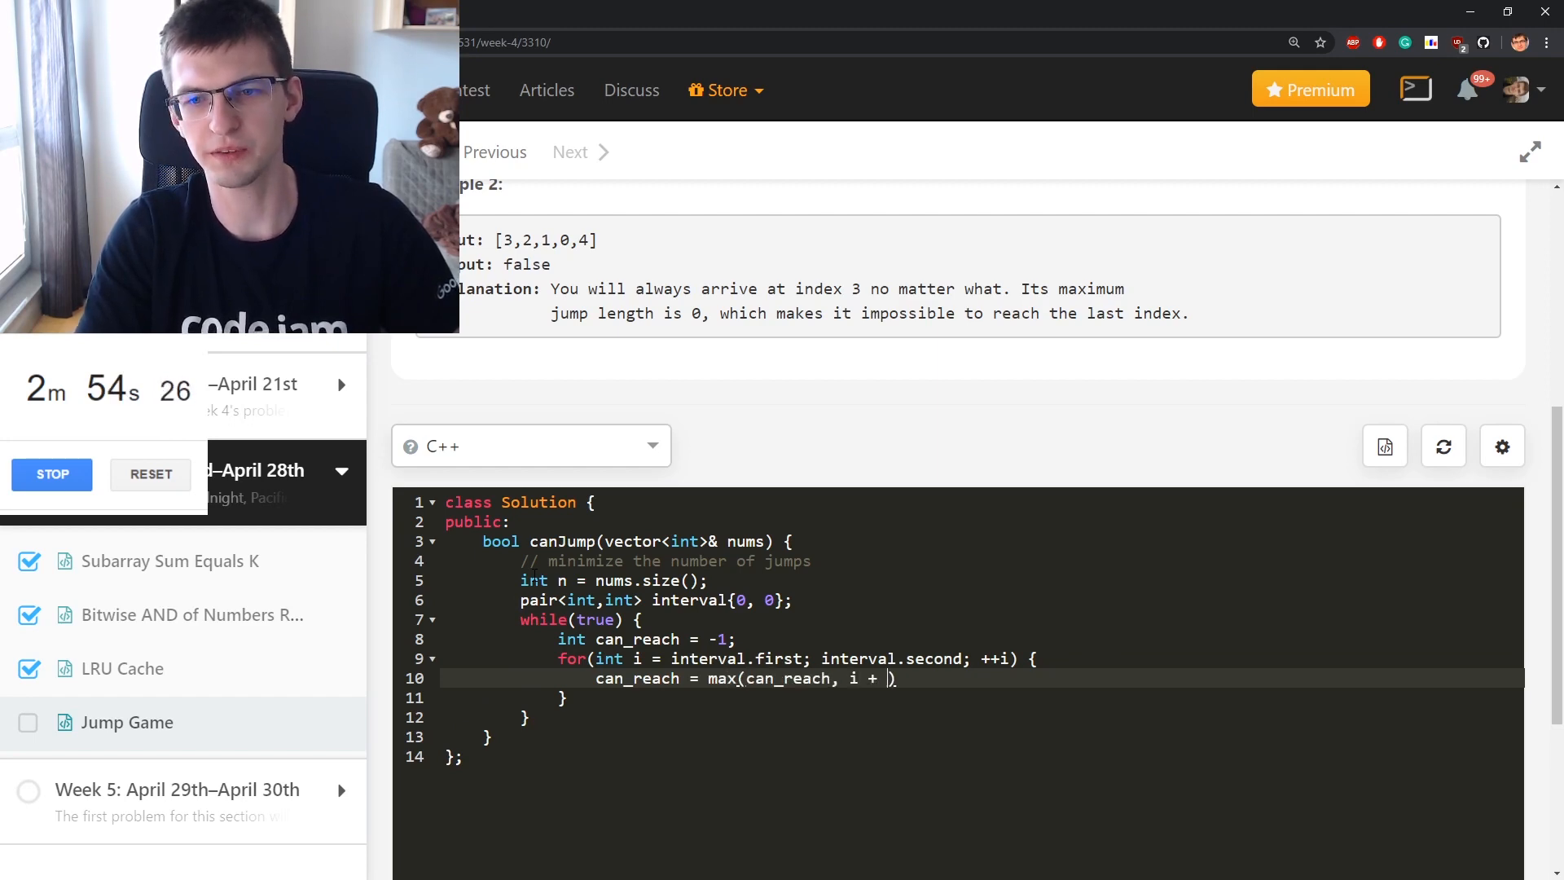
type("nums[i]);")
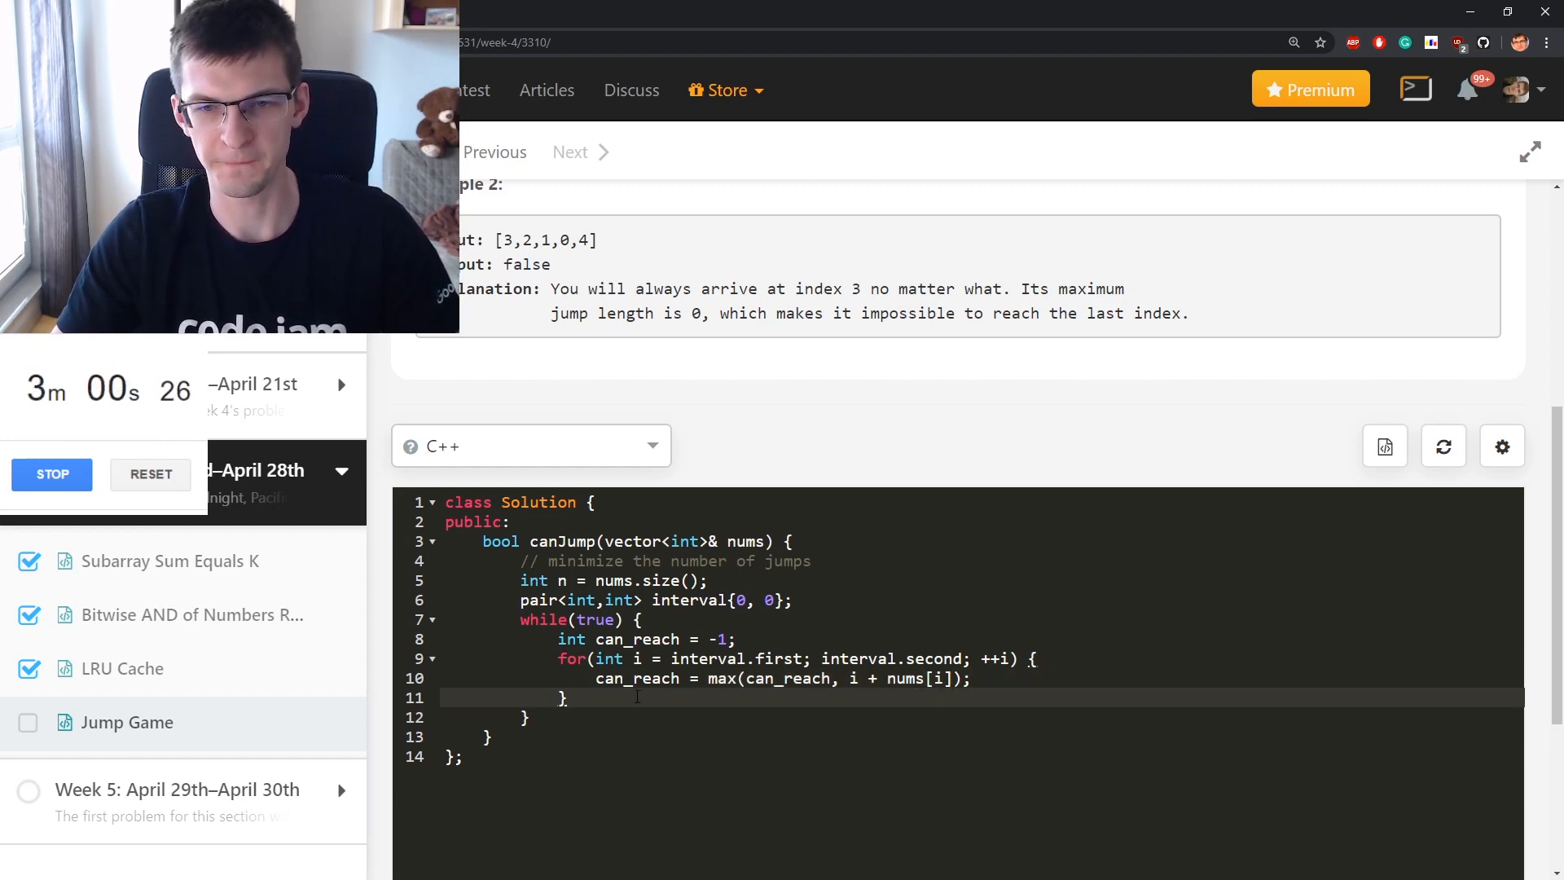
key("enter")
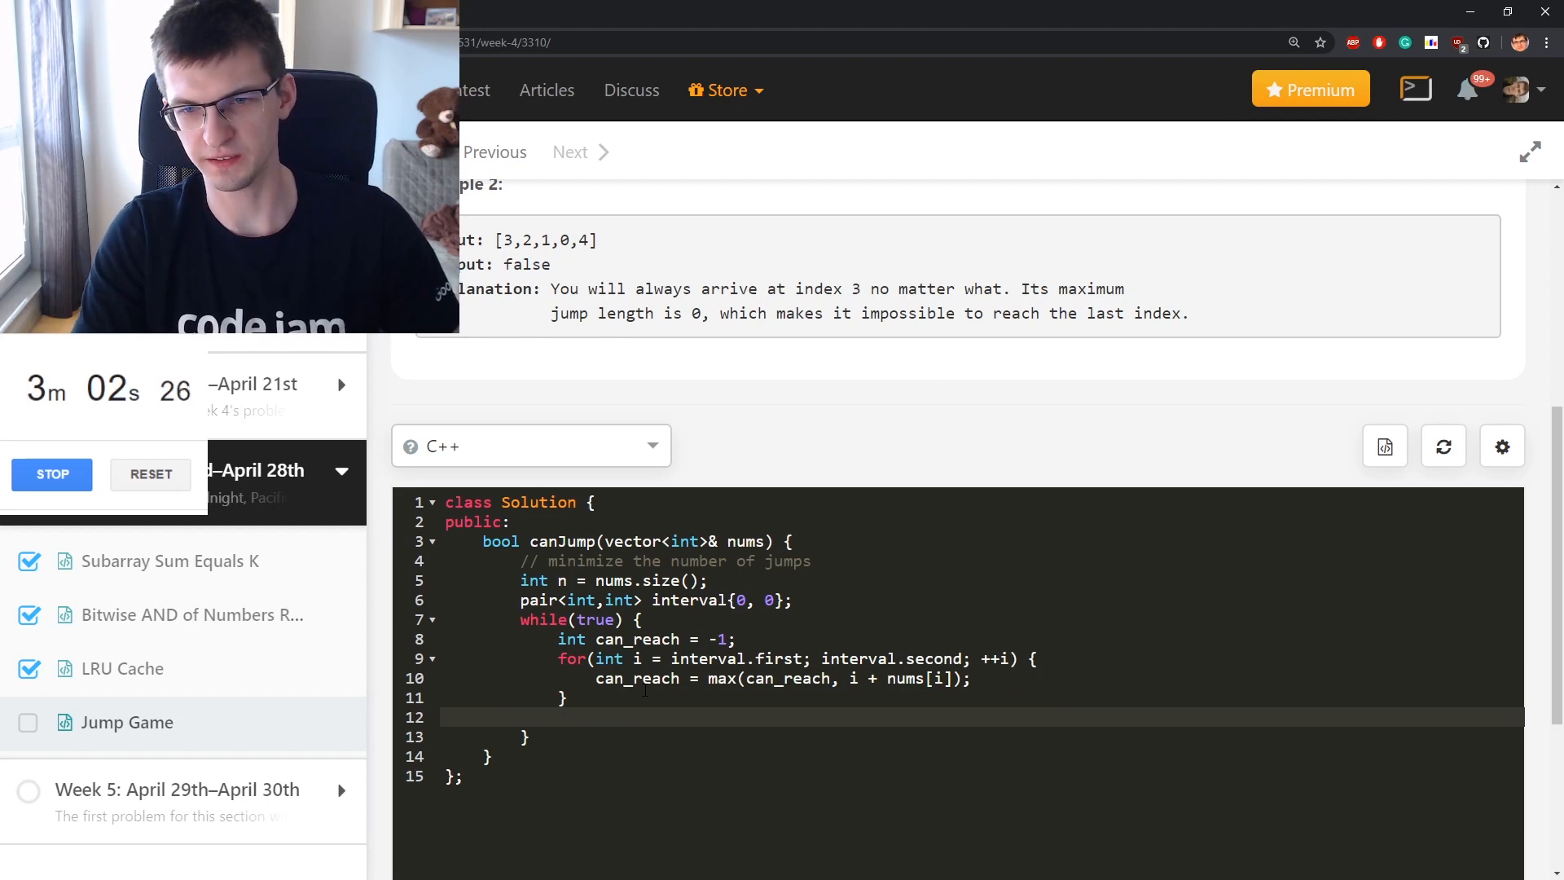
Update interval to {interval.second+1, can_reach}
type("interval = {")
type("[9, ")
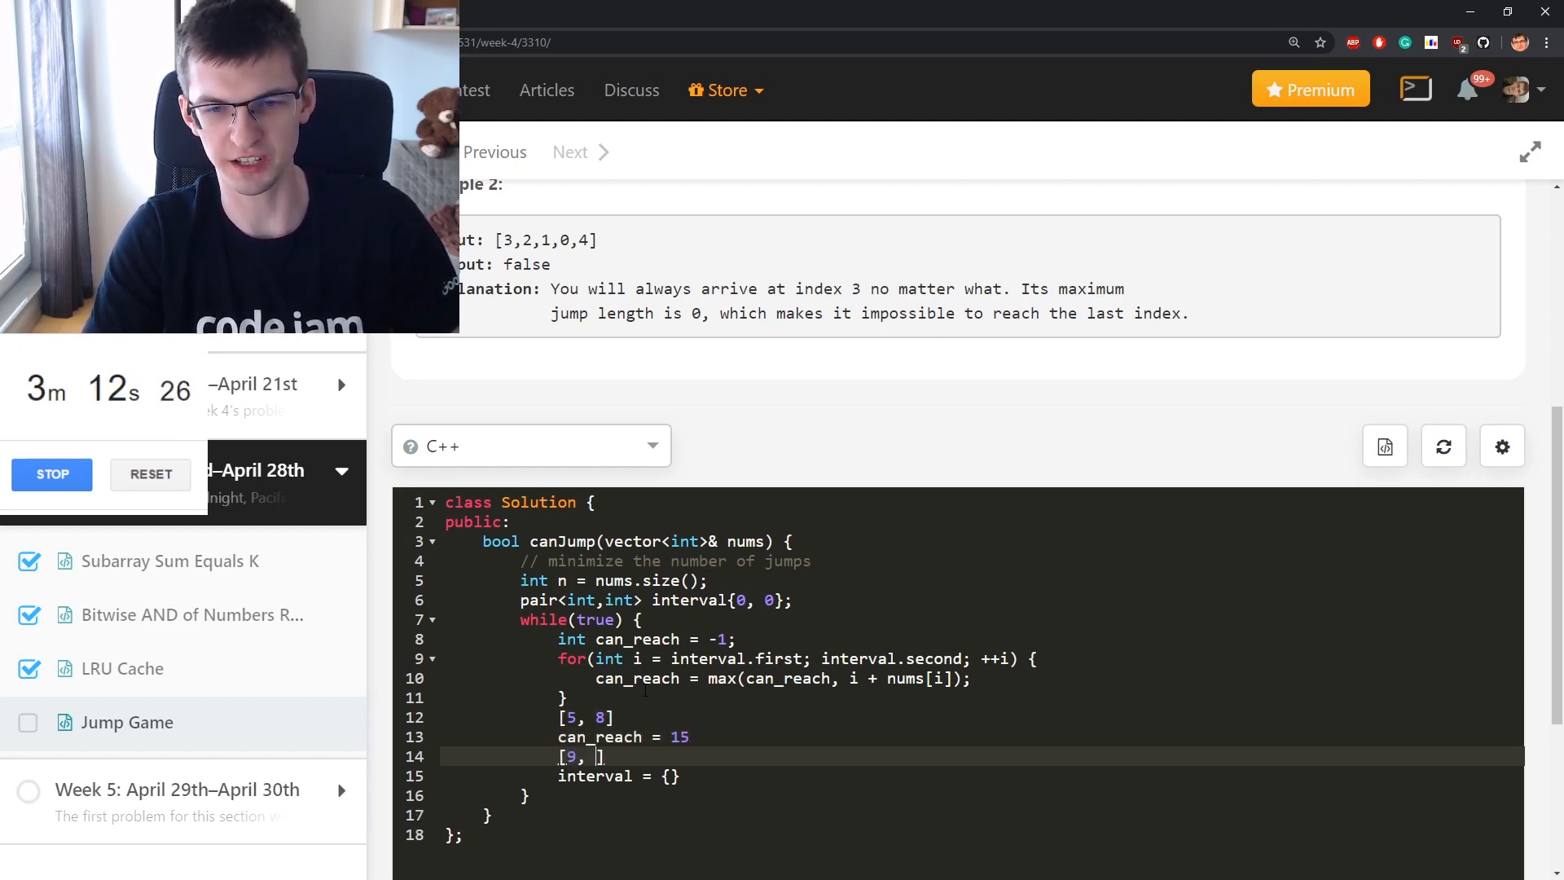
type("15")
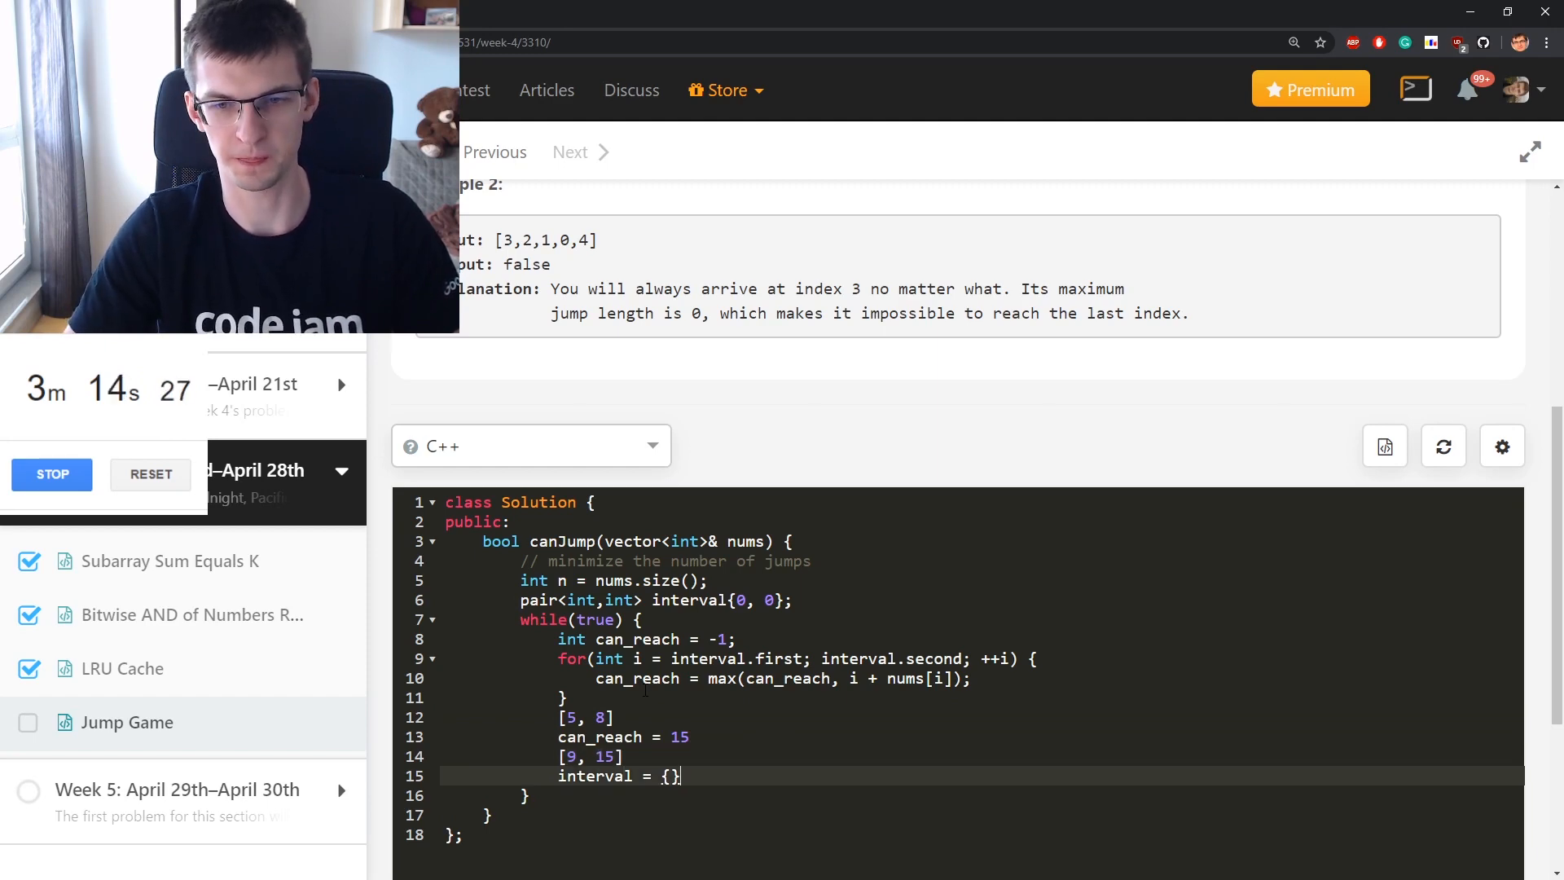
type("interval.se")
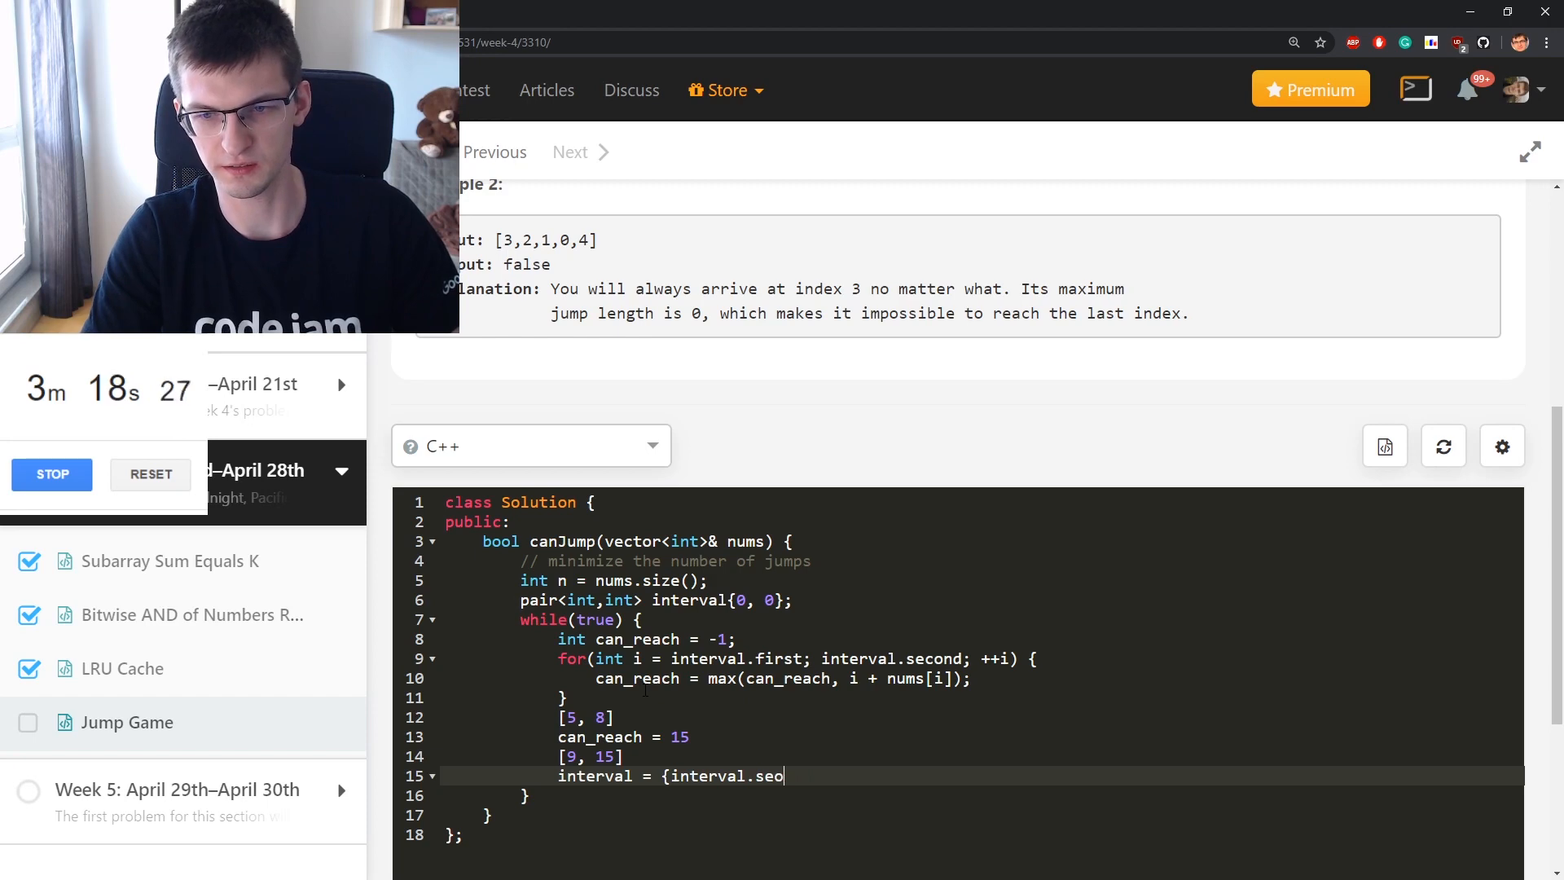
type("ond+1")
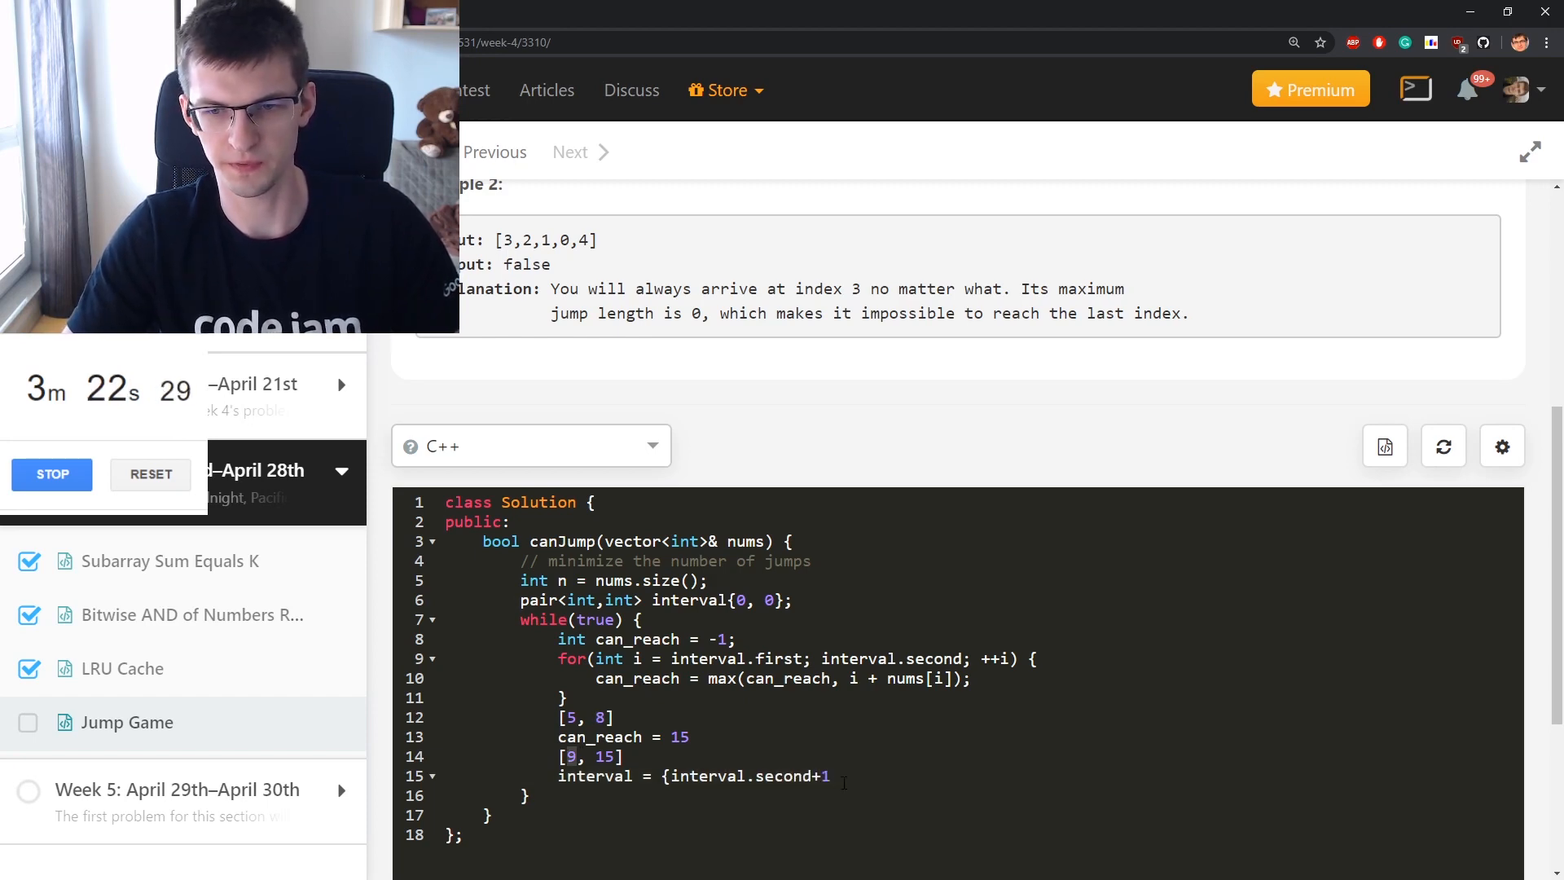
type(", can_reach};")
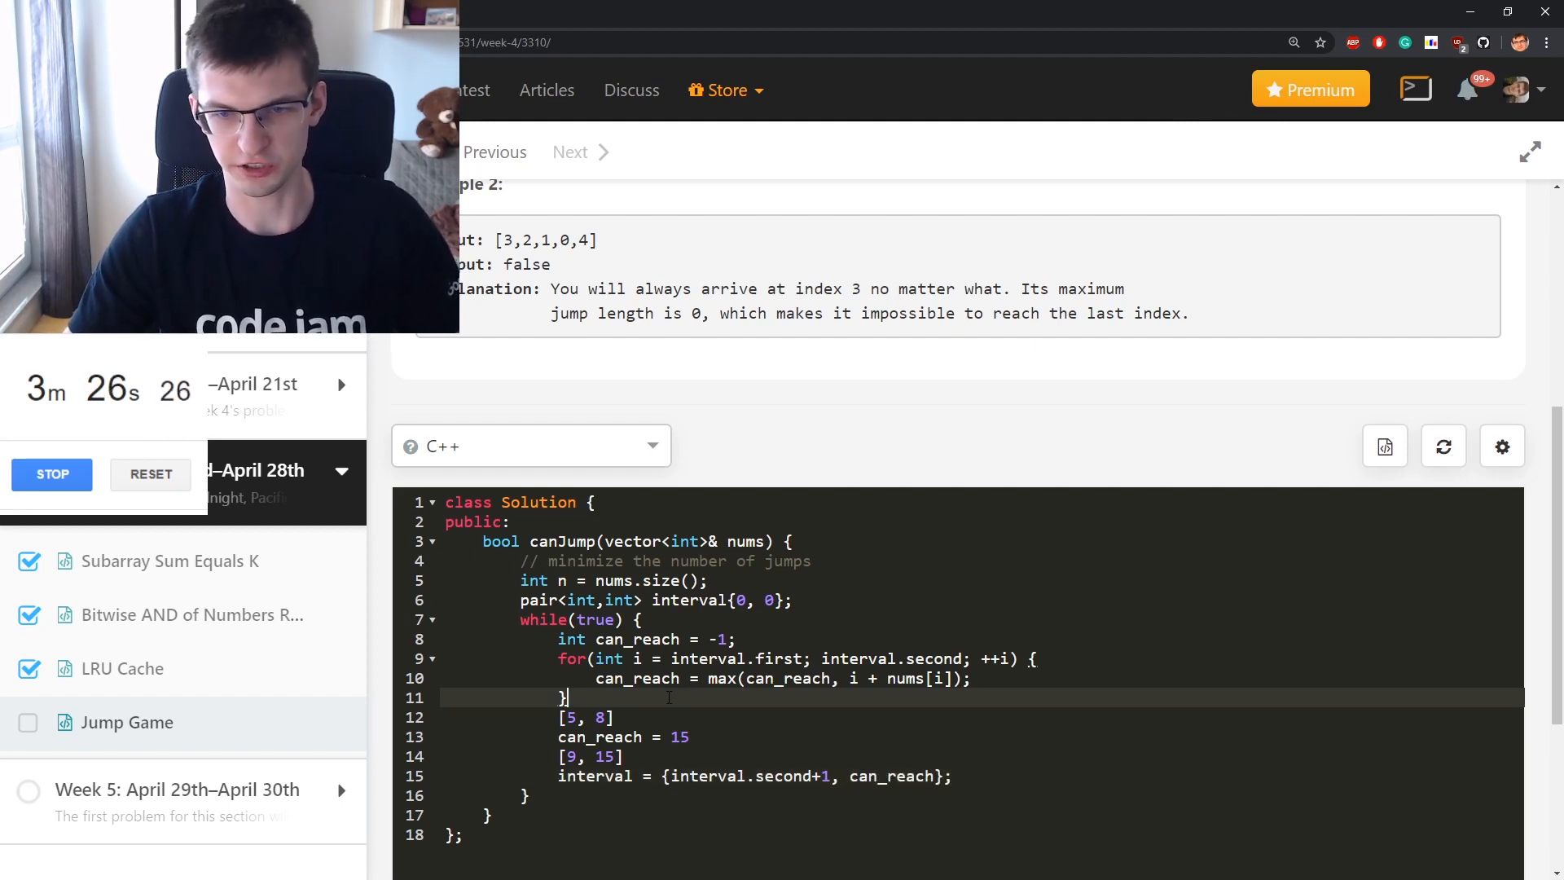
Return true when can_reach >= n - 1, and declare int jumps = 0;
type("if(can_reach )")
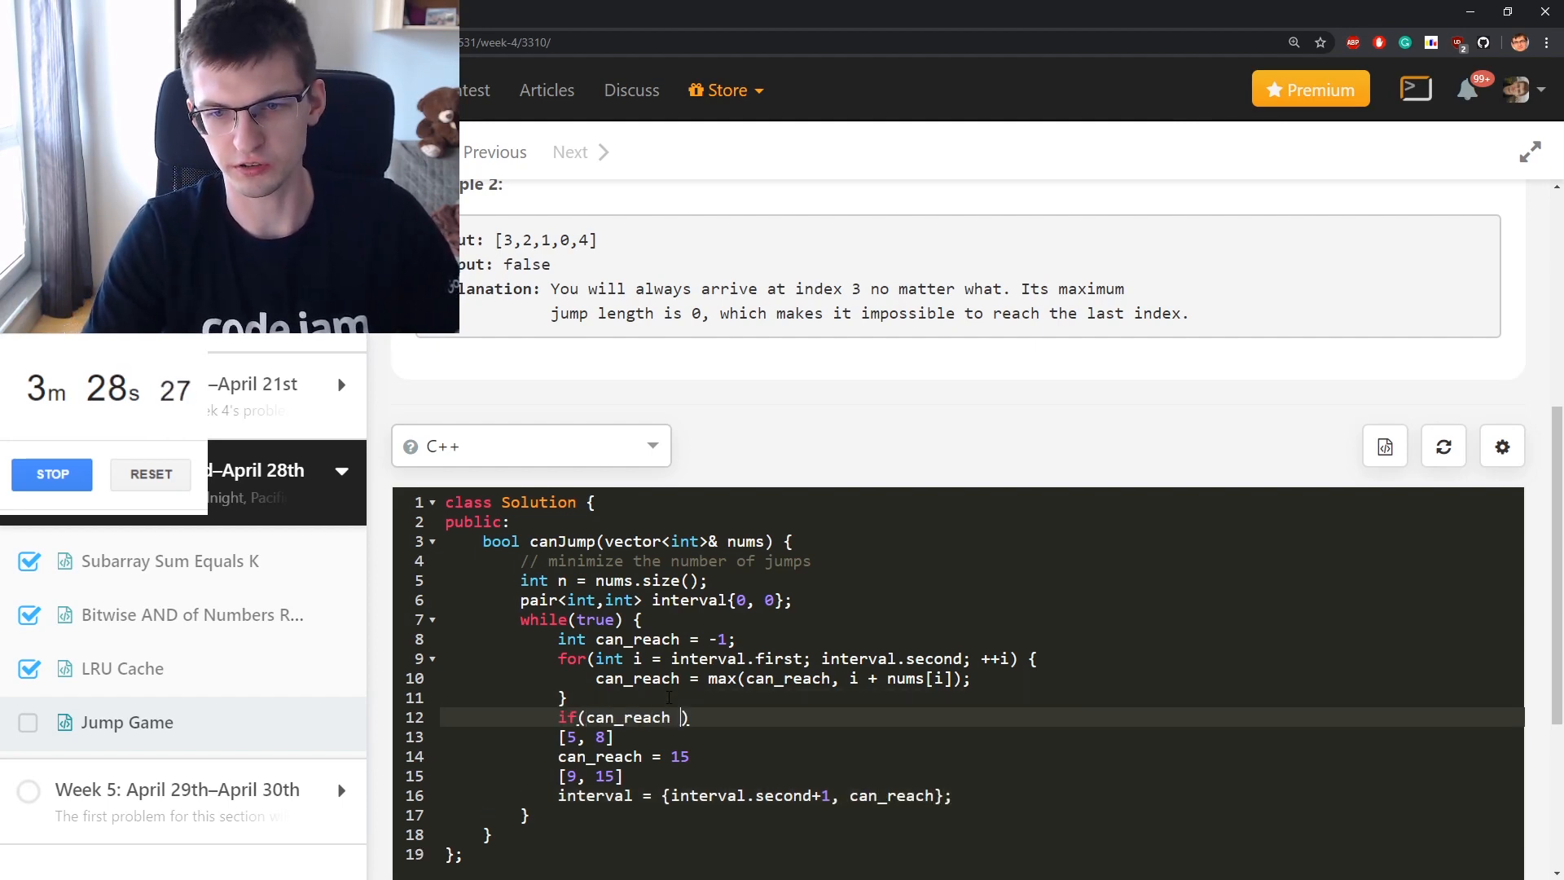
type(">= n - 1")
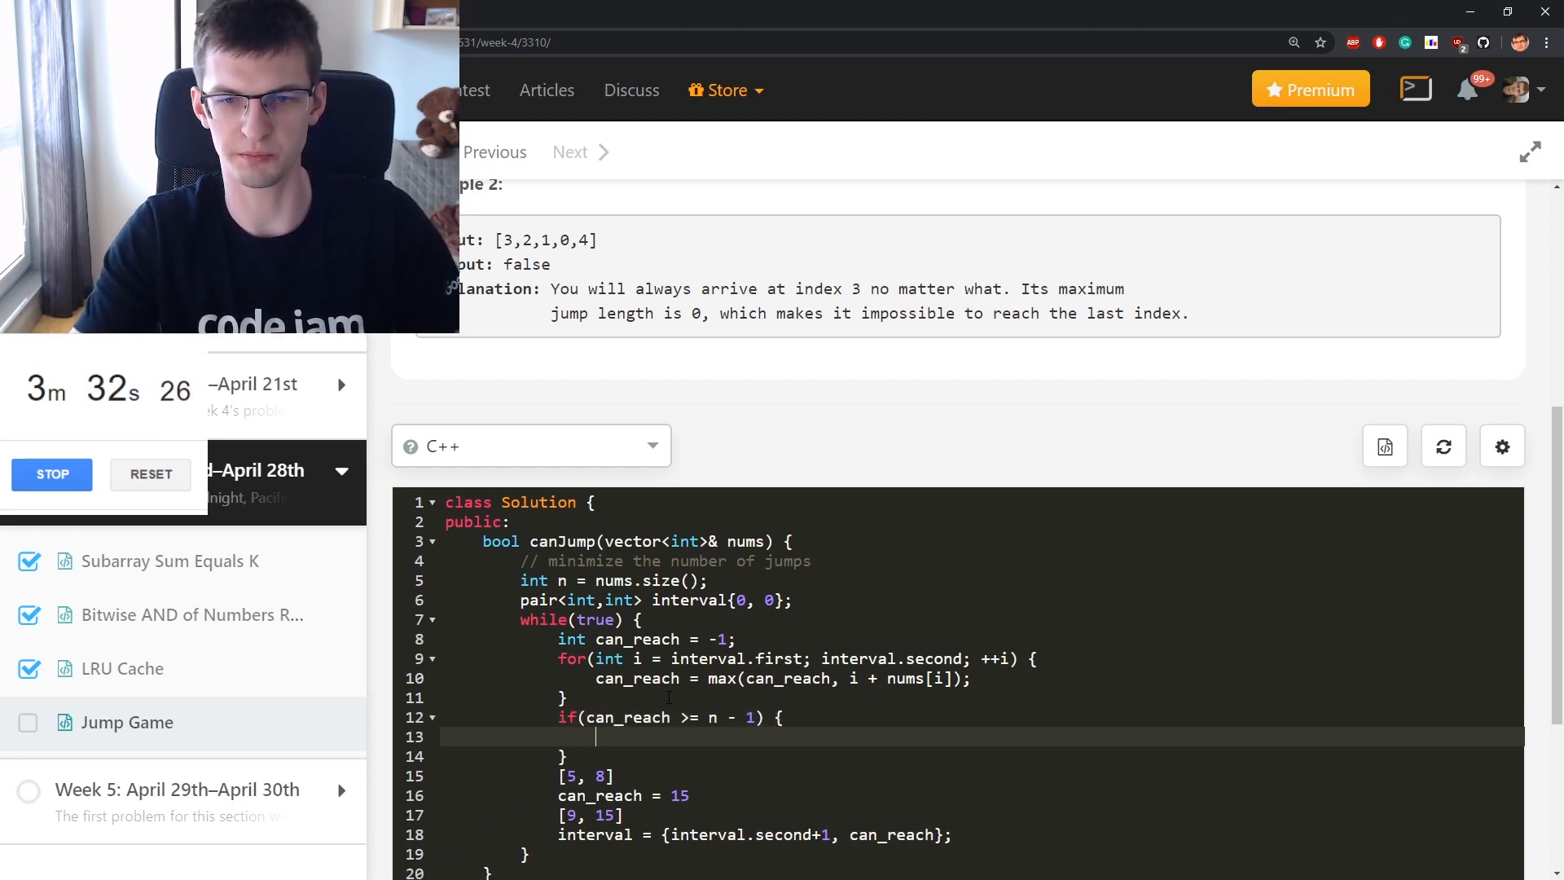
type("return treu")
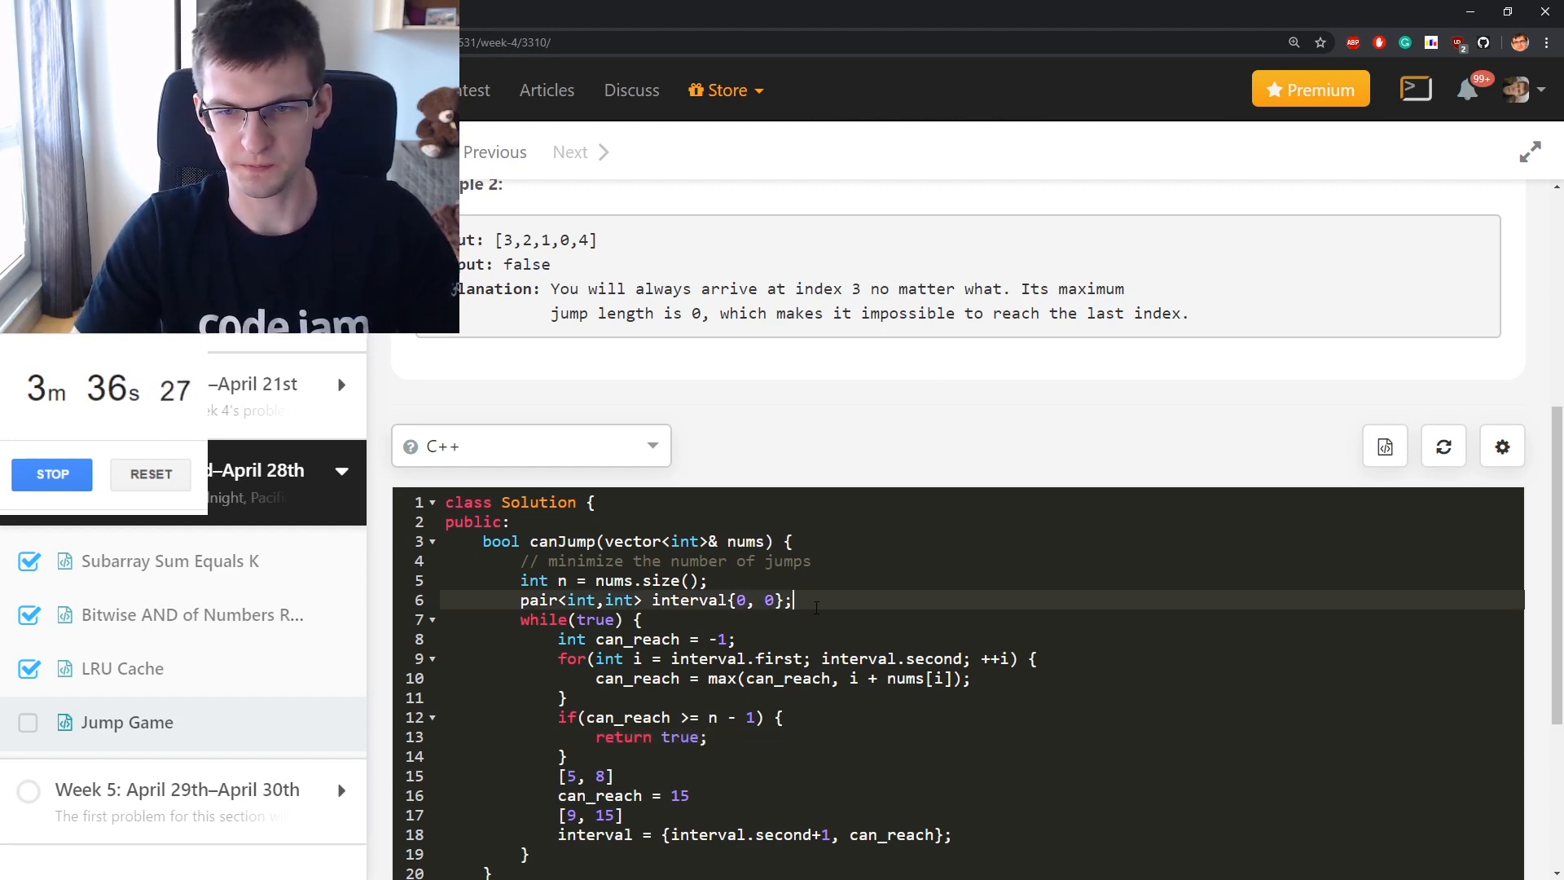
type("int jumps = 0;")
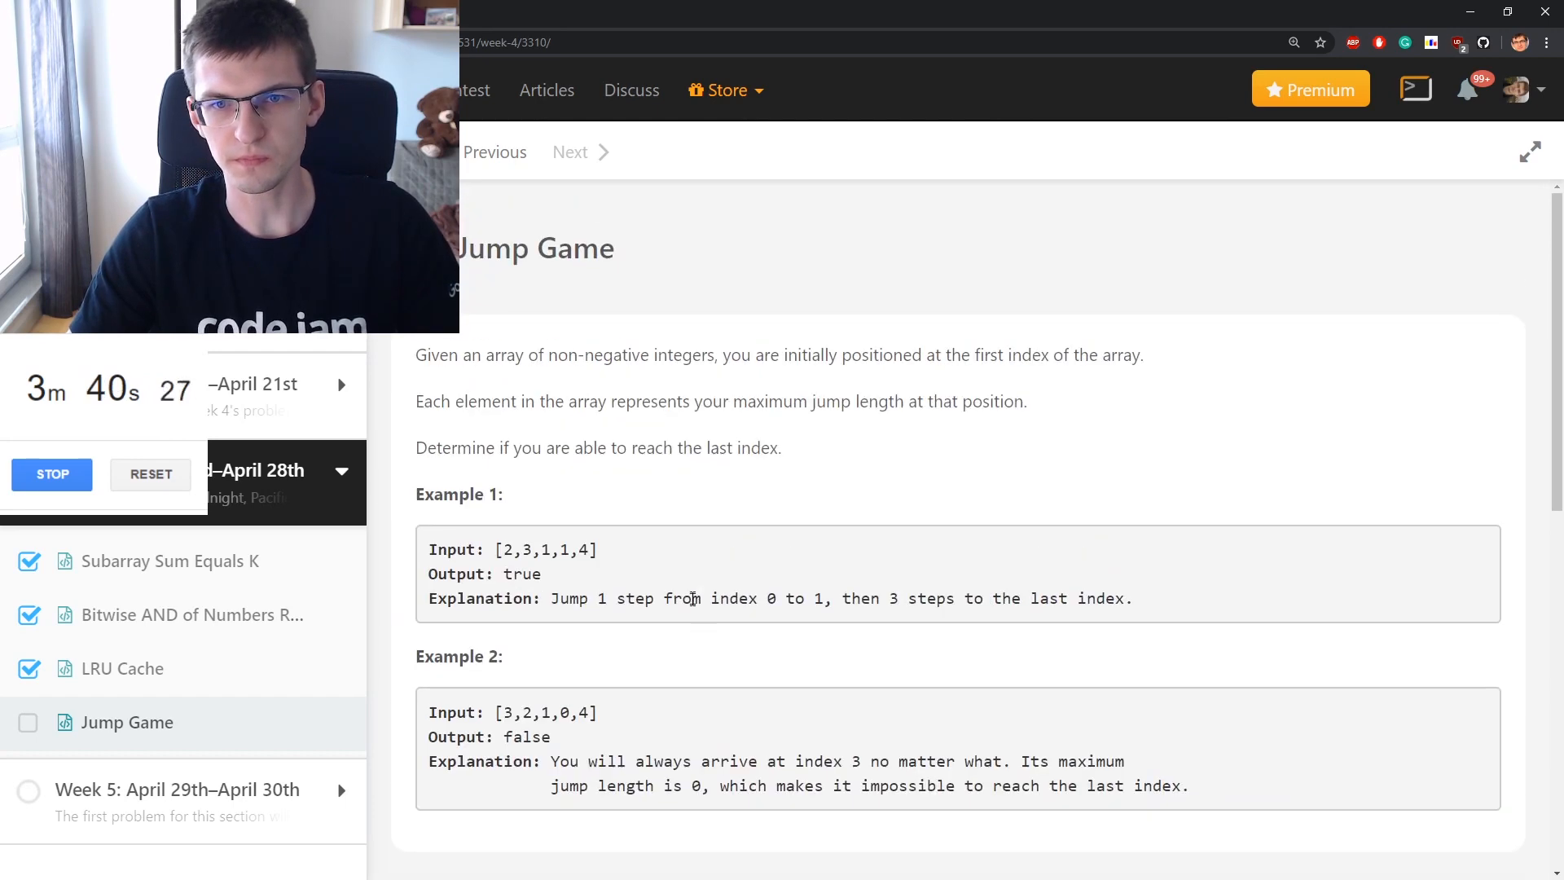
Add if(n <= 1) return true; // 0 jumps as an early exit
scroll("down", 3)
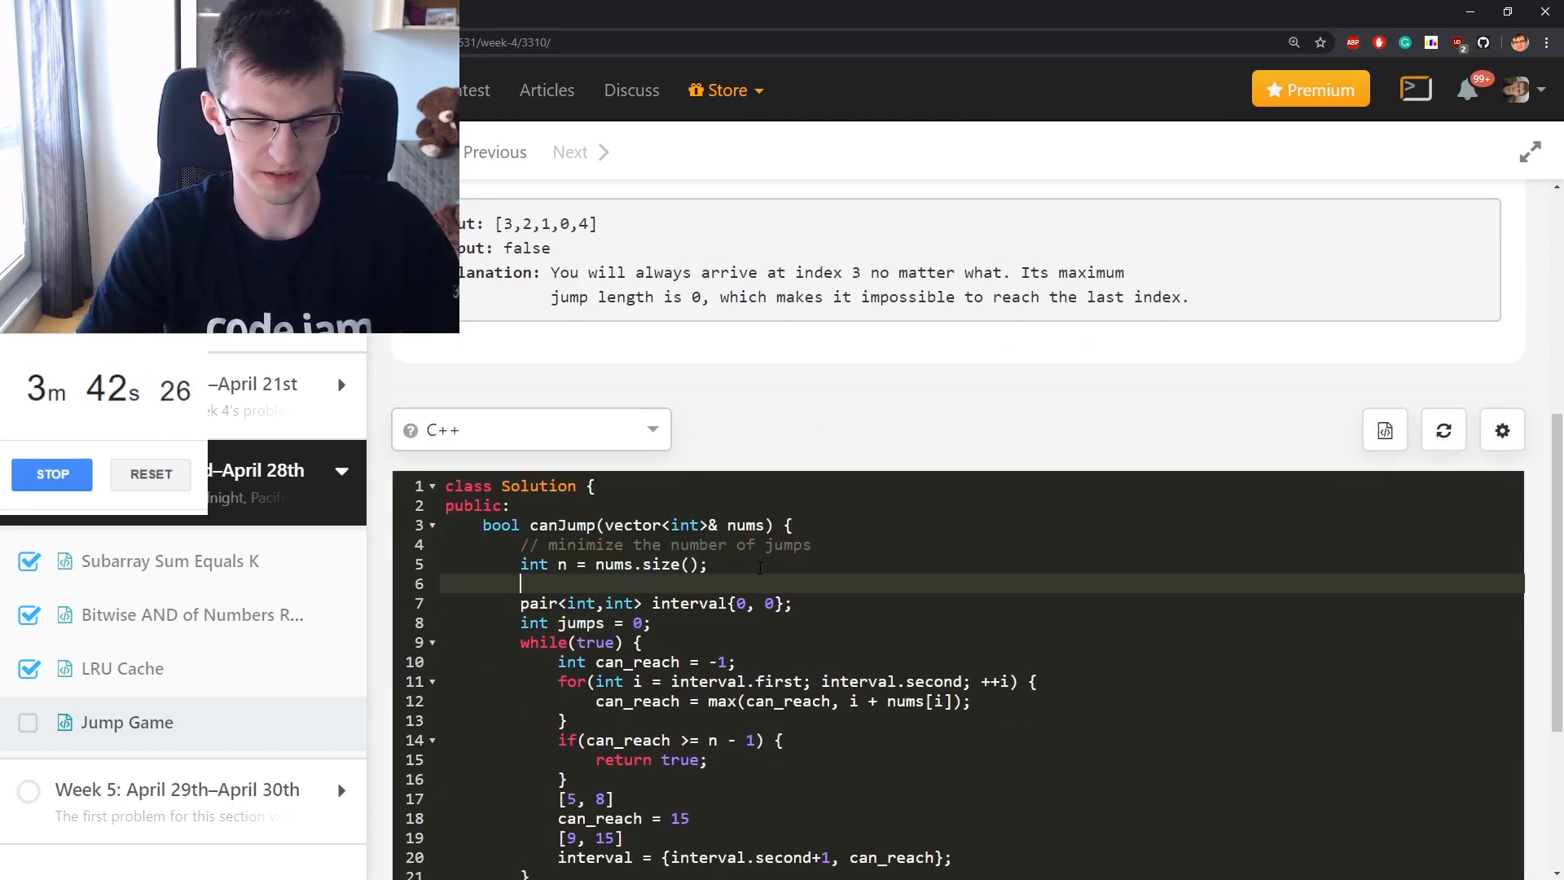
type("if(n <= 1)")
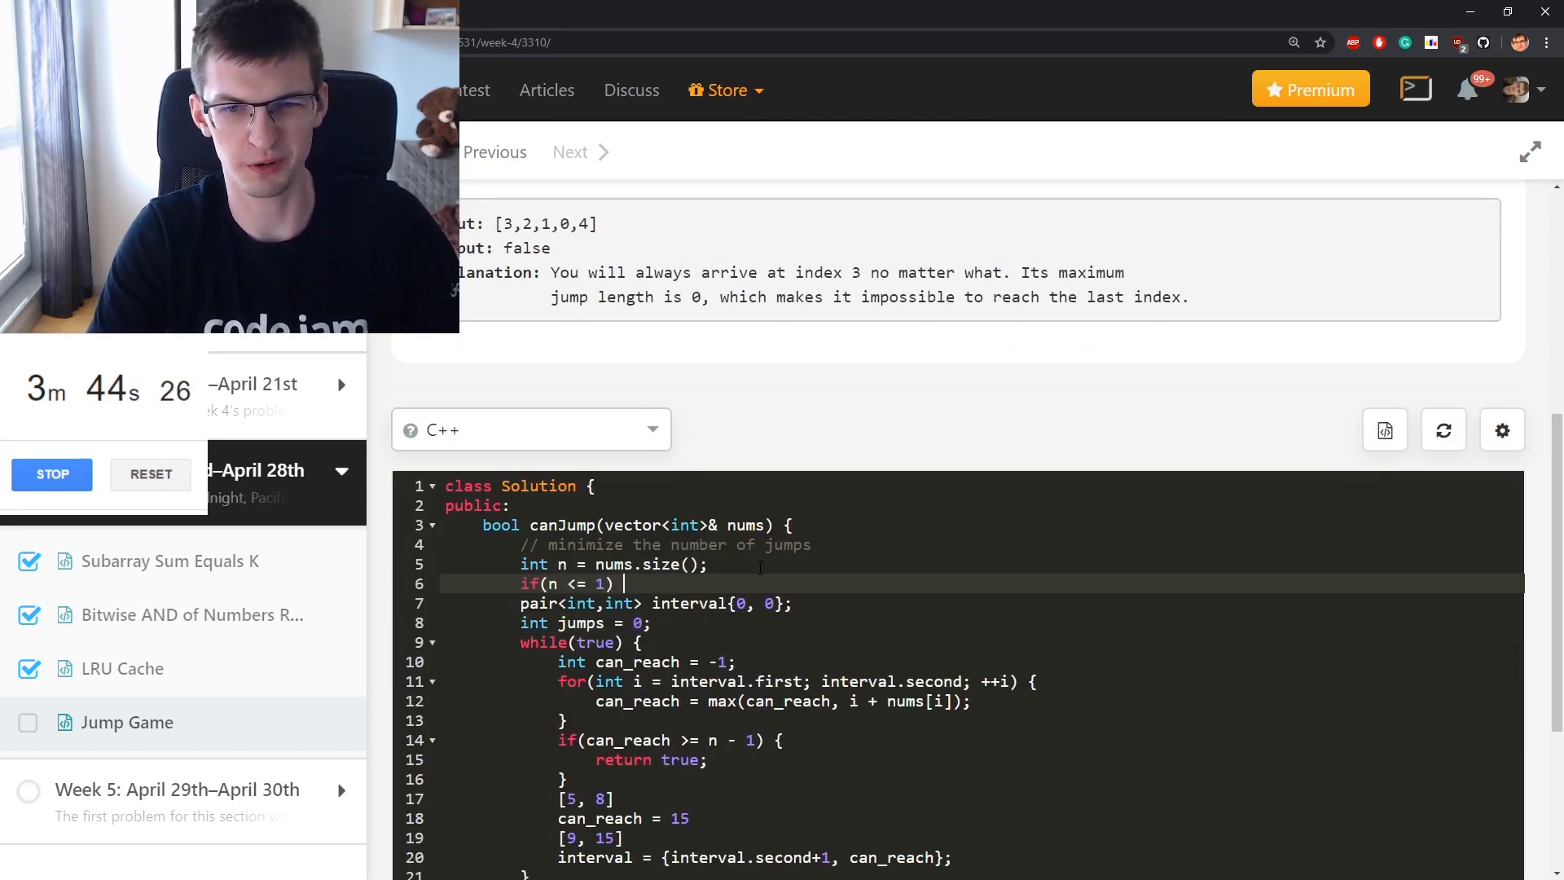
type("return true;")
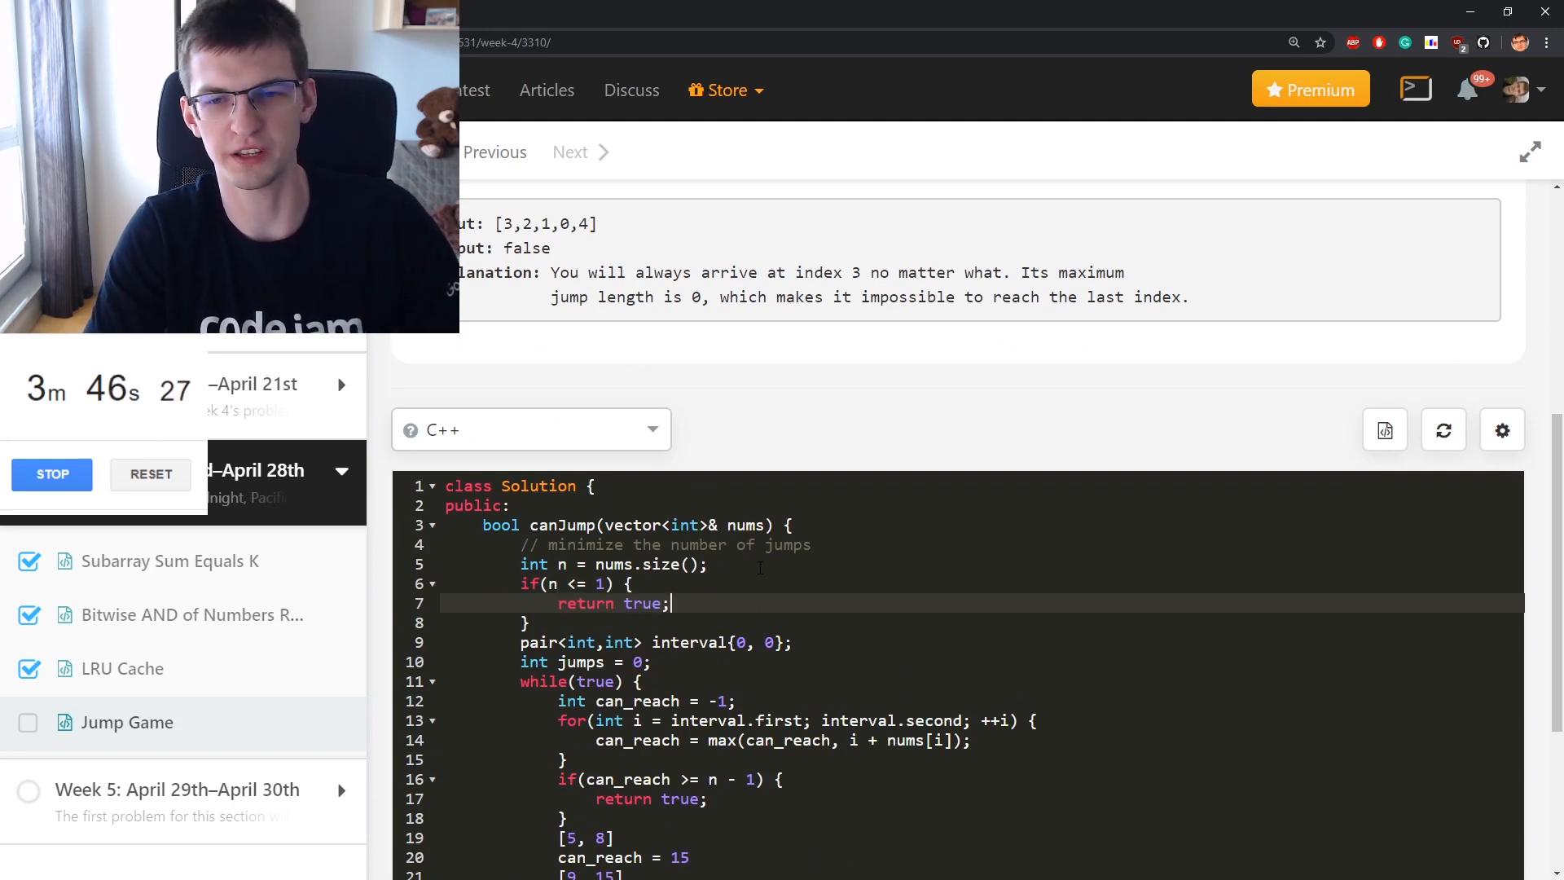
type("// 0 jumps")
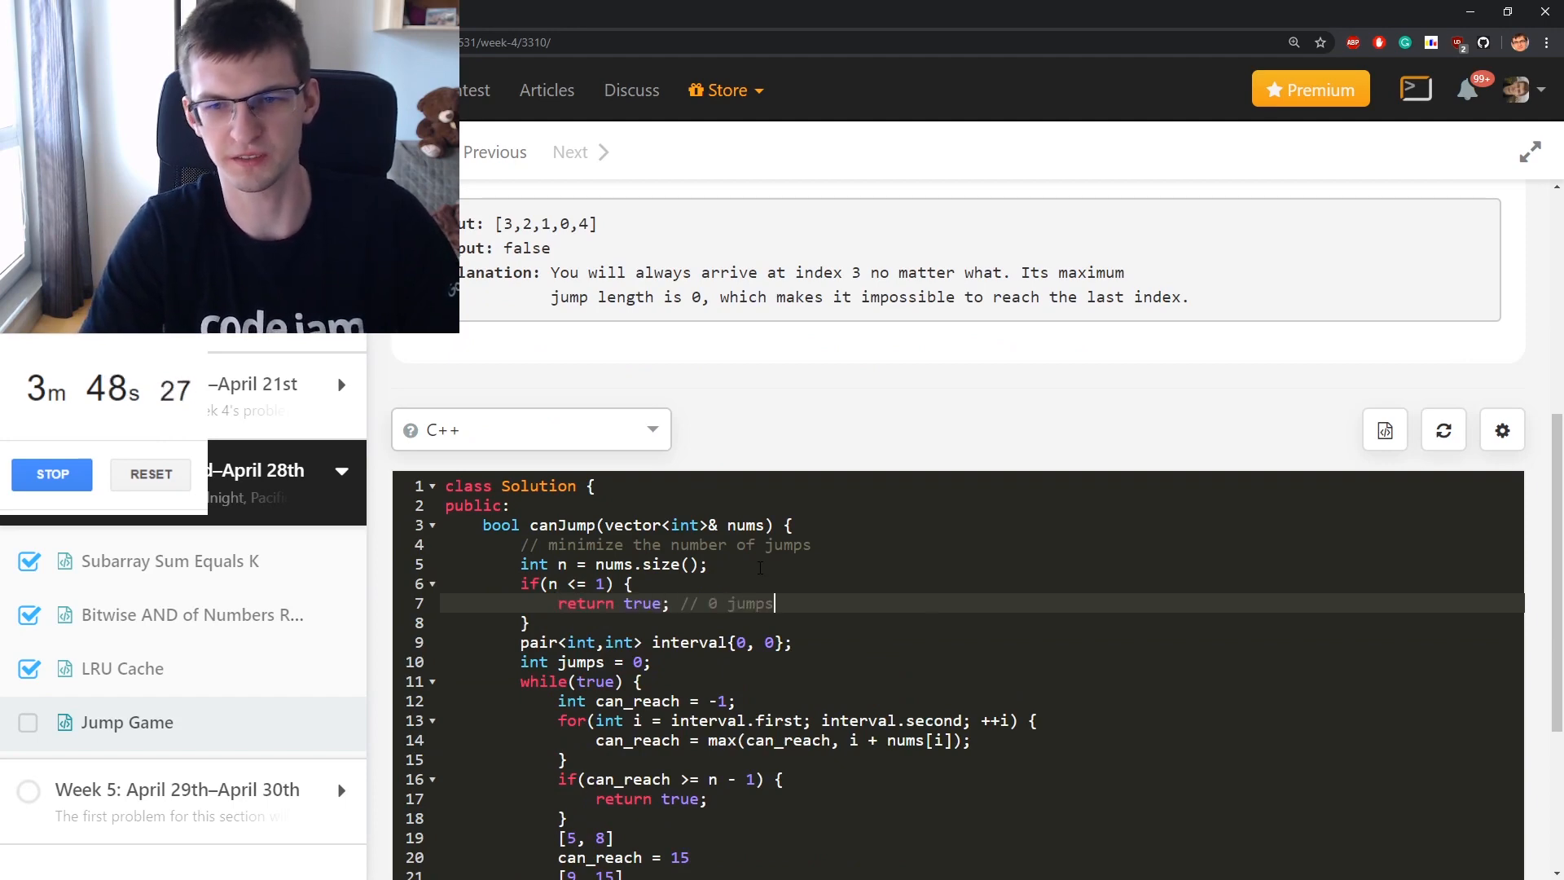
Increment jumps at the top of the while loop body
scroll("down", 3)
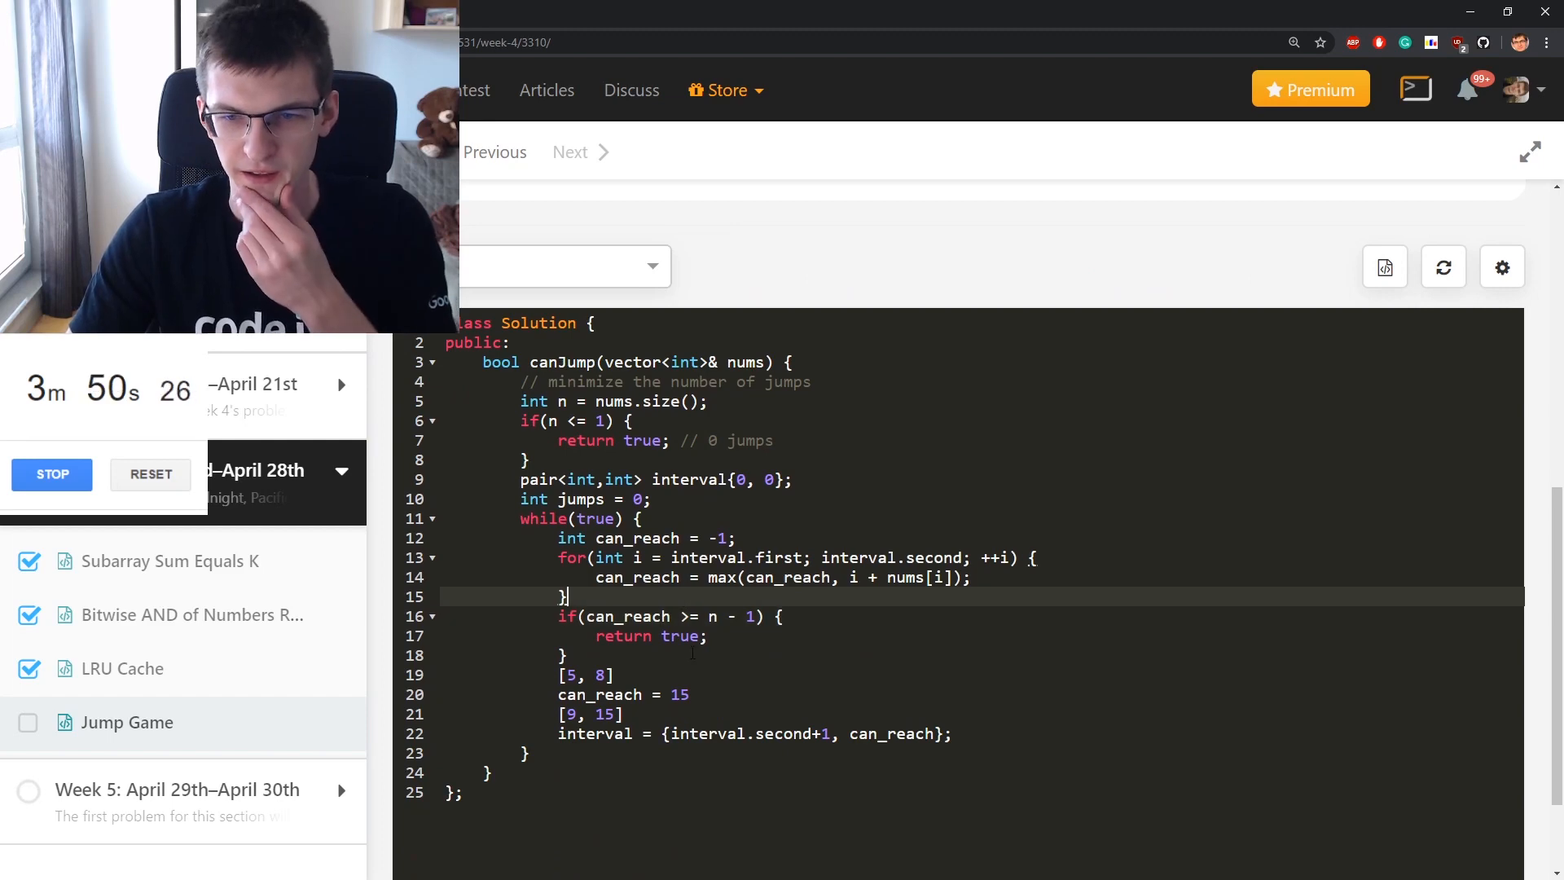
left_click(738, 636)
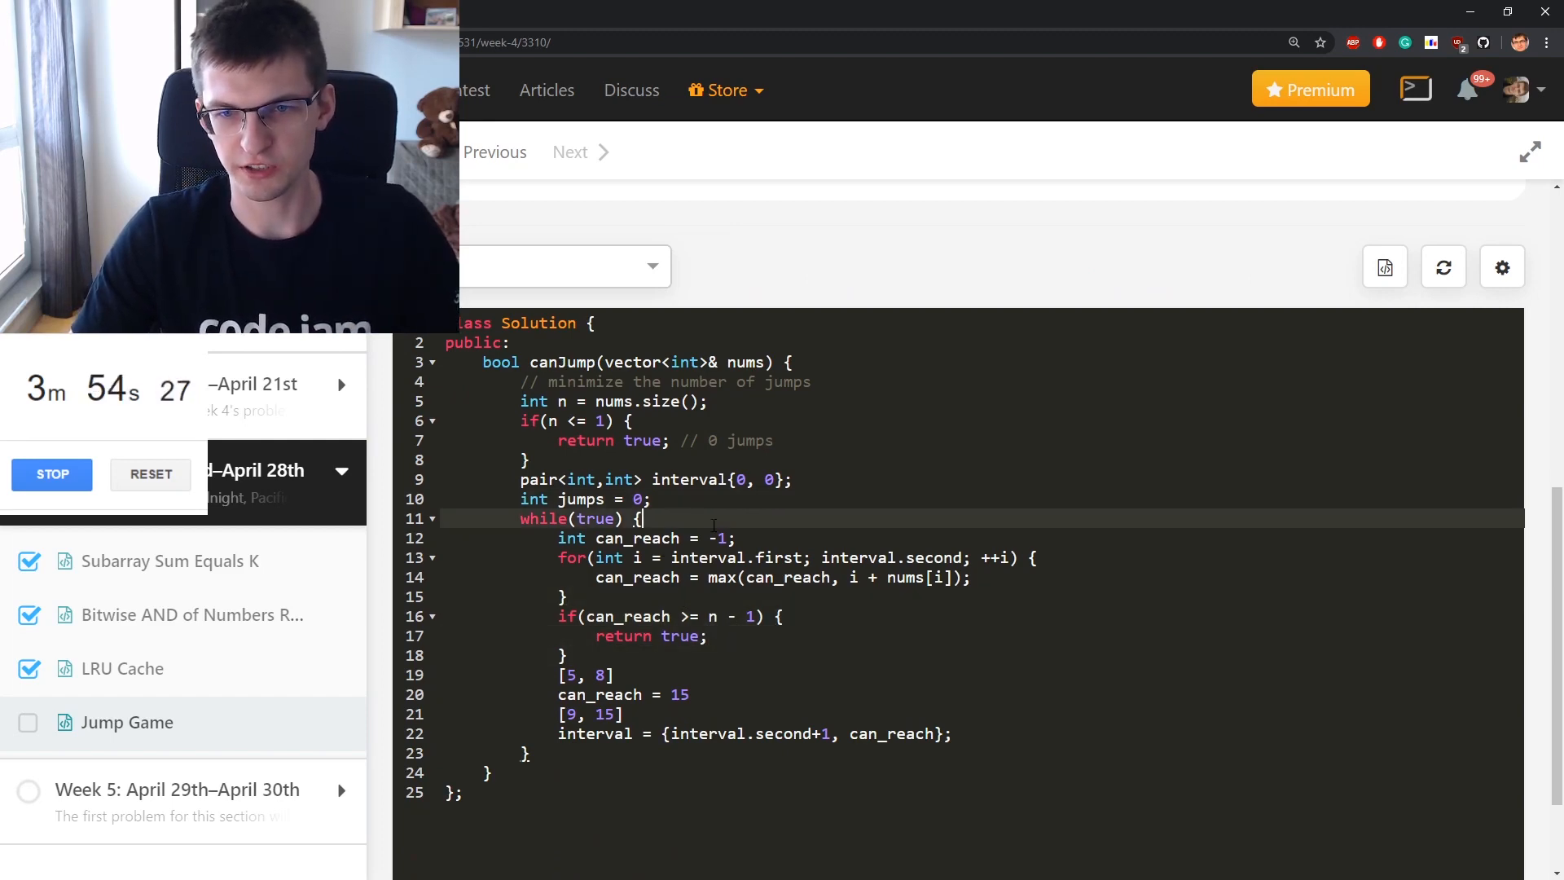
type("jumps++;")
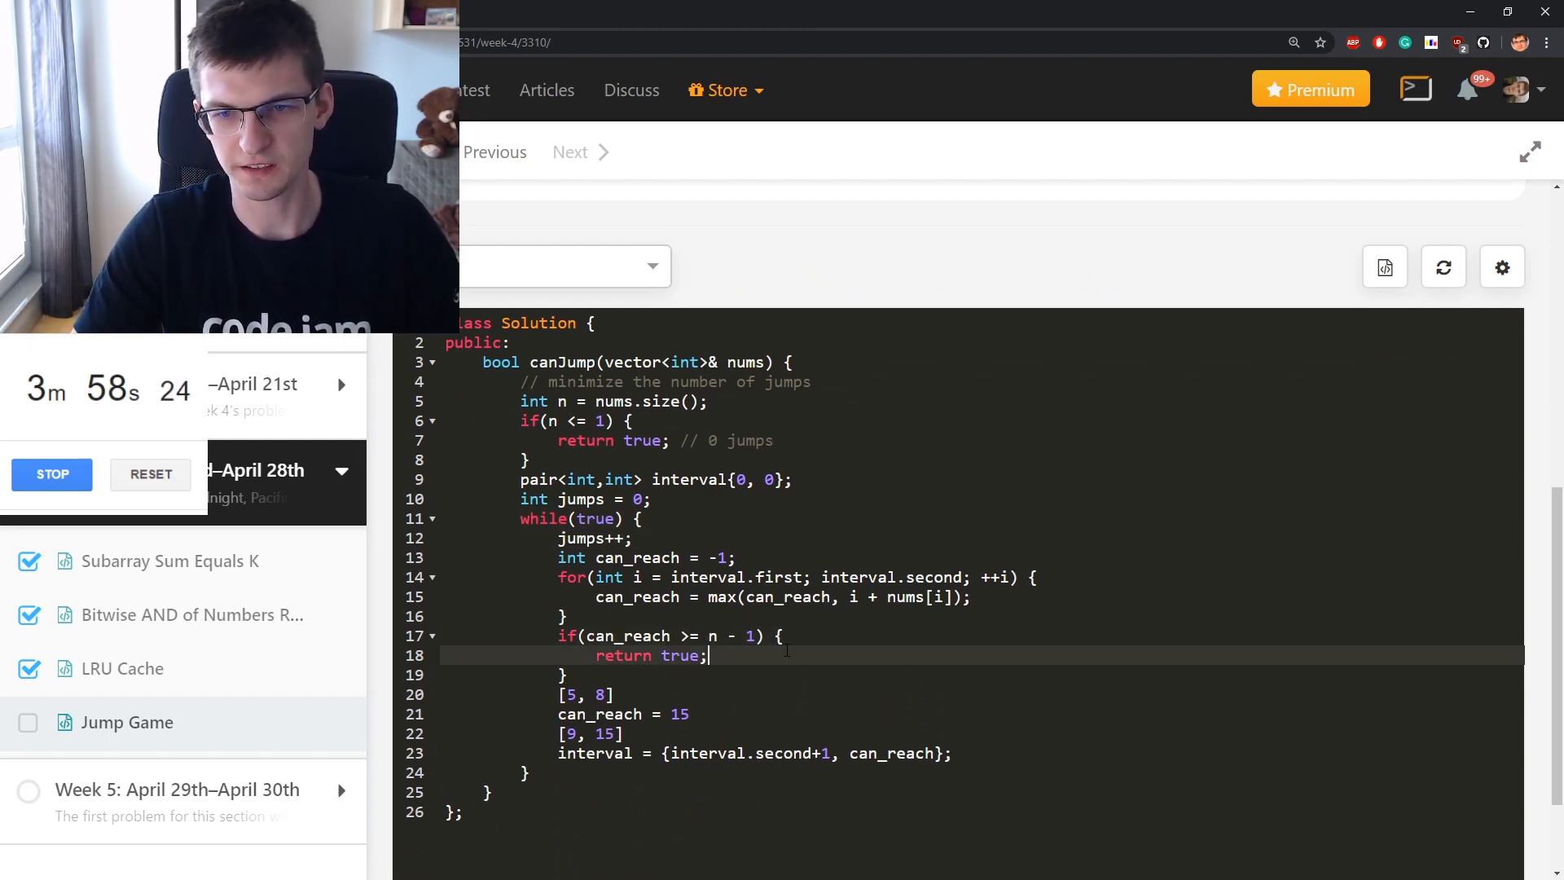
type("// jumps")
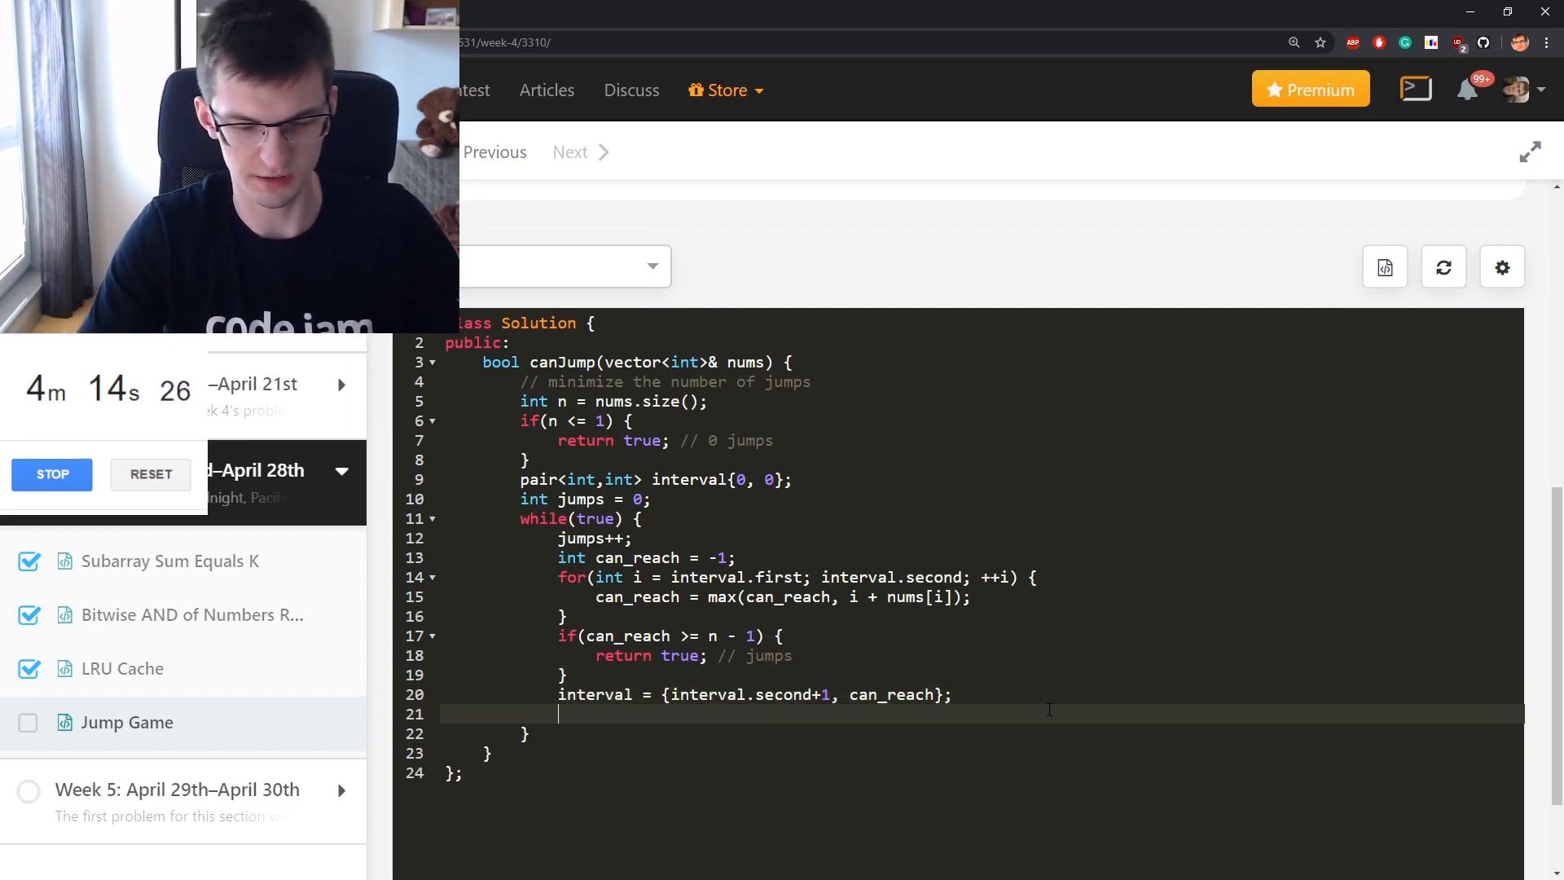
Return false when interval.first > interval.second, and jot a [5,8] can_reach=8 note
type("if(interval.first > interval.second) {")
type("re")
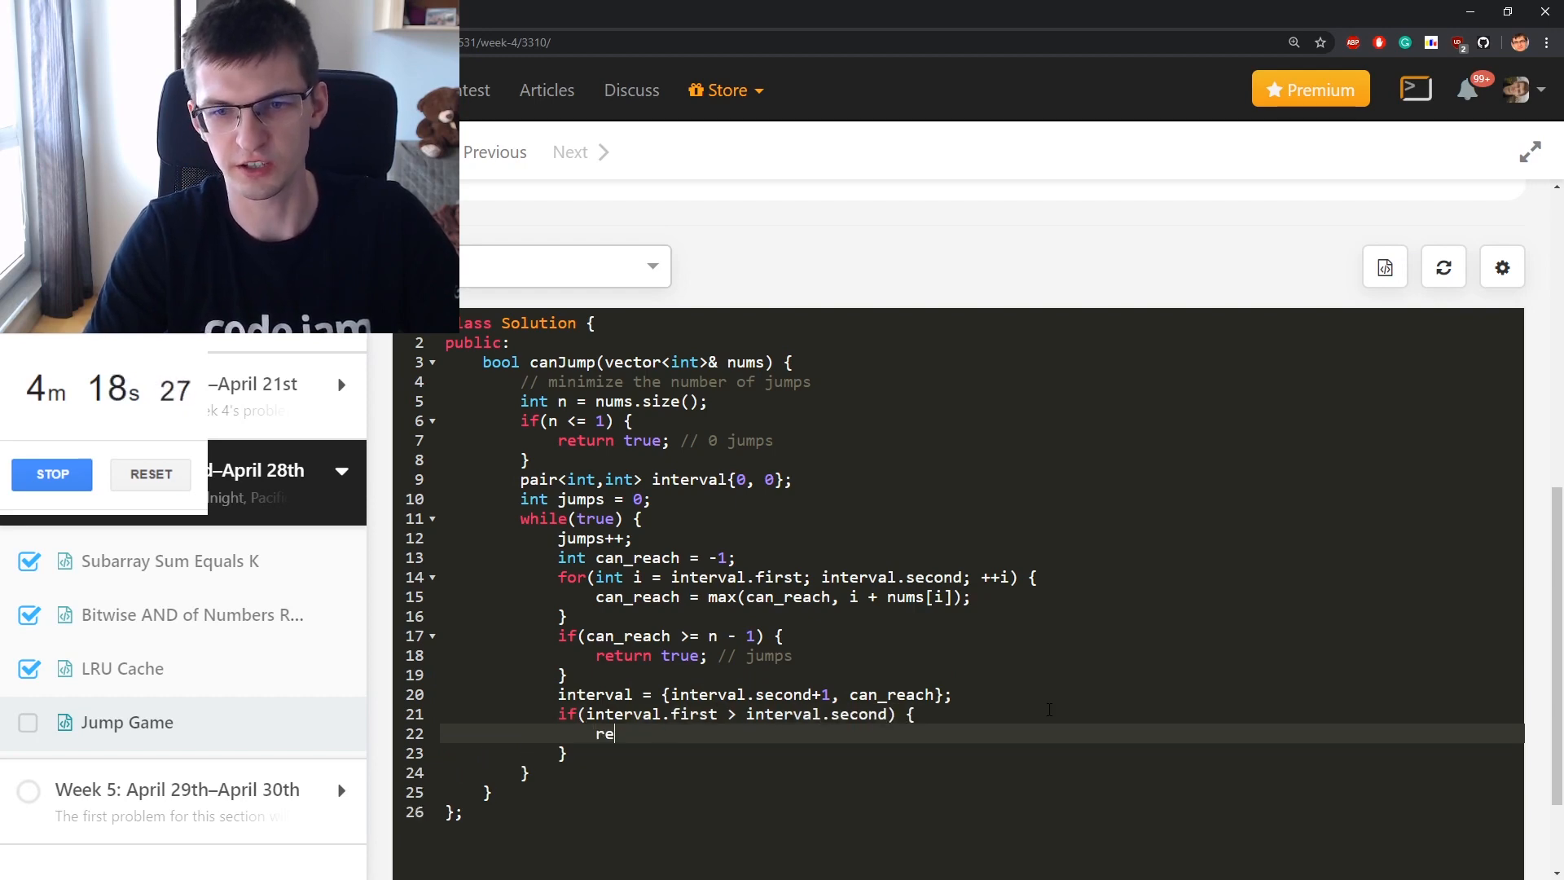
type("turn false;")
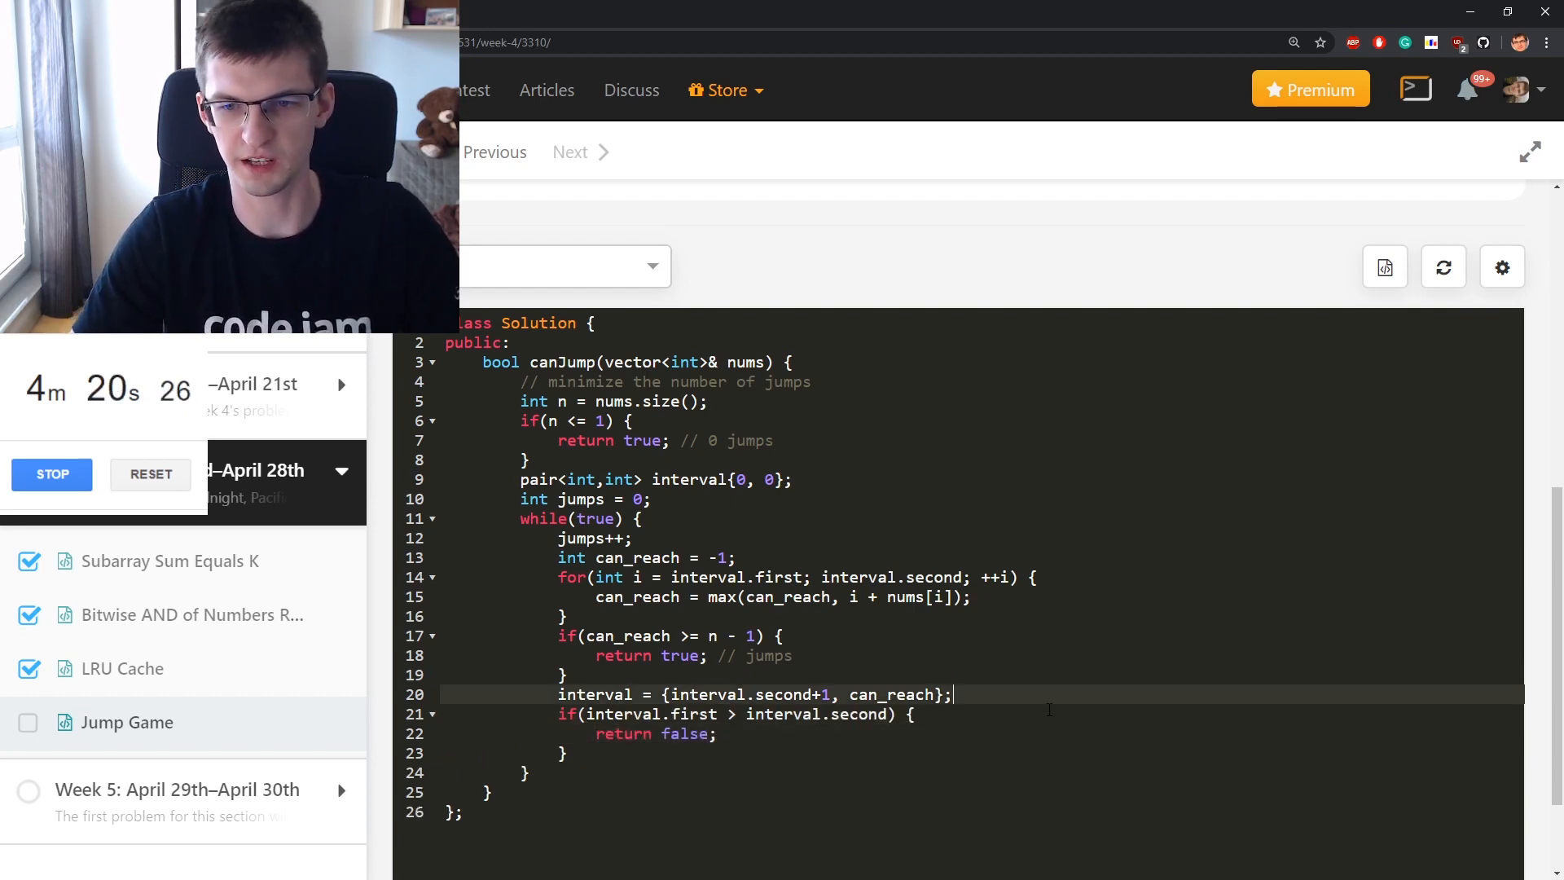
key("enter")
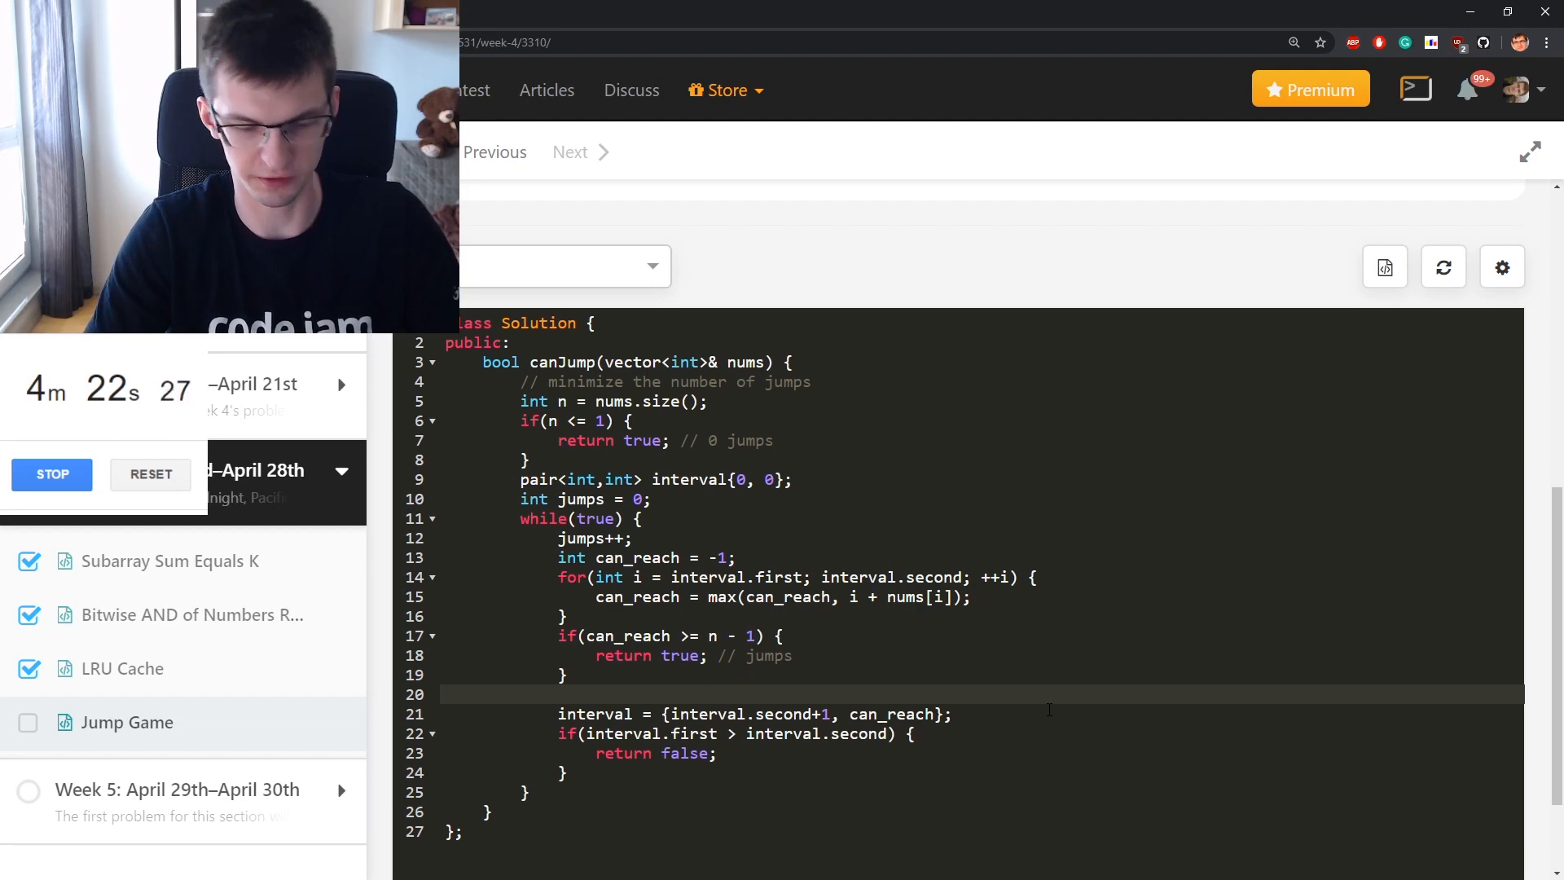
type("[5,8]")
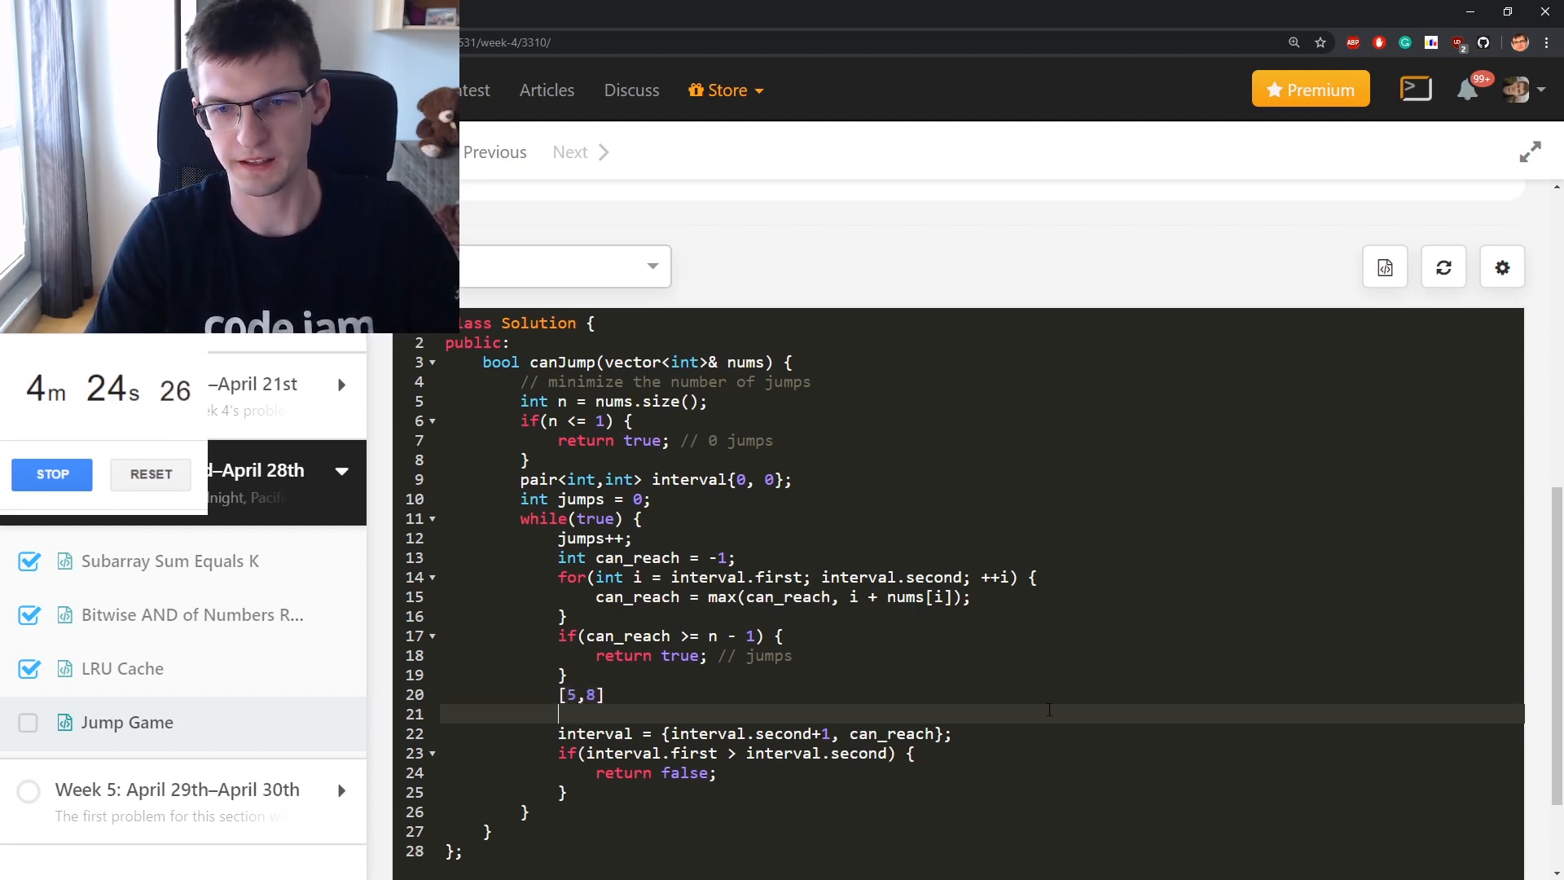
type("can_reach=")
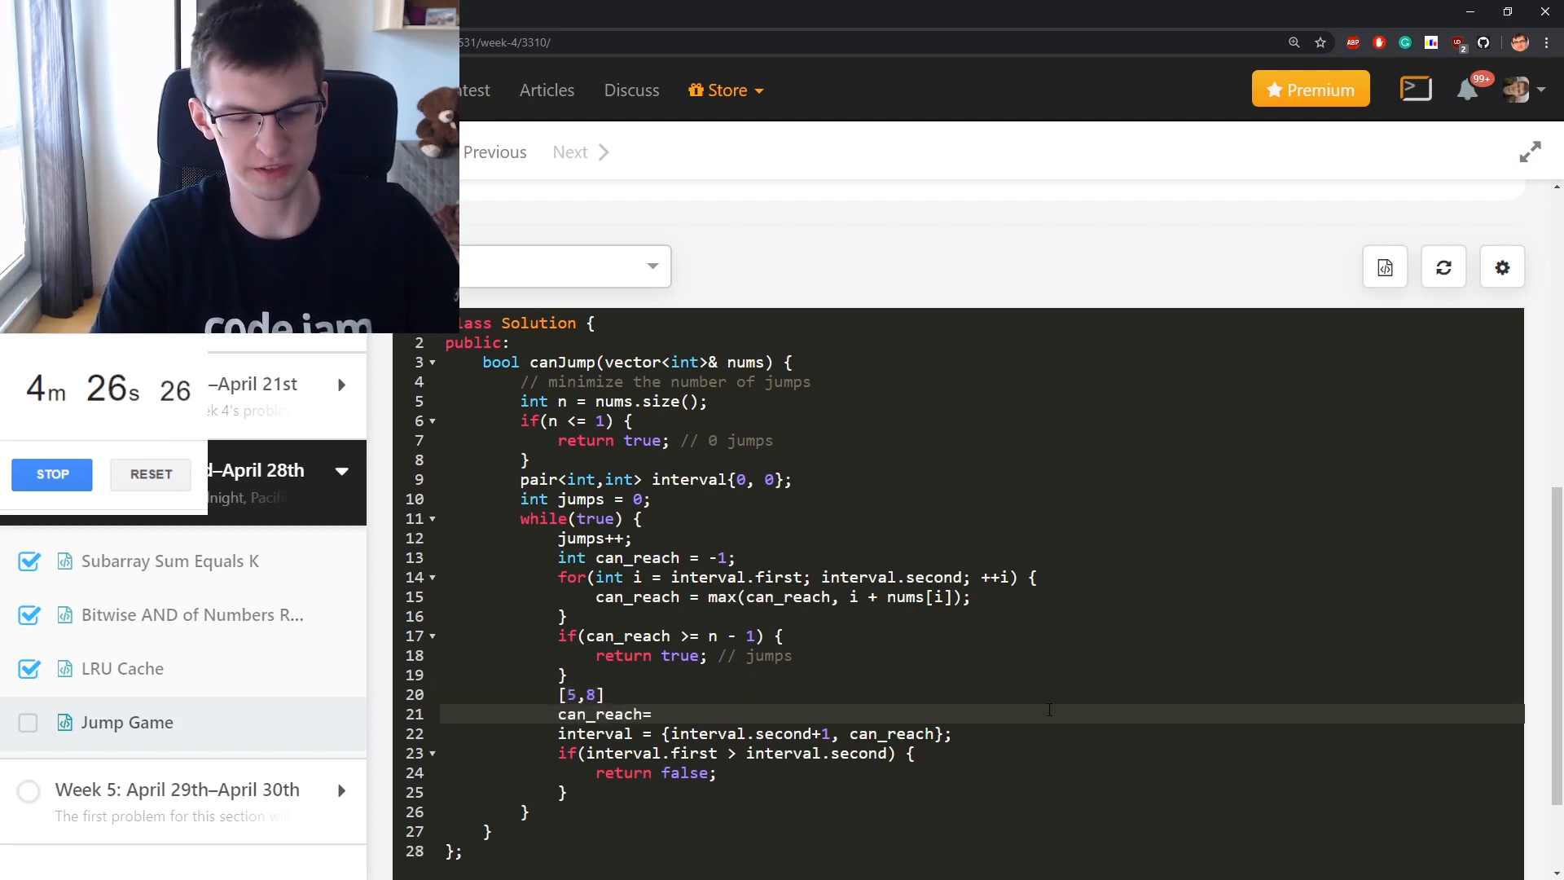
type("8")
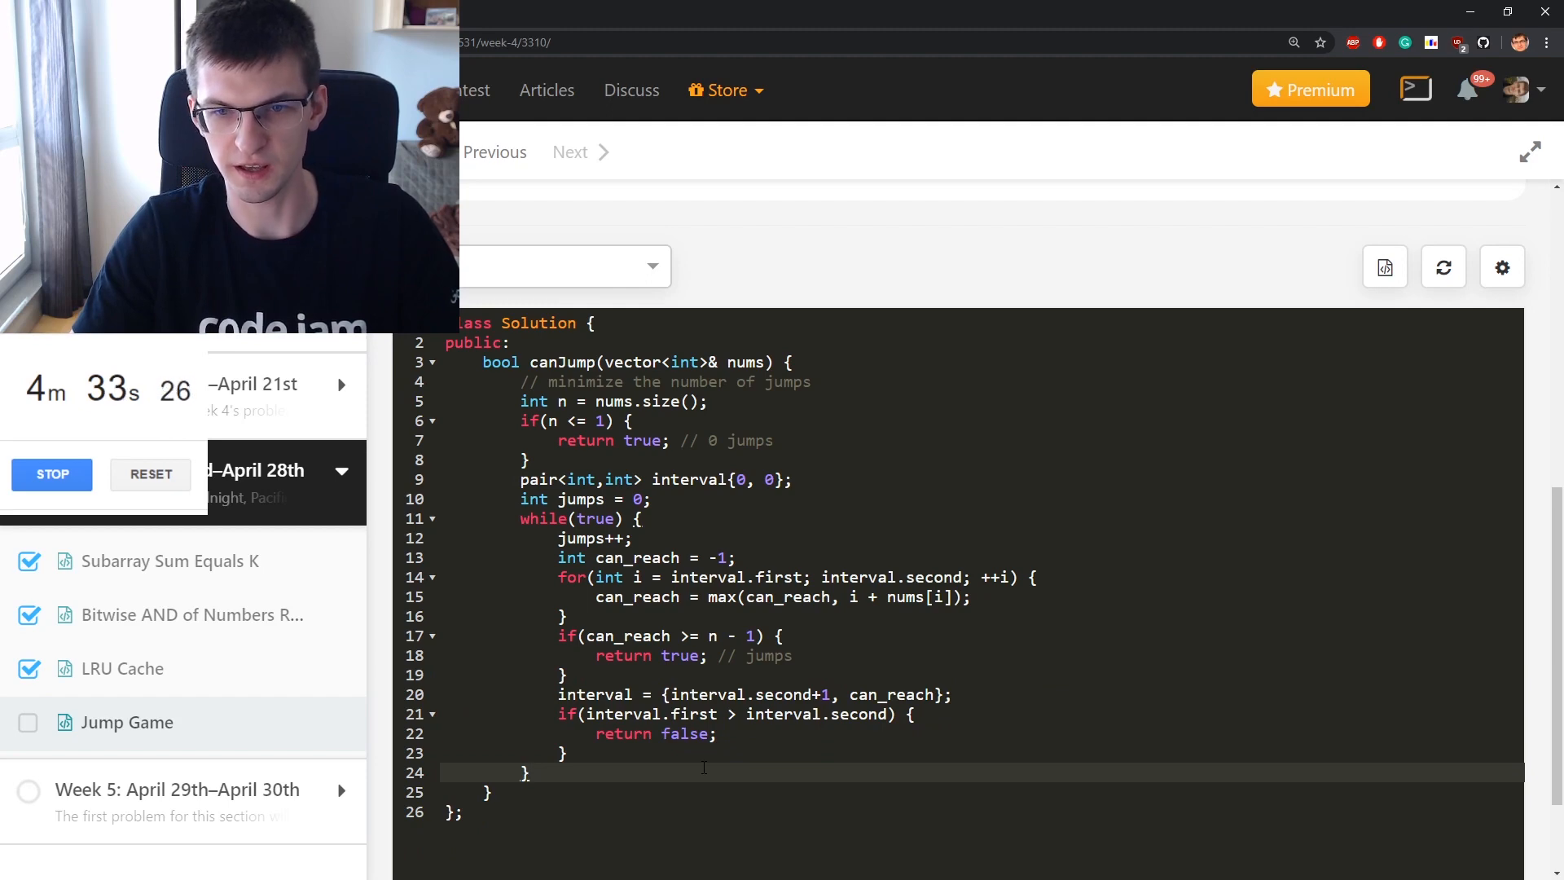
Add assert(false); after the while loop
key("enter")
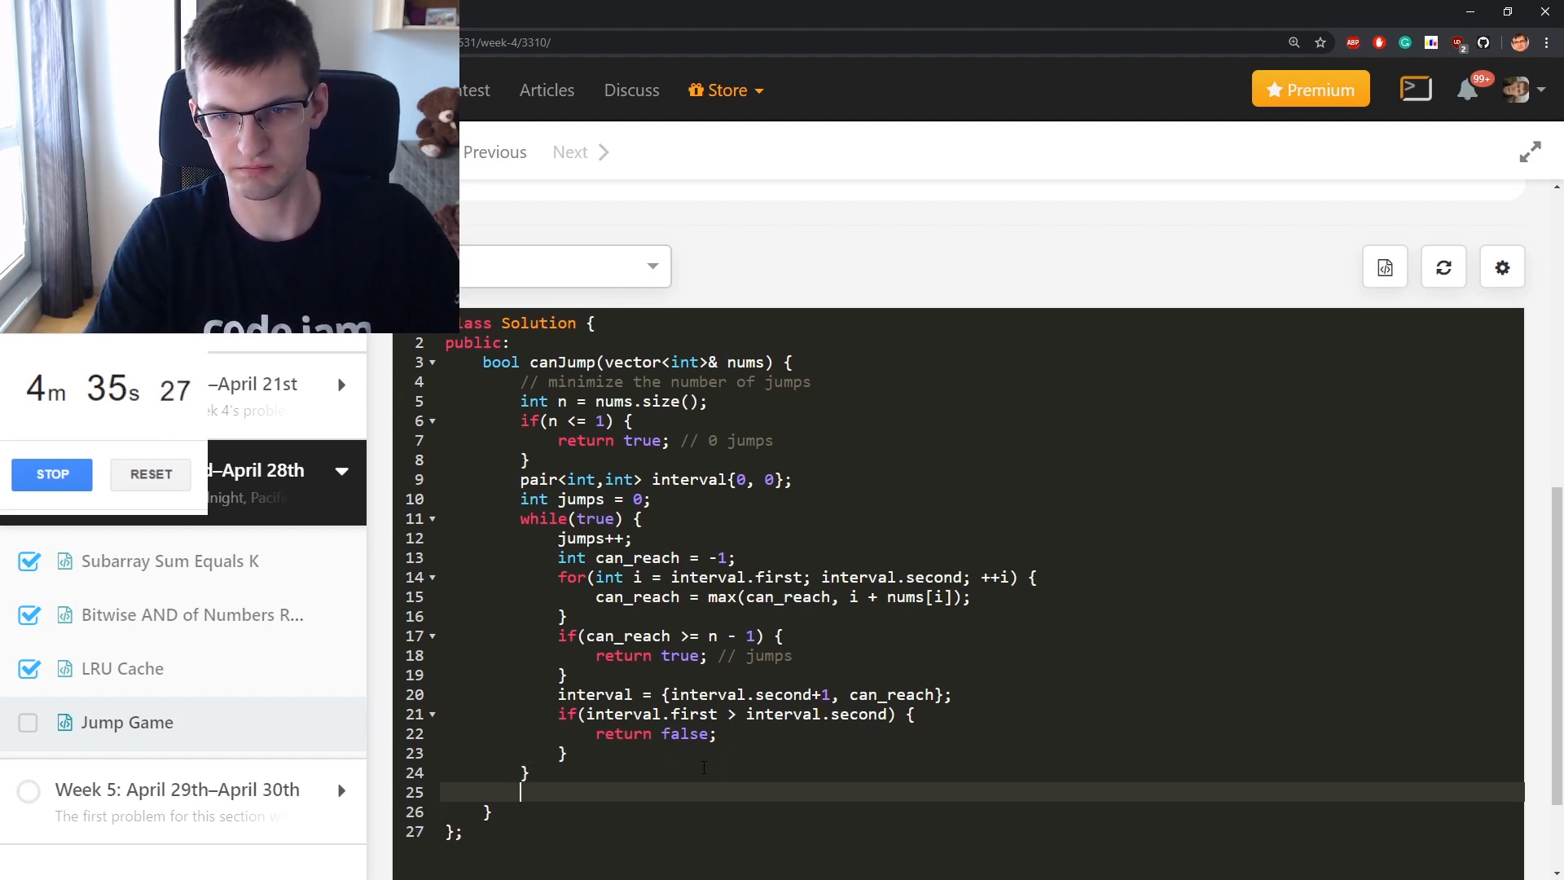
type("assert(false")
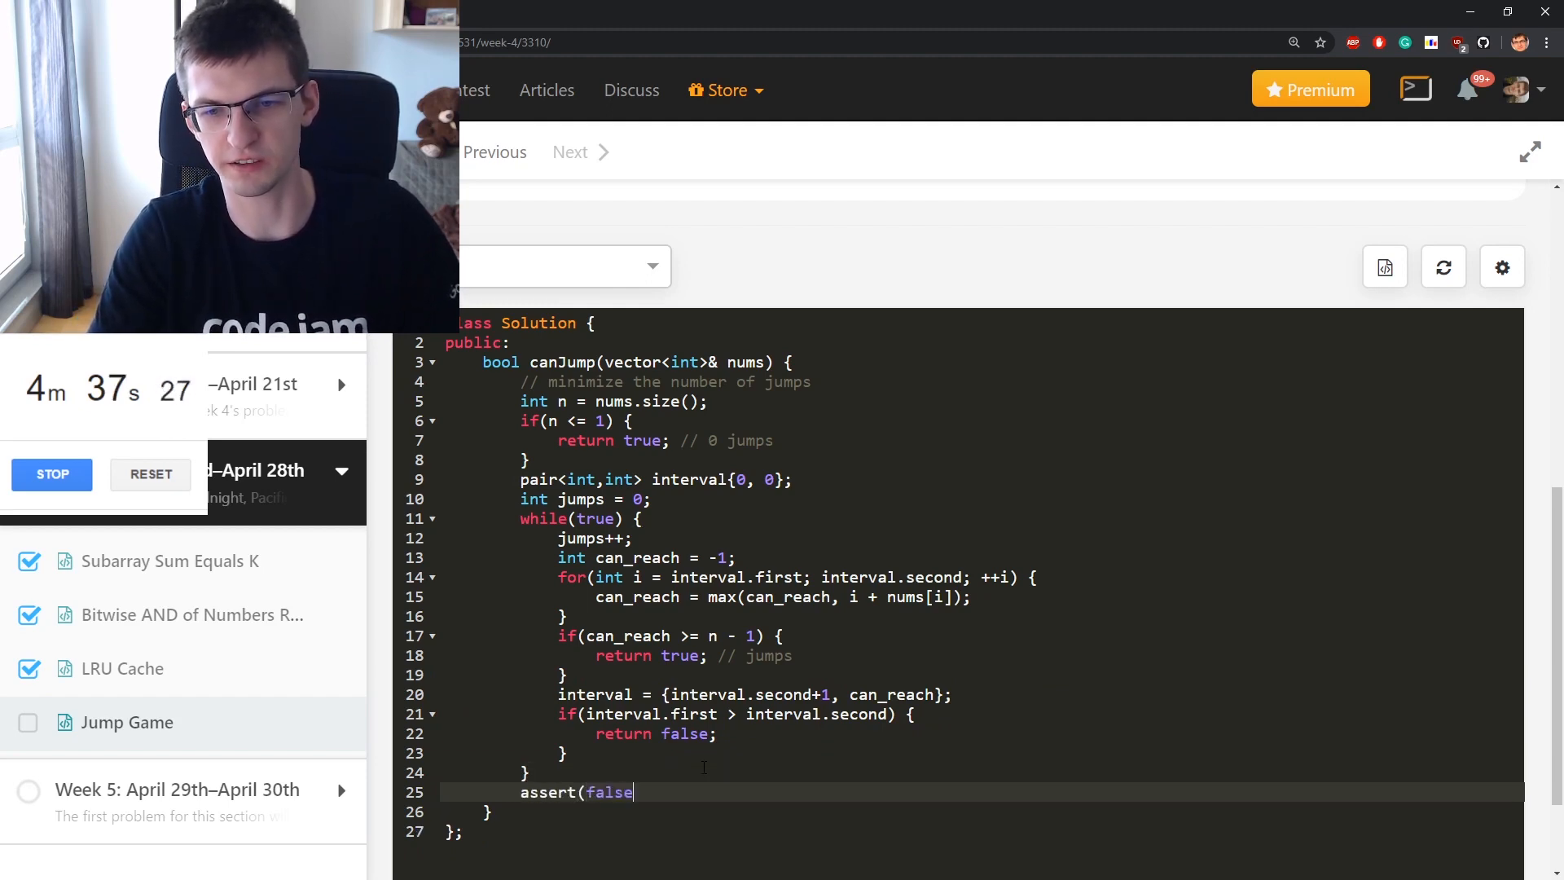
type(");")
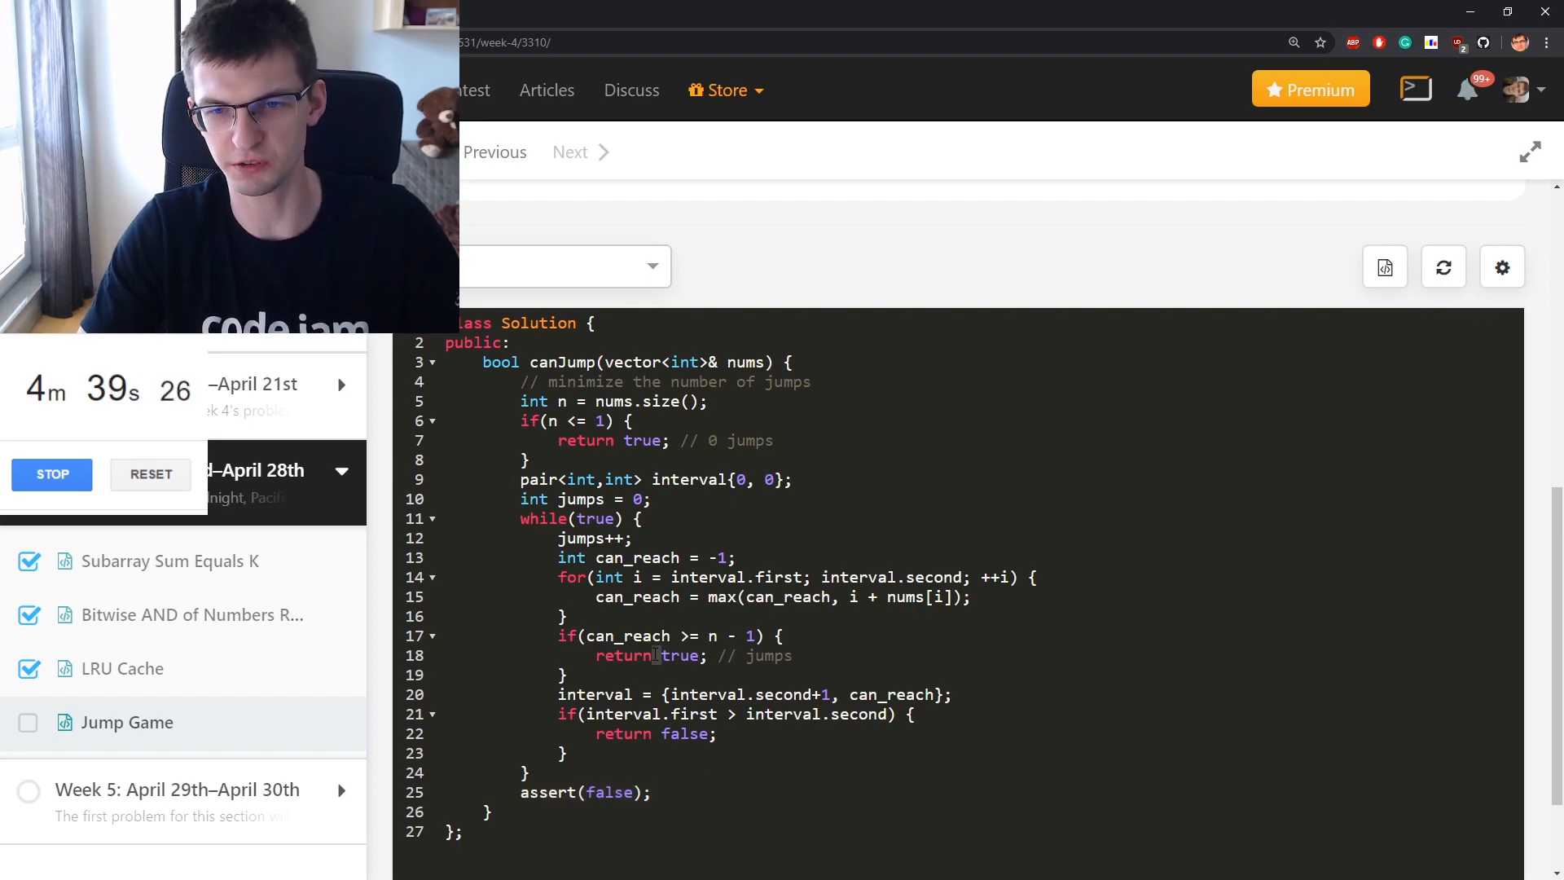
Run the solution on [2,3,1,1,4], which returns false instead of true
scroll("up", 3)
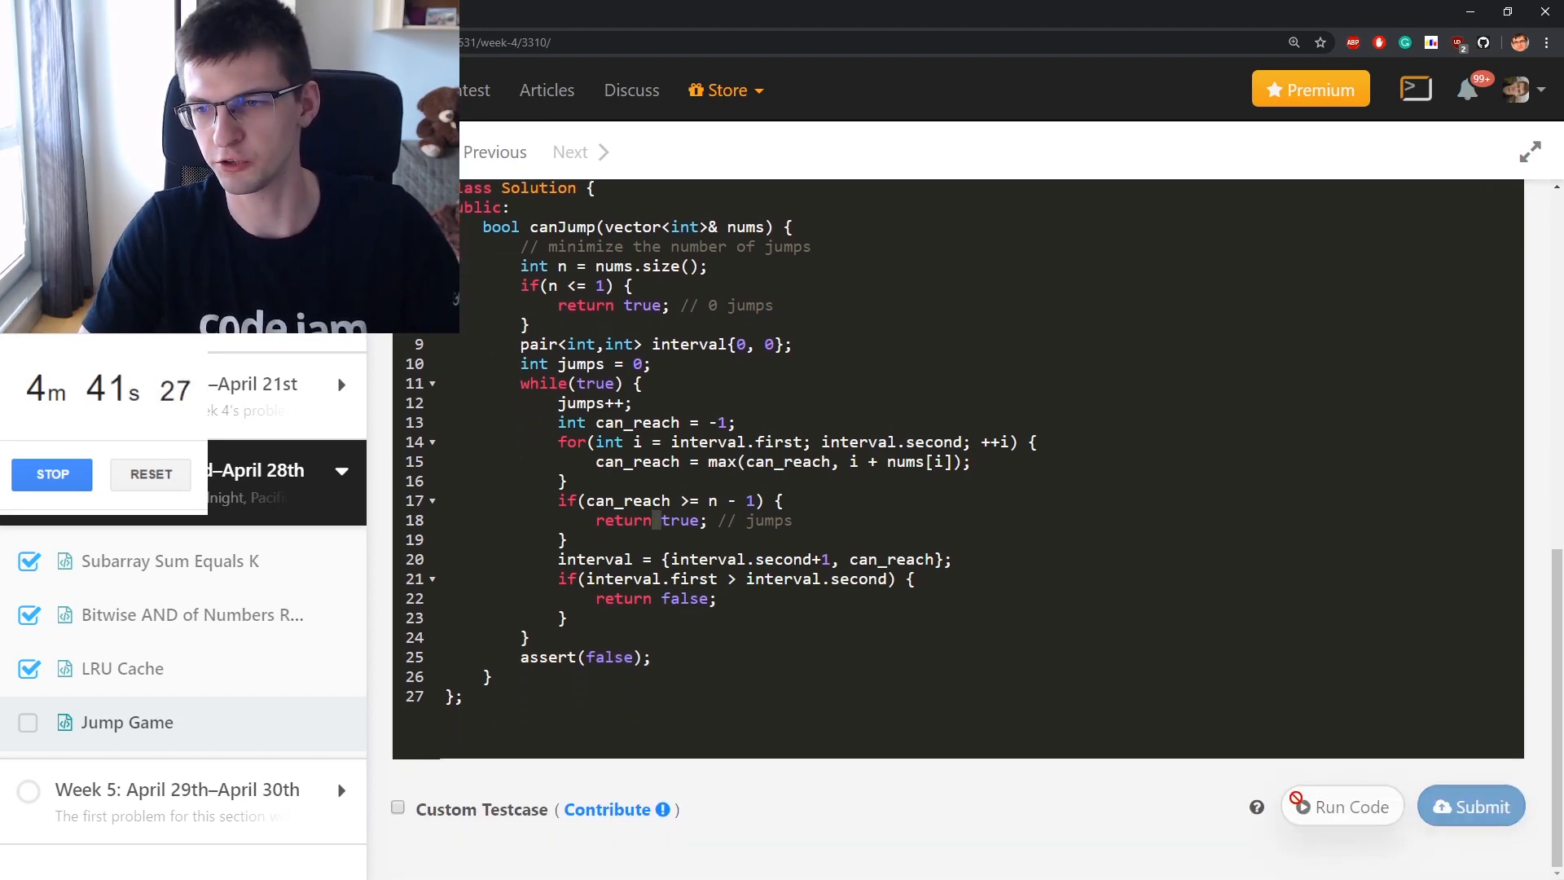
double_click(685, 597)
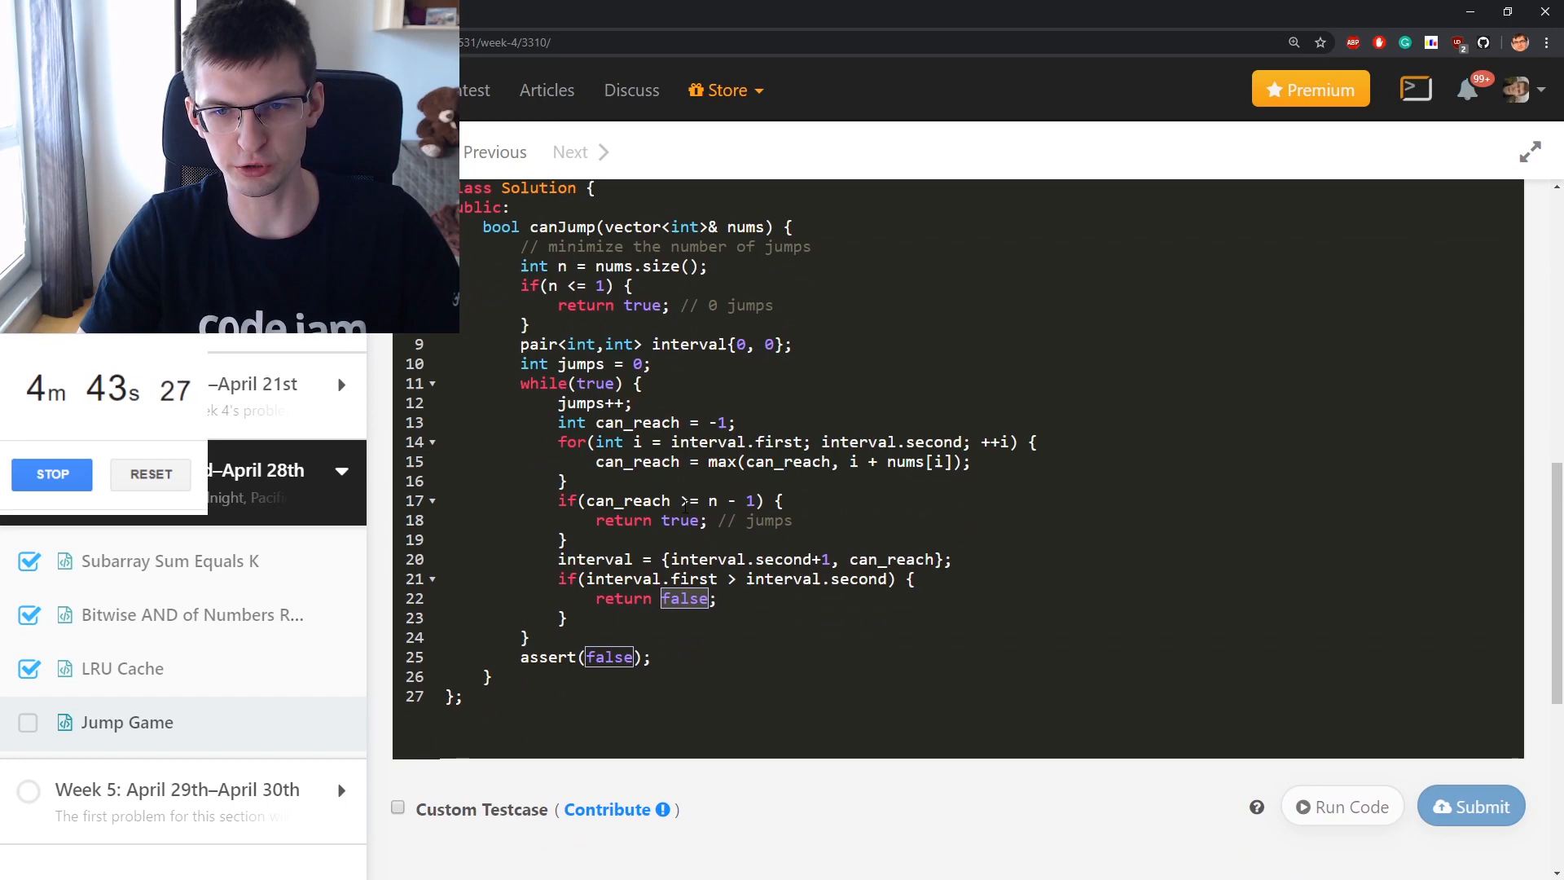
left_click(1342, 806)
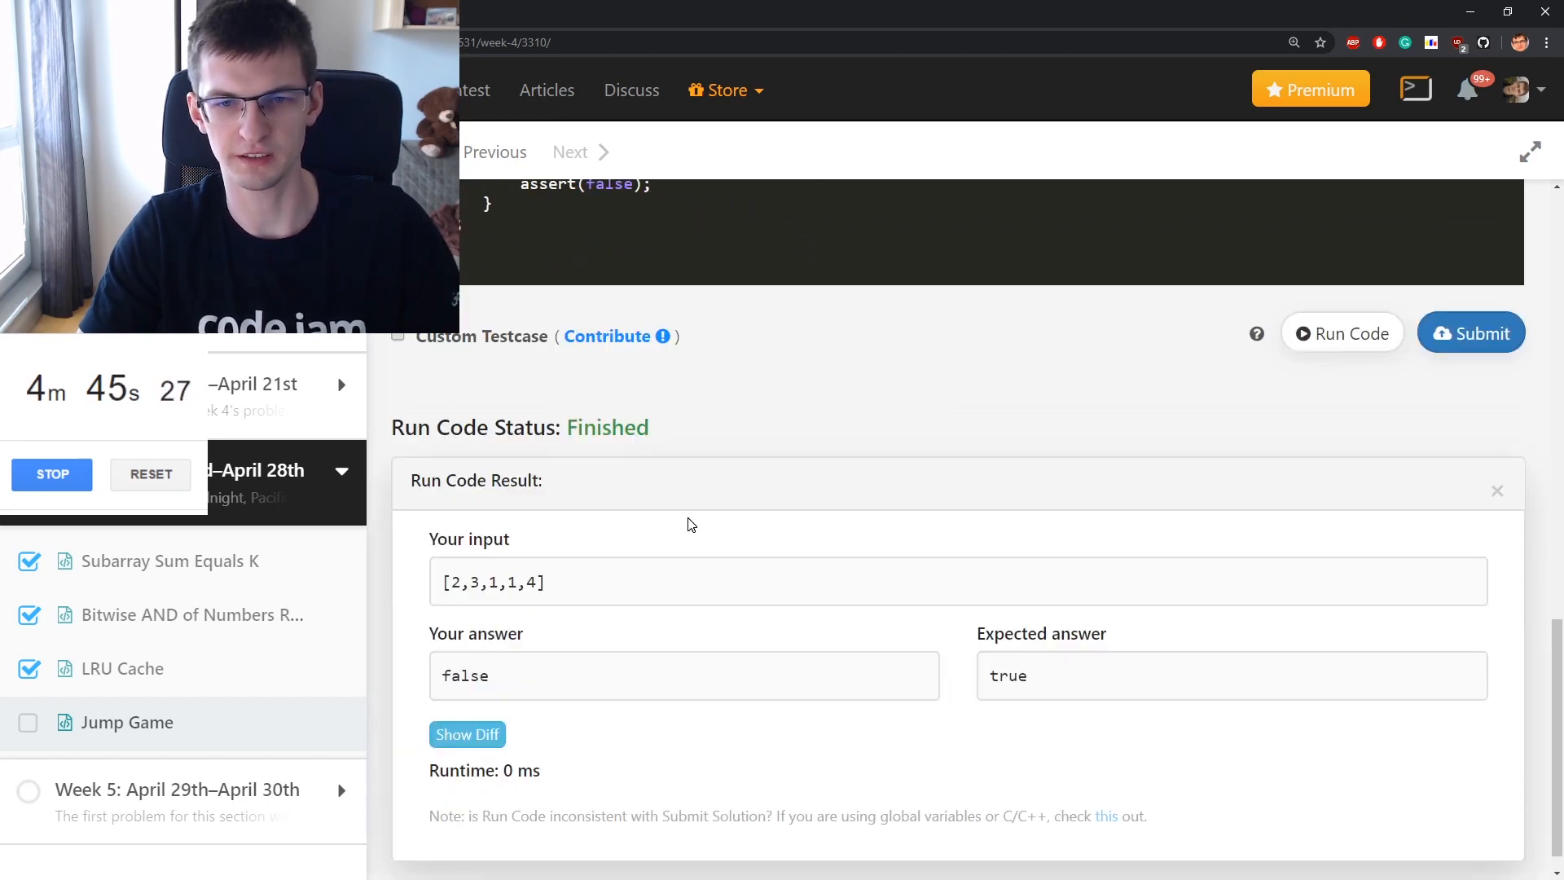
mouse_move(696, 567)
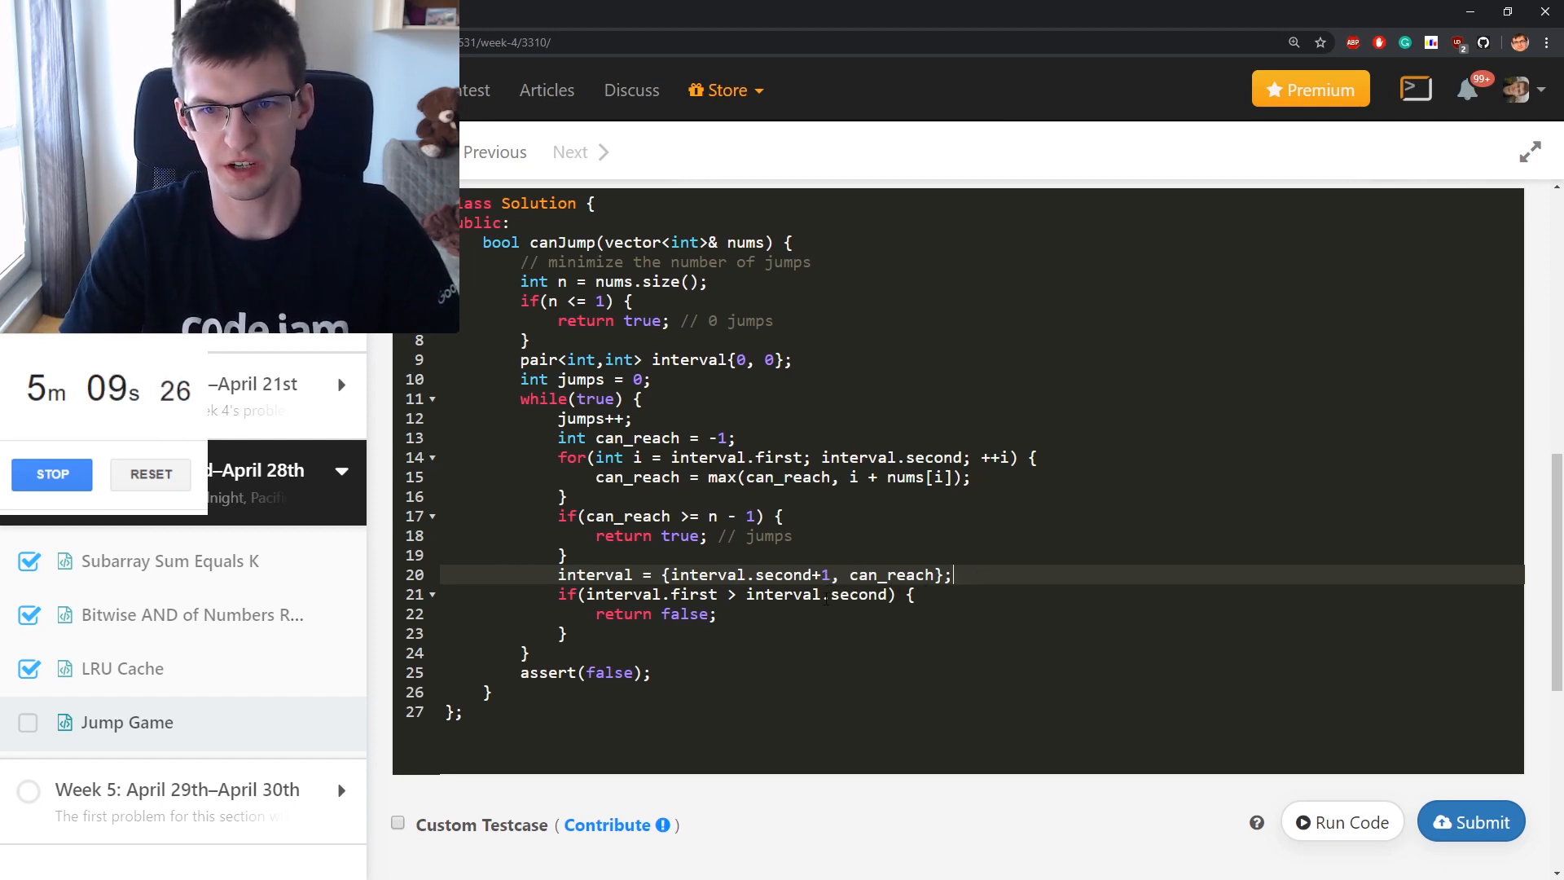
Print interval.first and interval.second each pass and rerun, getting 1 -1
type("cu")
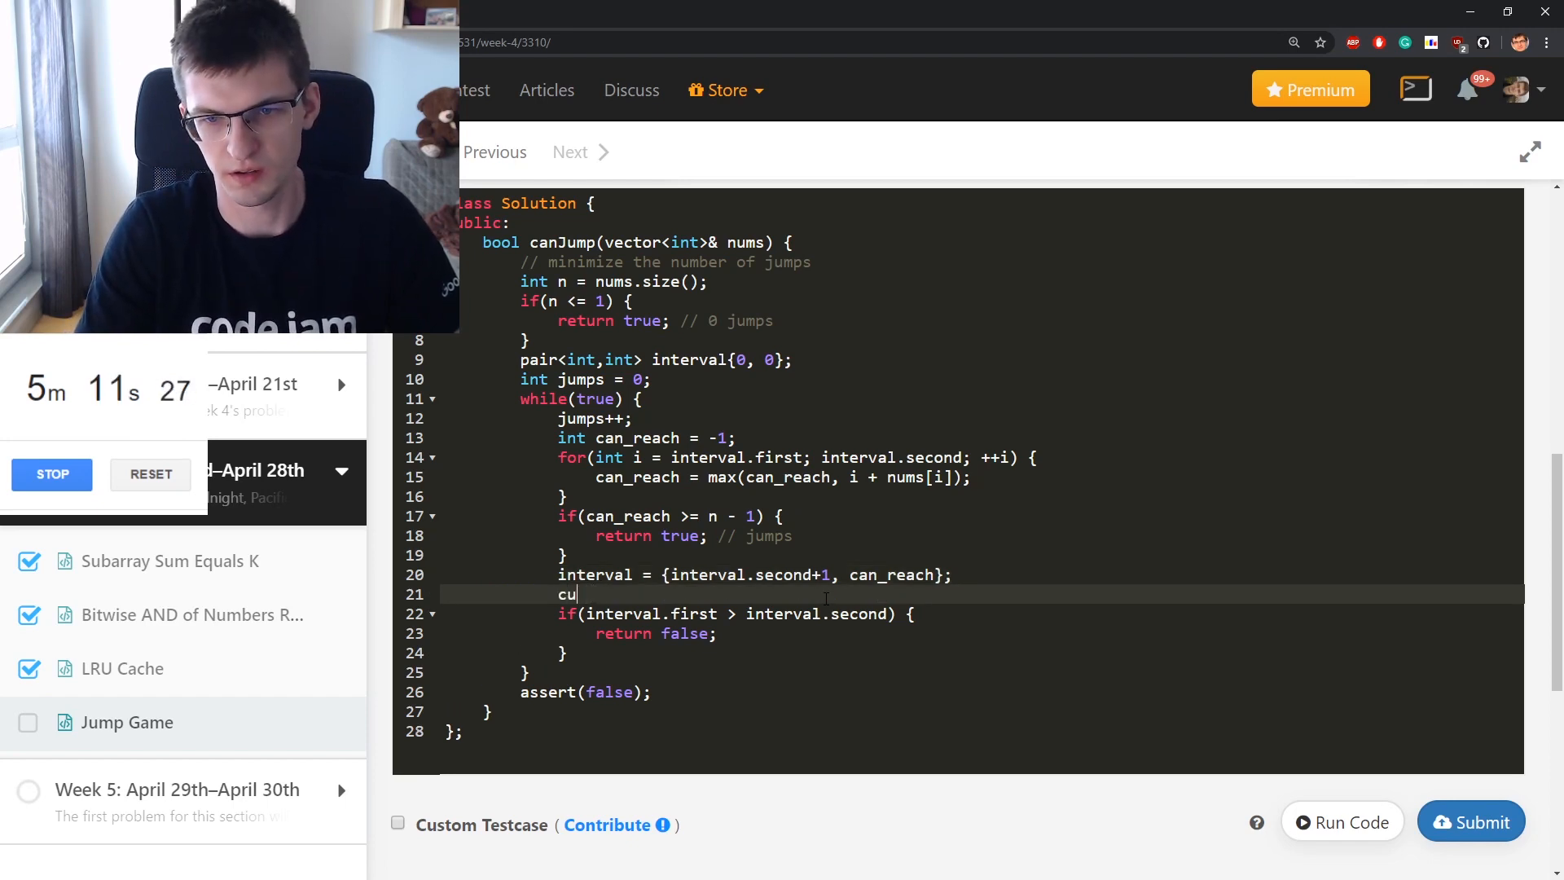
type("out << interval.first <")
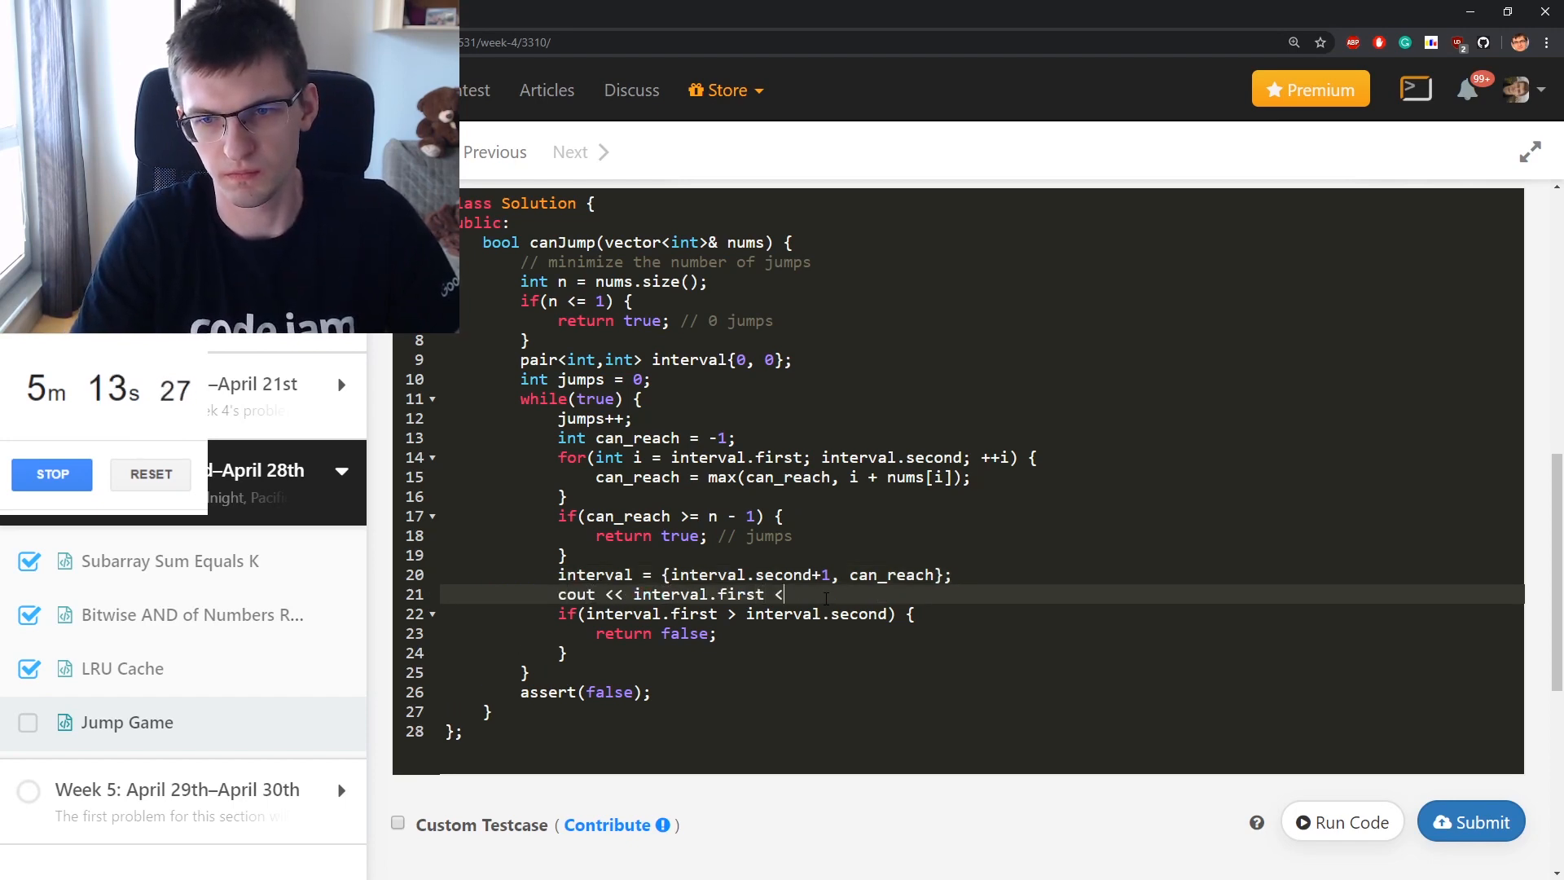
type("< \" \" << interval.second << endl;")
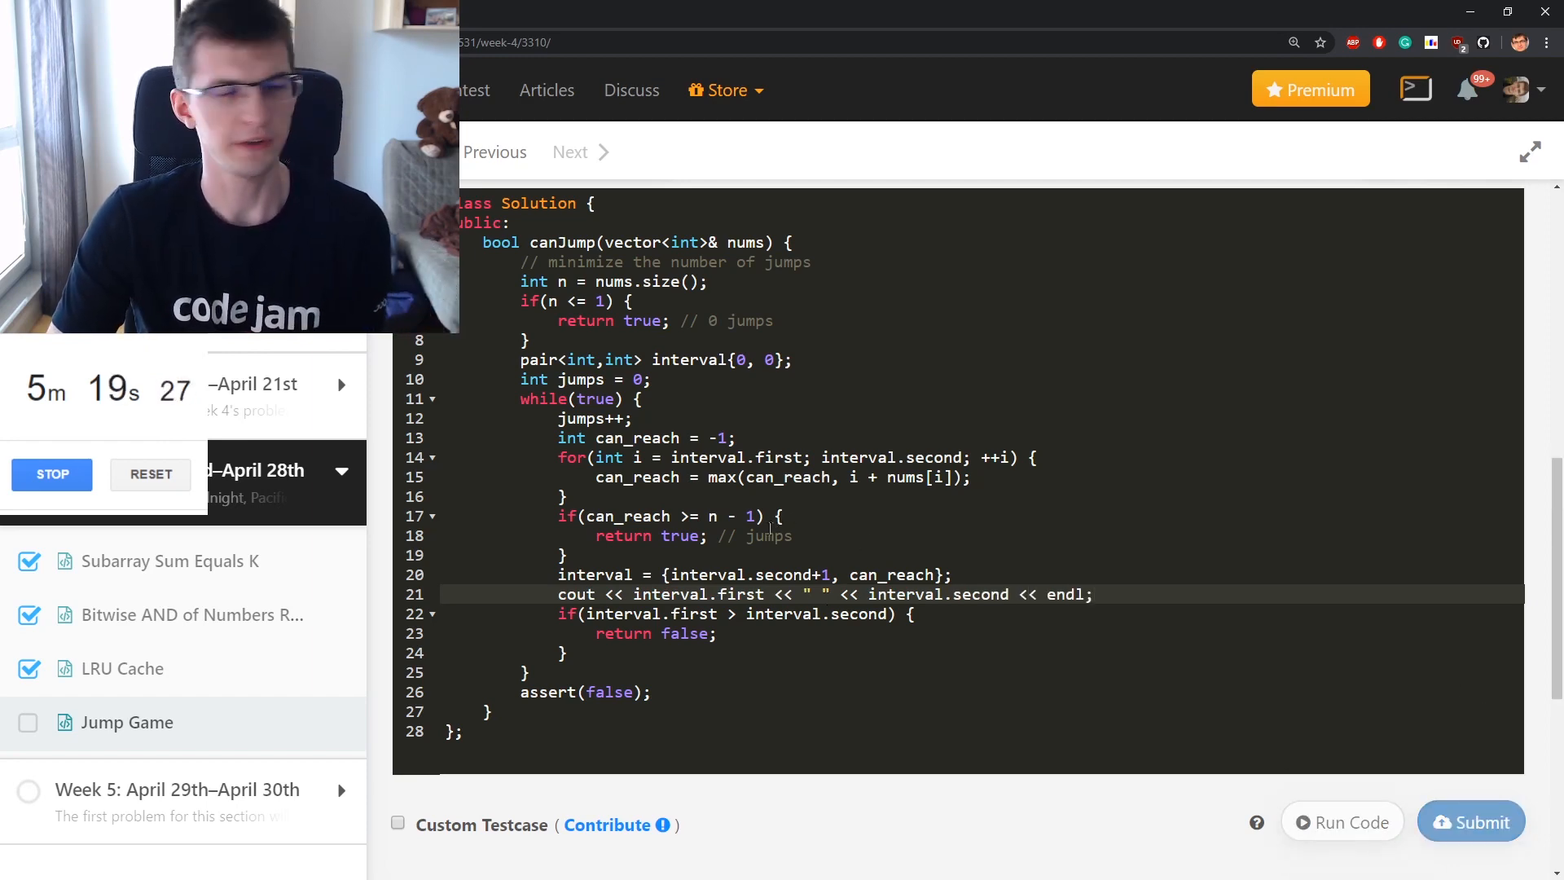
left_click(1342, 821)
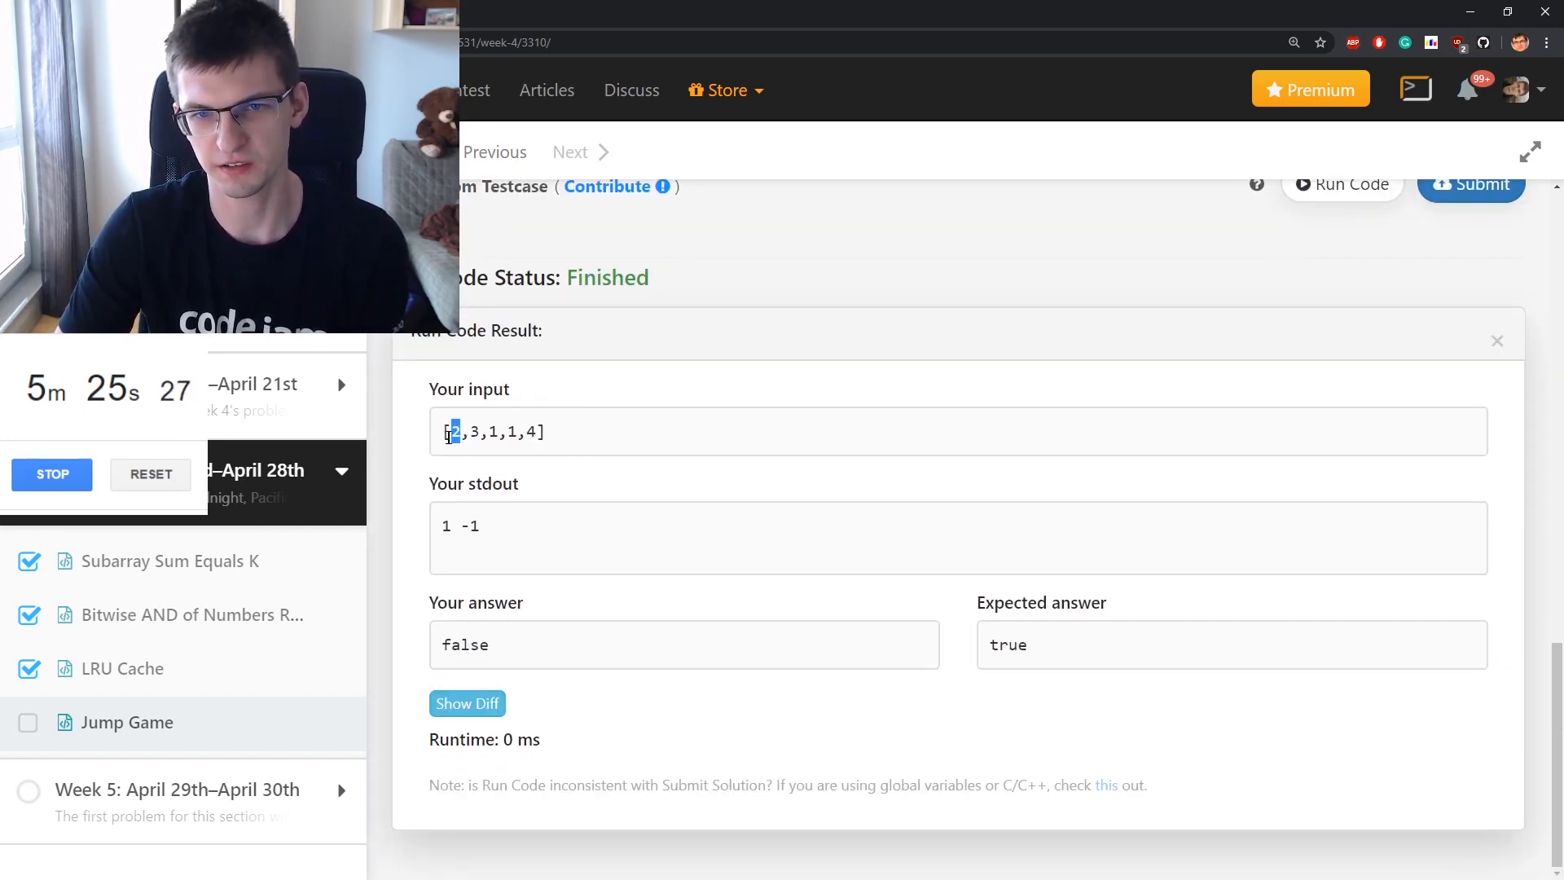
left_click(1496, 341)
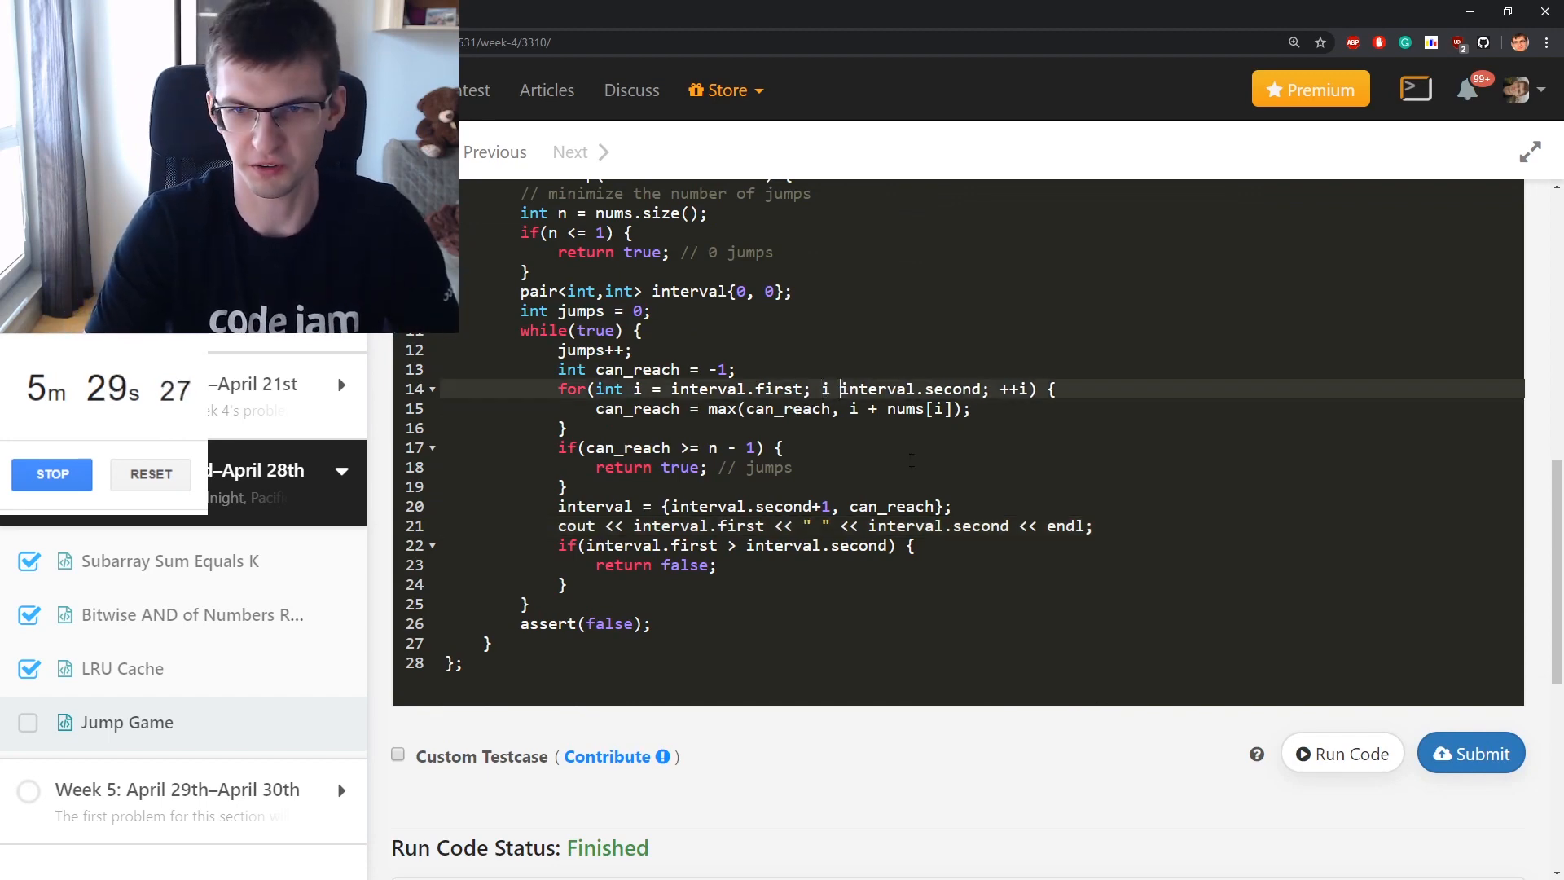
Change the for condition to i <= interval.second, rerun, and comment out the cout
type("<=")
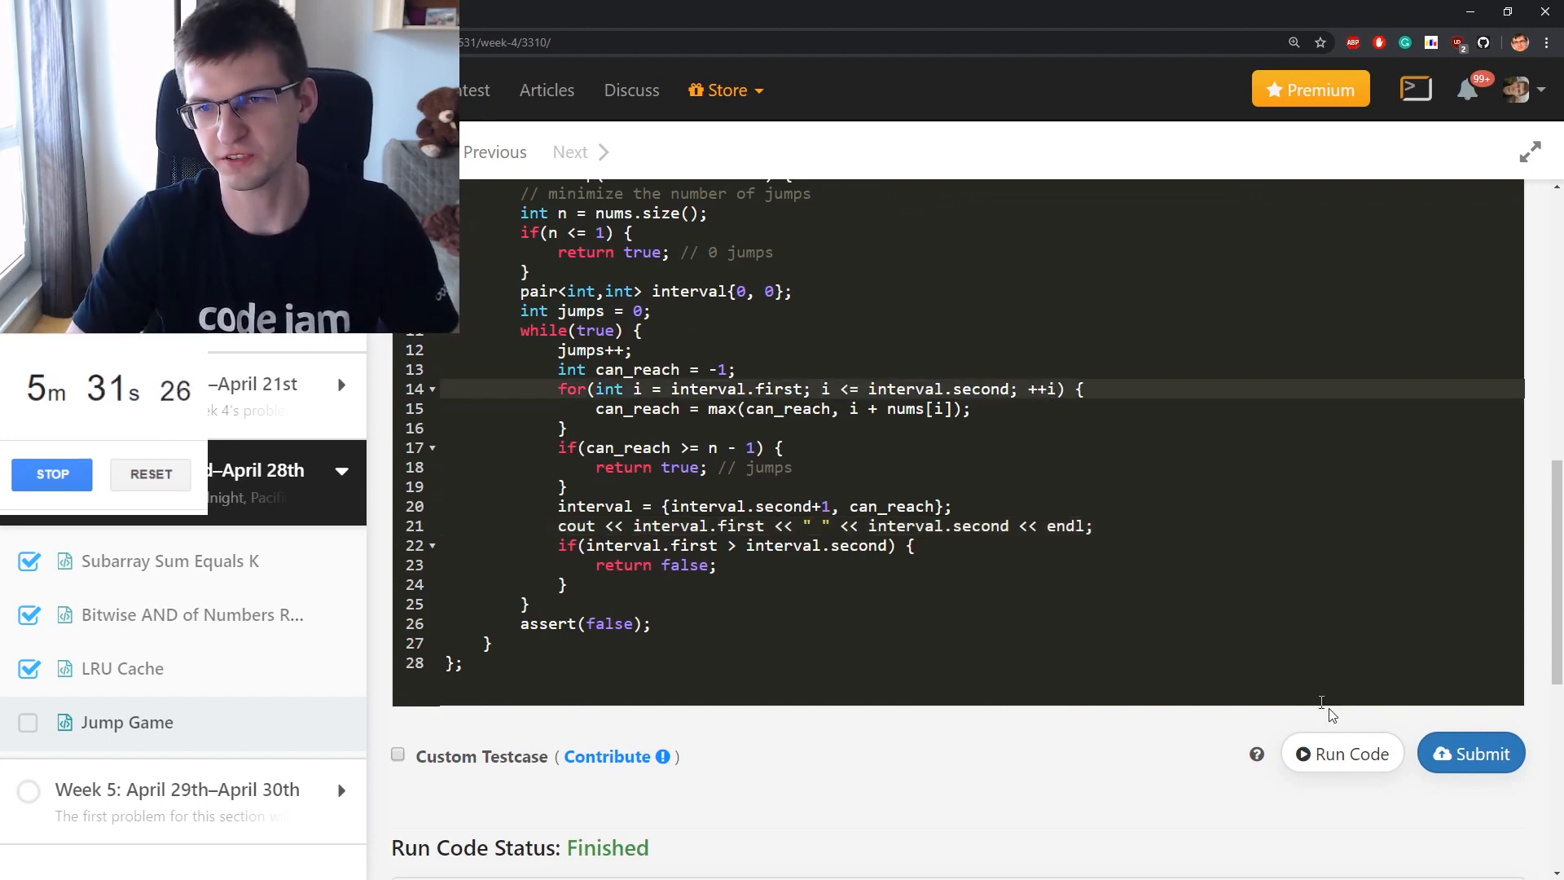
left_click(1341, 753)
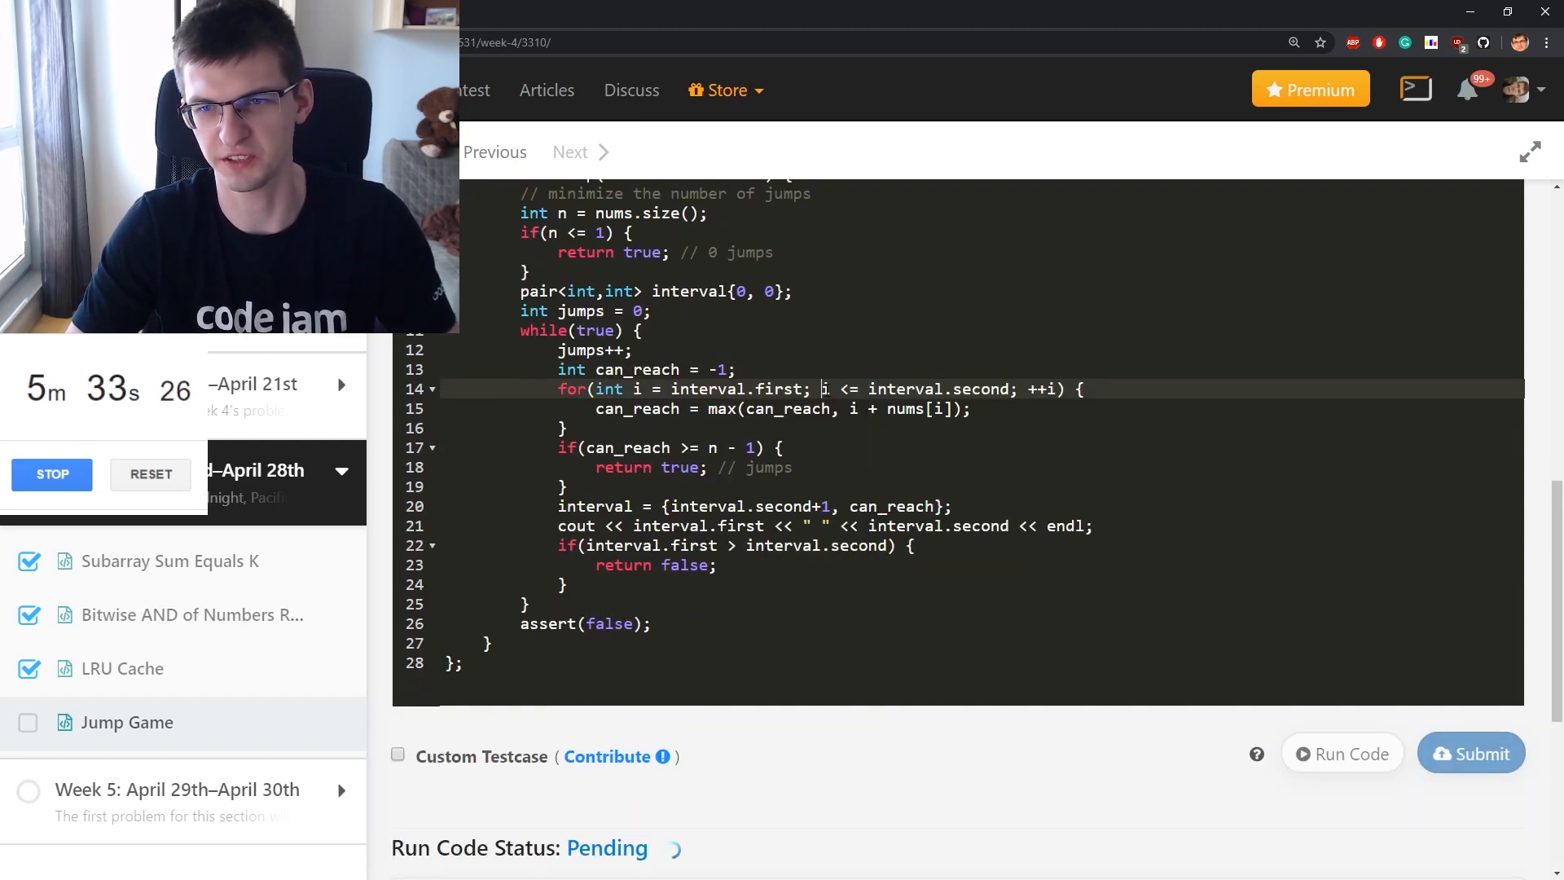
left_click(1341, 752)
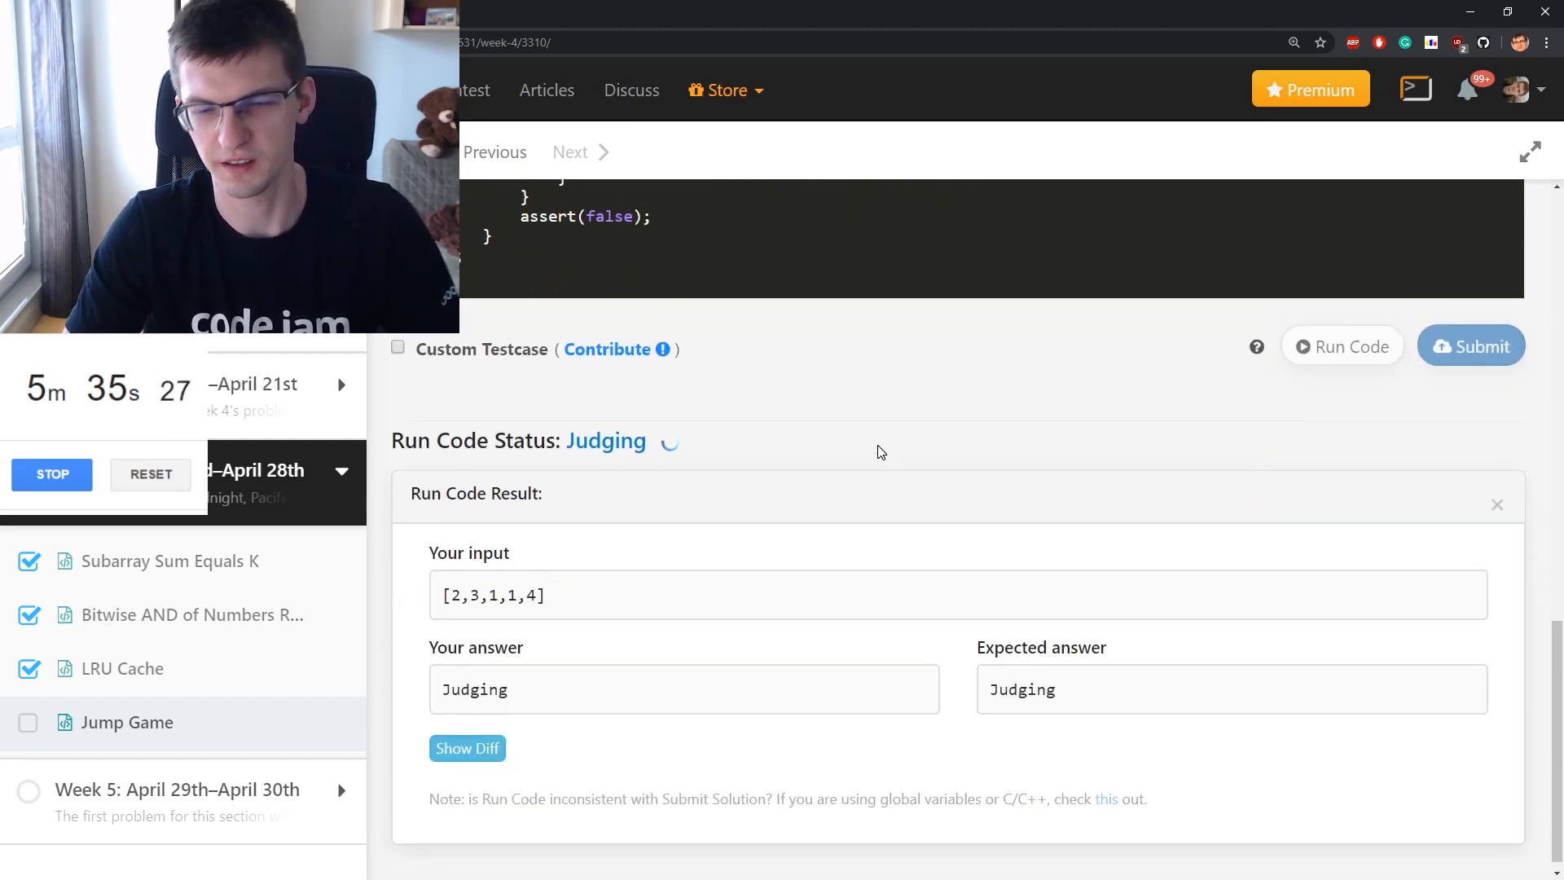
left_click(1496, 503)
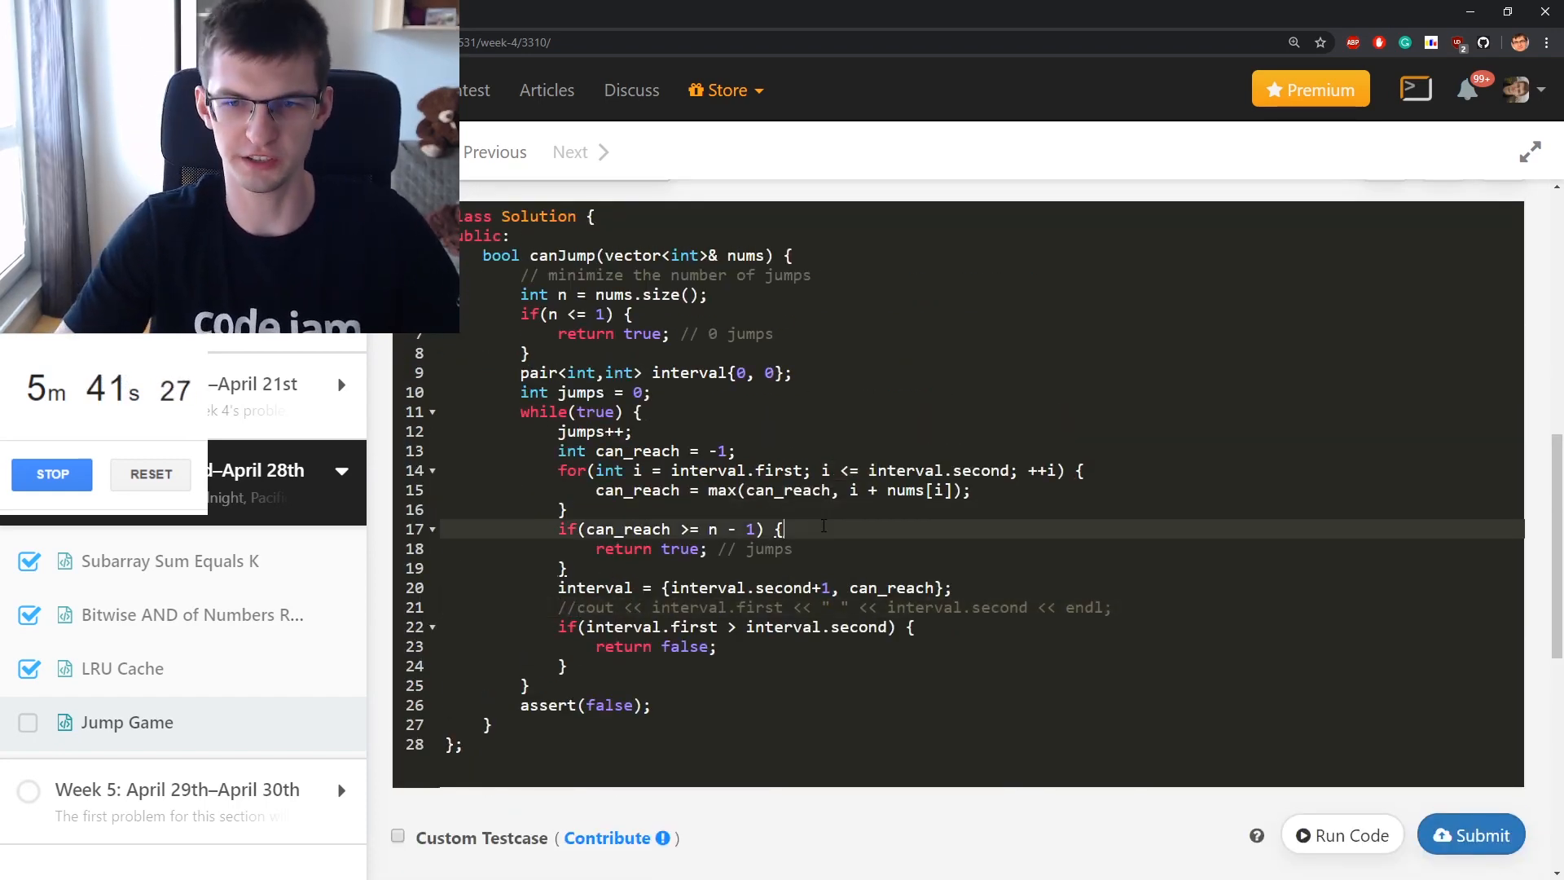
Print jumps and 0 before the return true statements, run, then submit
type("cout << jumps <<")
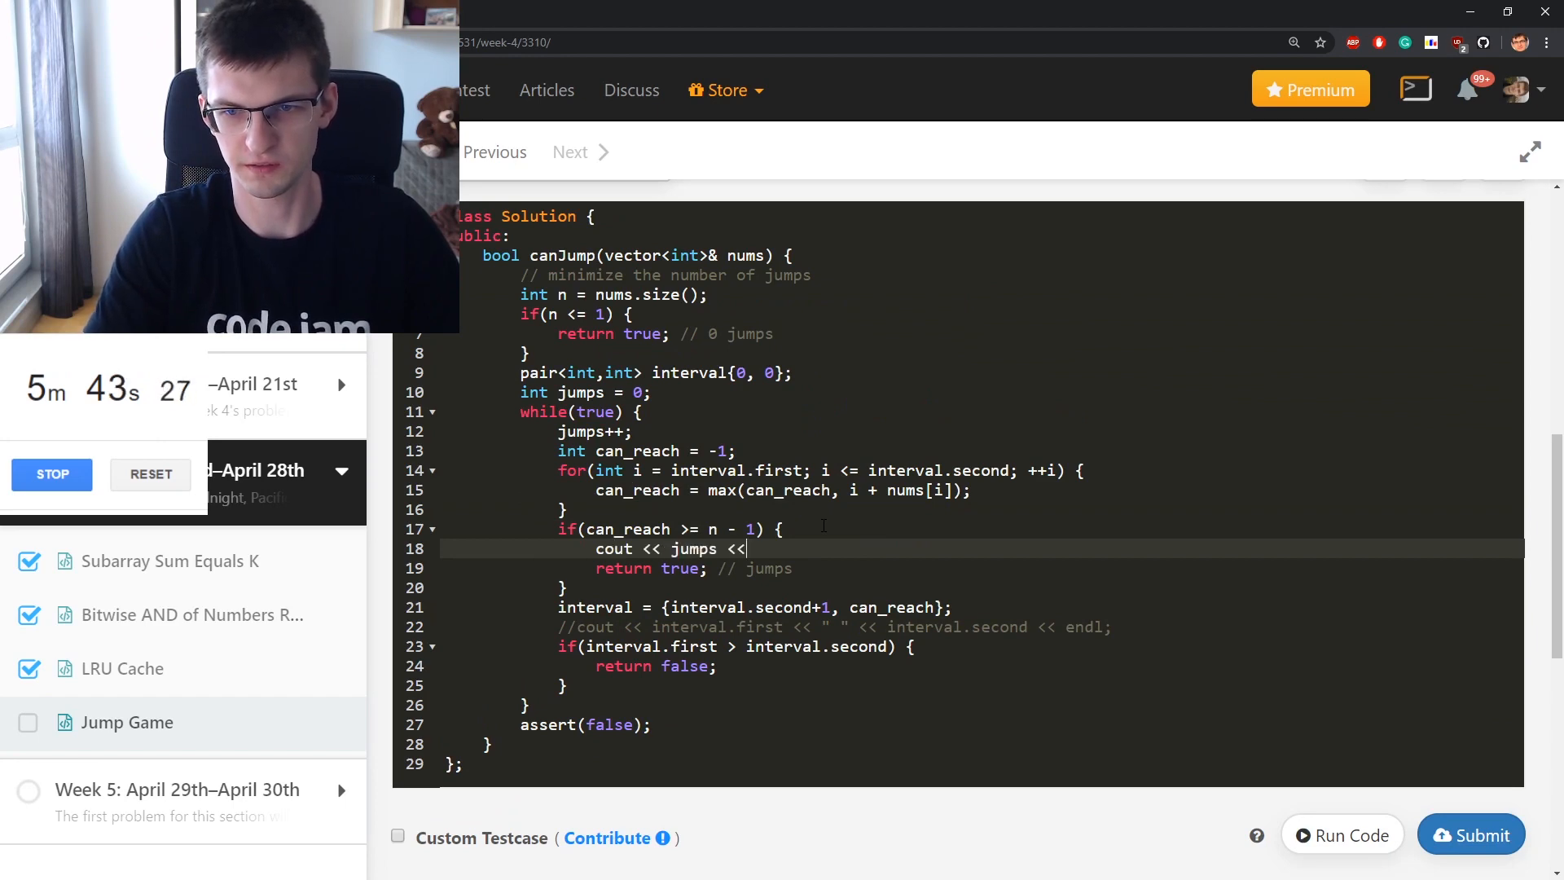
type("endl;")
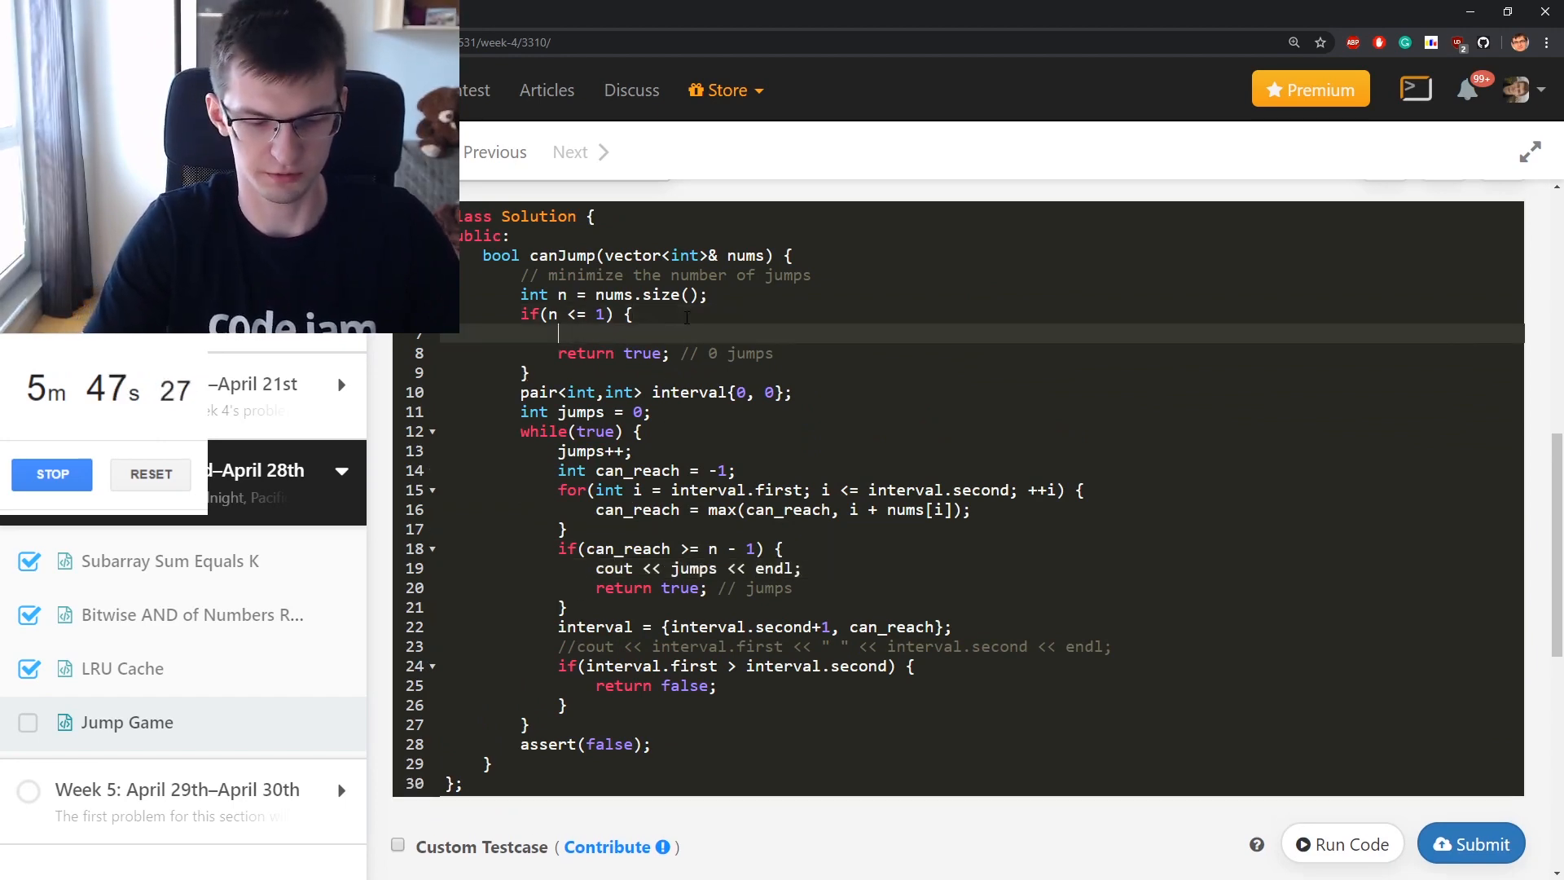
type("cout << 0 << end")
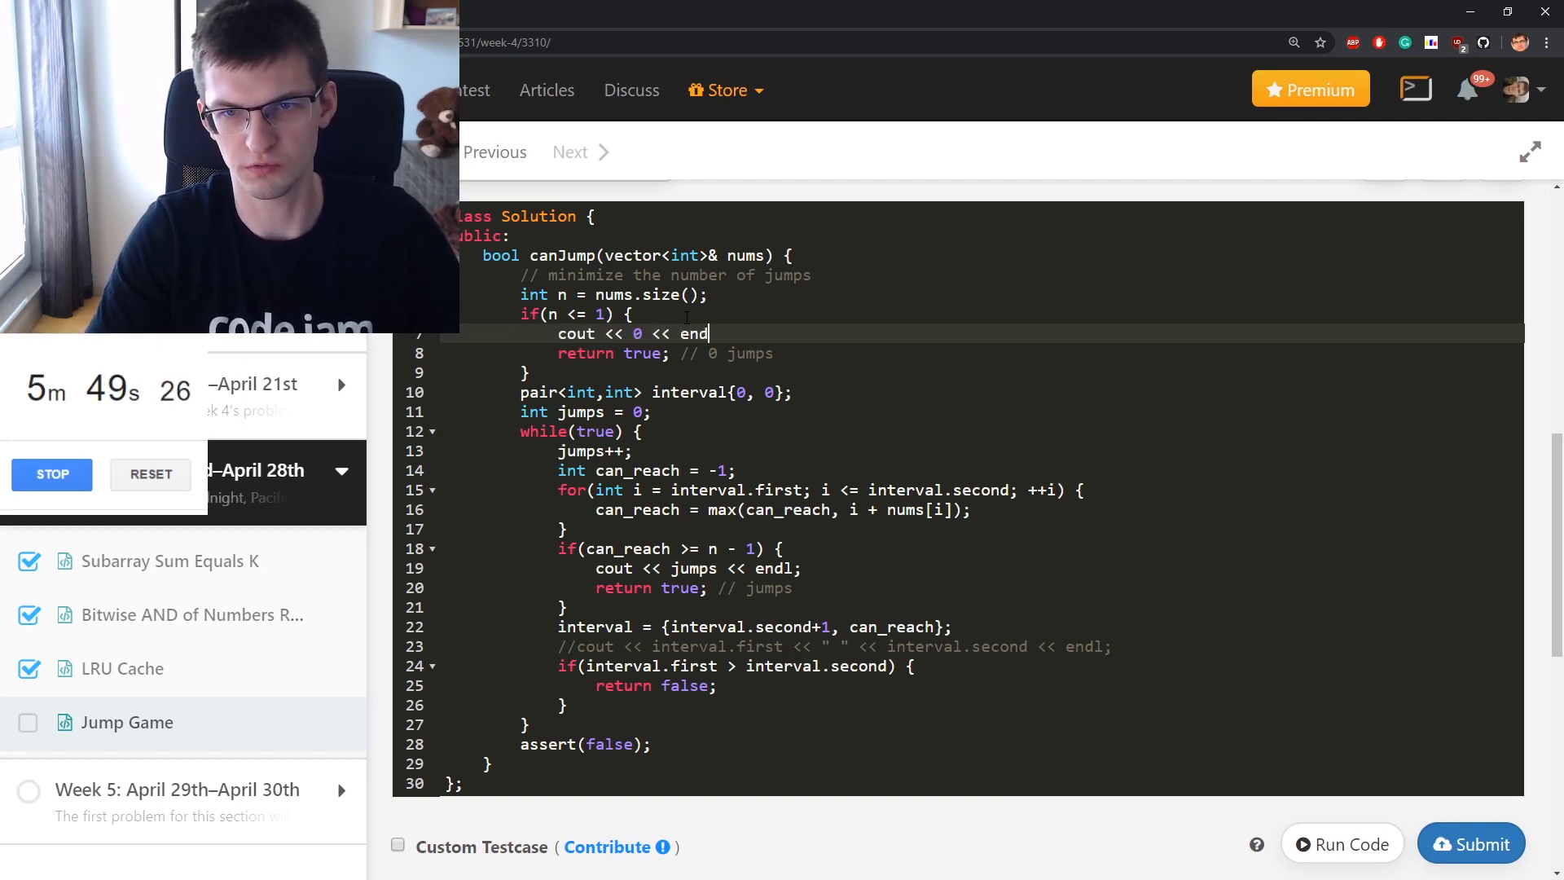
left_click(1341, 843)
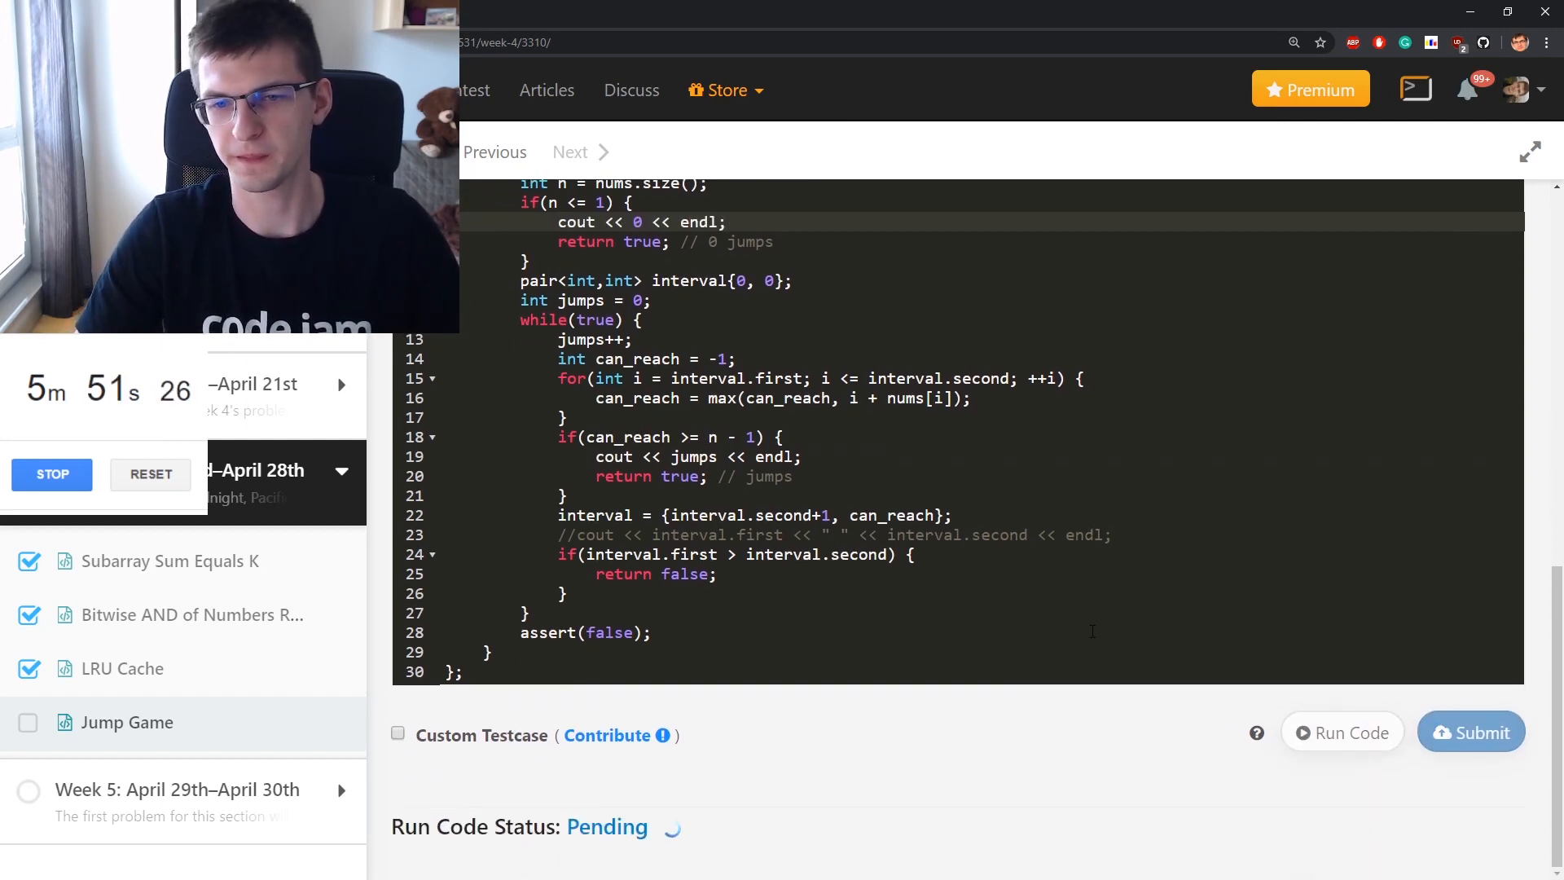
left_click(1341, 731)
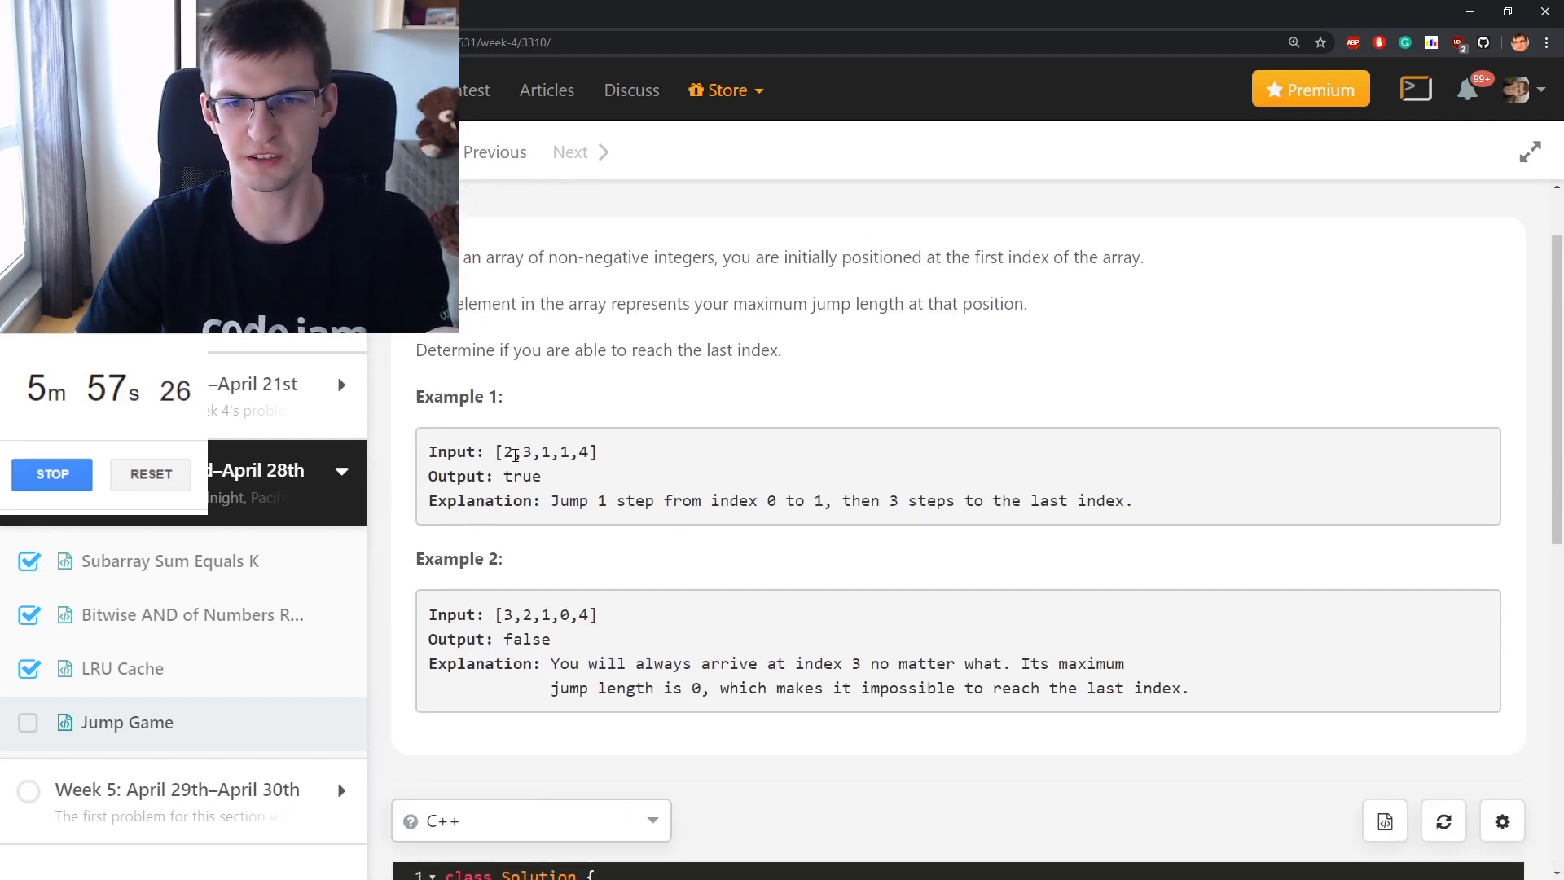
Mark the 3 in Example 1 and scroll through the Jump Game problem
double_click(508, 456)
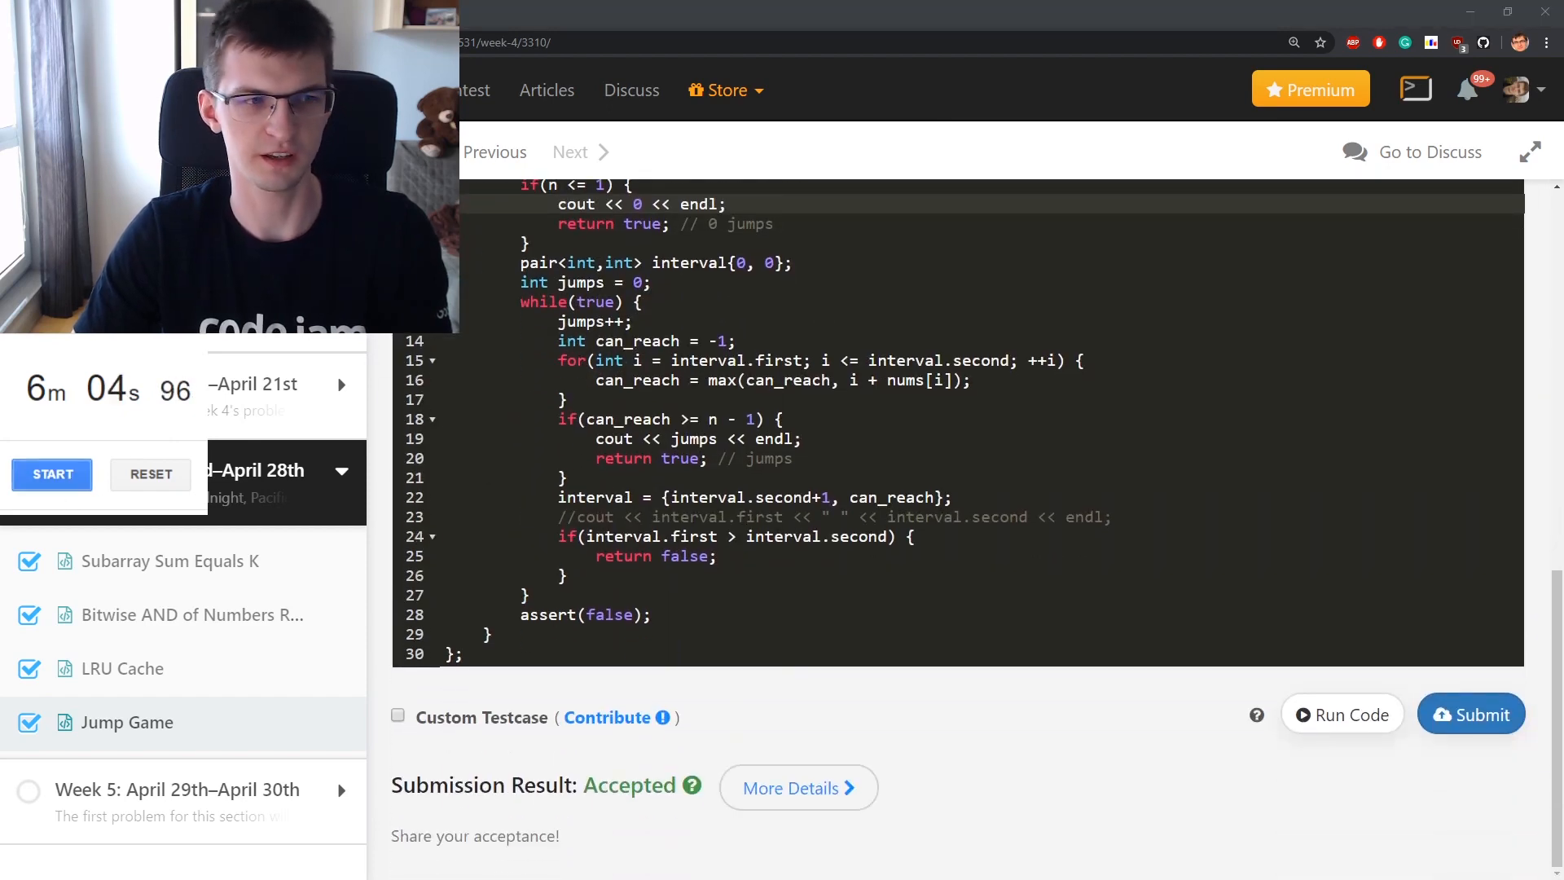
scroll("up", 3)
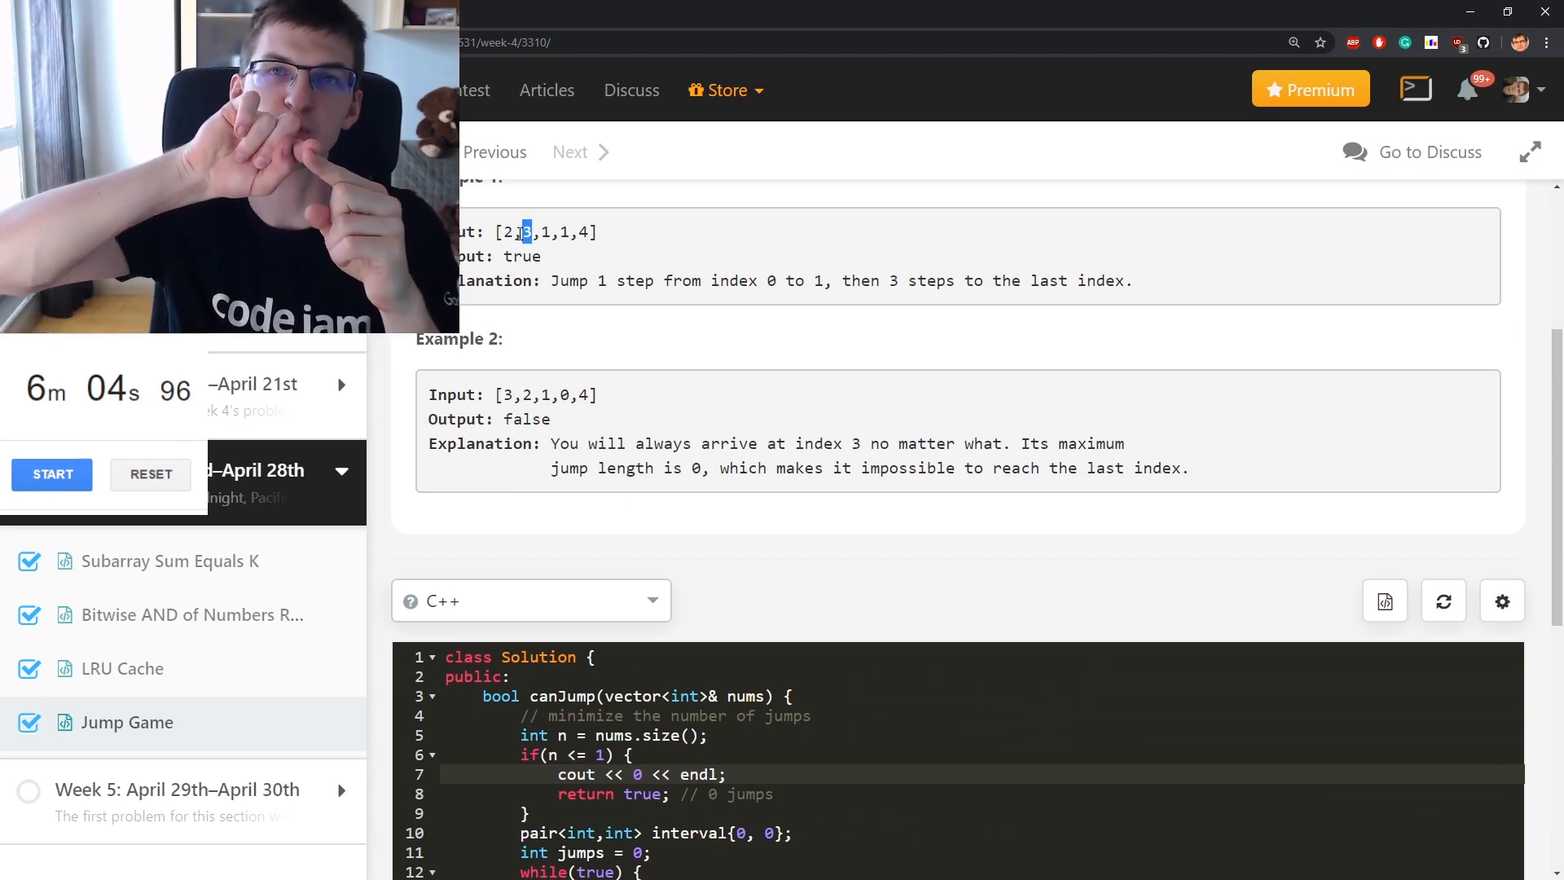
scroll("down", 3)
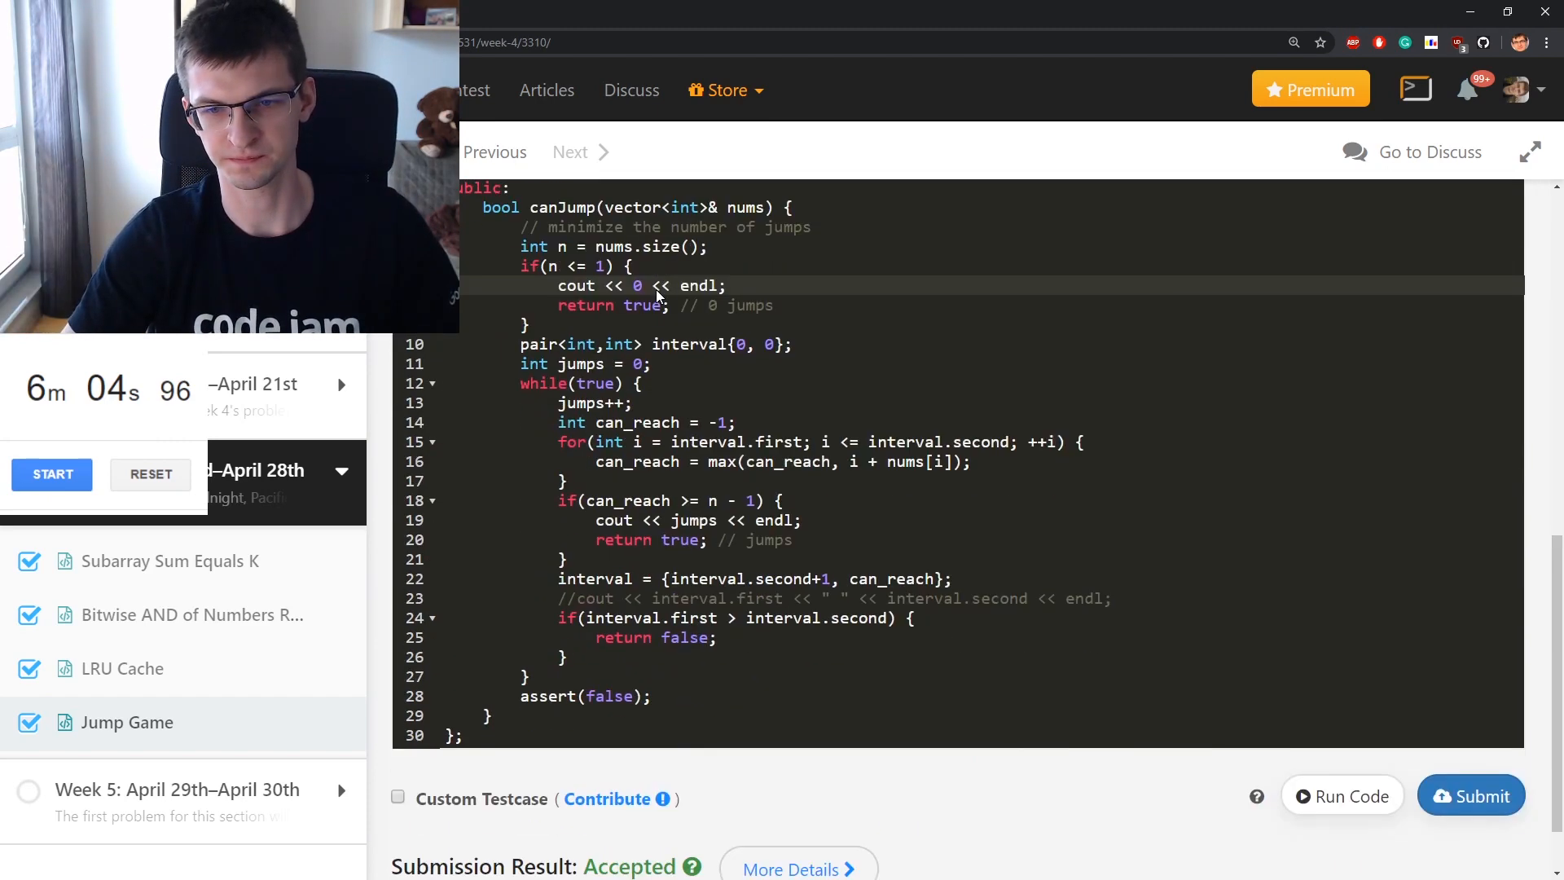
scroll("down", 3)
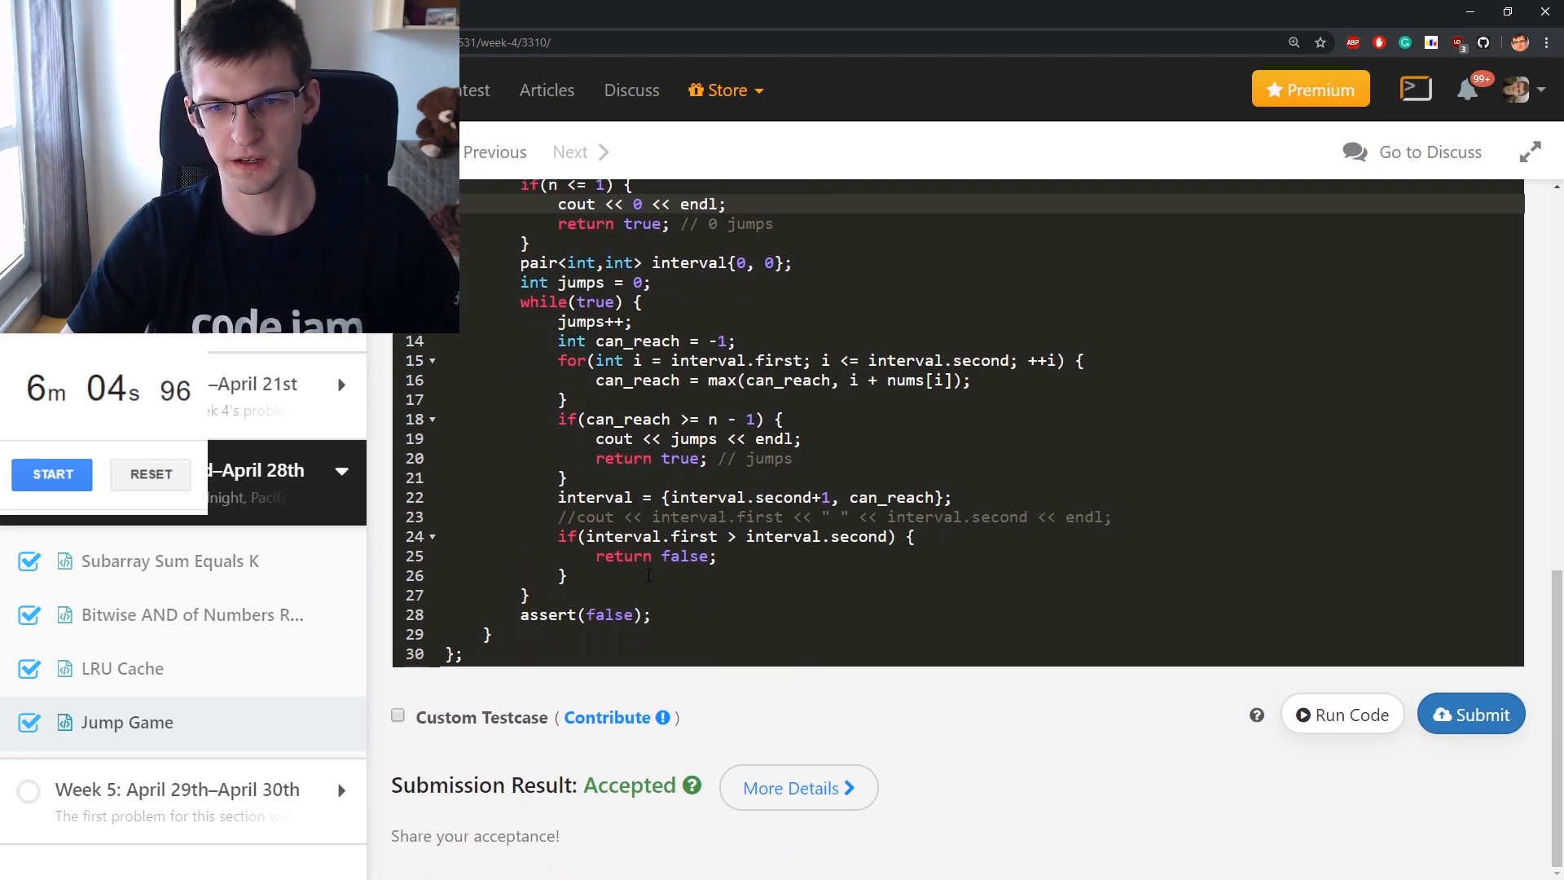
scroll("up", 3)
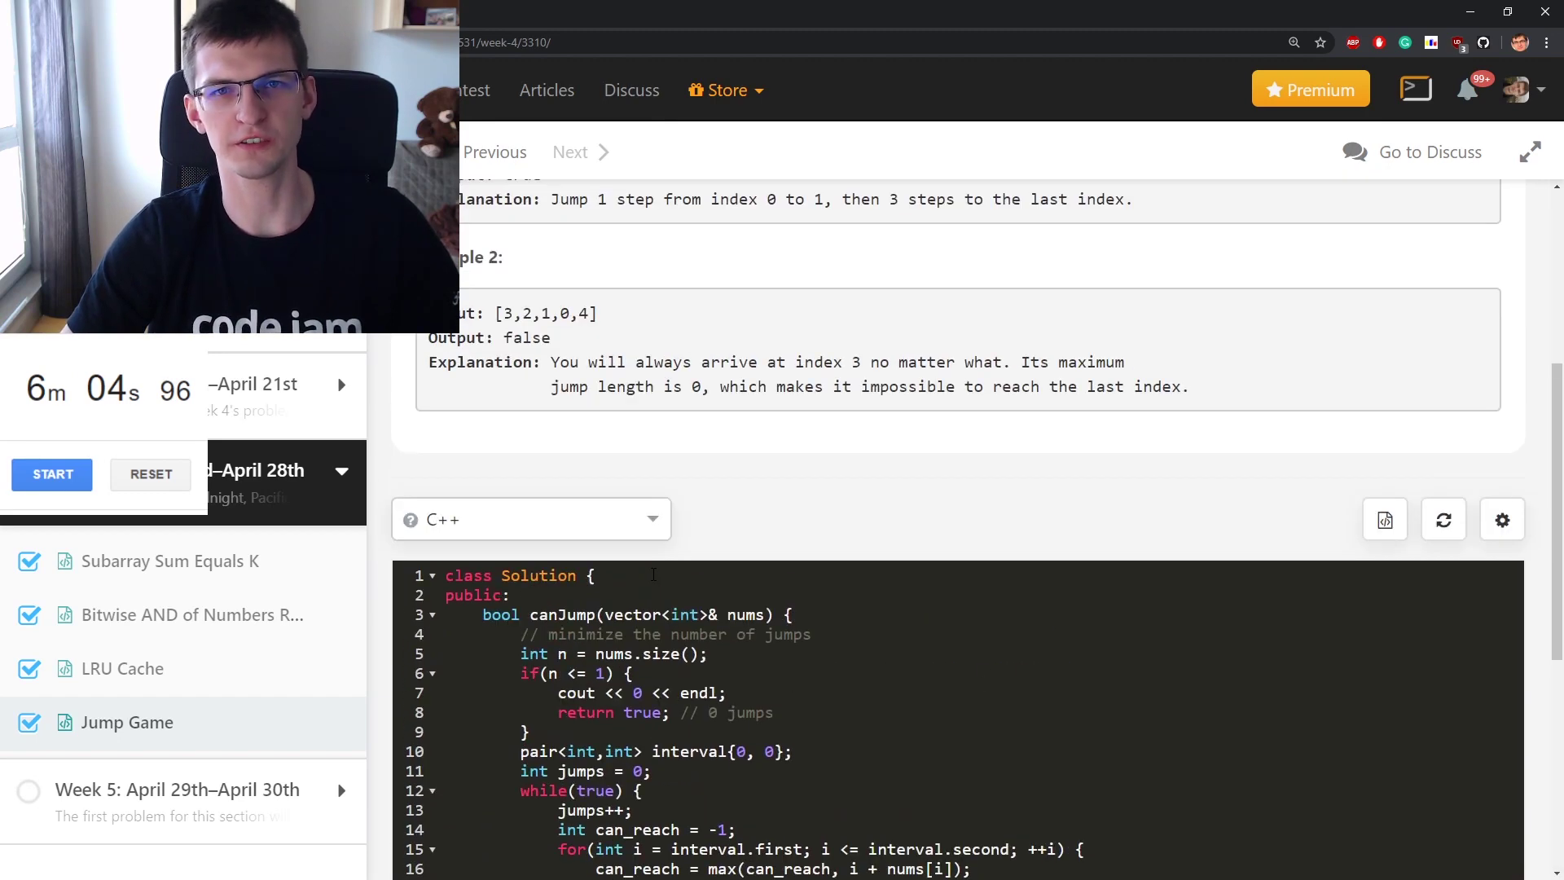
scroll("up", 3)
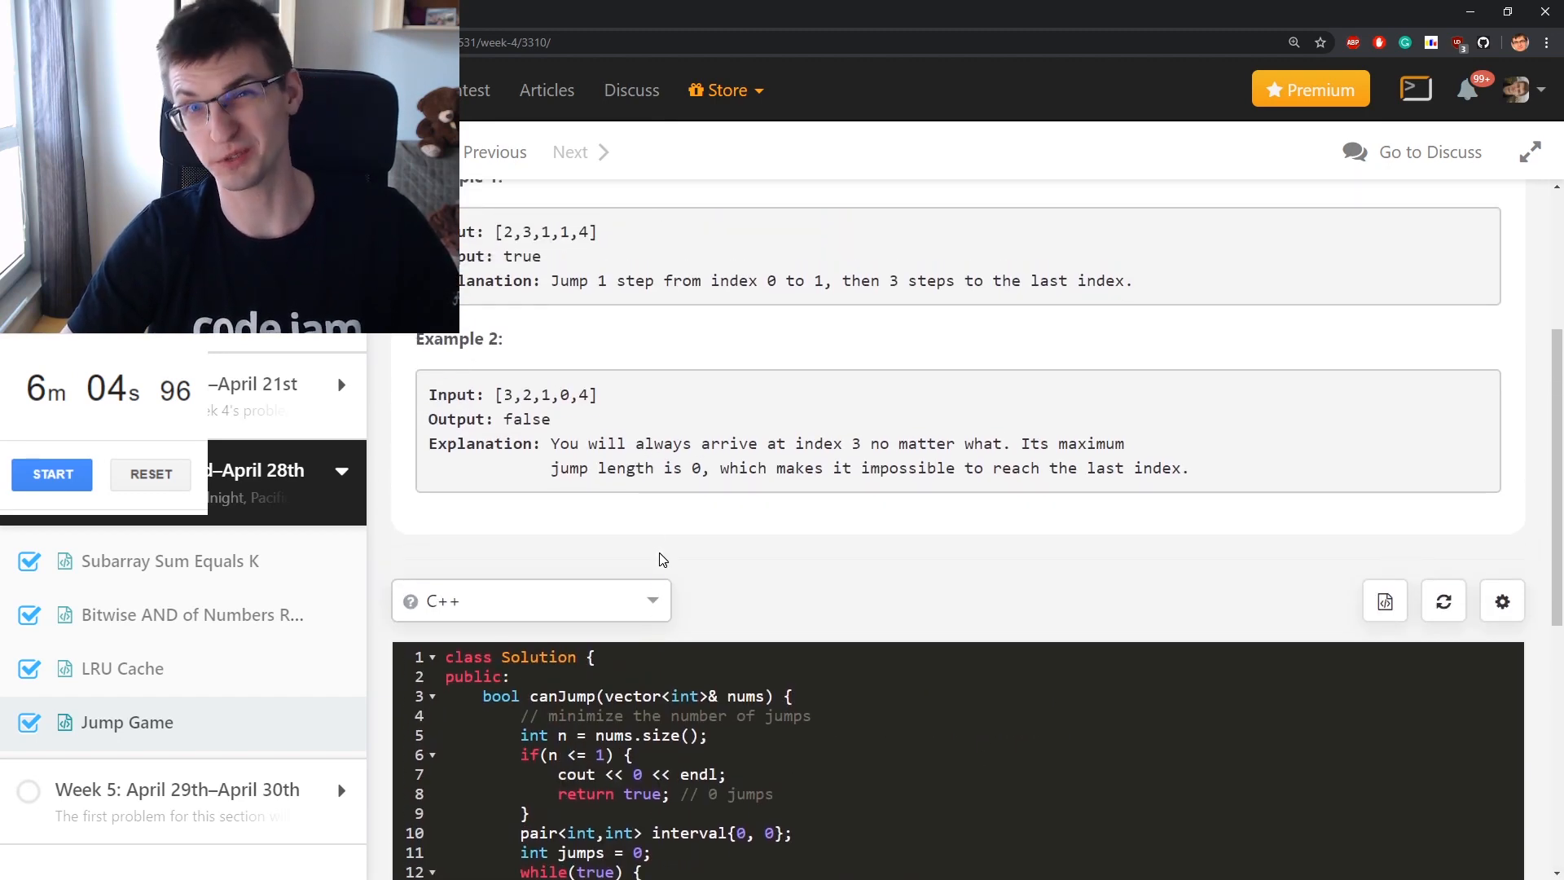
scroll("down", 3)
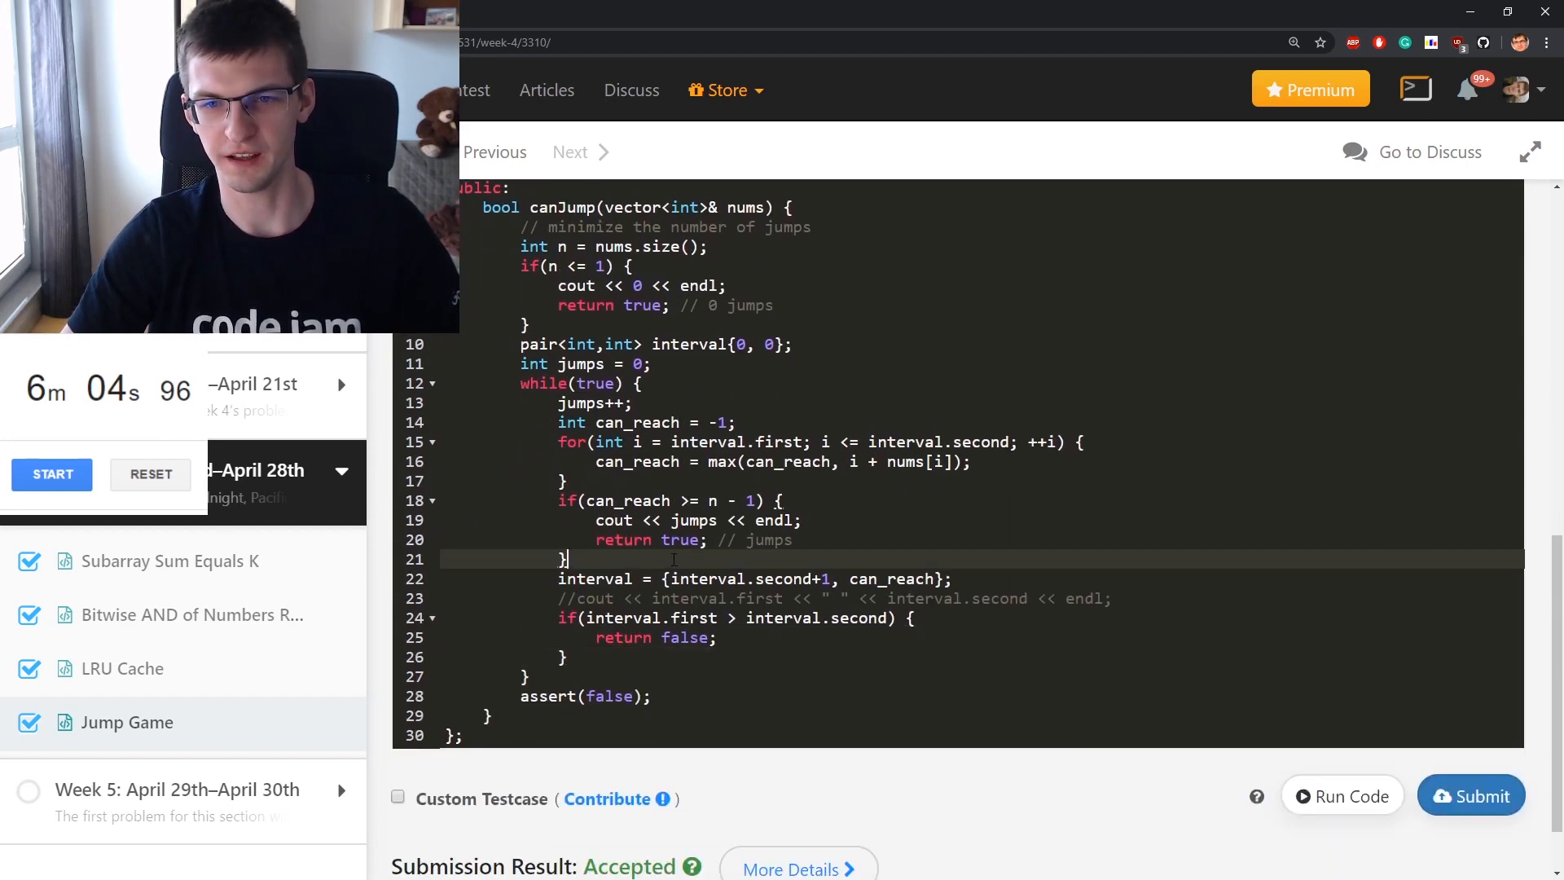
scroll("up", 3)
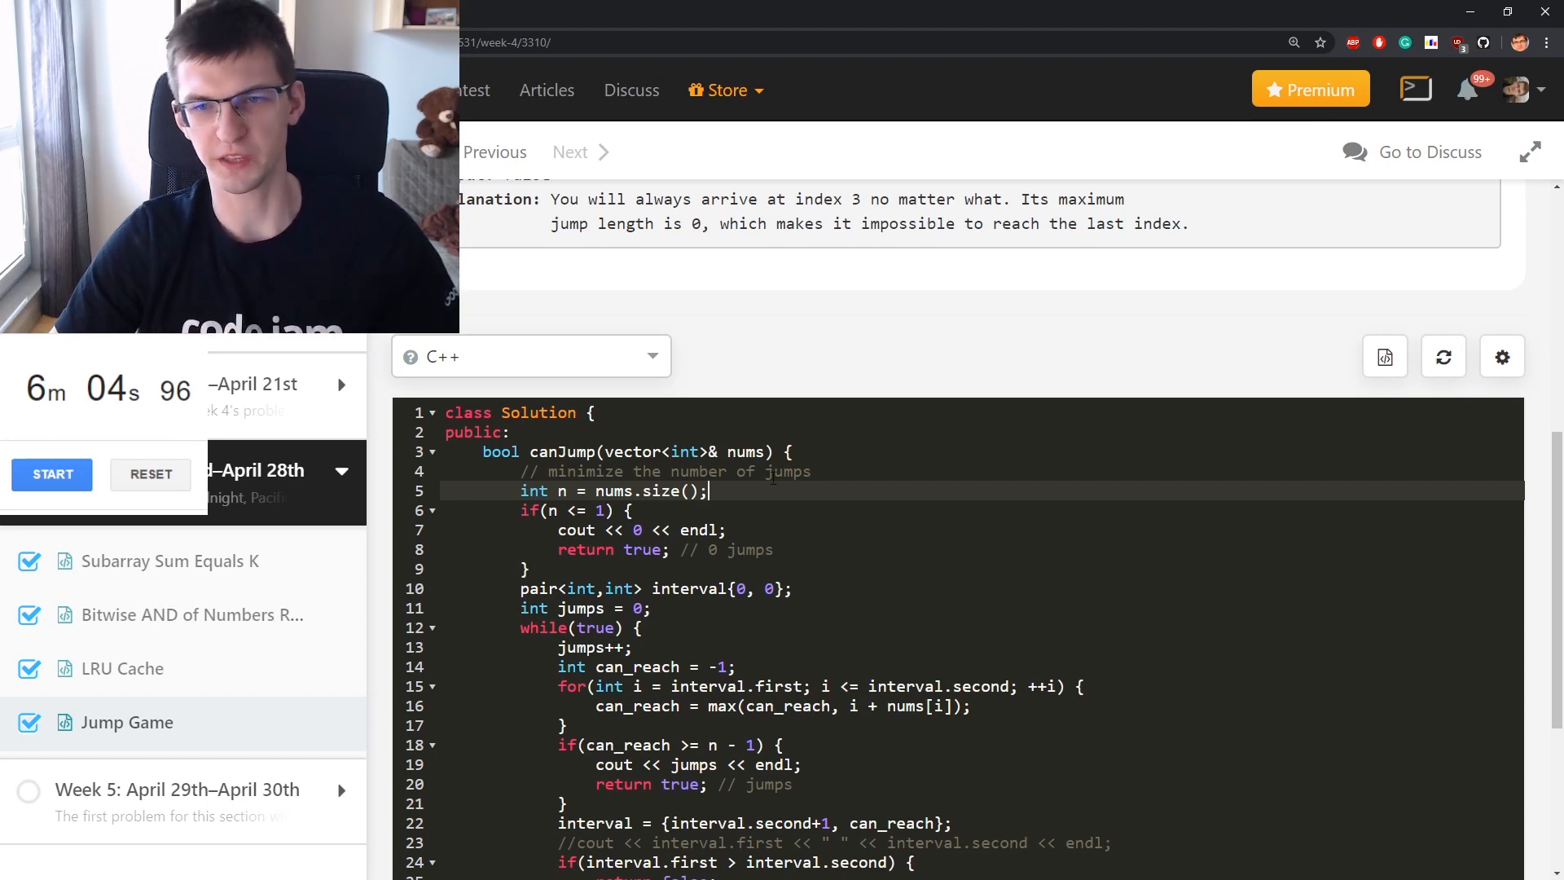
Write a single for loop over i up to can, updating can_reach with max(can_reach, ...)
type("int can_reach = 0;")
type("for(")
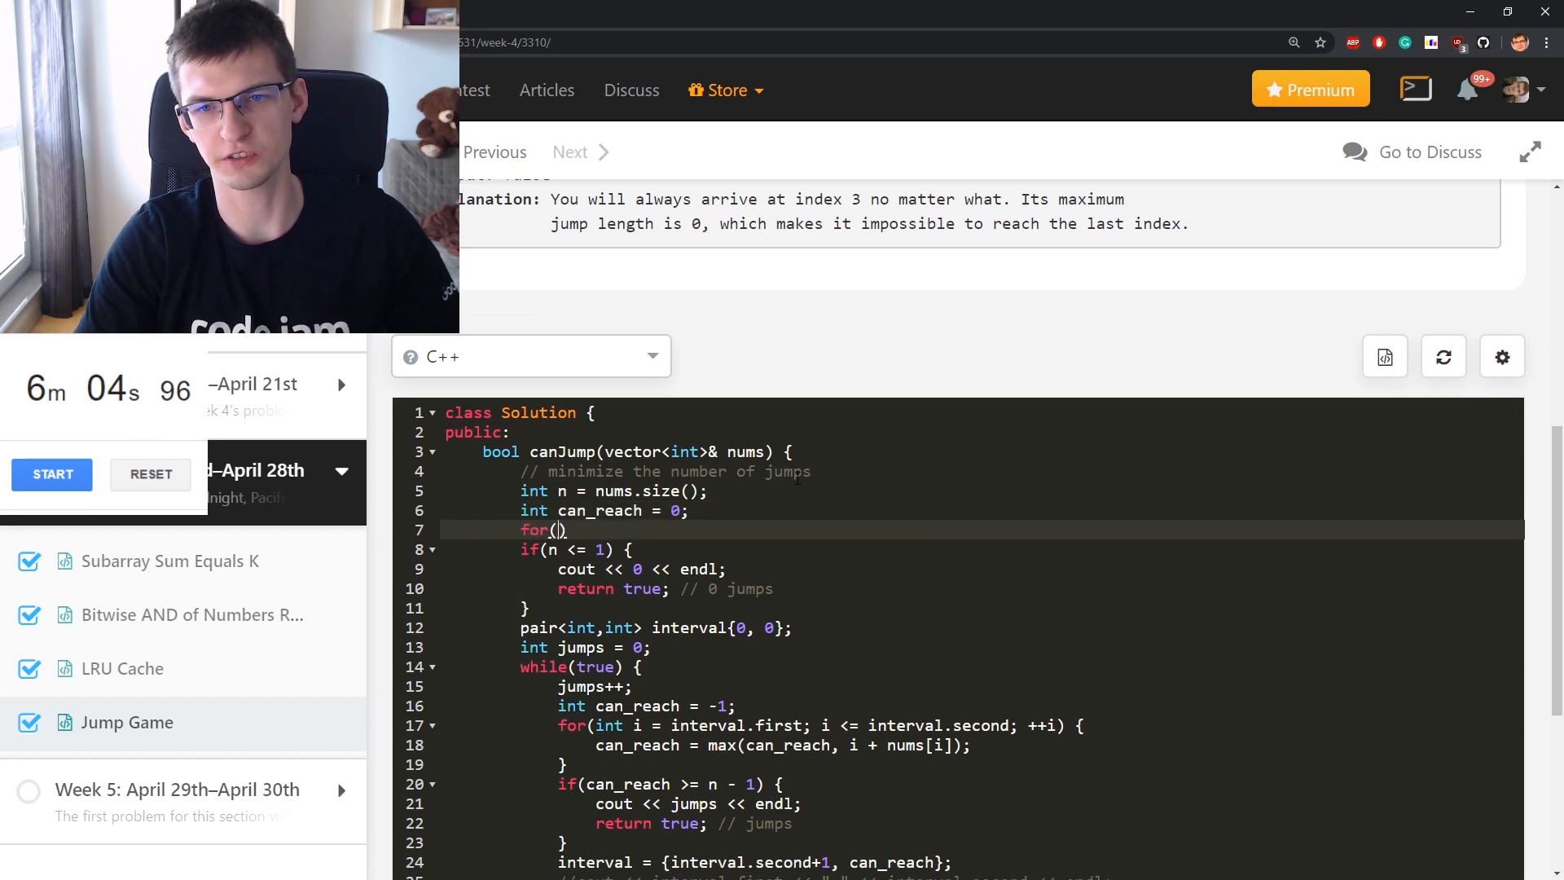
type("int i = 0; i <= can_reach; ++i")
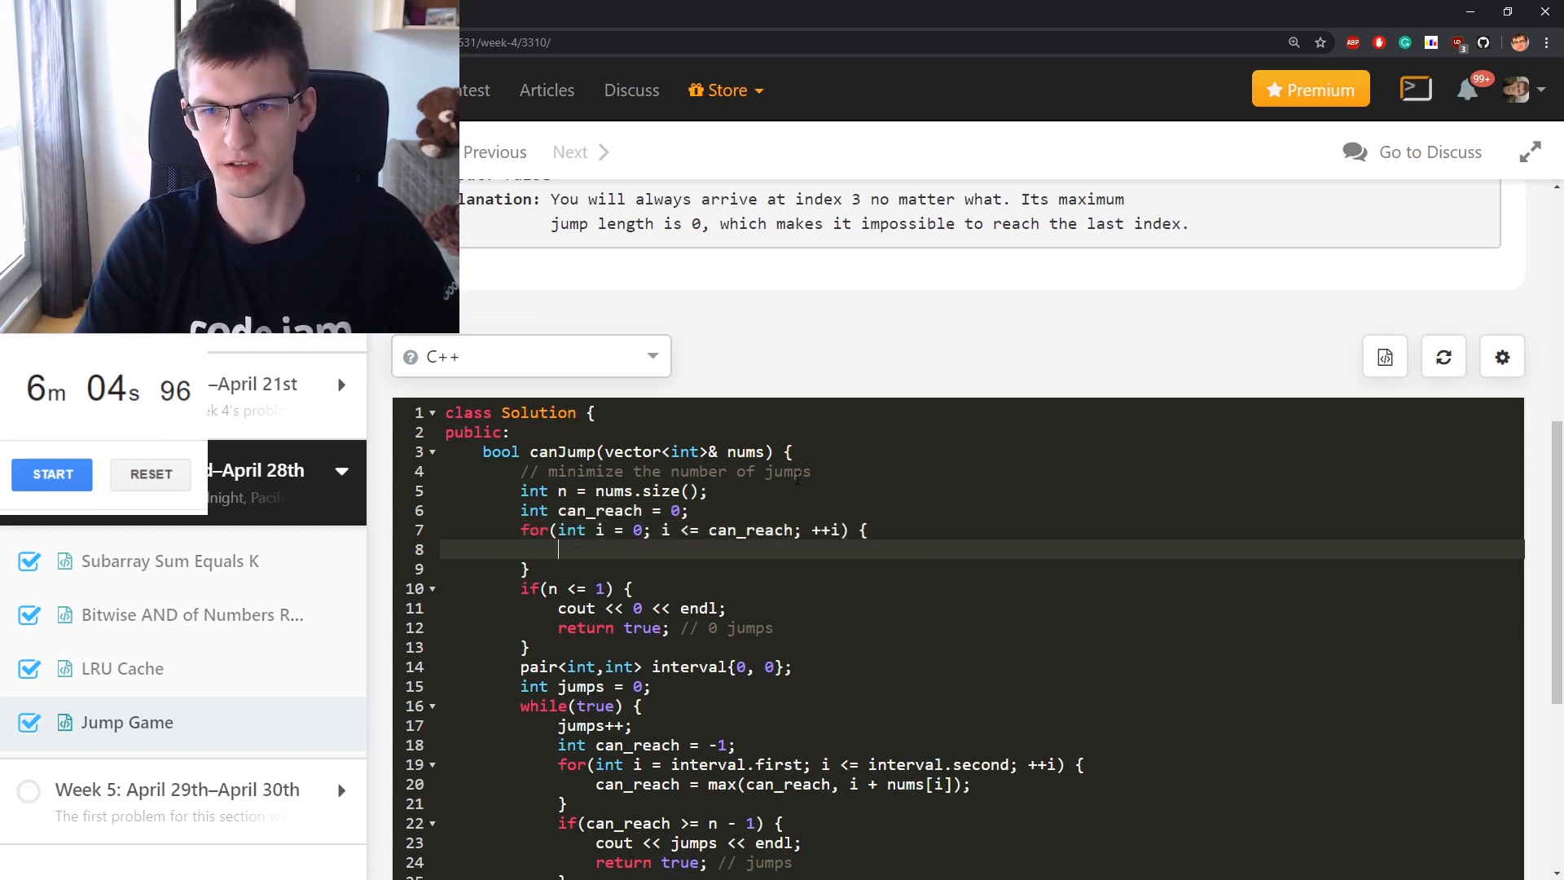
type("can_reach =")
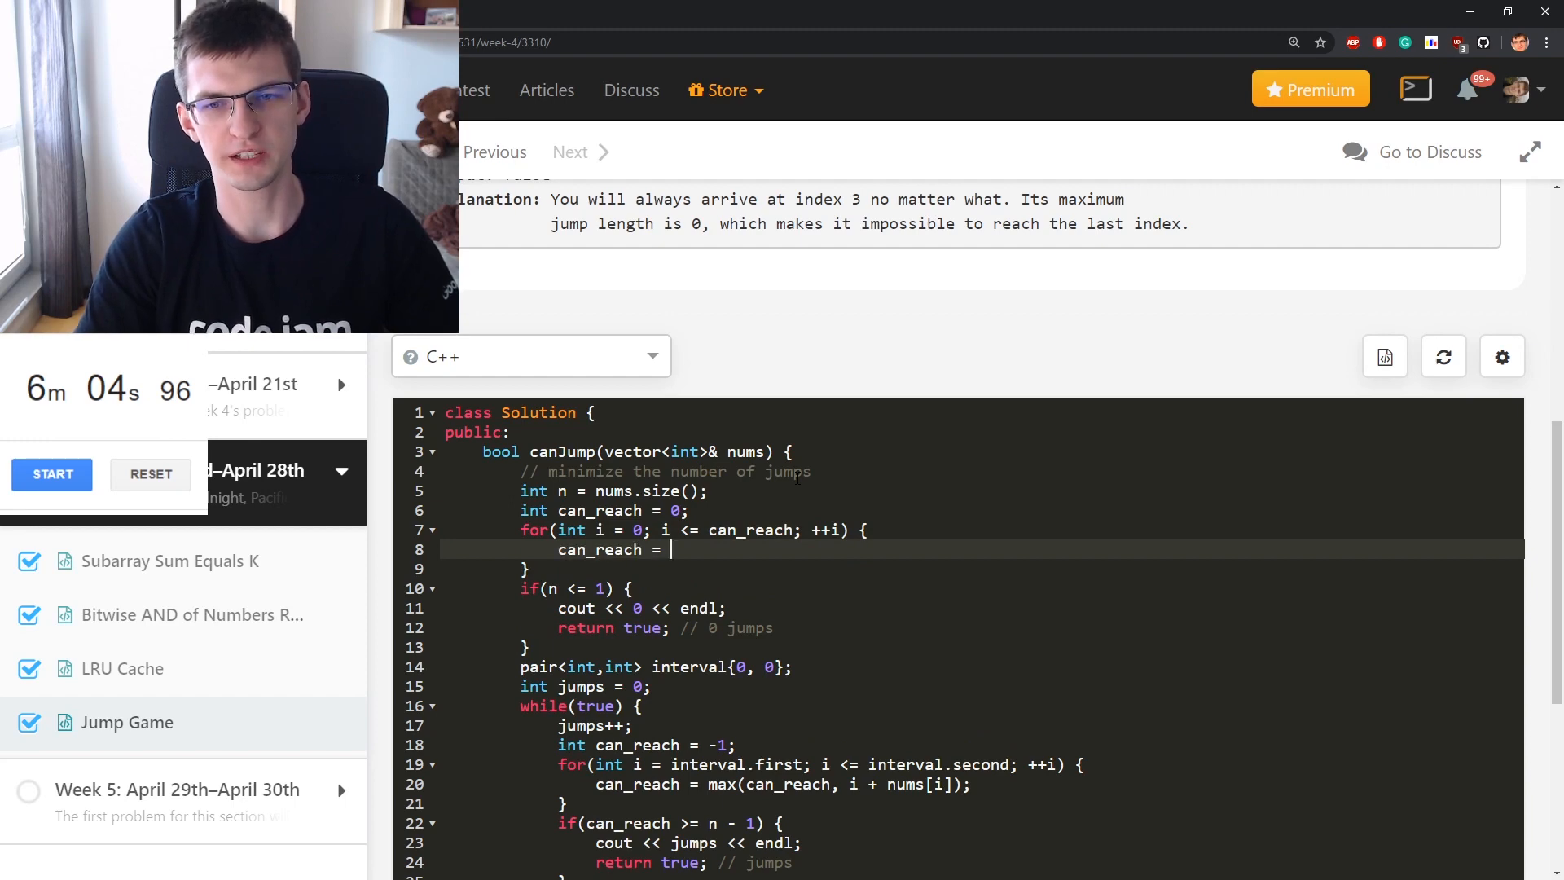
type("max(can_reach, n")
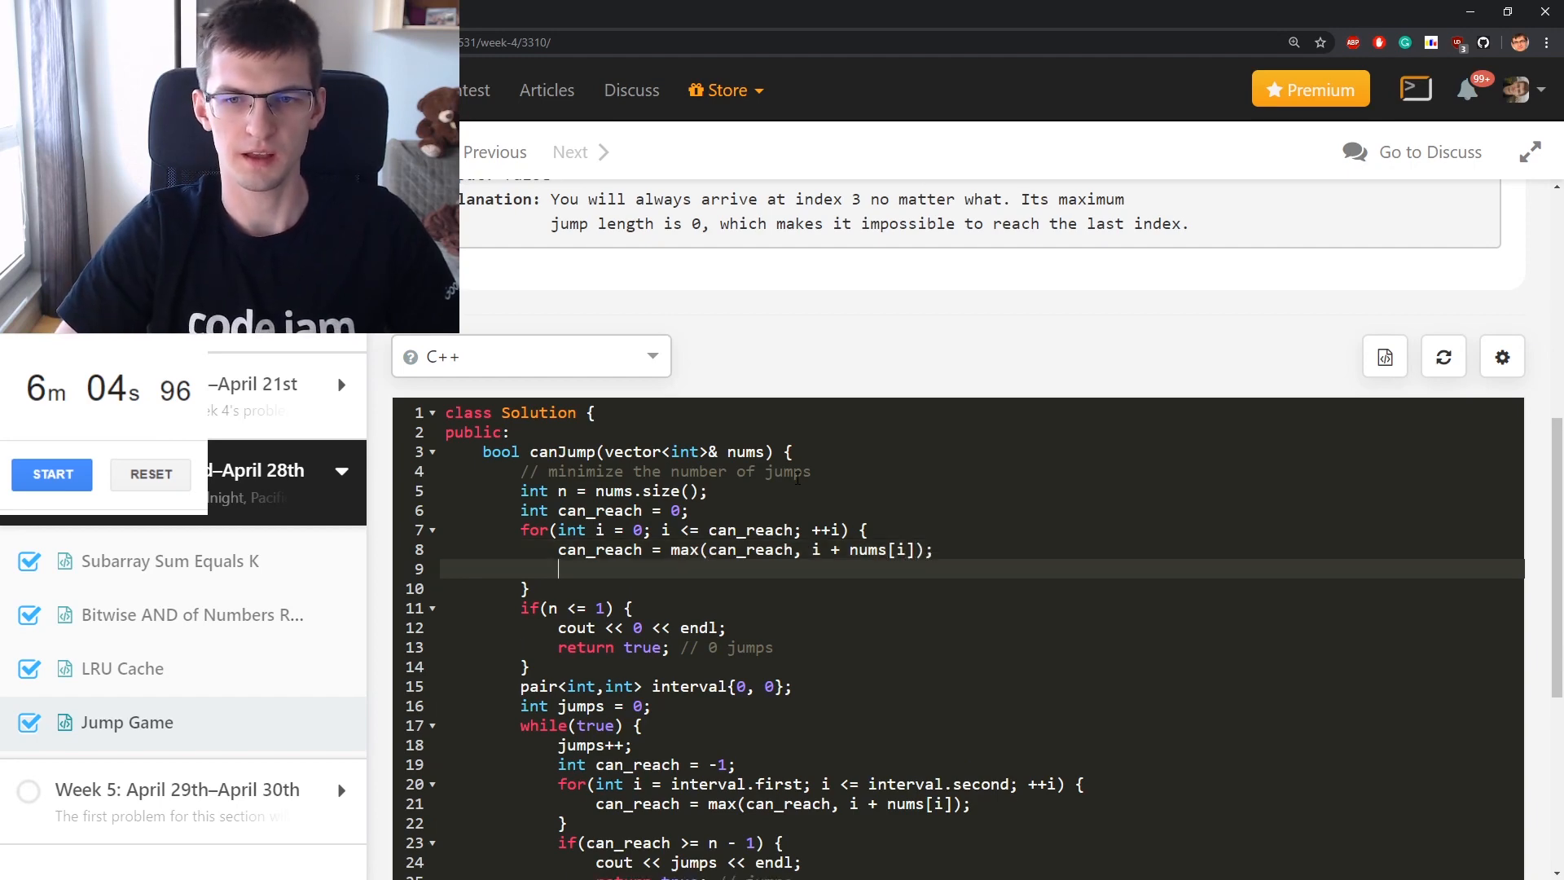
Add 'if (i == n - 1) return true;' in the loop and 'return false;' after it
type("if(i == n - 1) {")
type("return")
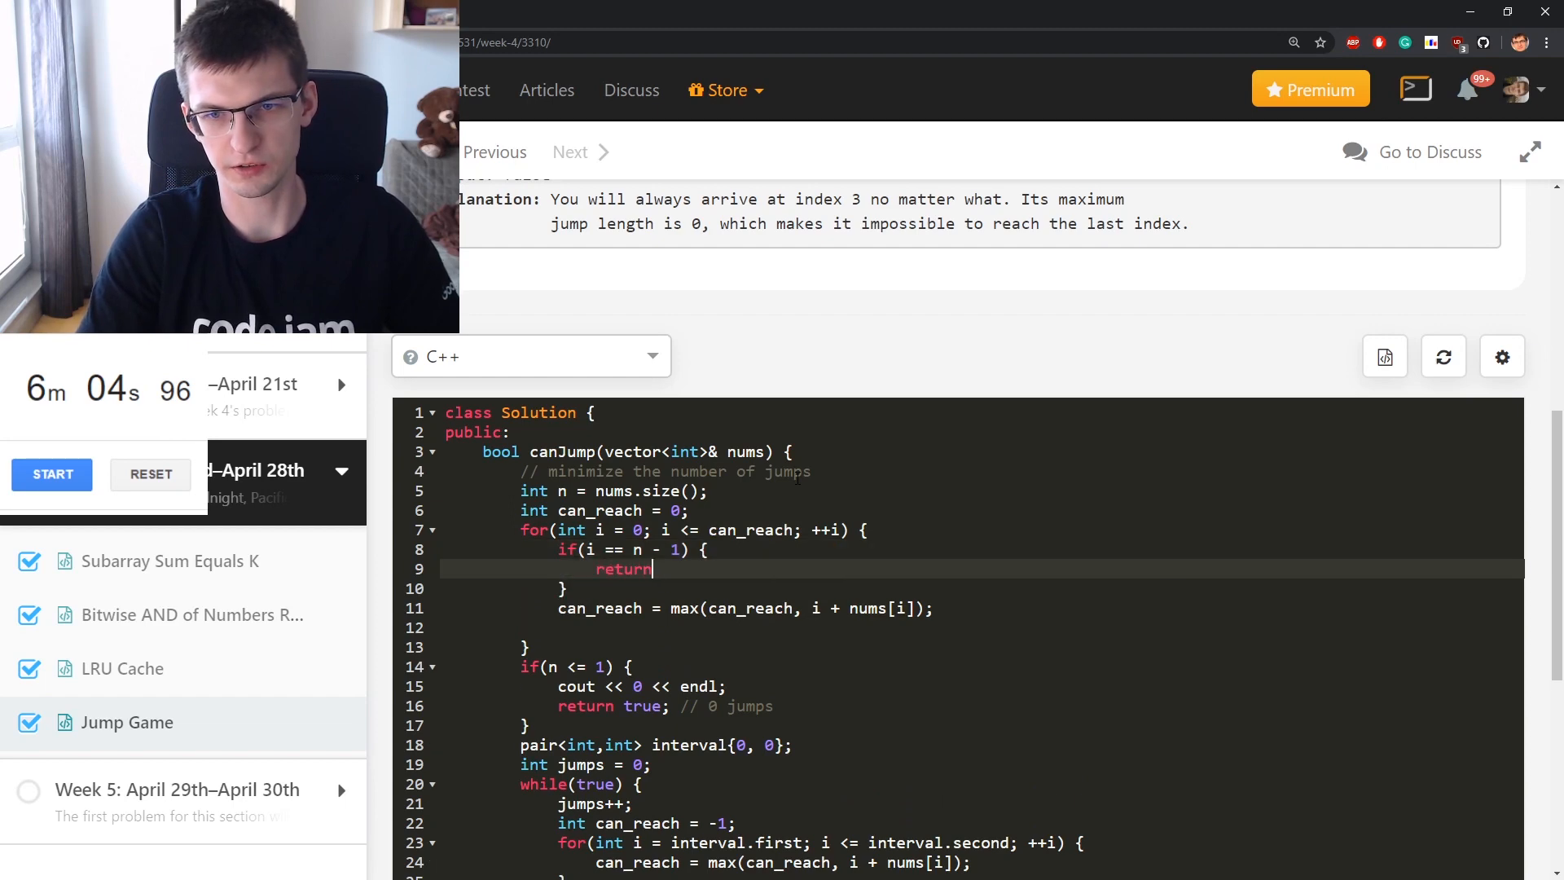
type("true;")
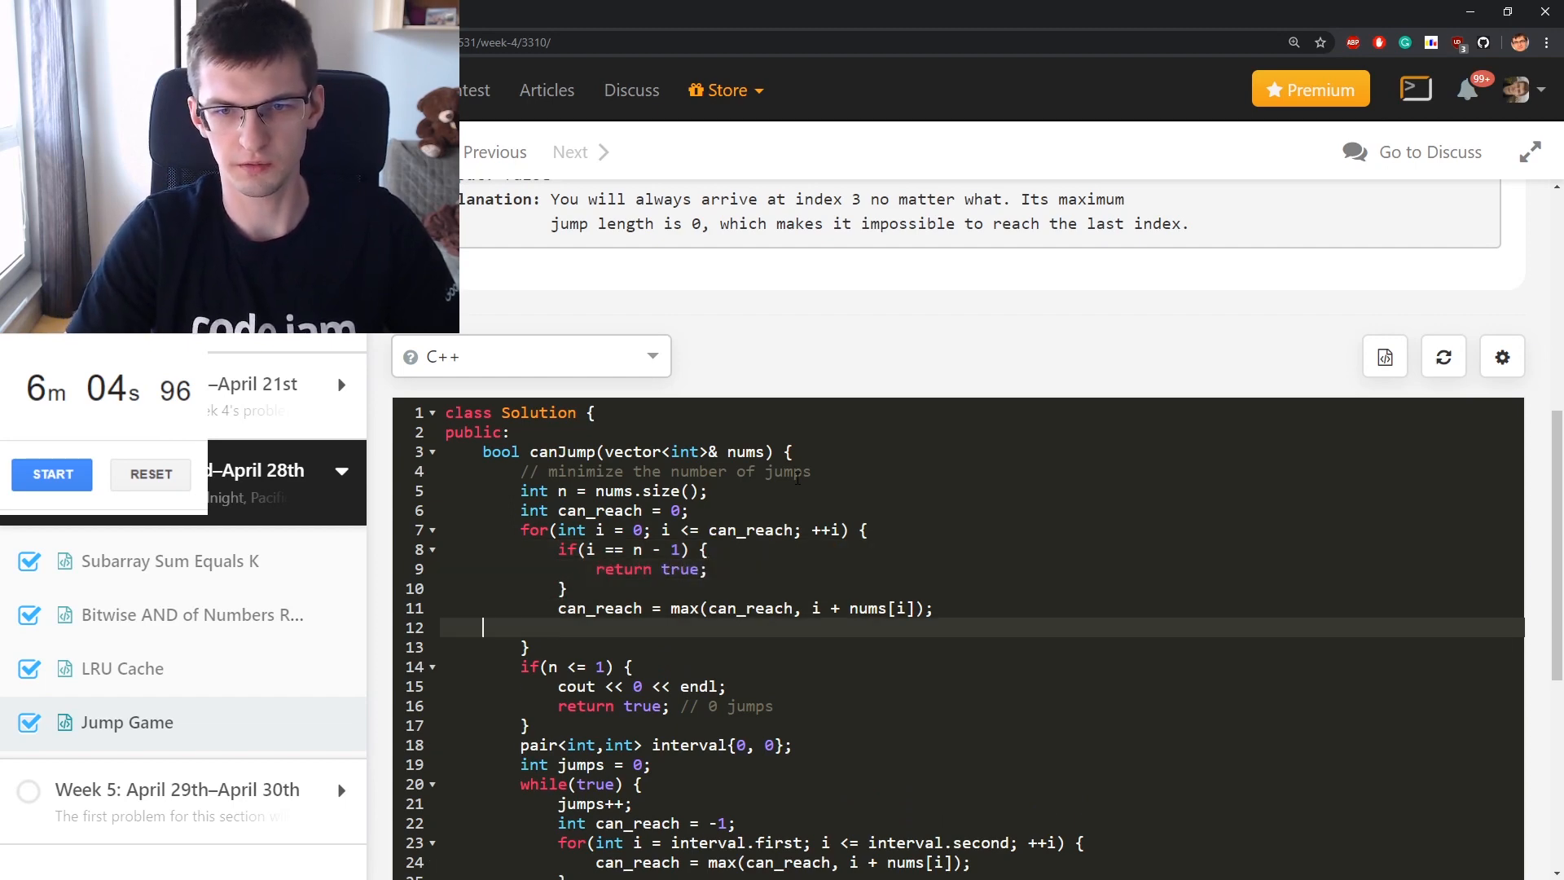
type("return false;")
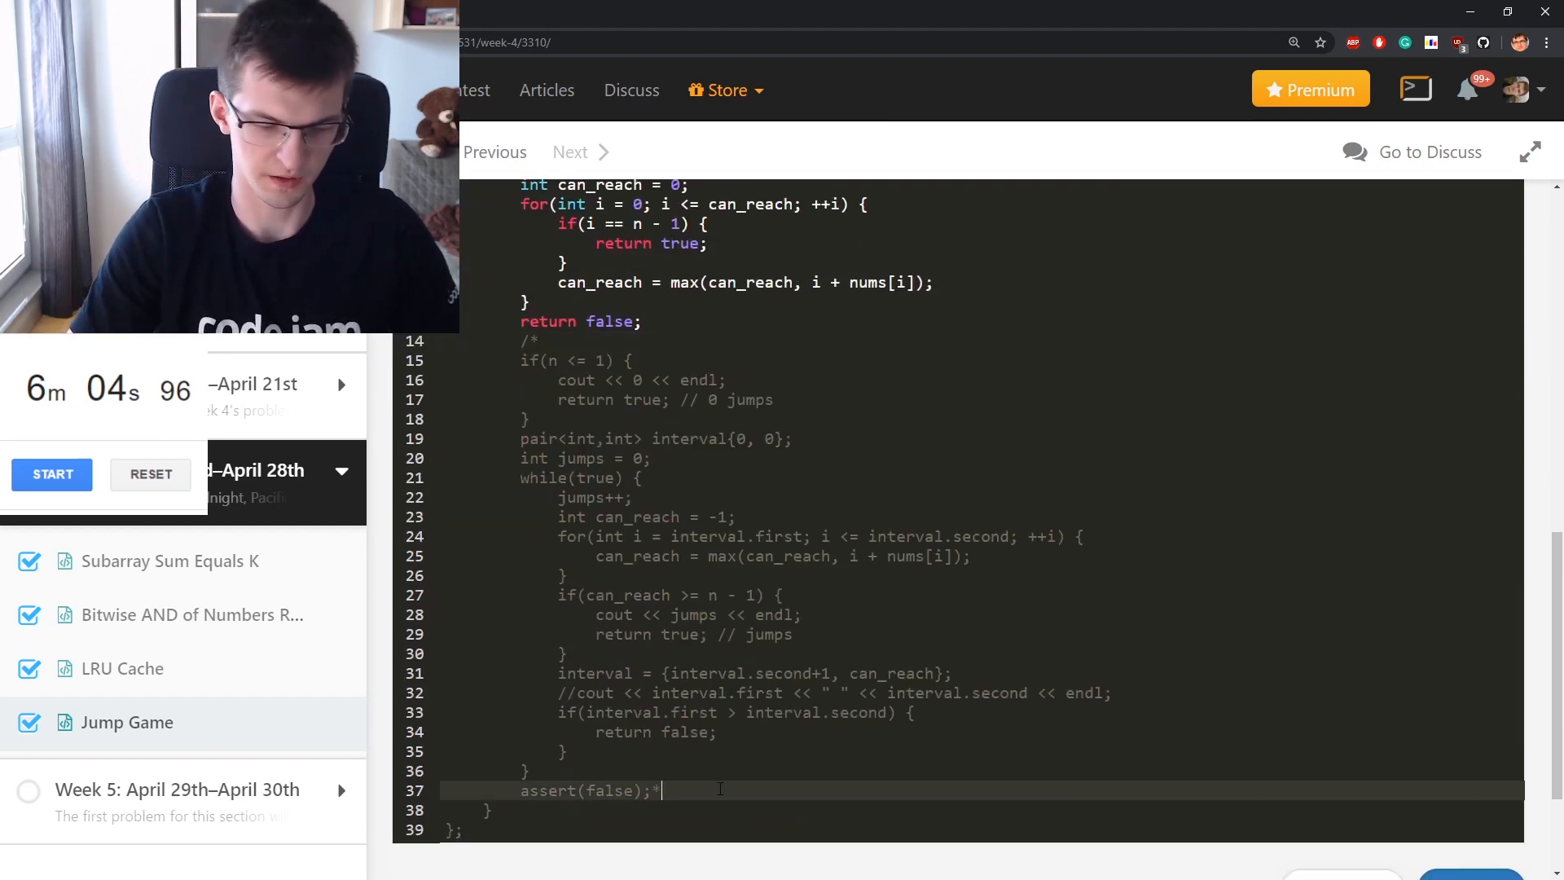
scroll("up", 3)
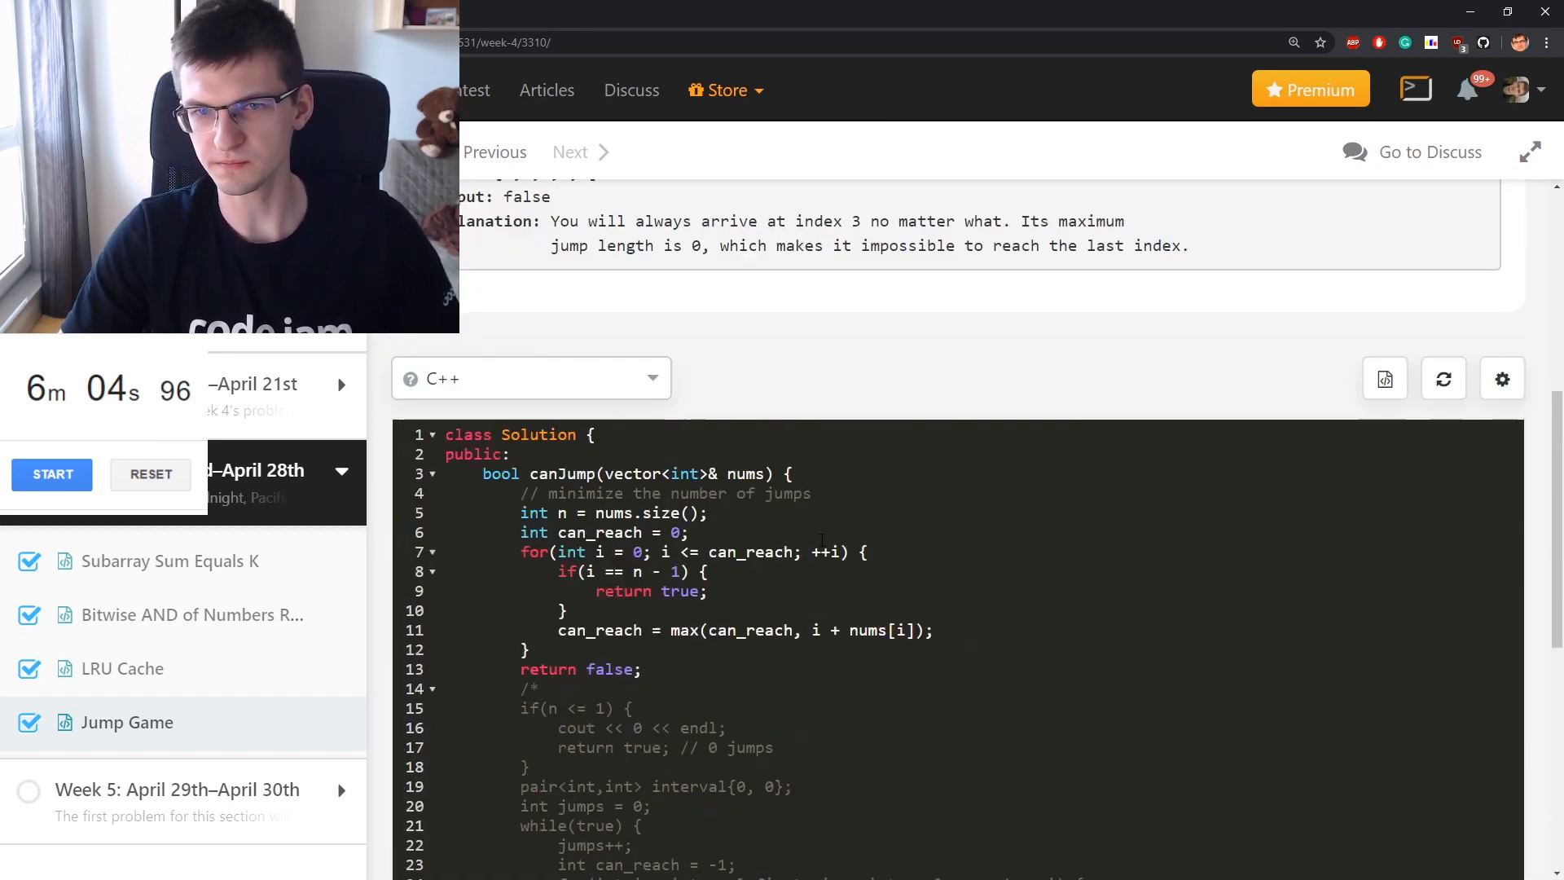
scroll("down", 3)
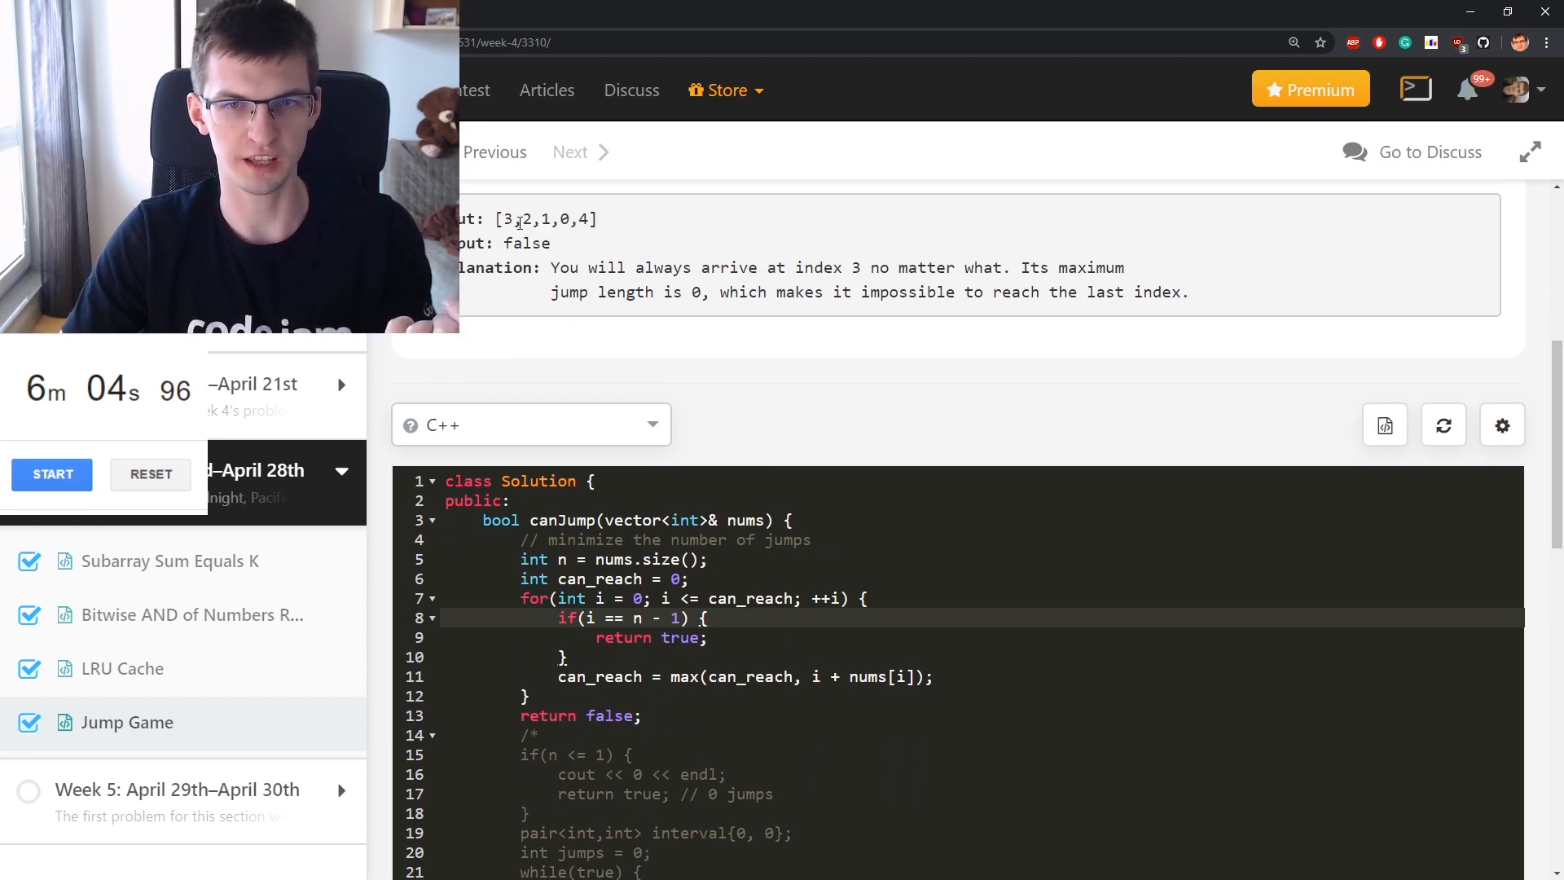
double_click(560, 219)
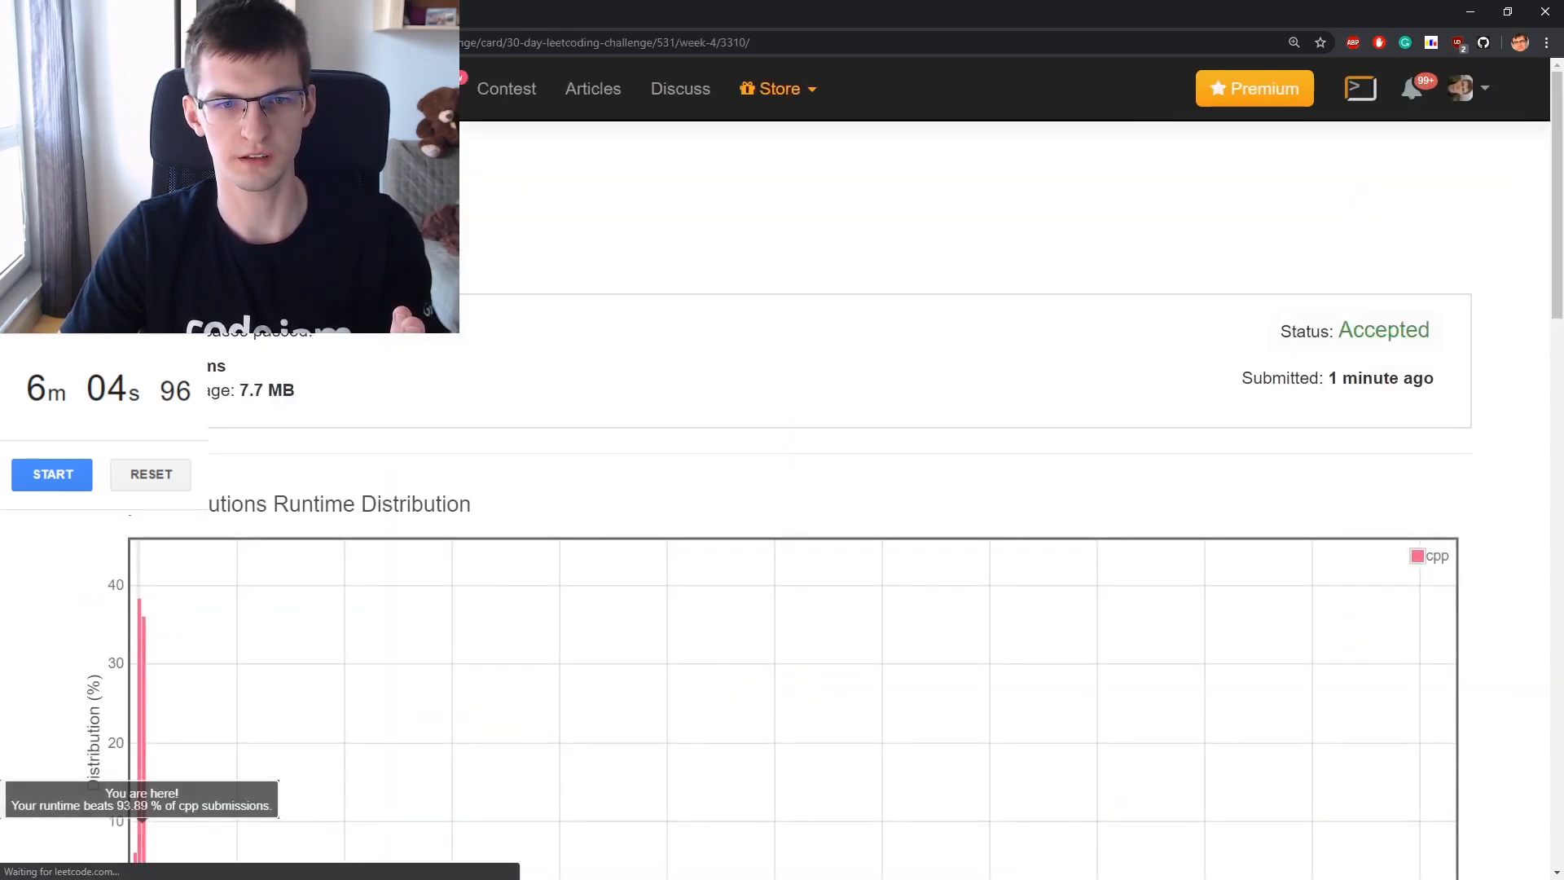
Submit the greedy canJump, review its Accepted 93.69% runtime result, then switch to Educative
scroll("down", 3)
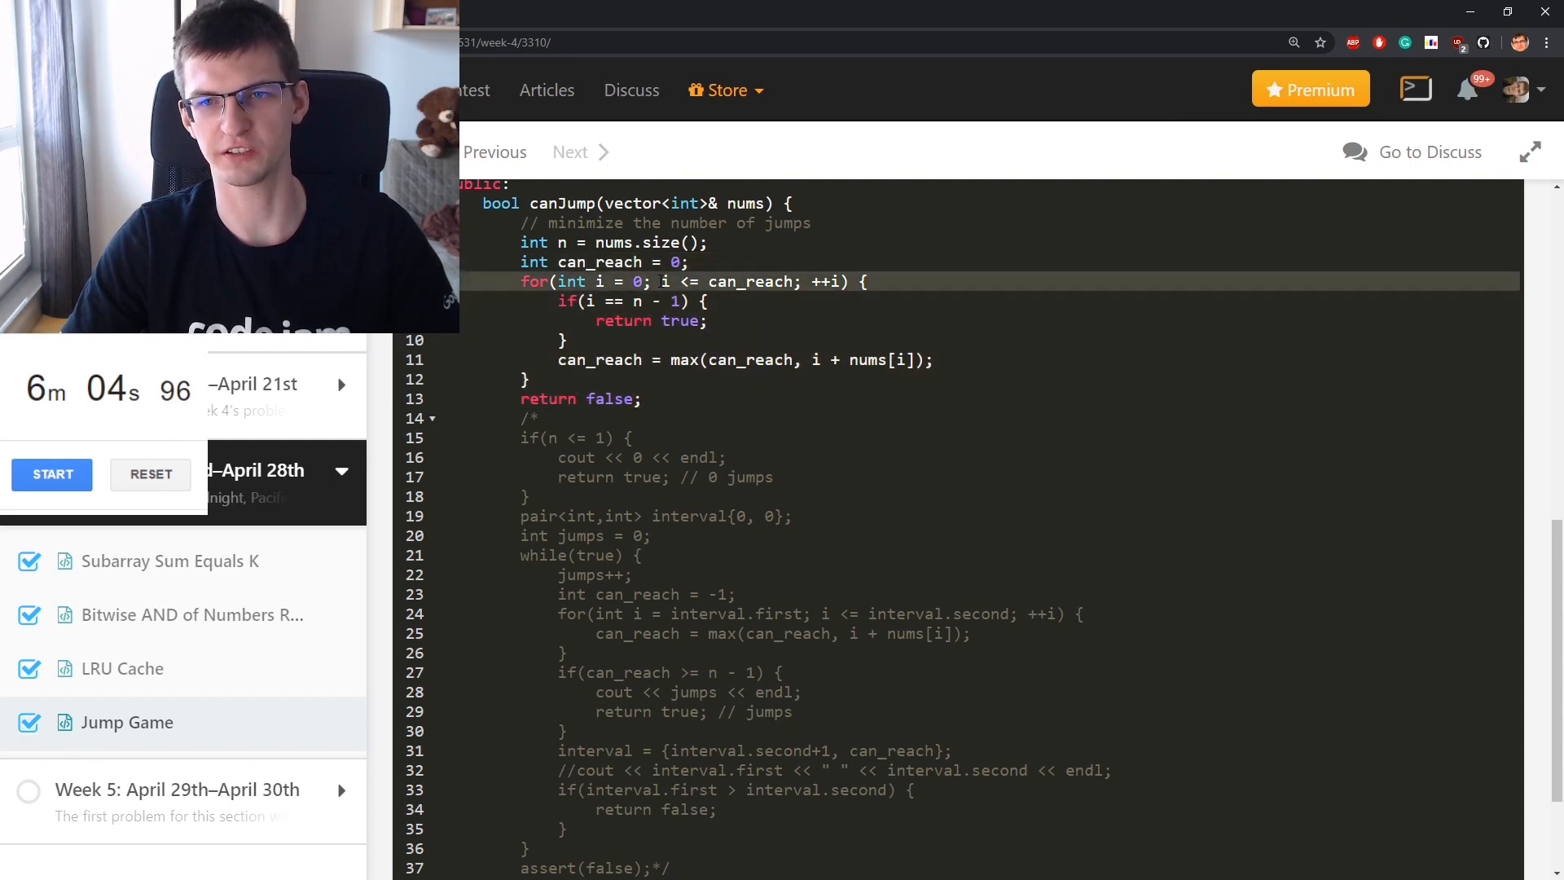
scroll("down", 3)
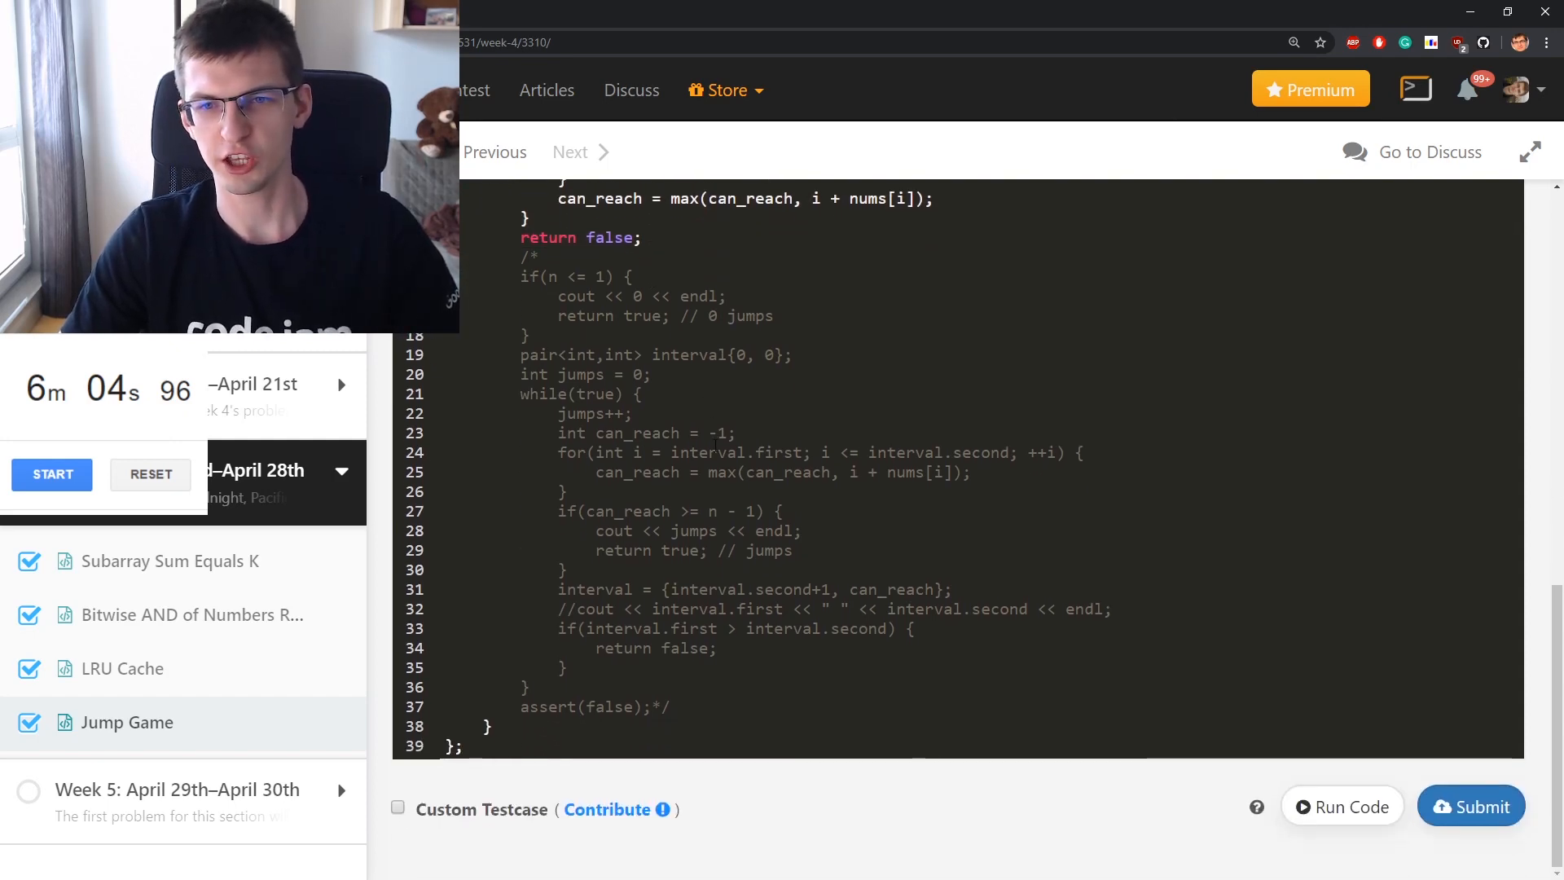
left_click(715, 472)
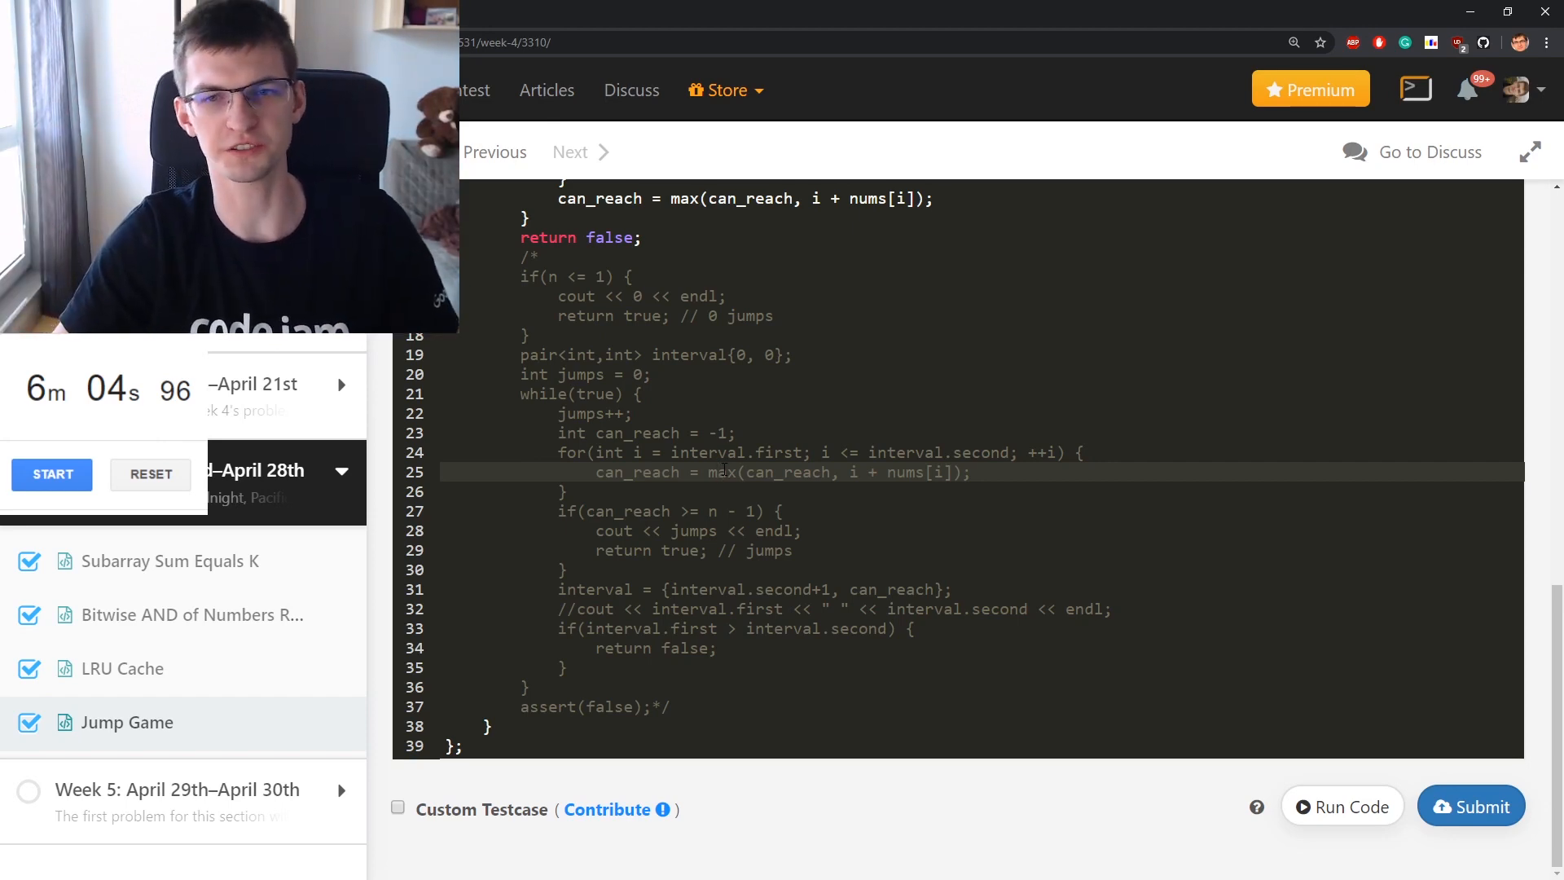
left_click(628, 413)
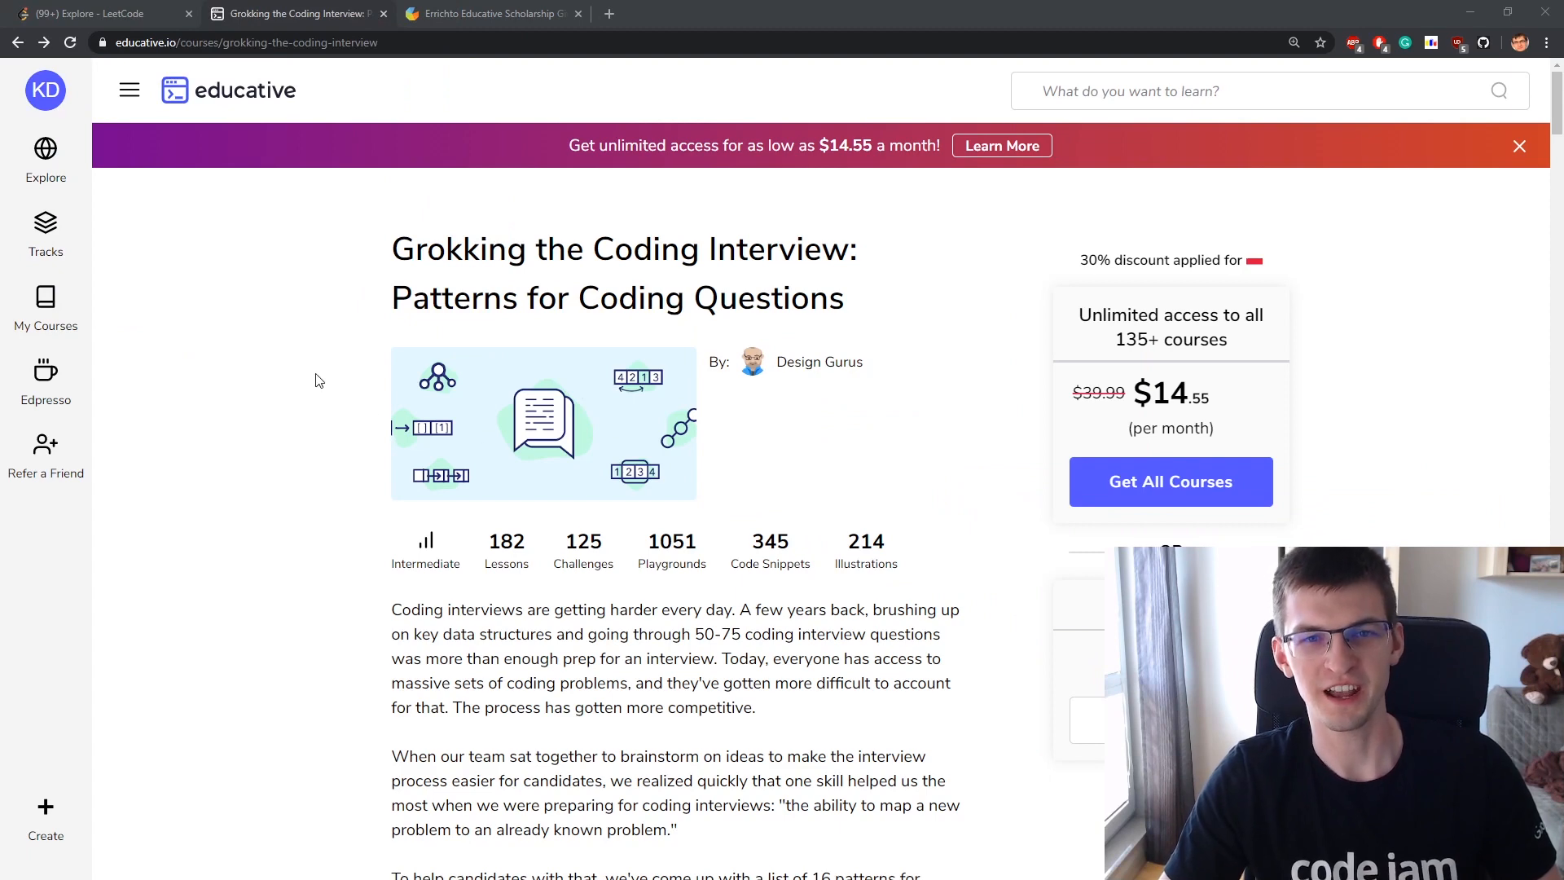
mouse_move(312, 381)
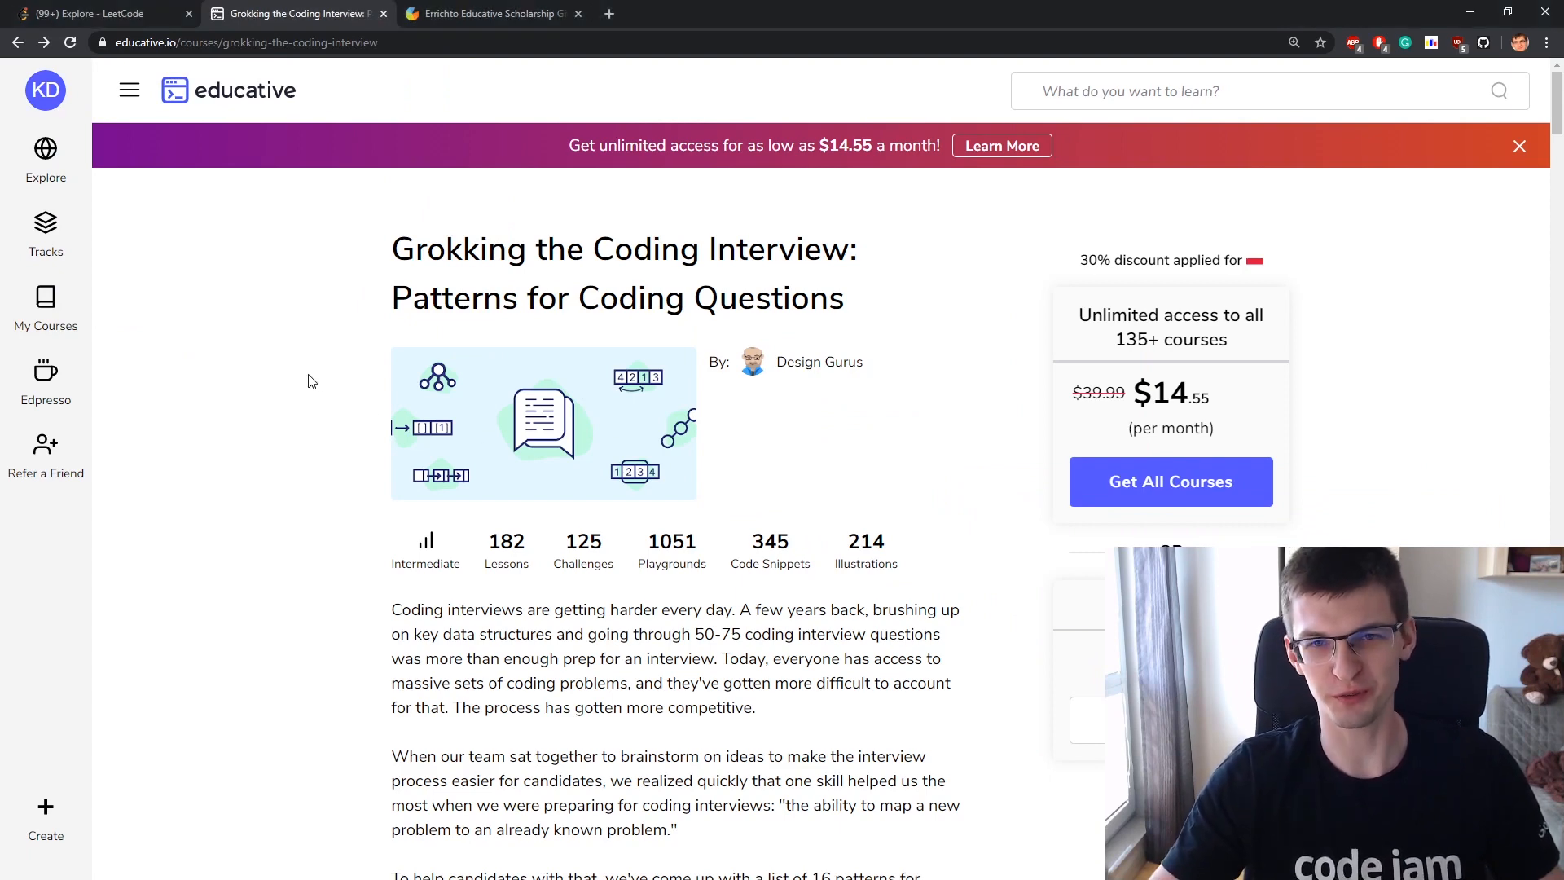
mouse_move(661, 271)
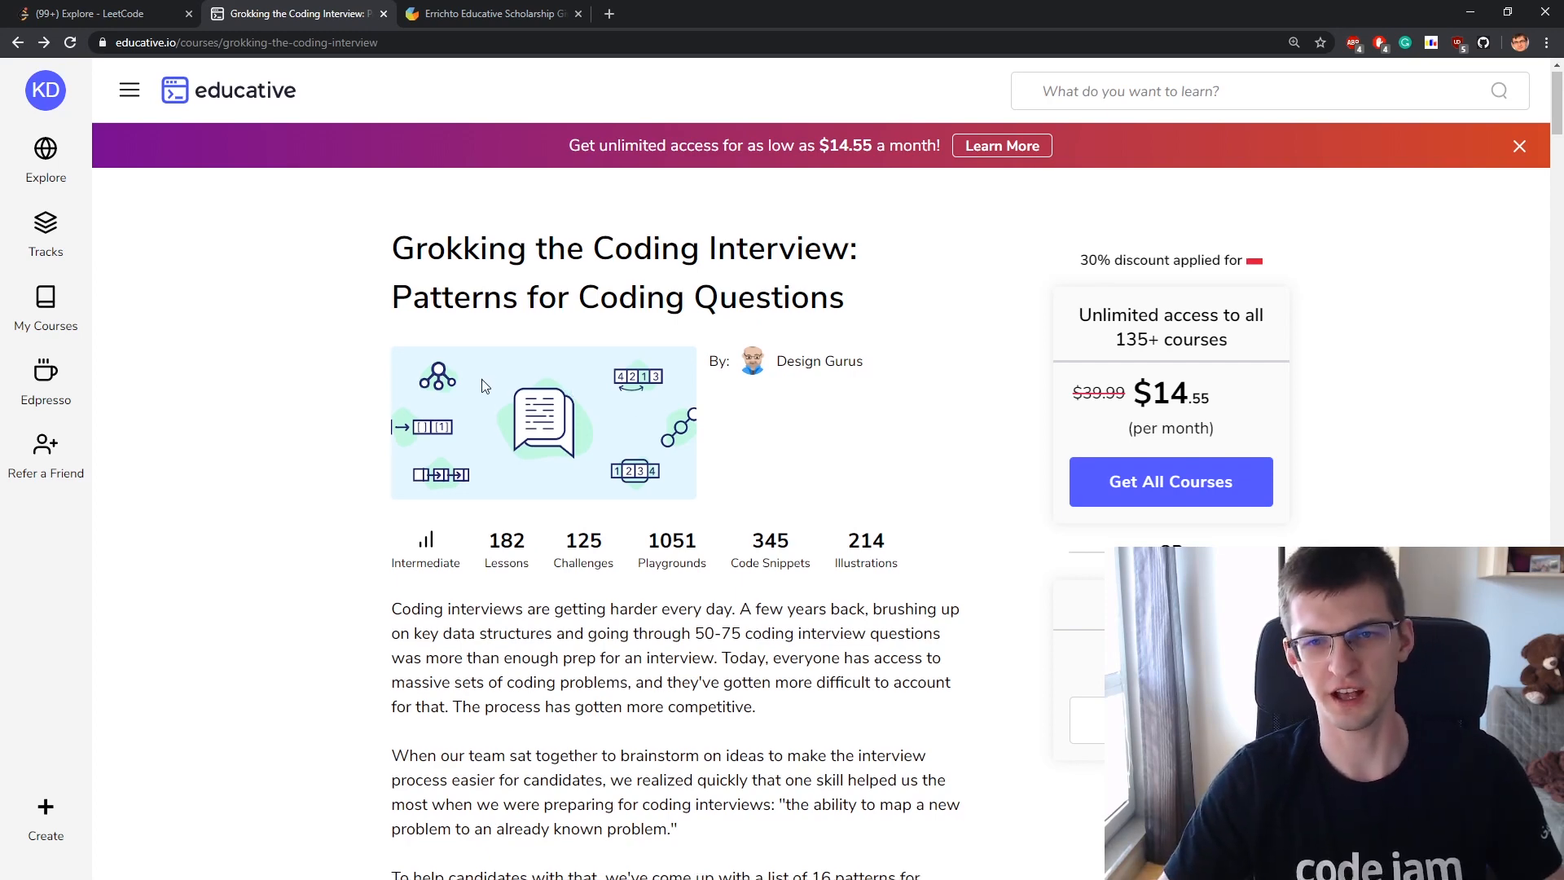
Open and skim the Smallest Subarray with a given sum lesson, then switch to the giveaway tab
scroll("down", 3)
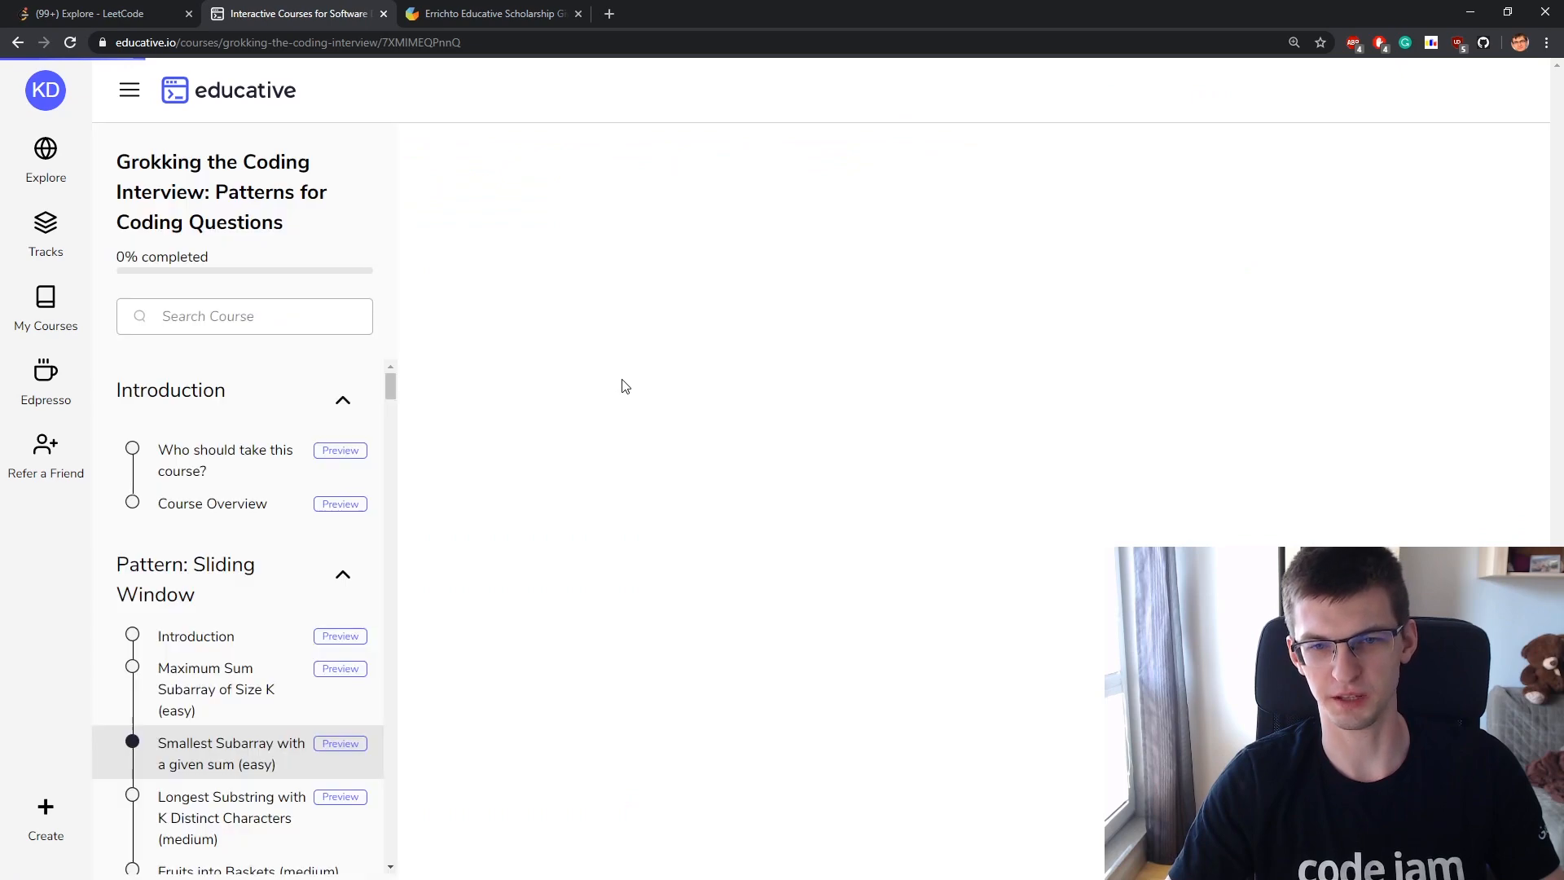
left_click(232, 752)
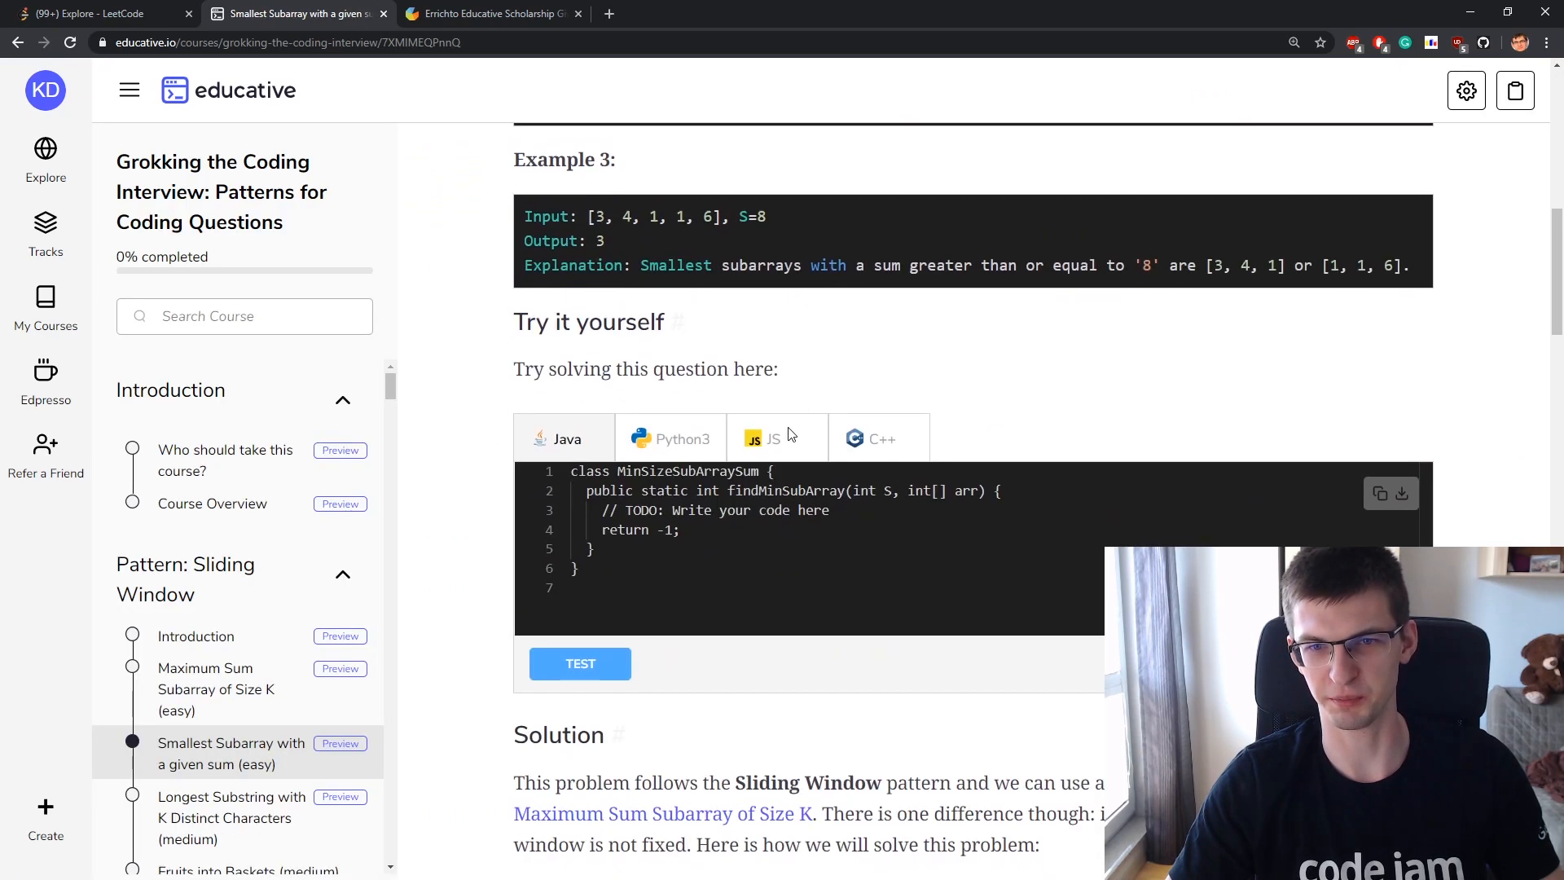
scroll("down", 3)
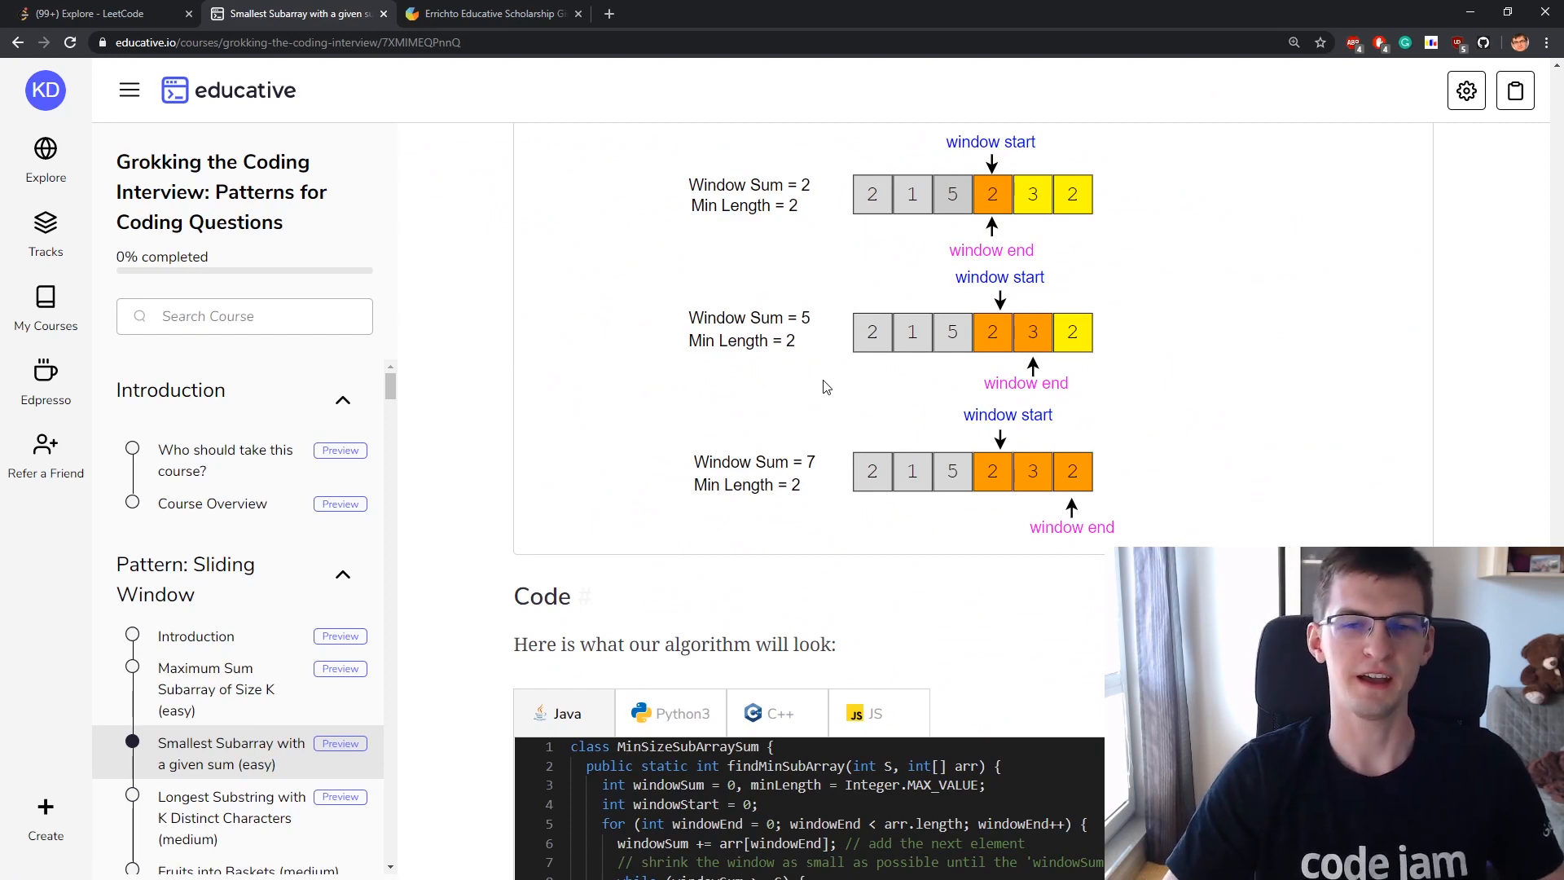
scroll("up", 3)
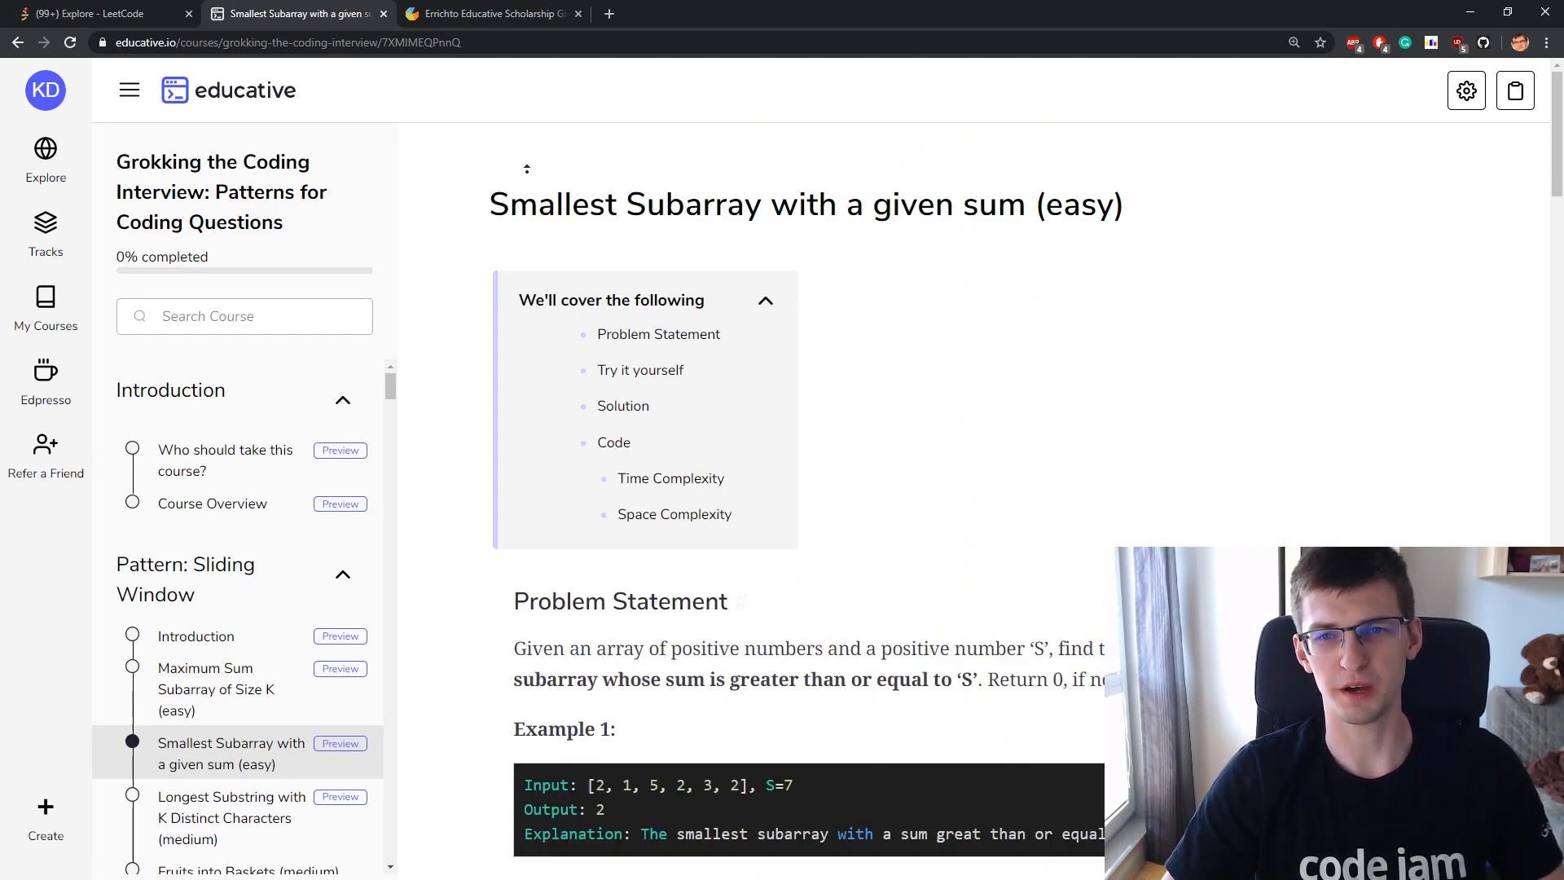
mouse_move(598, 132)
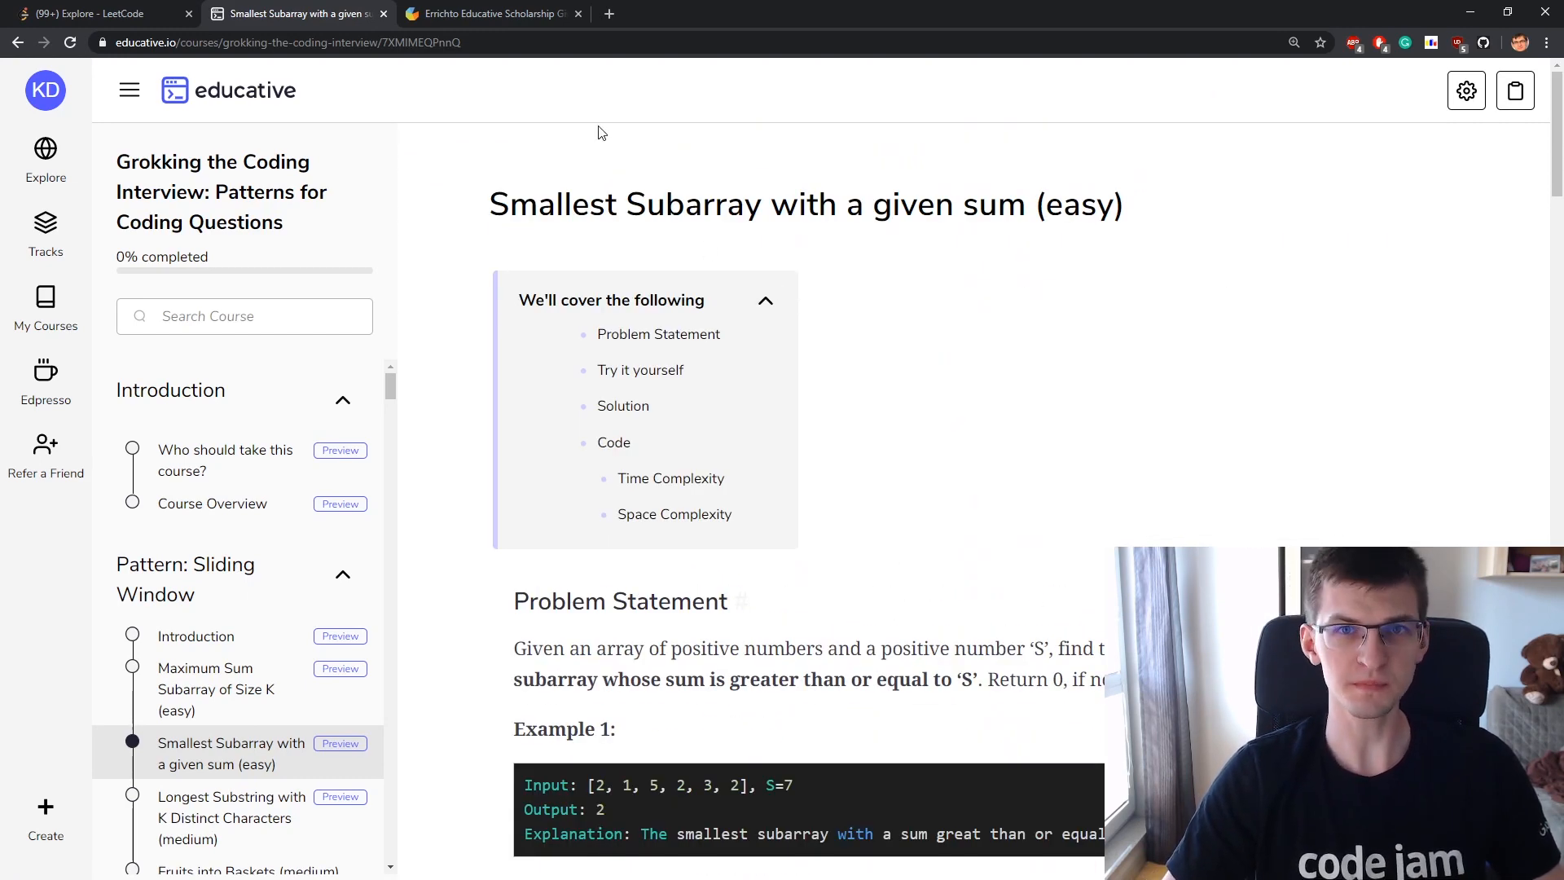
left_click(489, 13)
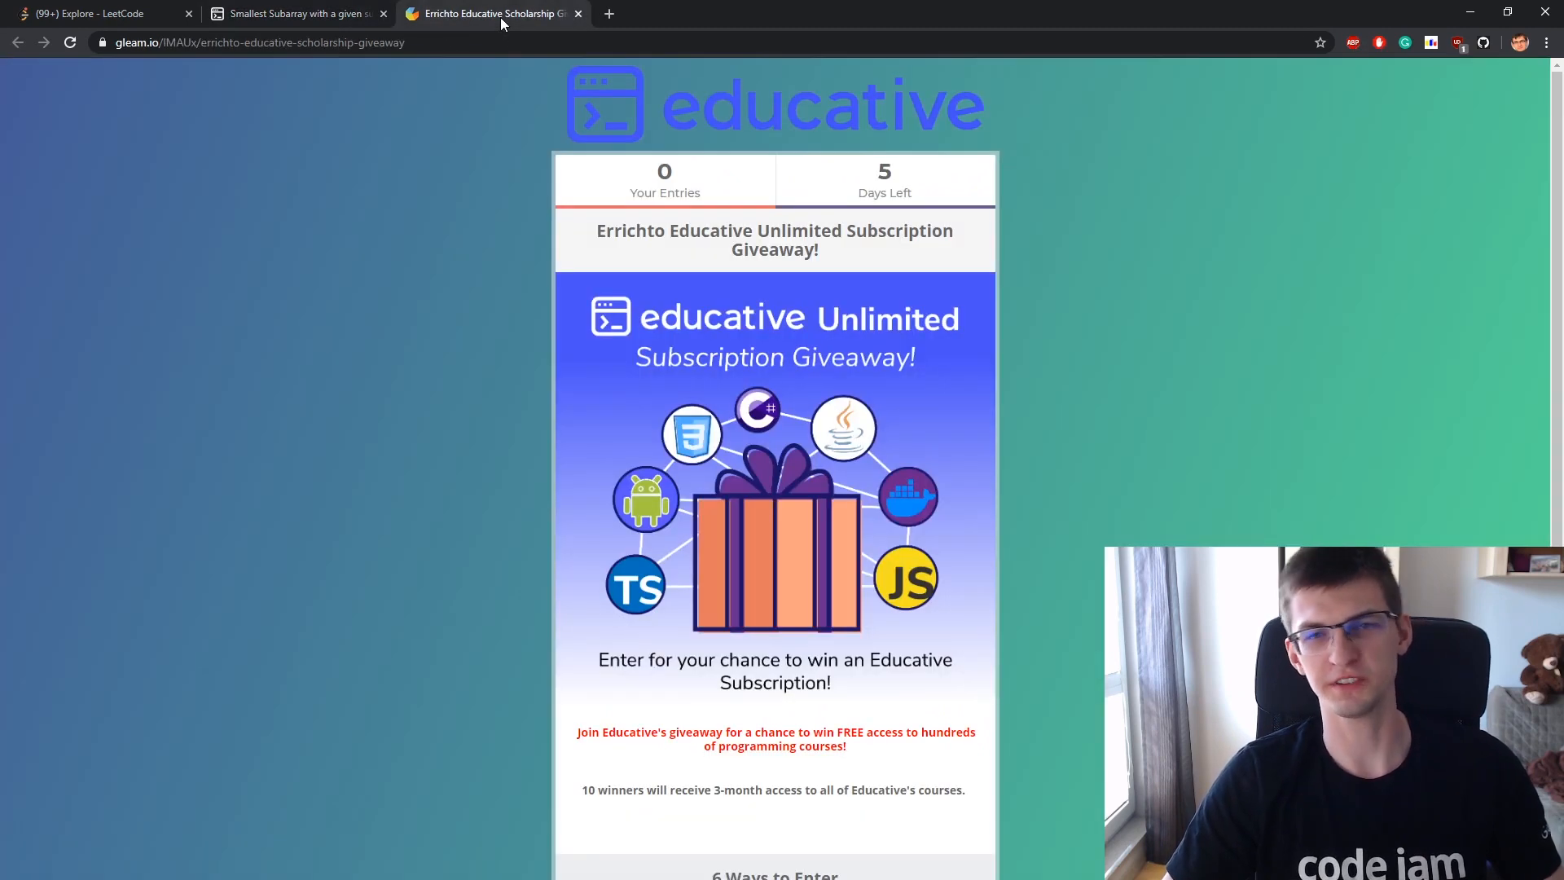
Scroll through the giveaway's 6 Ways to Enter, then go back to the Smallest Subarray lesson
scroll("down", 3)
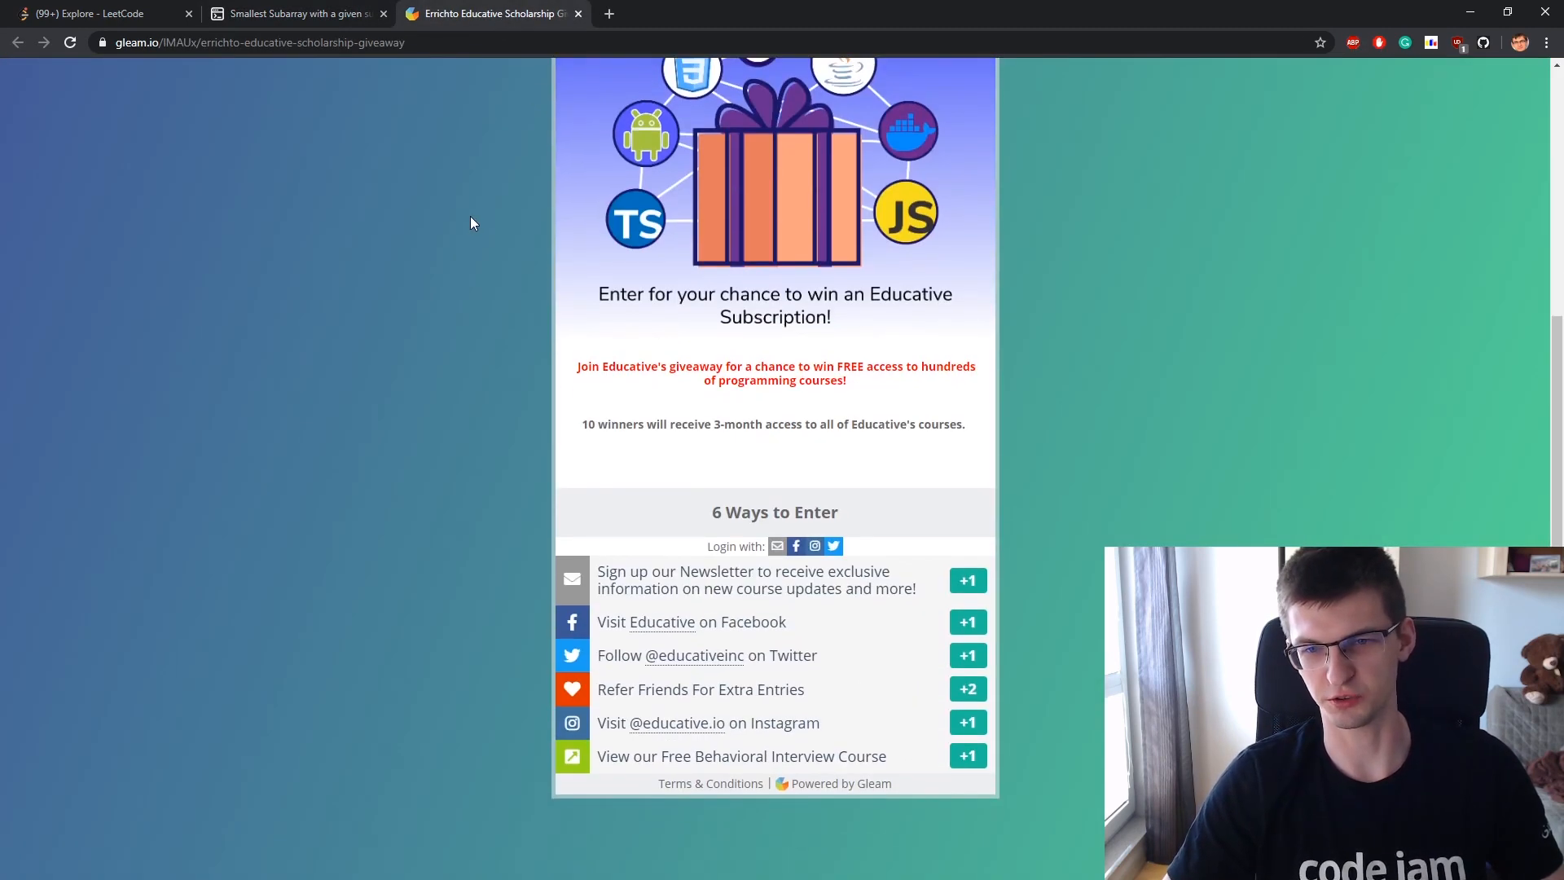
mouse_move(742, 622)
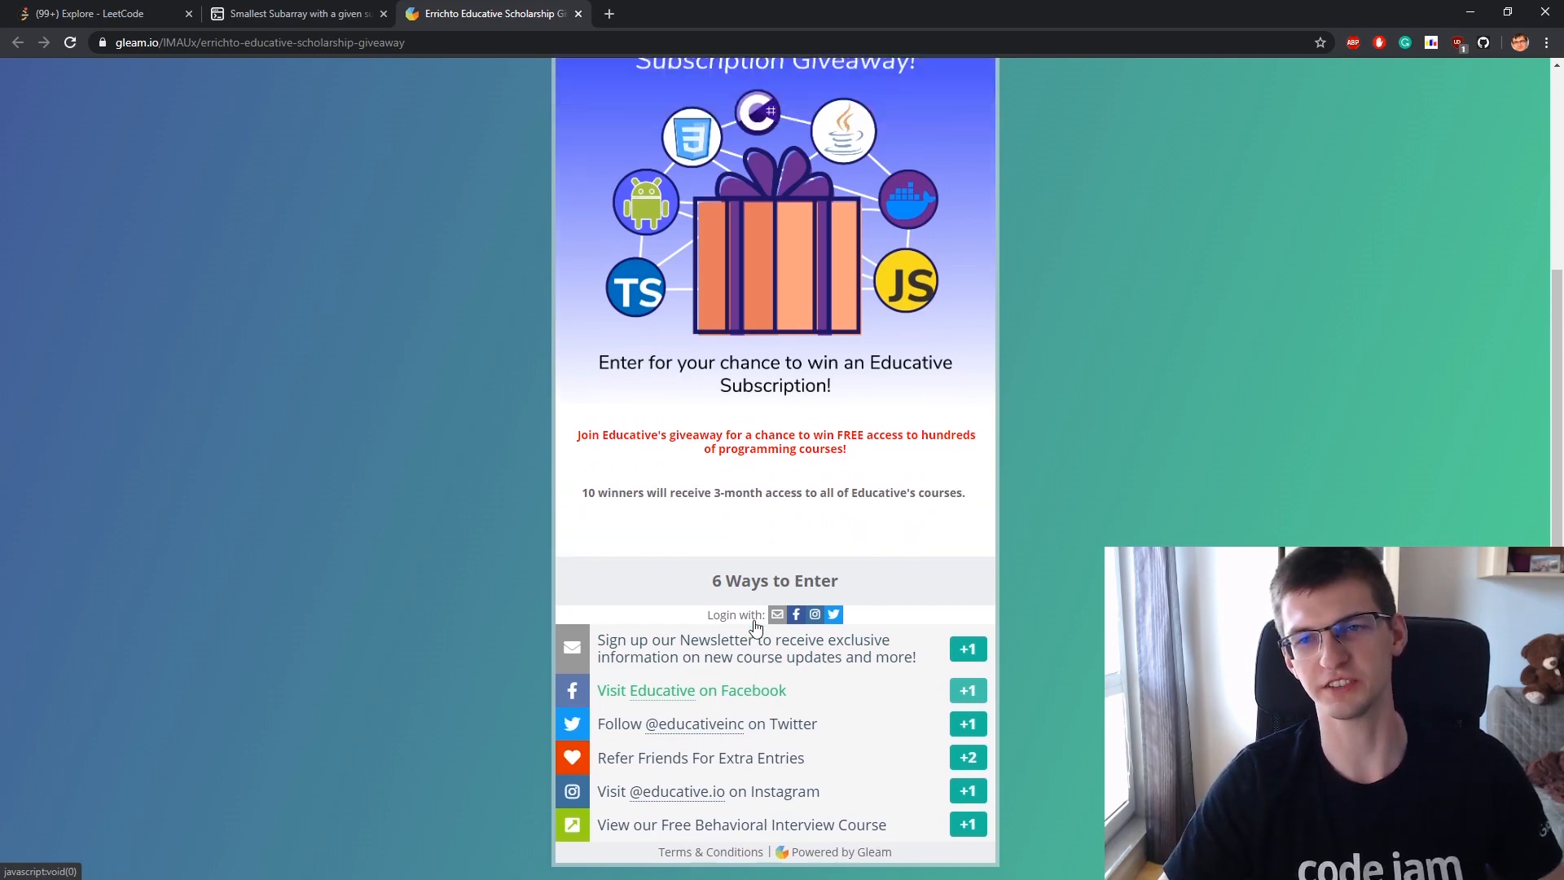
scroll("up", 3)
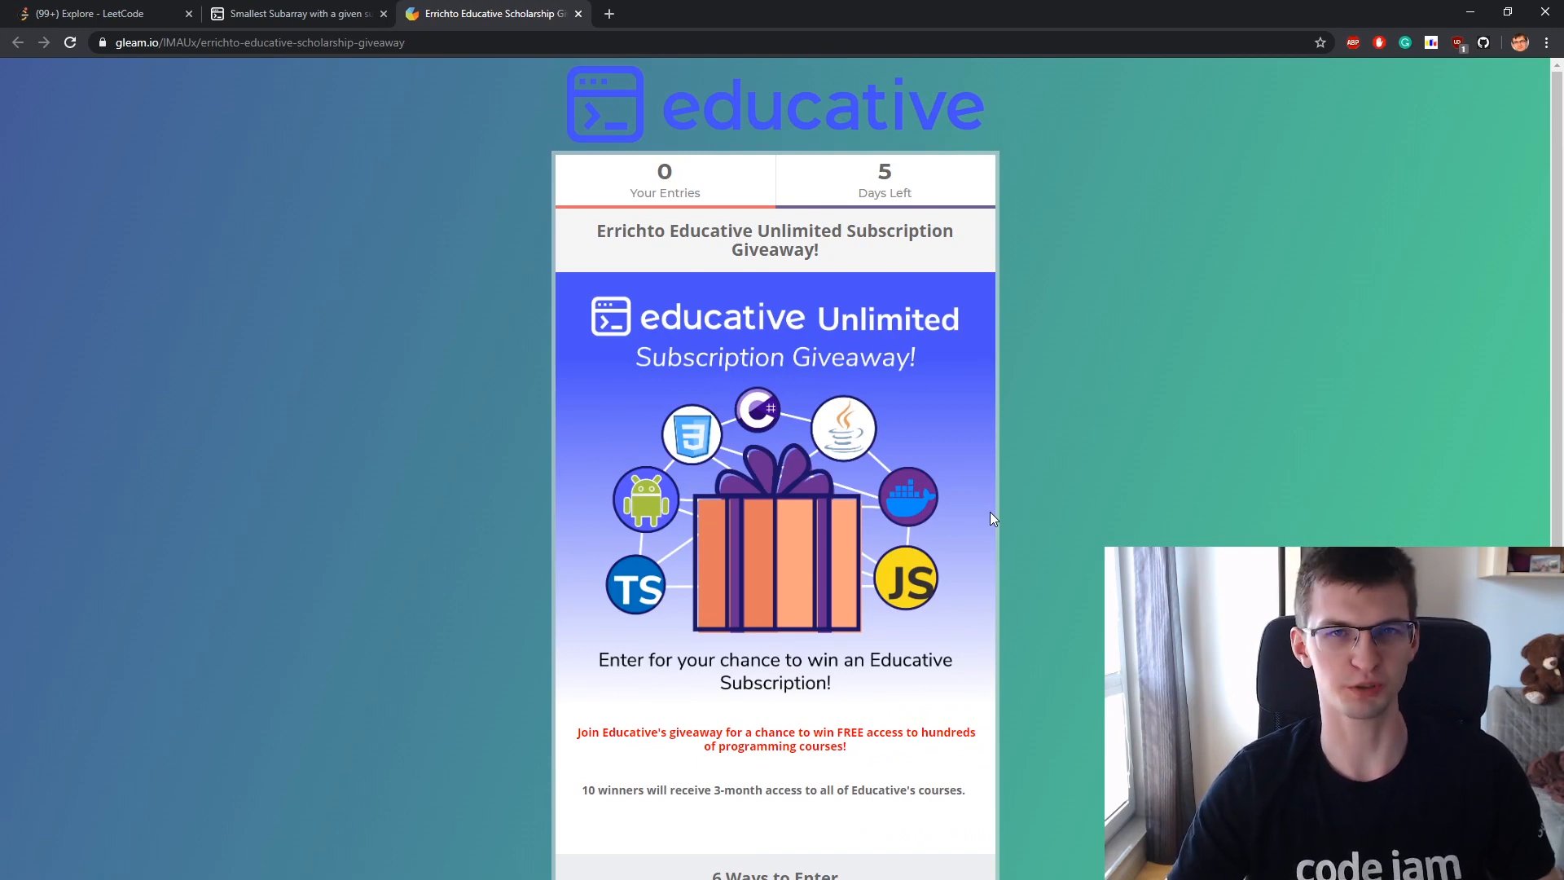
mouse_move(857, 774)
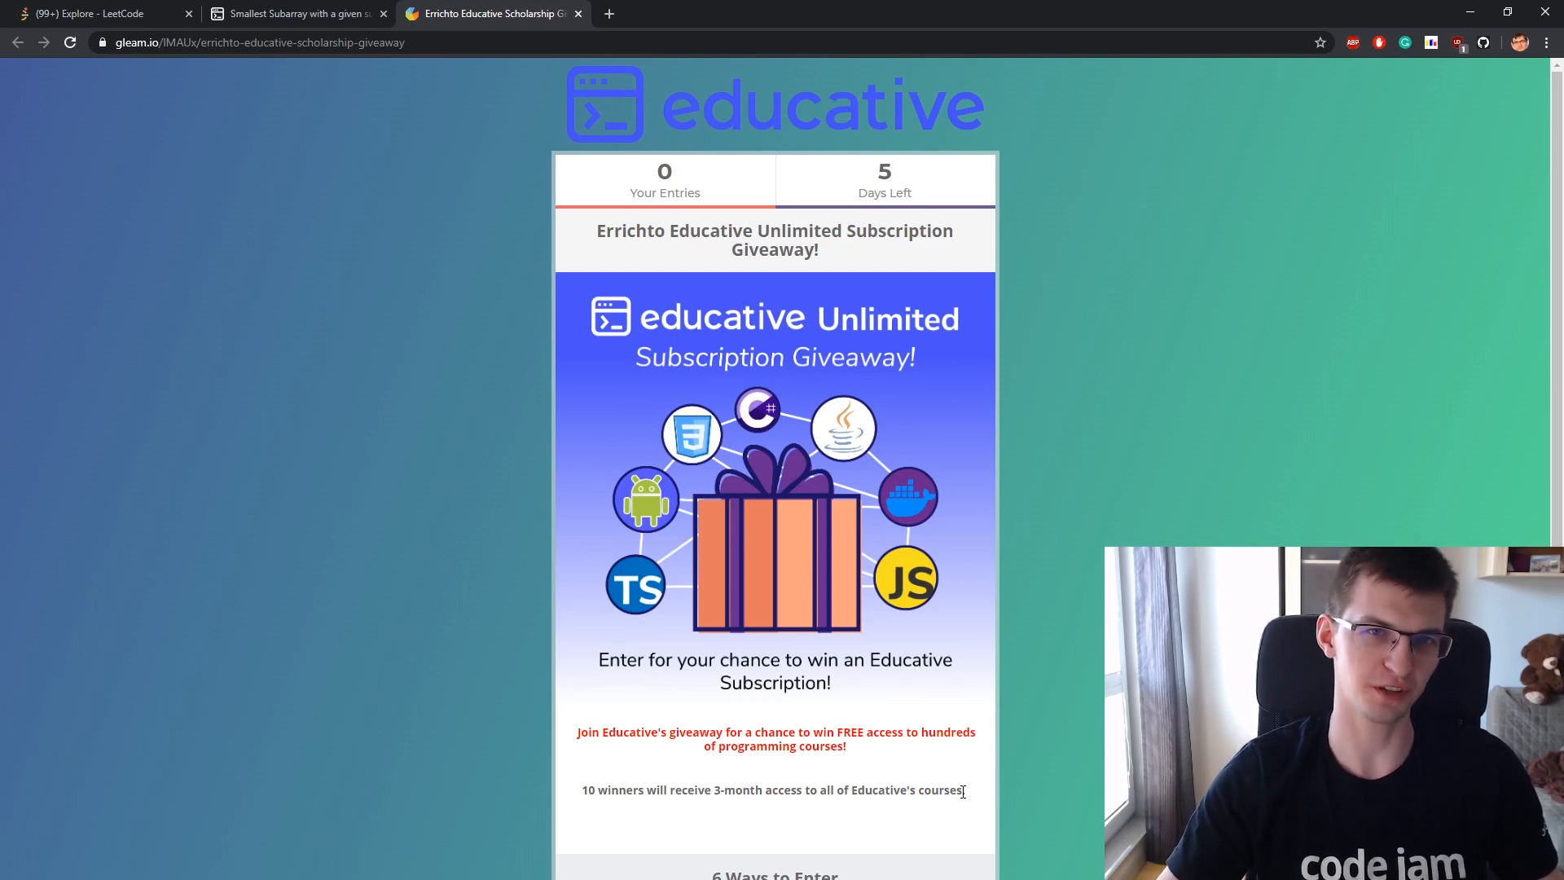
left_click(294, 13)
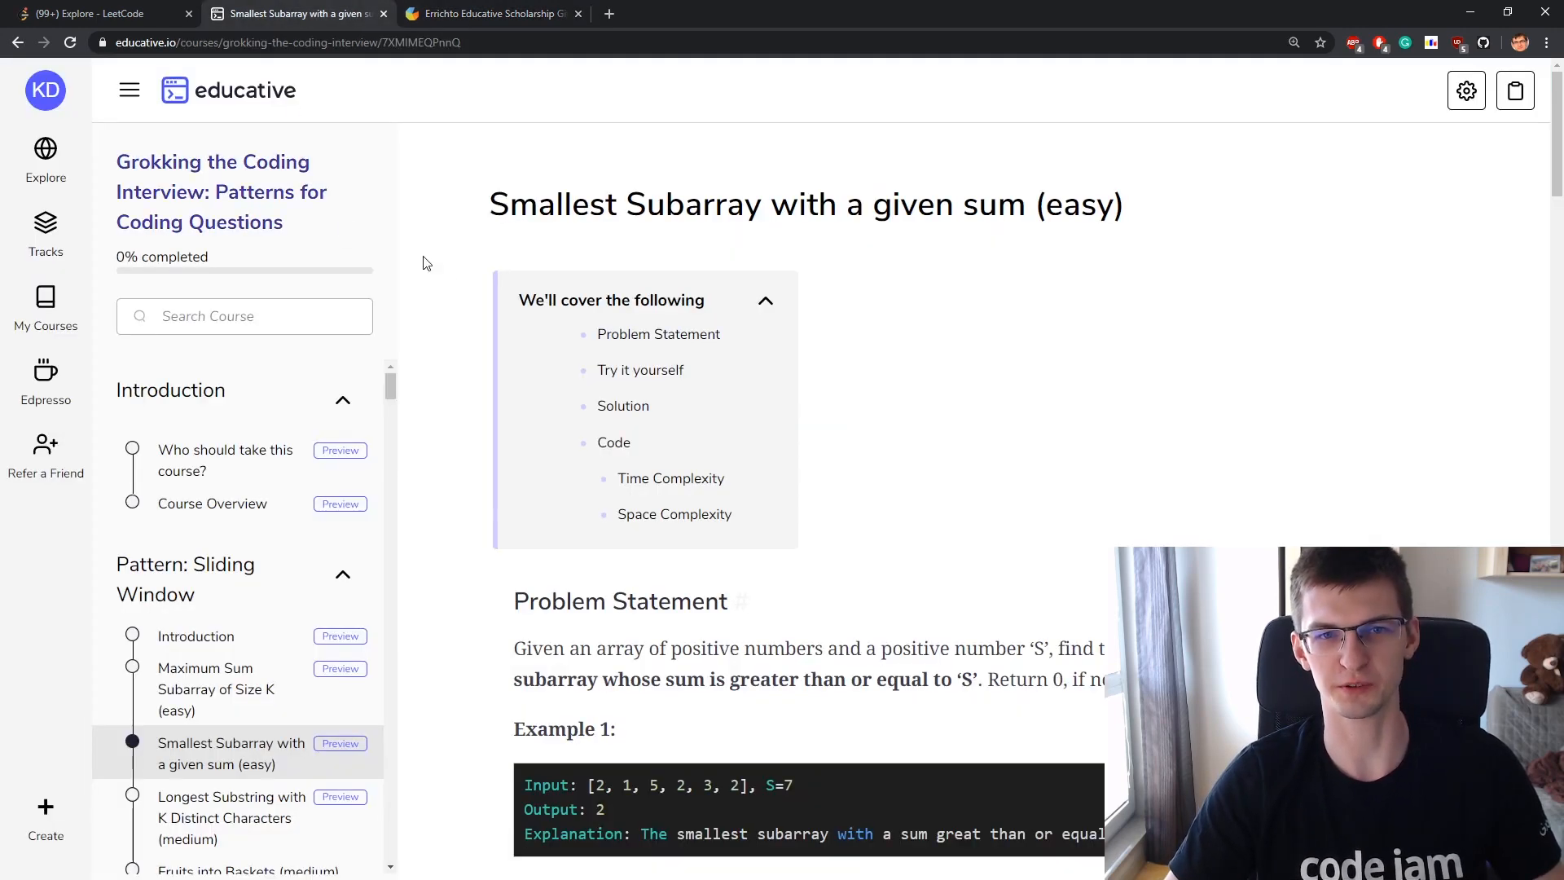
mouse_move(454, 275)
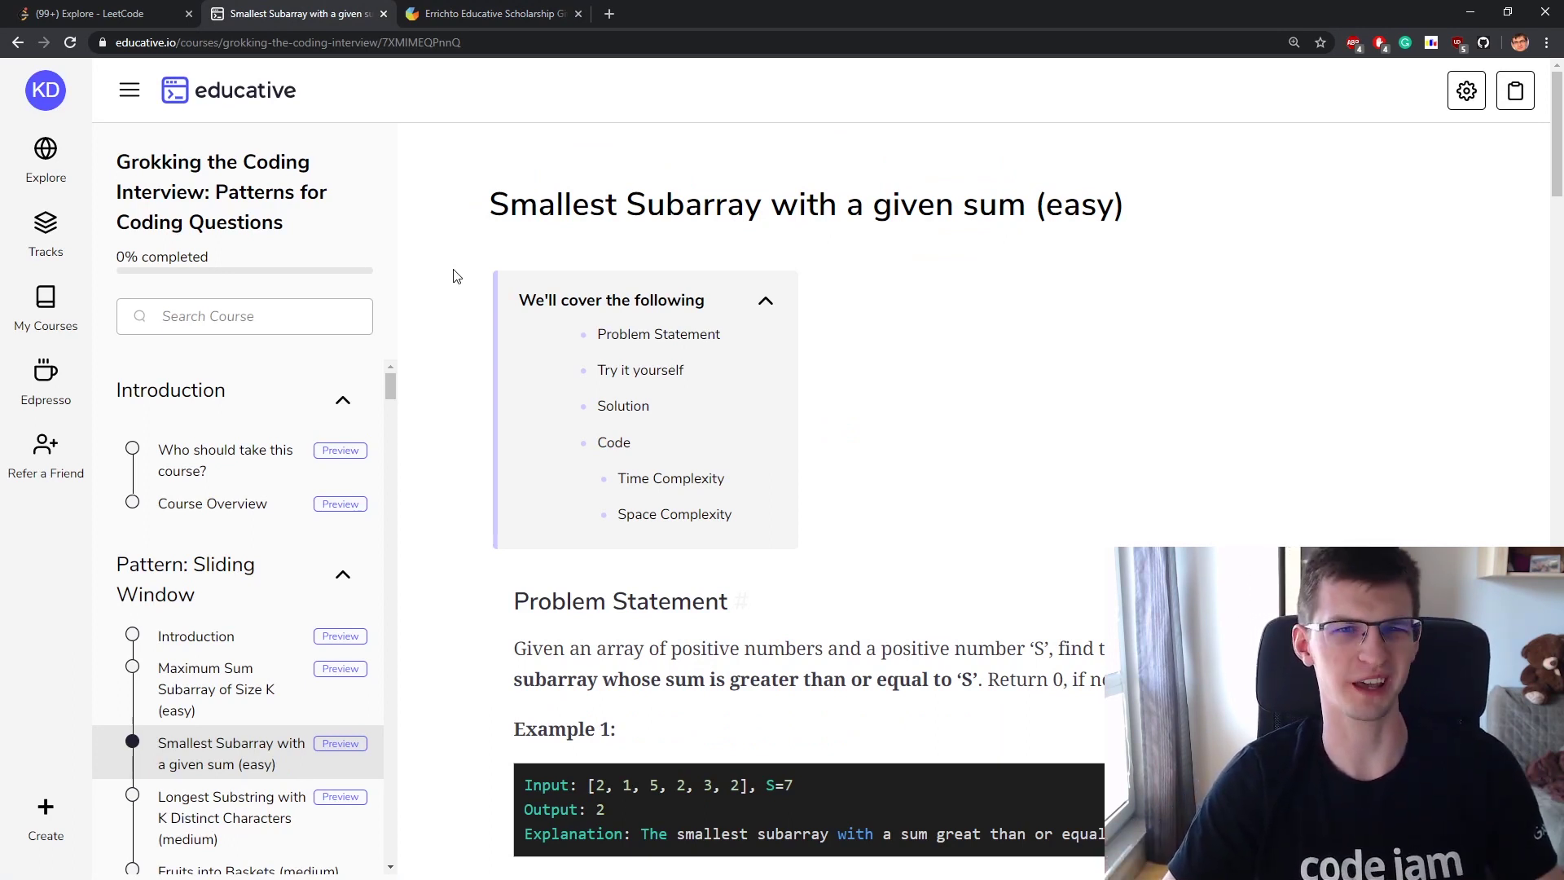
Open Grokking the Behavioral Interview from the My Courses list
left_click(45, 307)
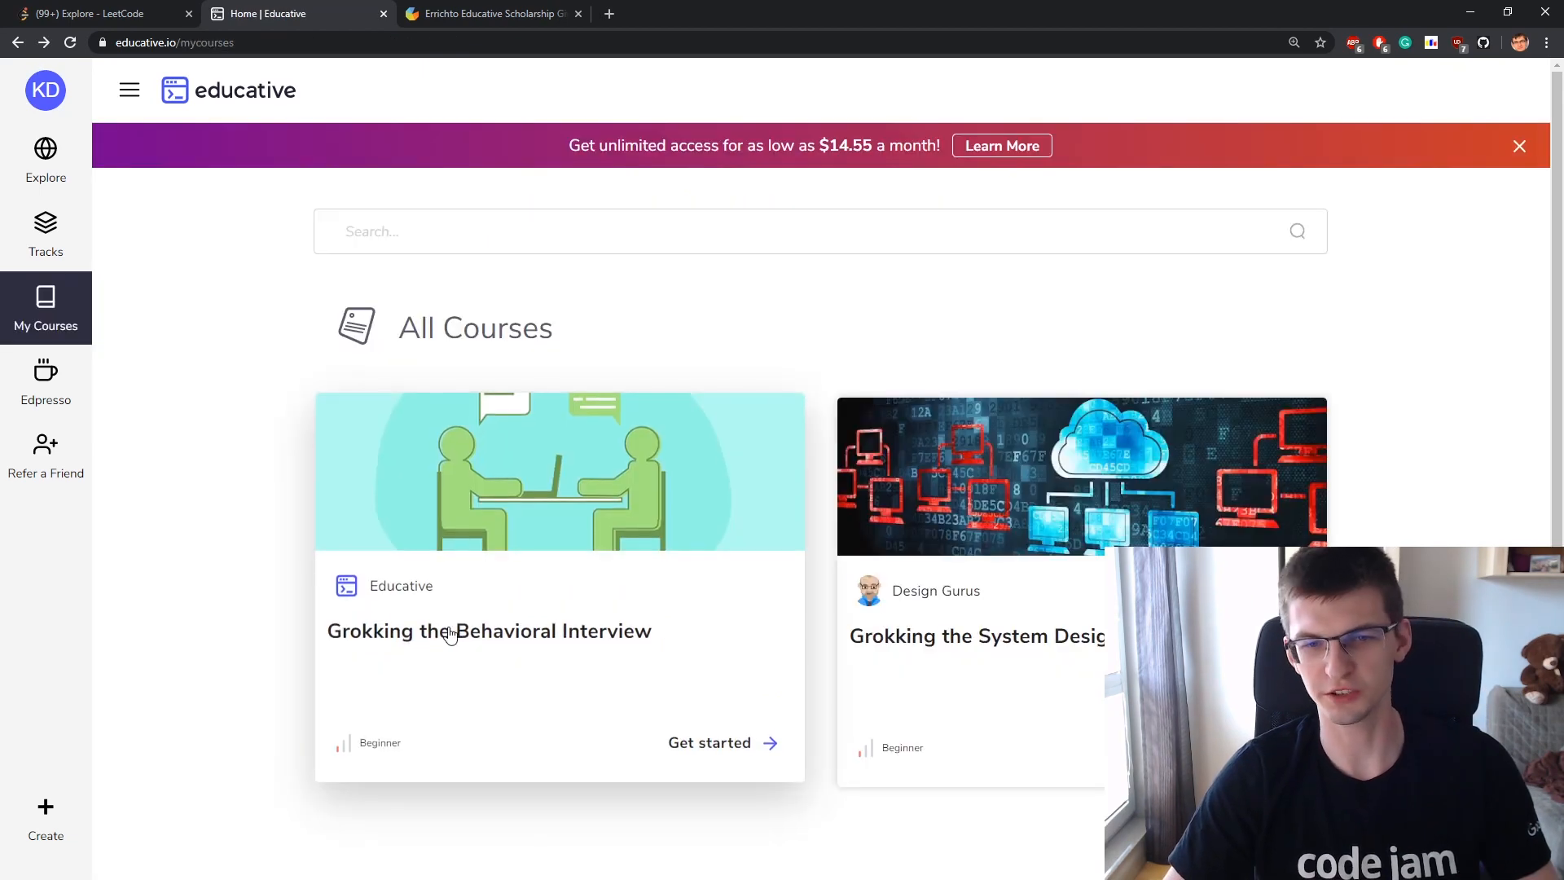
left_click(488, 630)
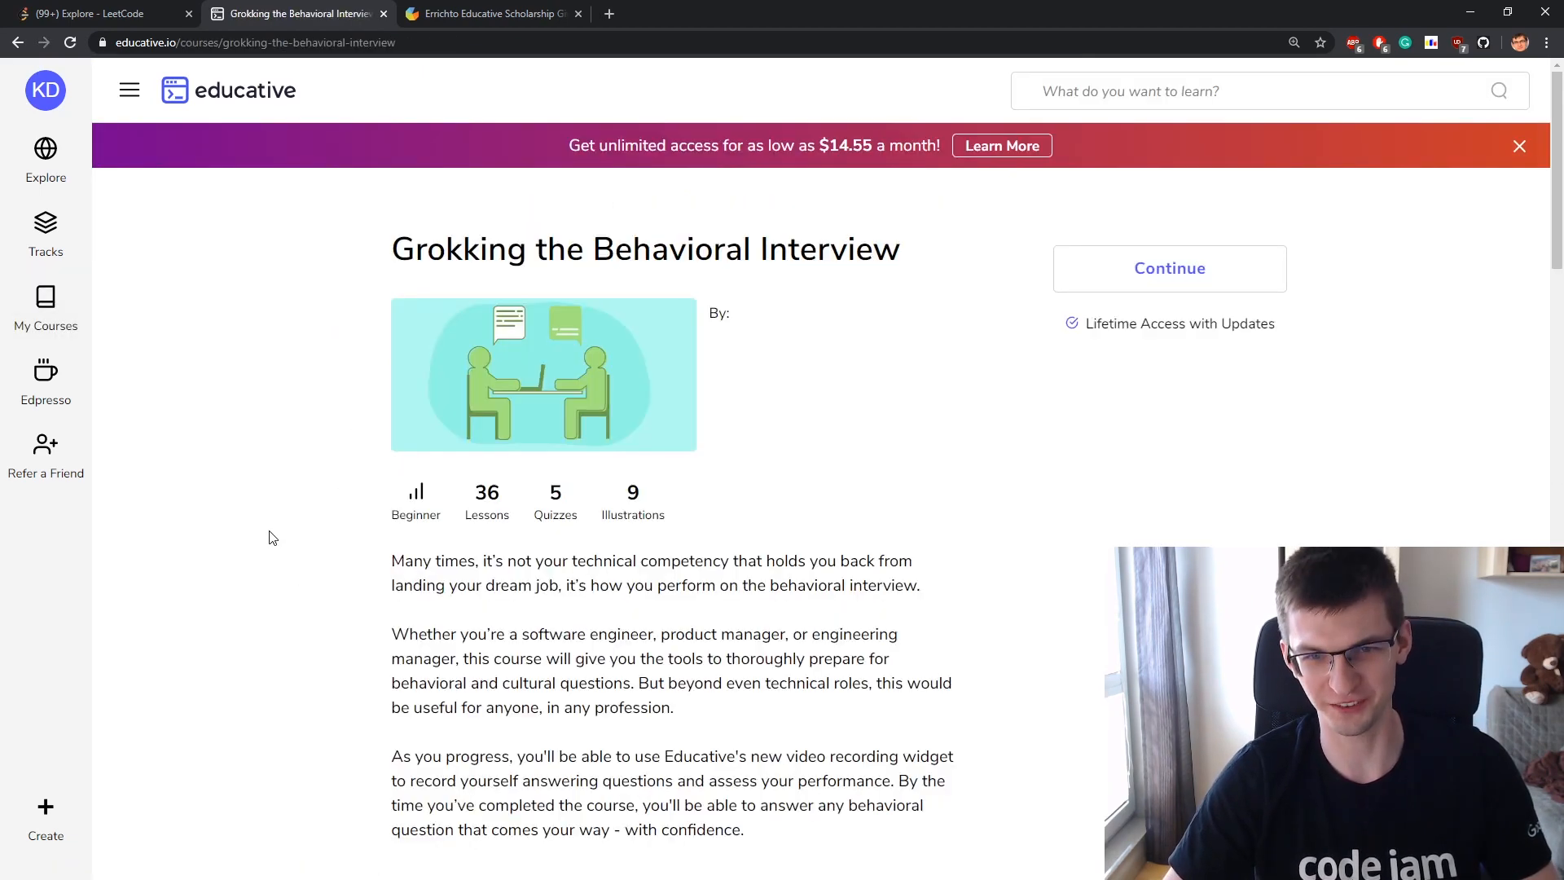